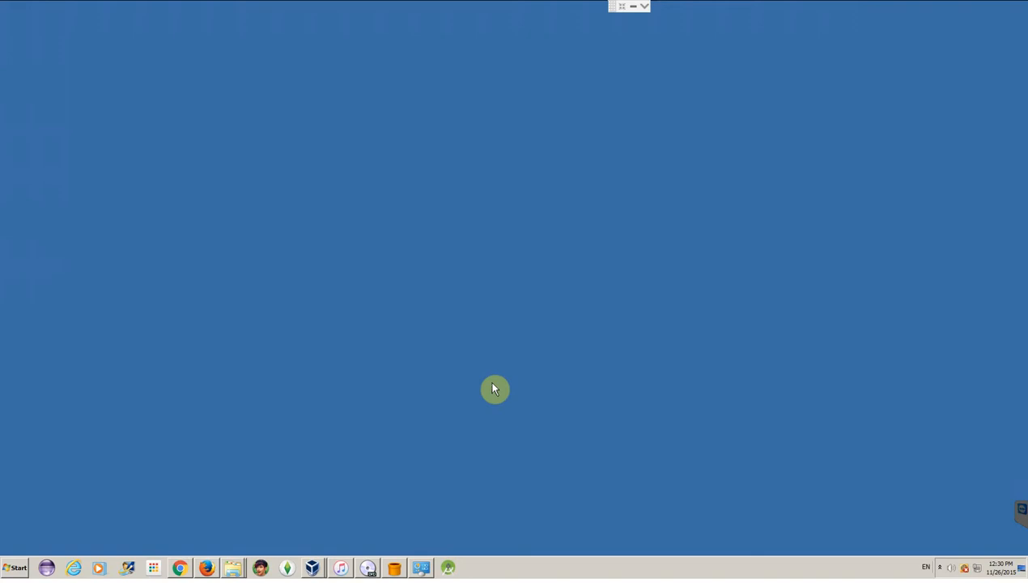
{"action": "mouse_move", "coordinate": [496, 553]}
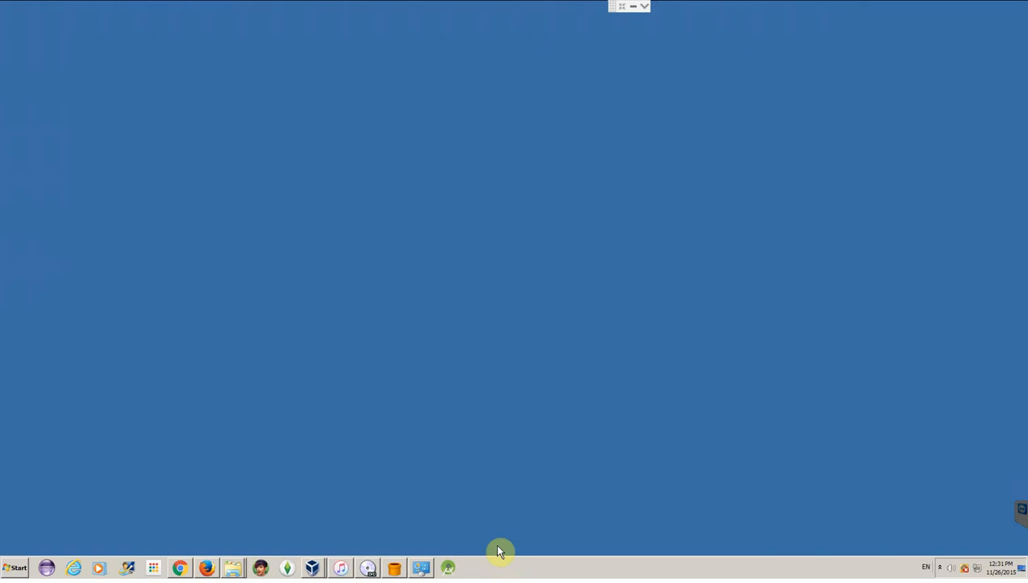
Reach the Android Studio program group via Start > All Programs
{"action": "left_click", "coordinate": [16, 568]}
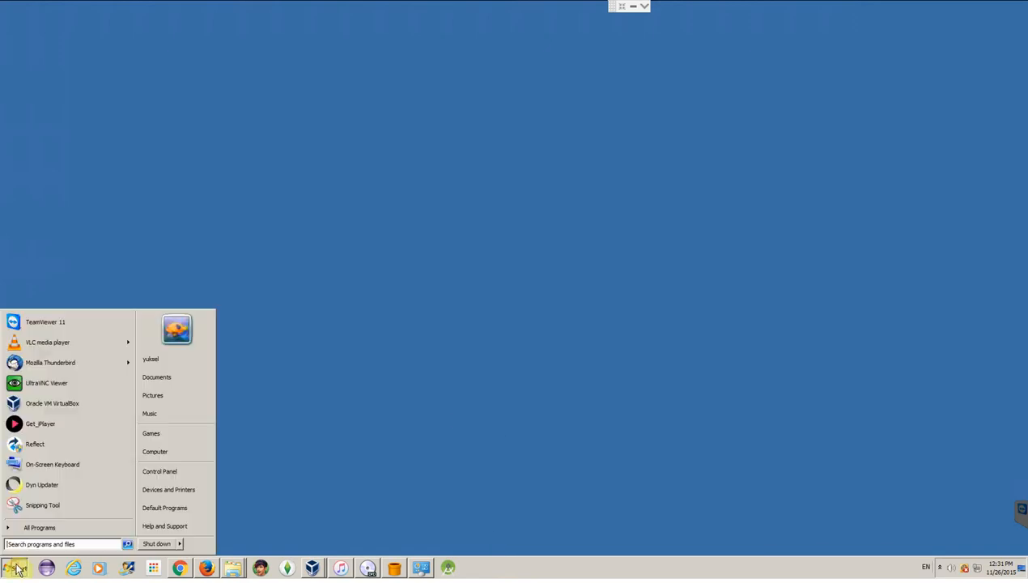
{"action": "left_click", "coordinate": [39, 527]}
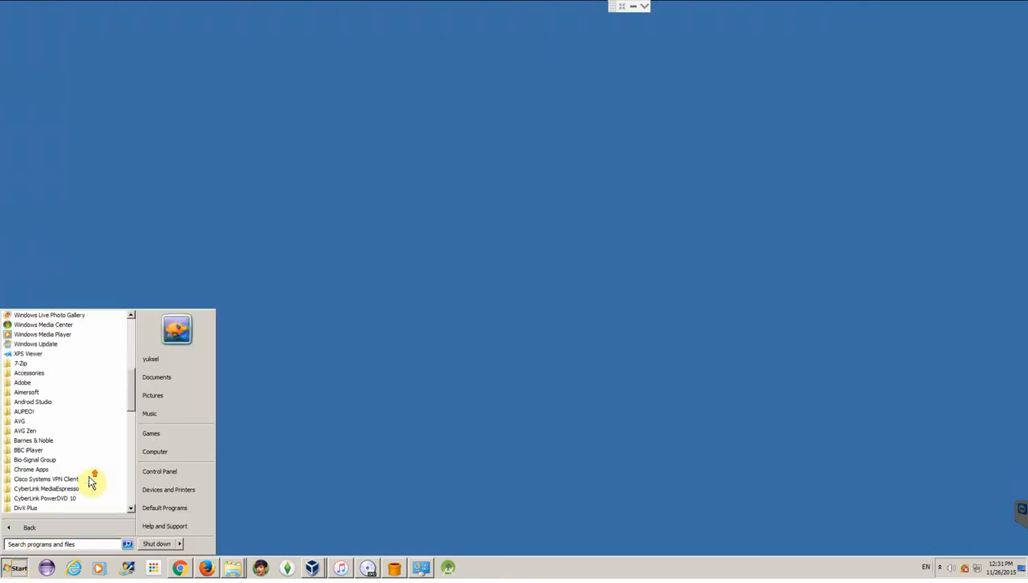
{"action": "left_click", "coordinate": [32, 402]}
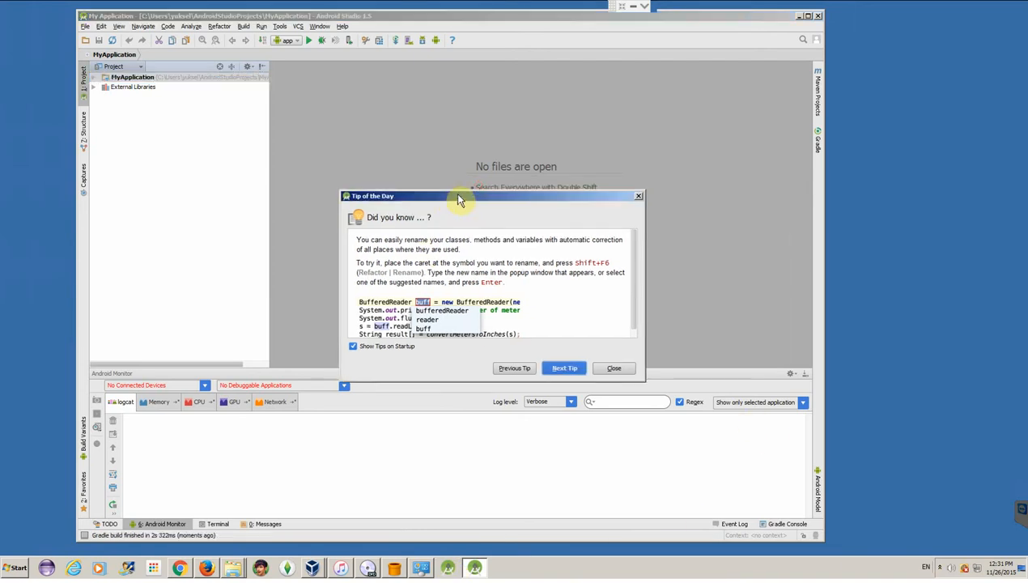
{"action": "mouse_move", "coordinate": [584, 325]}
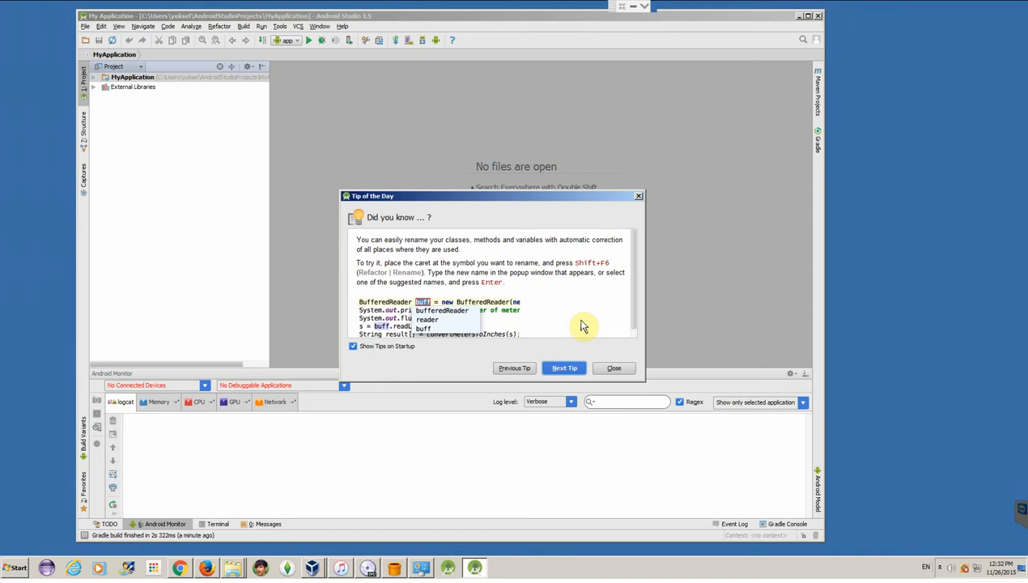
{"action": "mouse_move", "coordinate": [515, 205]}
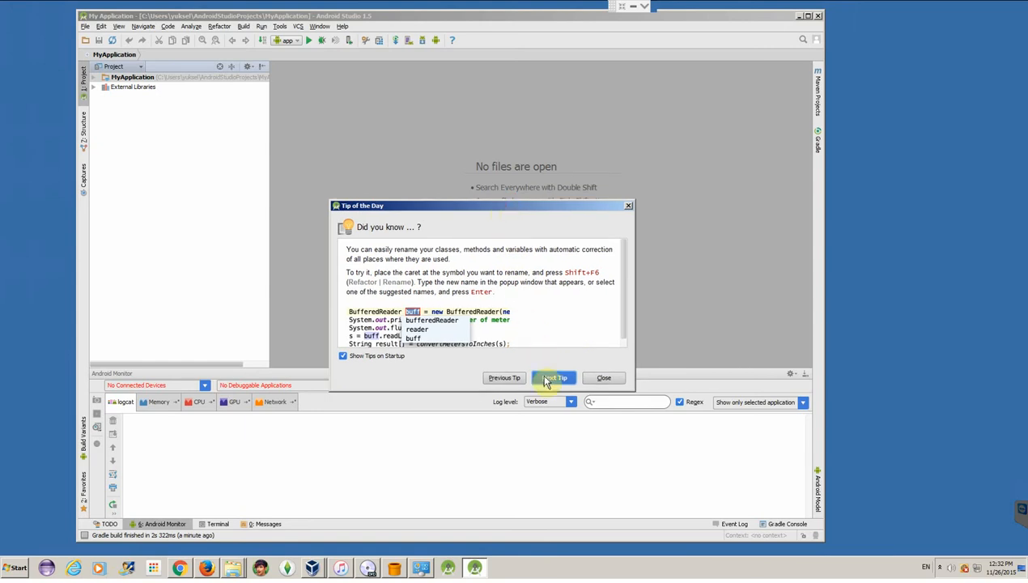
Page through two startup tips, then dismiss the Tip of the Day dialog
{"action": "left_click", "coordinate": [553, 377]}
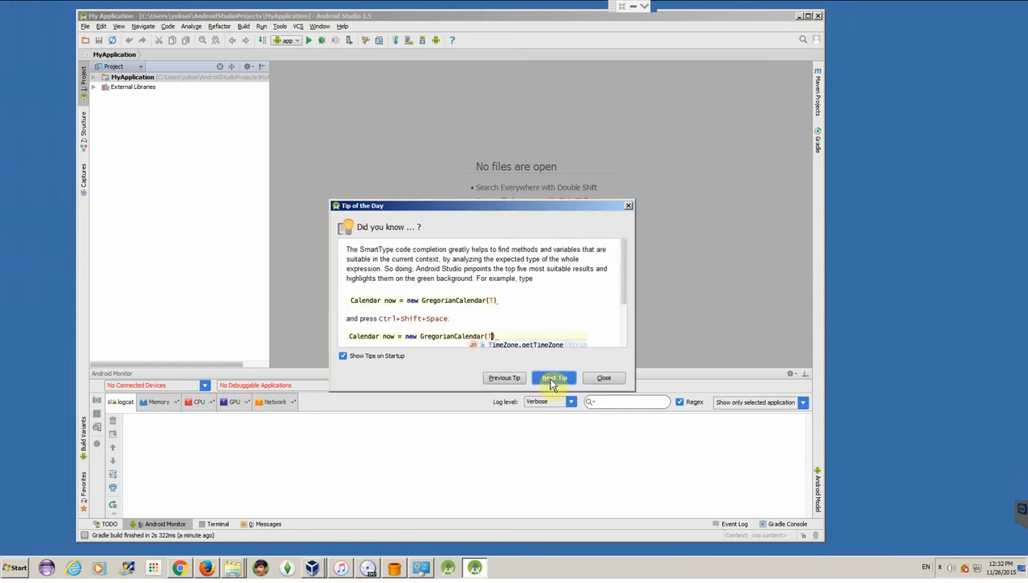
{"action": "left_click", "coordinate": [554, 377]}
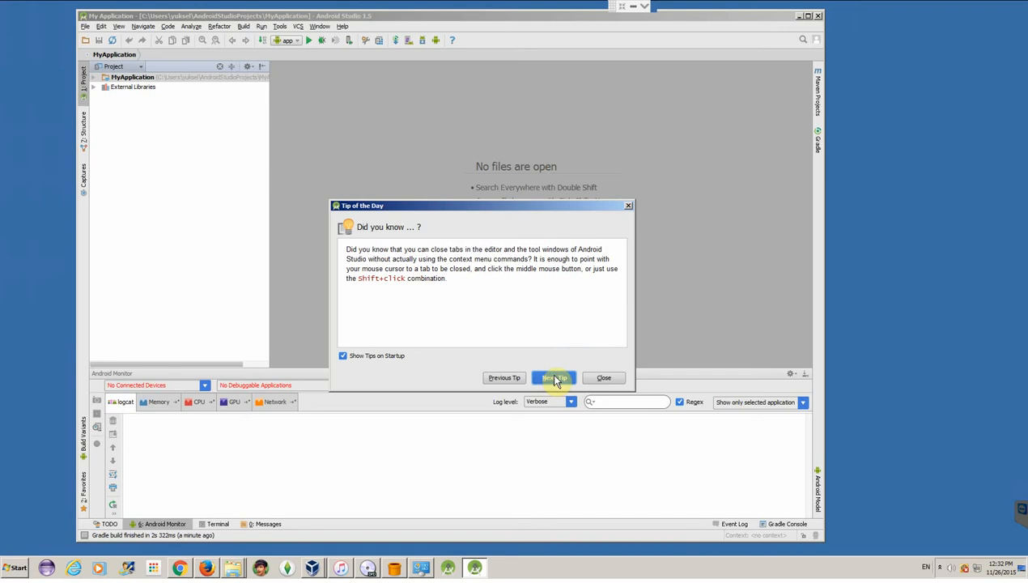
{"action": "left_click", "coordinate": [554, 377]}
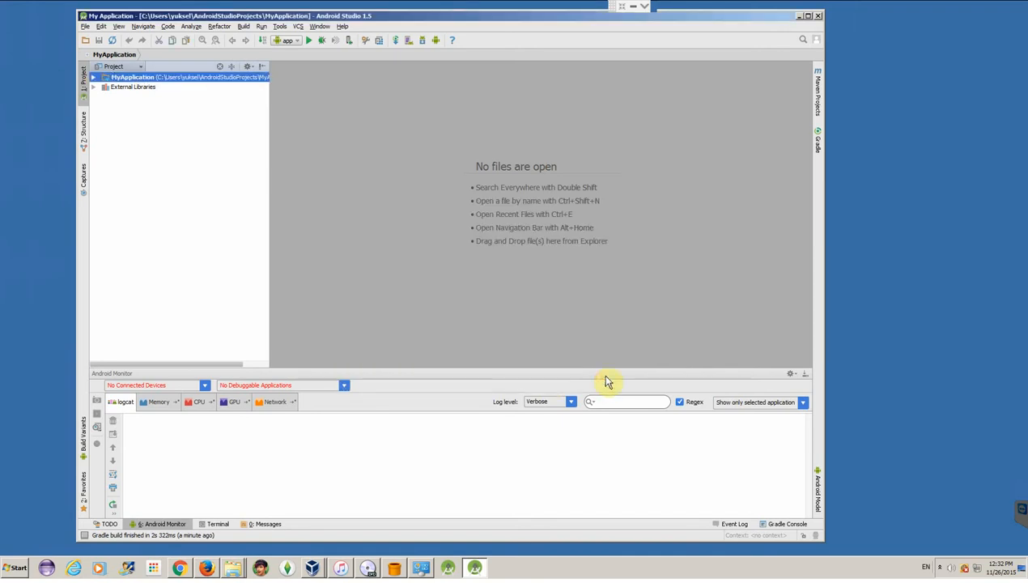
{"action": "mouse_move", "coordinate": [485, 213]}
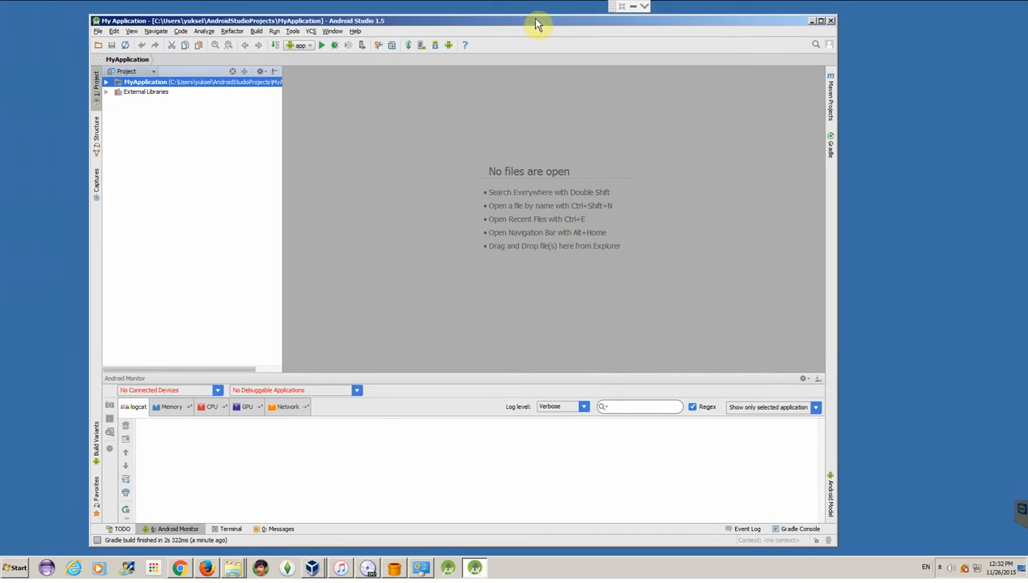
{"action": "mouse_move", "coordinate": [429, 106]}
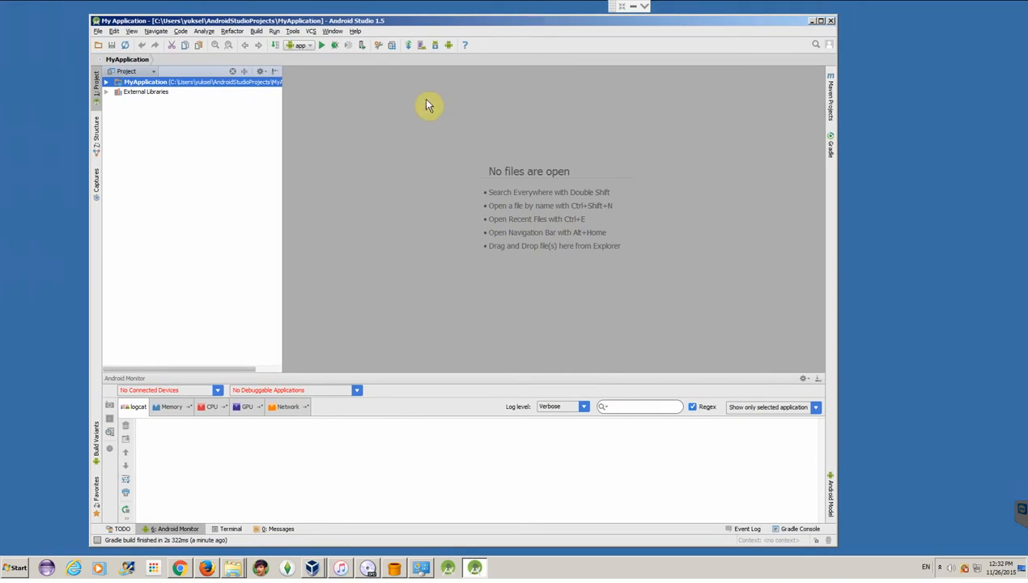
{"action": "mouse_move", "coordinate": [443, 243]}
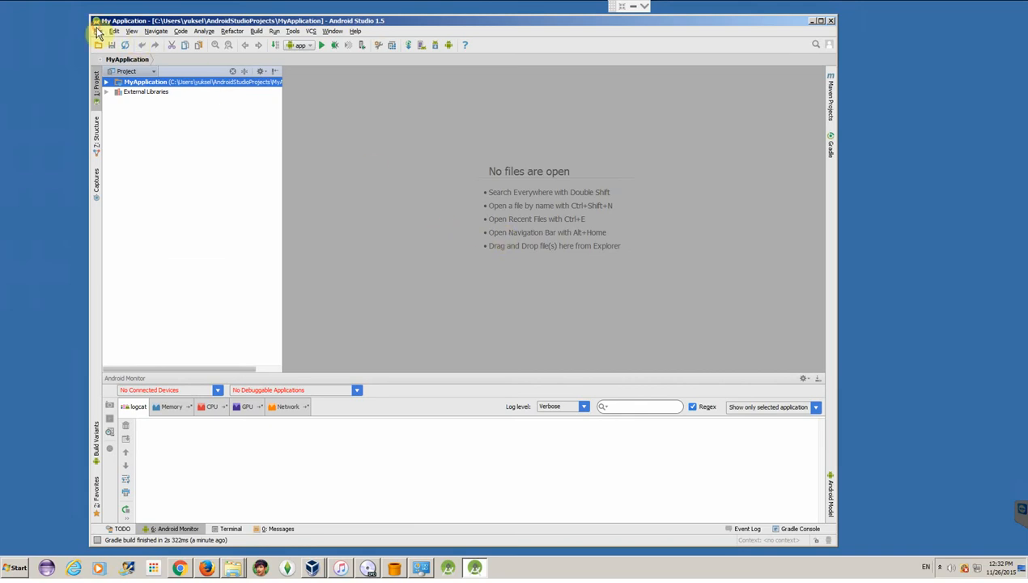
Show the File menu's commands for creating and opening projects
{"action": "left_click", "coordinate": [106, 30]}
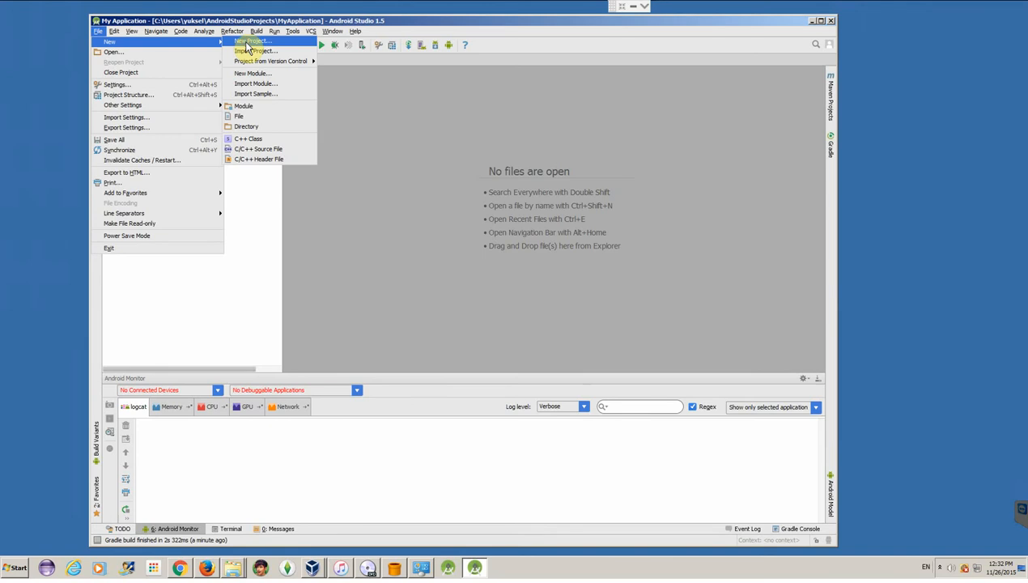
Name the new project's application HelloBogazici, check its project folder, and advance
{"action": "left_click", "coordinate": [253, 41]}
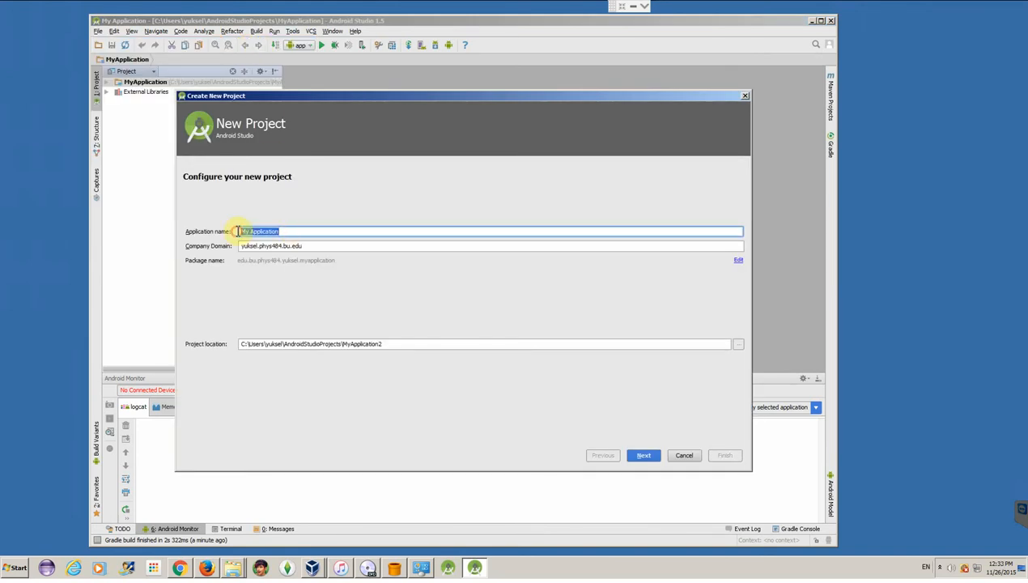
{"action": "type", "text": "hellow"}
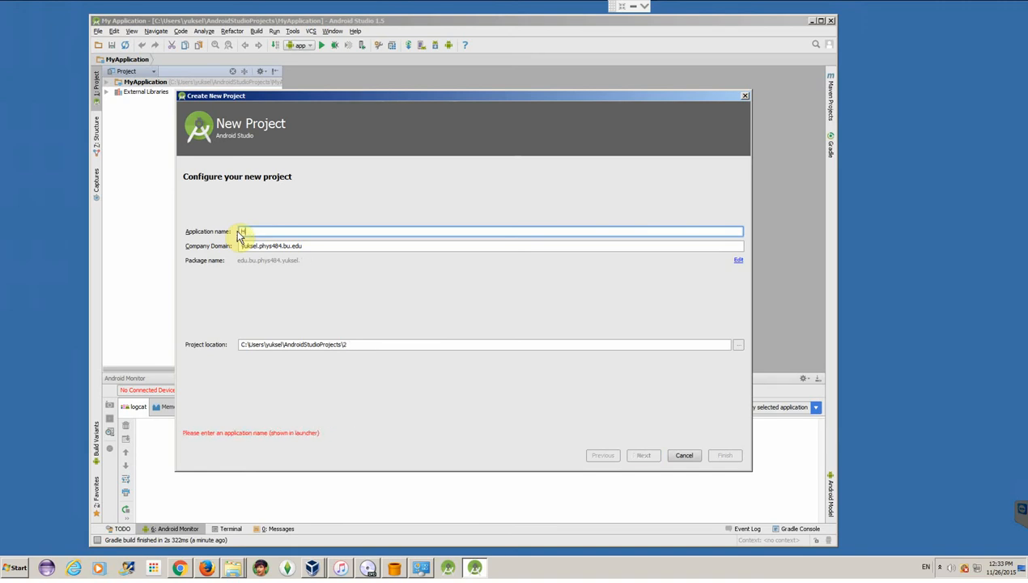
{"action": "type", "text": "HelloBogazici"}
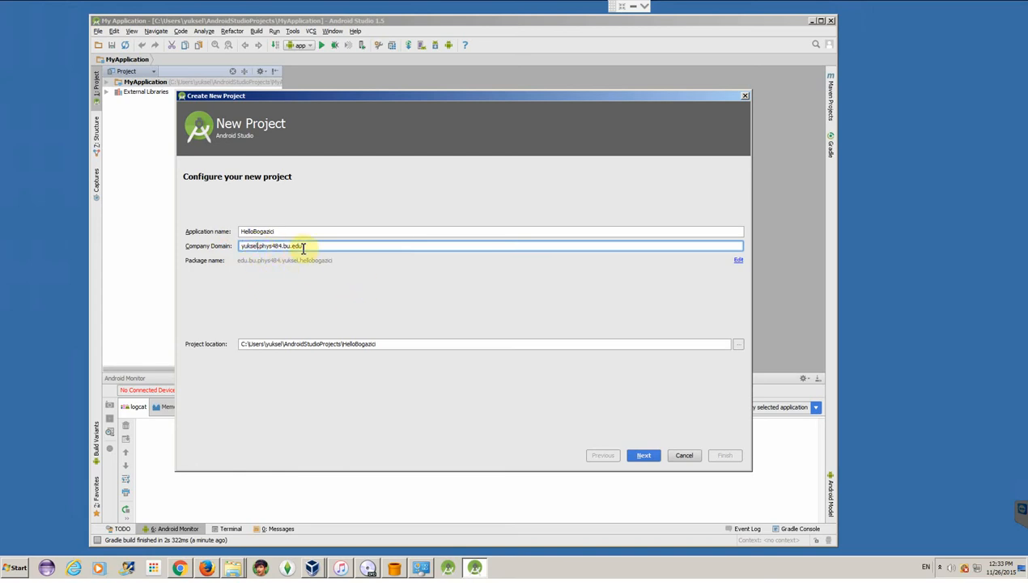
{"action": "mouse_move", "coordinate": [296, 248]}
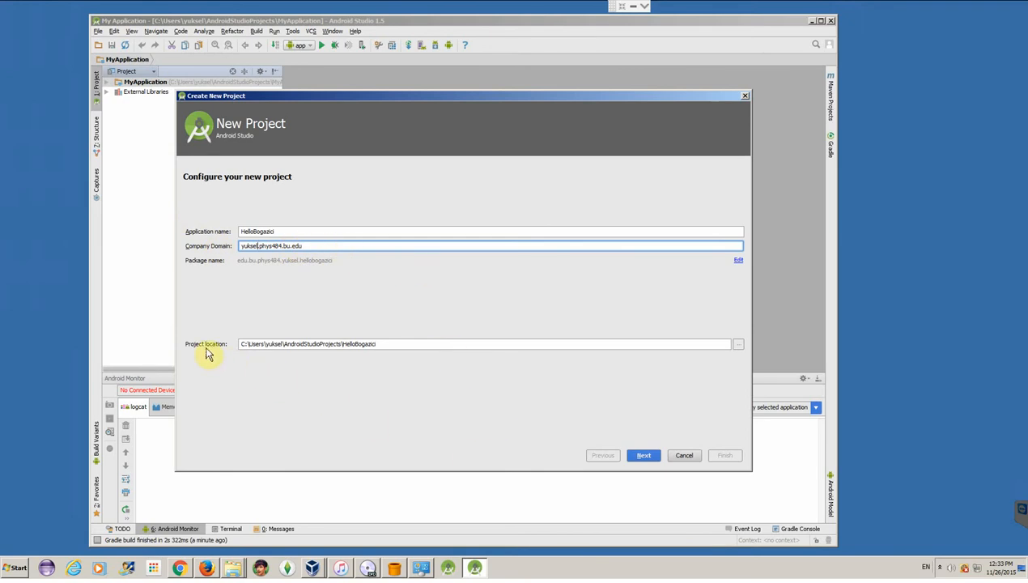
{"action": "mouse_move", "coordinate": [369, 349]}
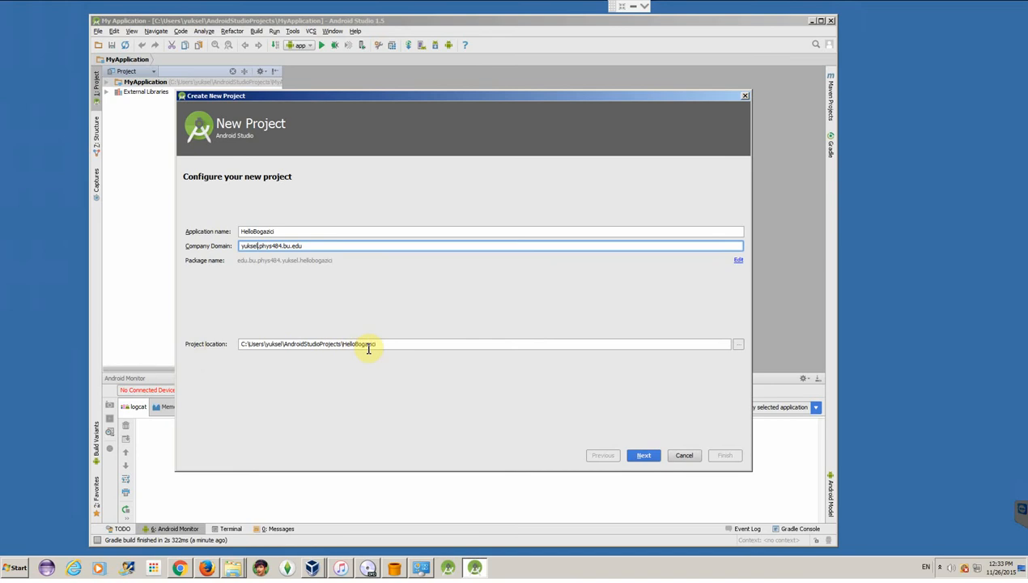
{"action": "mouse_move", "coordinate": [437, 357]}
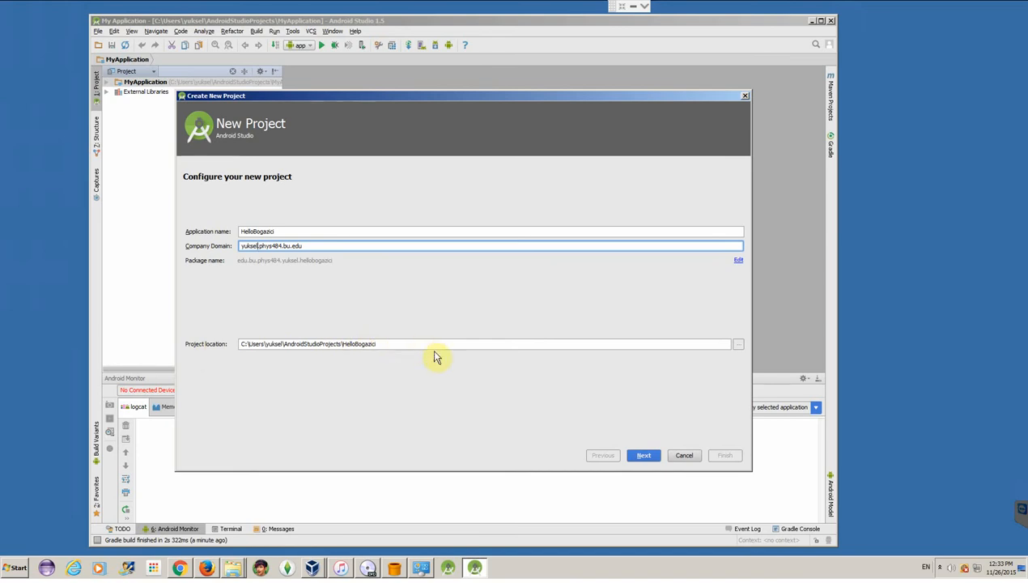
{"action": "mouse_move", "coordinate": [367, 364]}
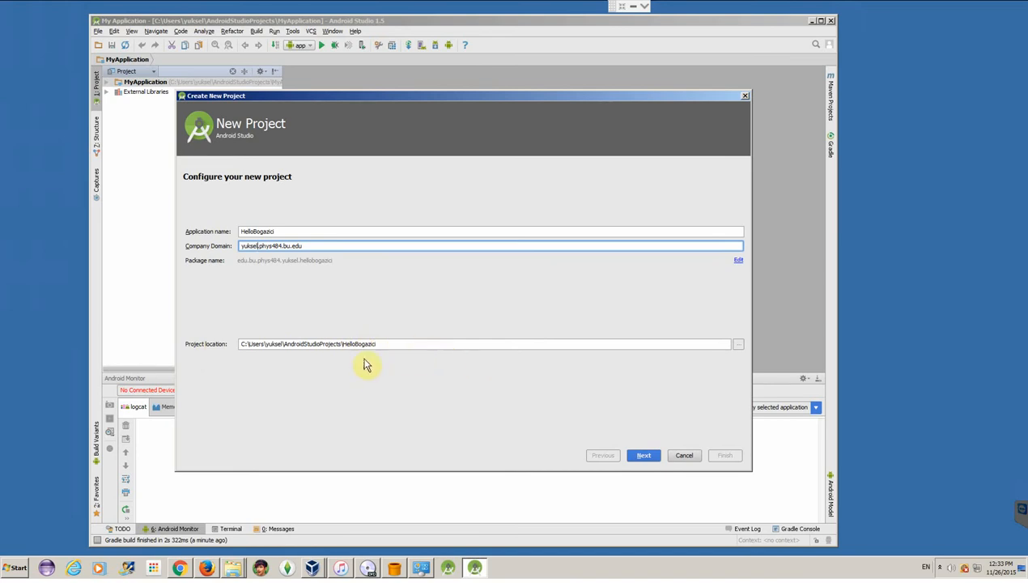
{"action": "double_click", "coordinate": [362, 344]}
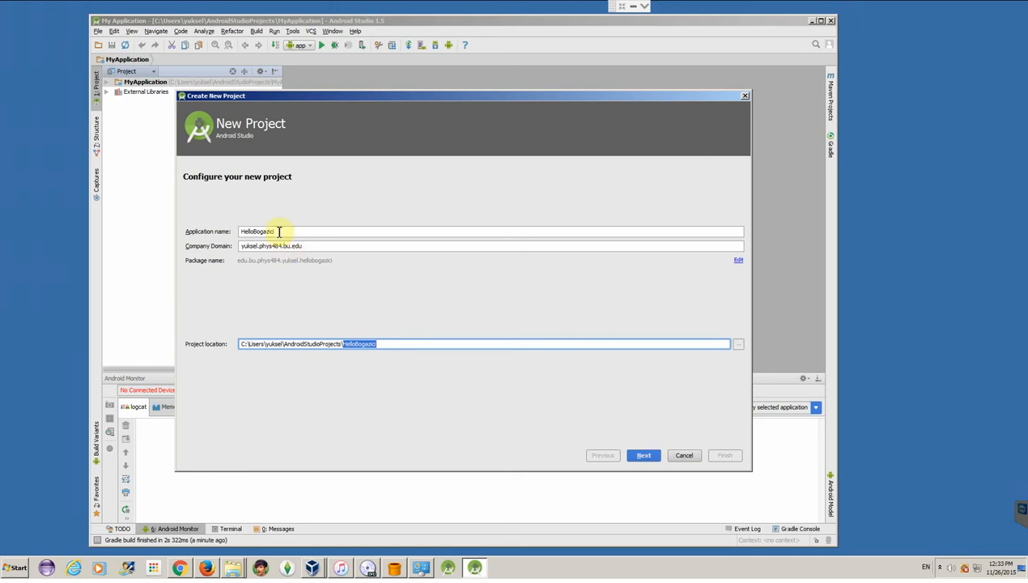
{"action": "mouse_move", "coordinate": [442, 262]}
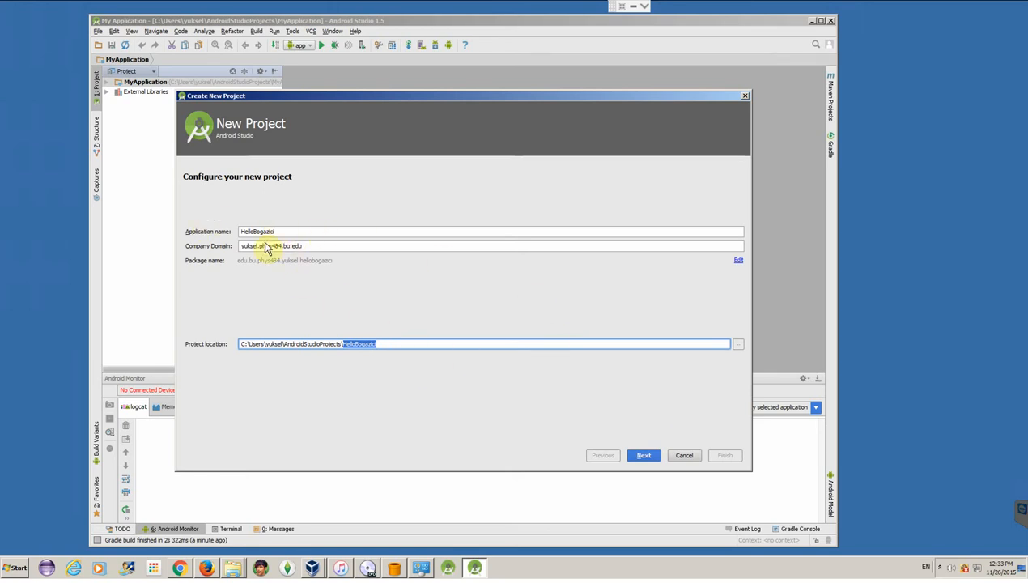
{"action": "mouse_move", "coordinate": [313, 234]}
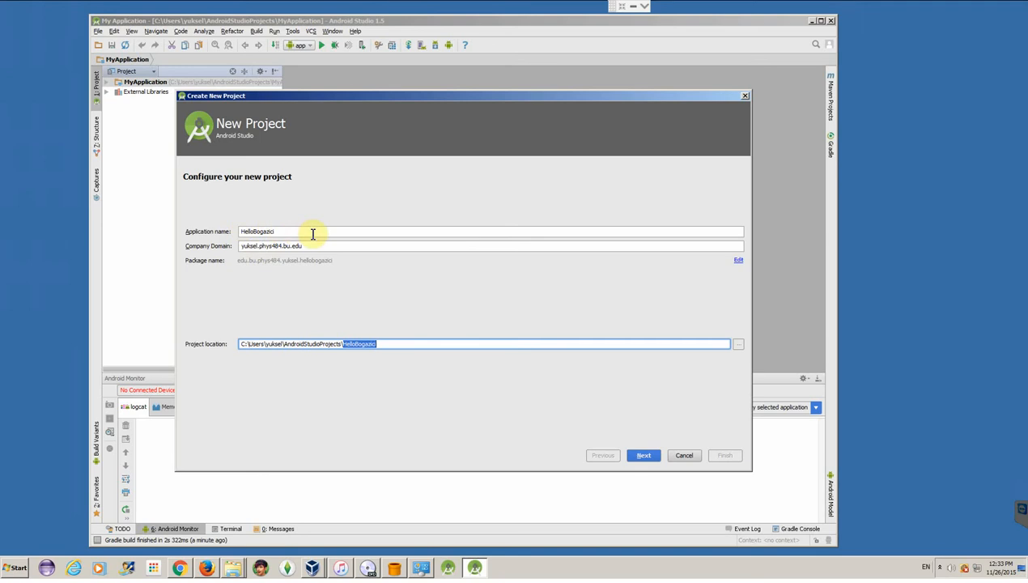
{"action": "mouse_move", "coordinate": [624, 374]}
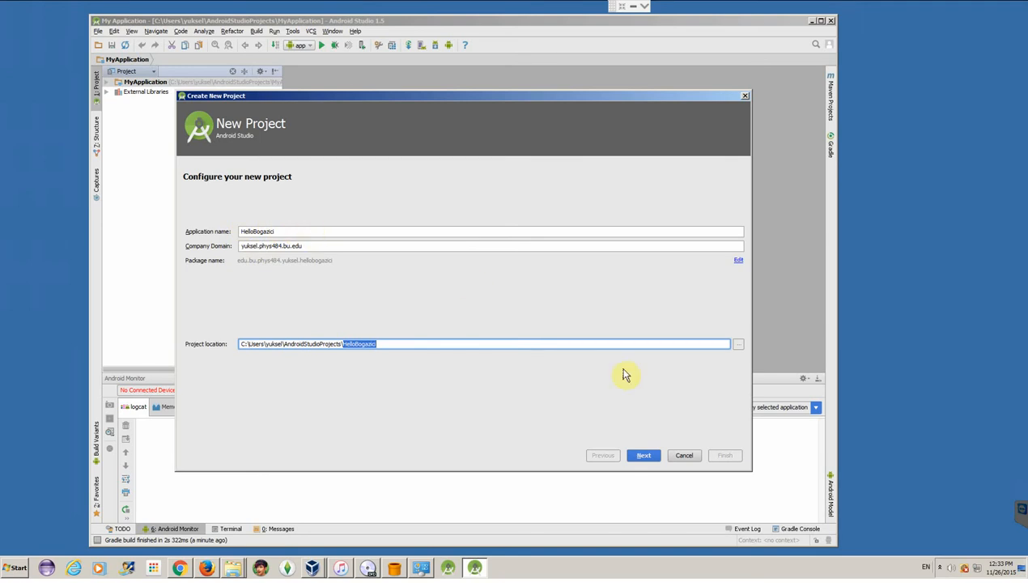
{"action": "left_click", "coordinate": [642, 456]}
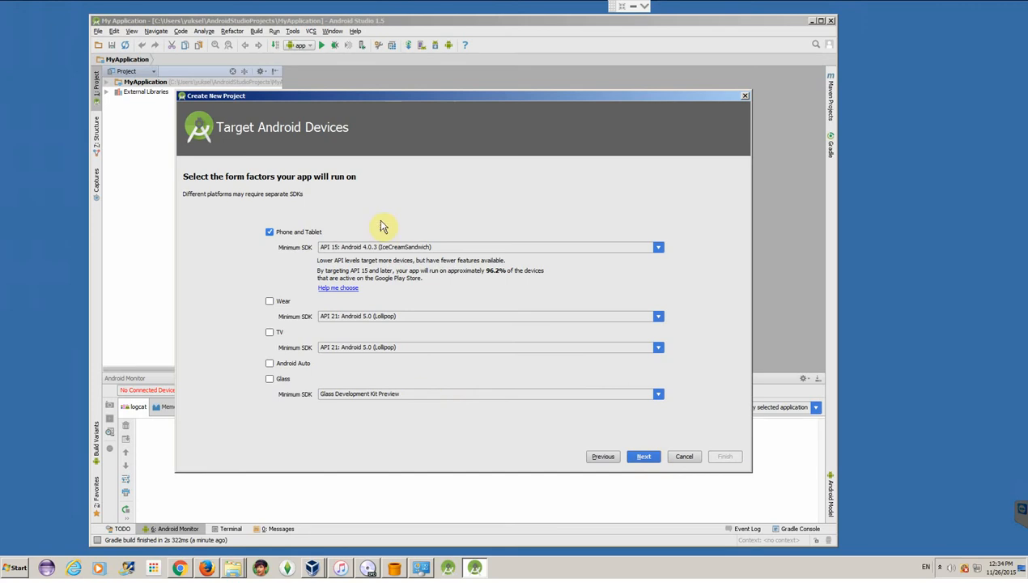
{"action": "mouse_move", "coordinate": [399, 194]}
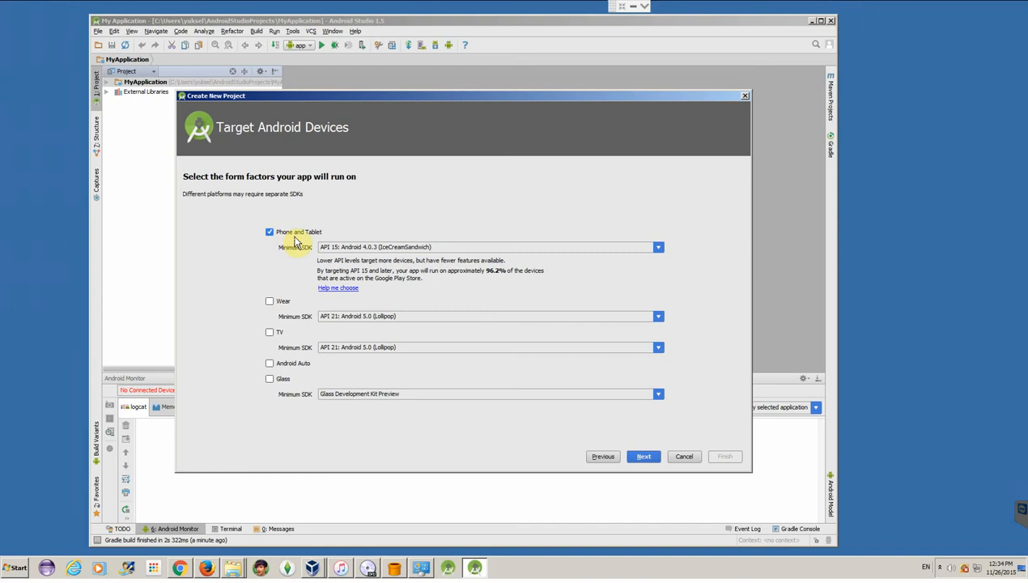
{"action": "mouse_move", "coordinate": [310, 258]}
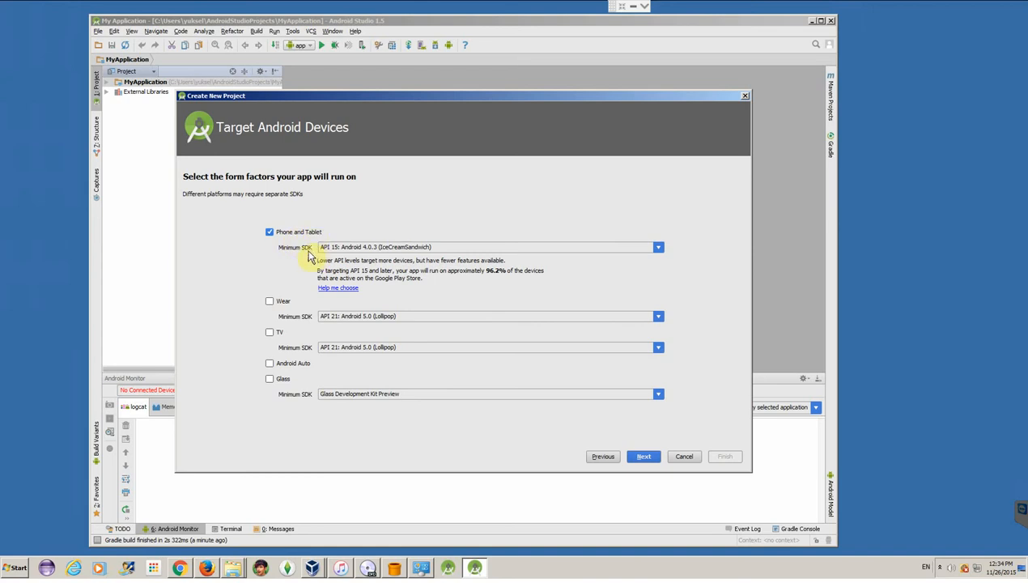
{"action": "mouse_move", "coordinate": [314, 254]}
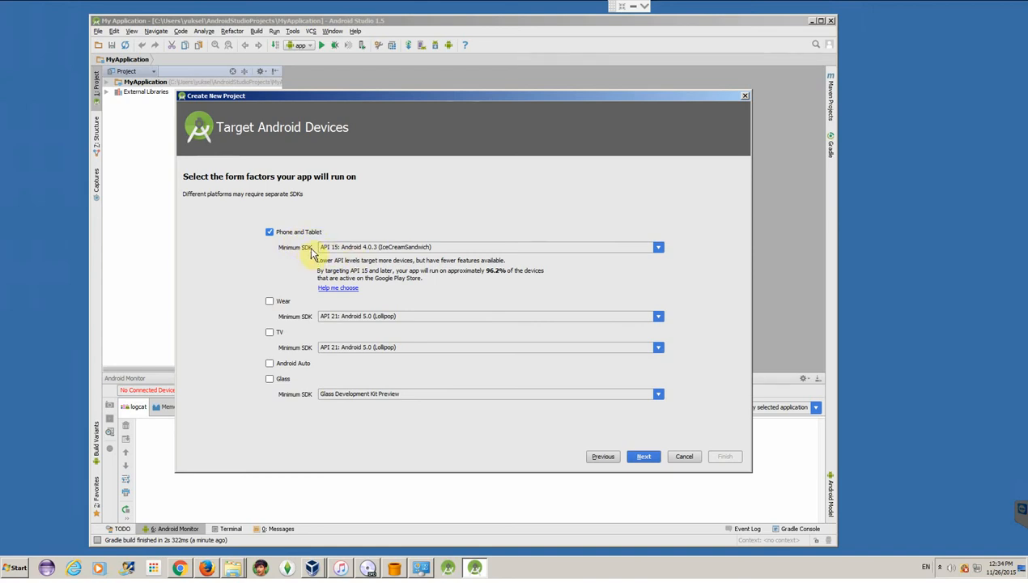
{"action": "mouse_move", "coordinate": [310, 263]}
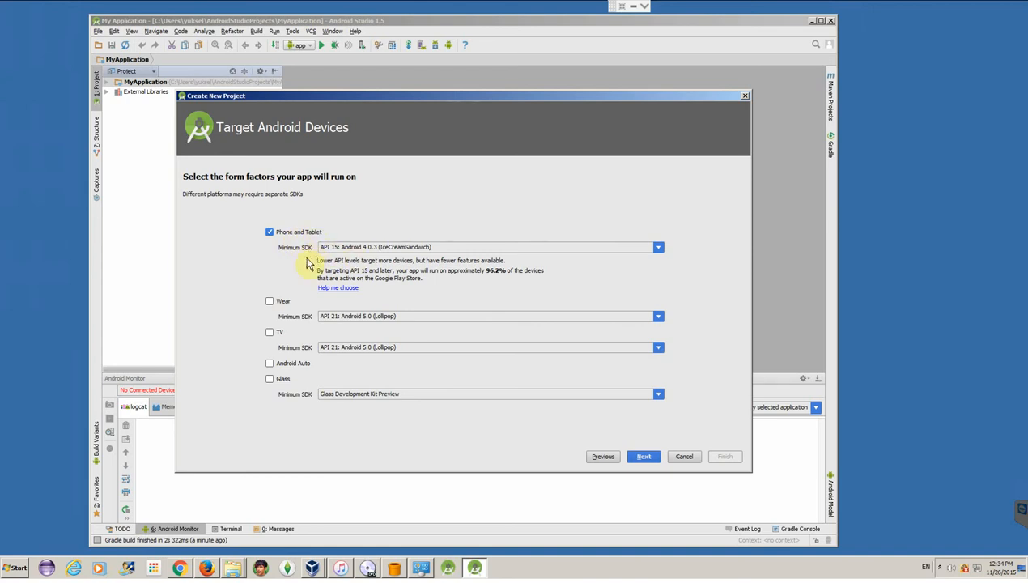
{"action": "mouse_move", "coordinate": [368, 250]}
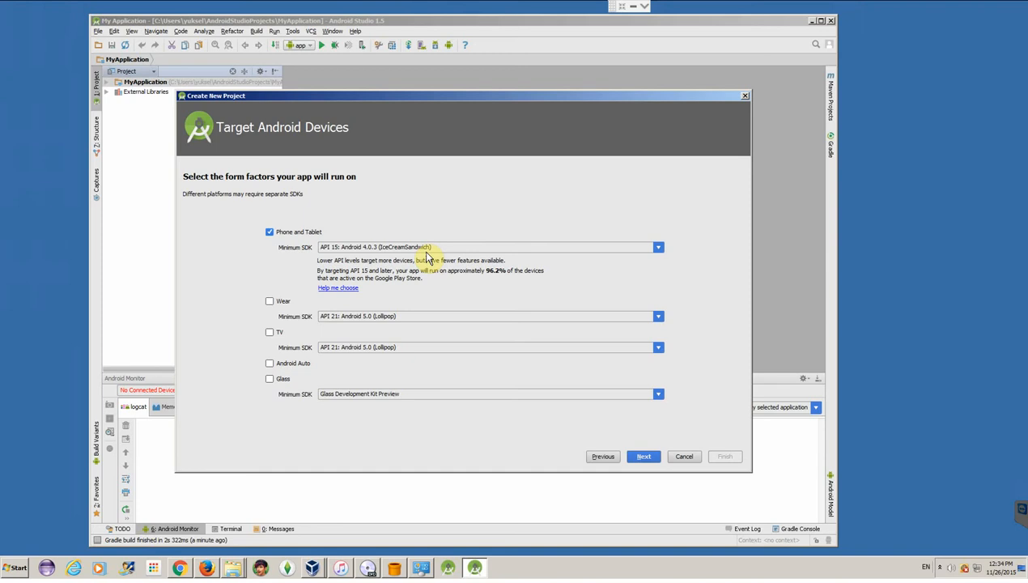
{"action": "mouse_move", "coordinate": [276, 412]}
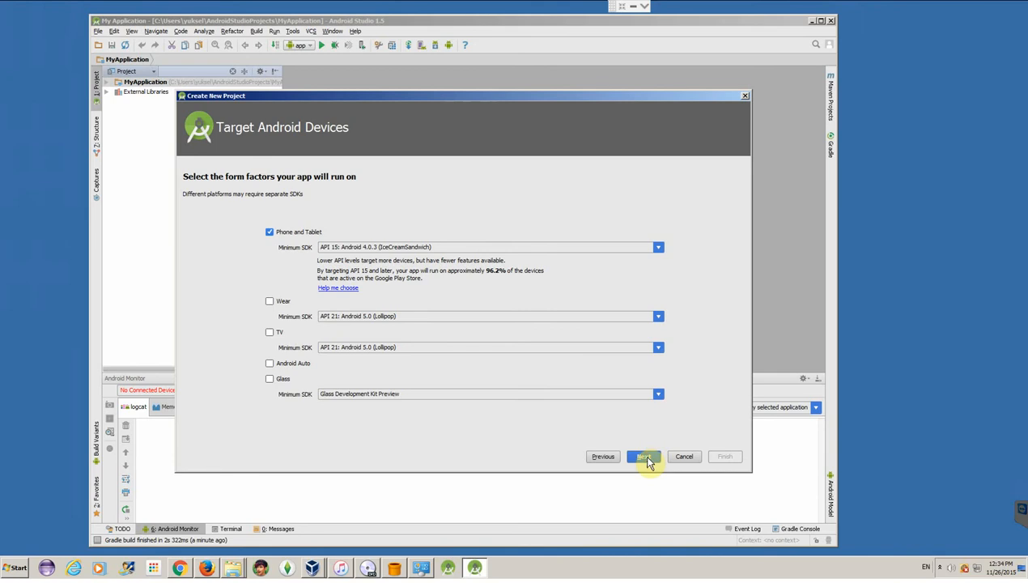
Accept Phone and Tablet at minimum API 15 and move on to activity selection
{"action": "left_click", "coordinate": [644, 457]}
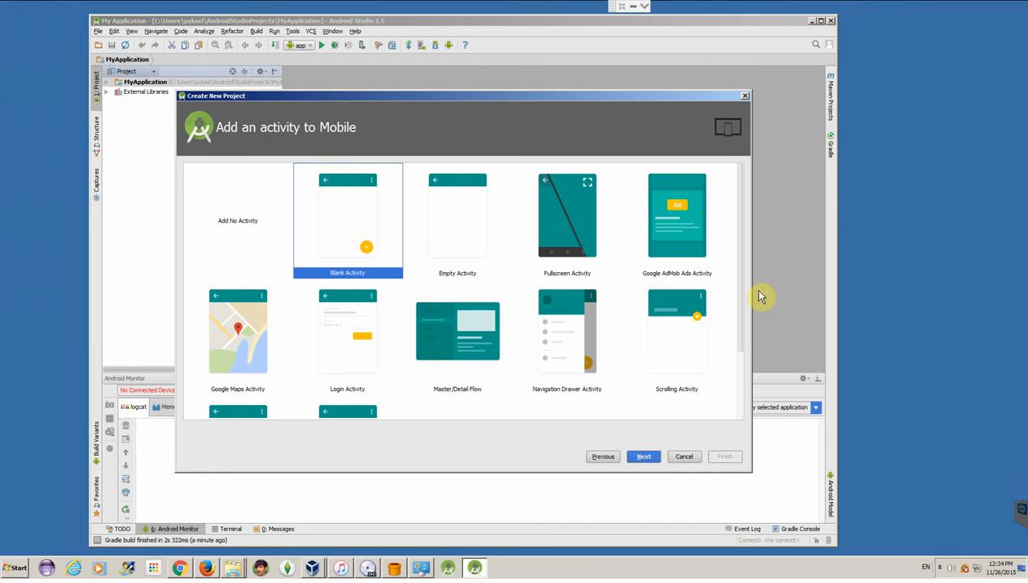
{"action": "mouse_move", "coordinate": [753, 249]}
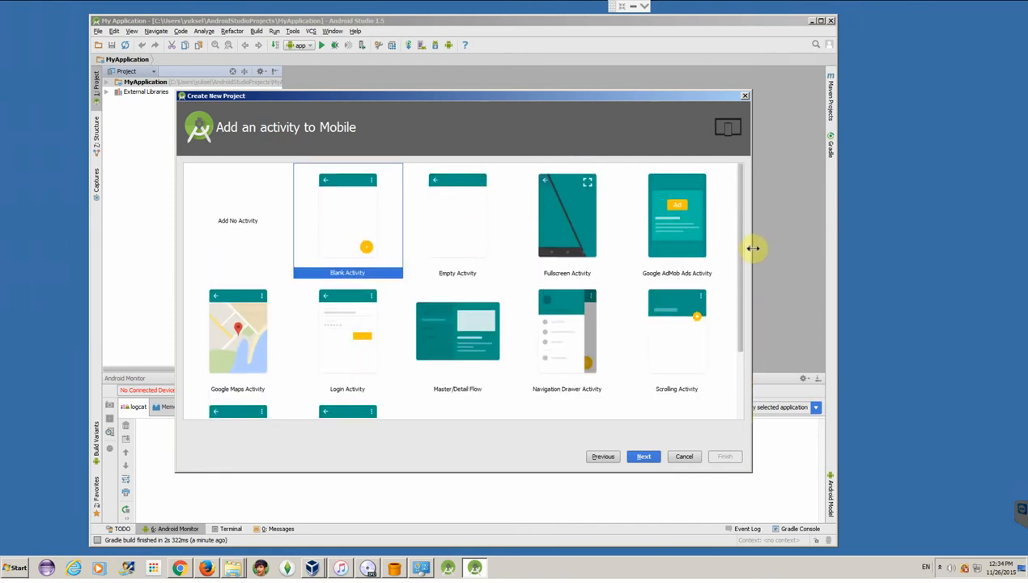
{"action": "mouse_move", "coordinate": [732, 356]}
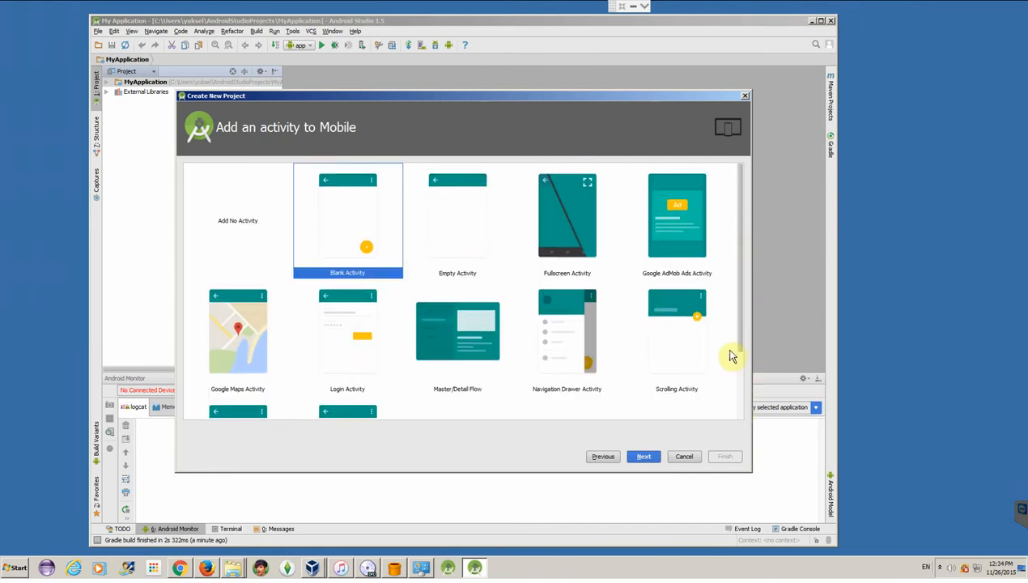
{"action": "mouse_move", "coordinate": [732, 344]}
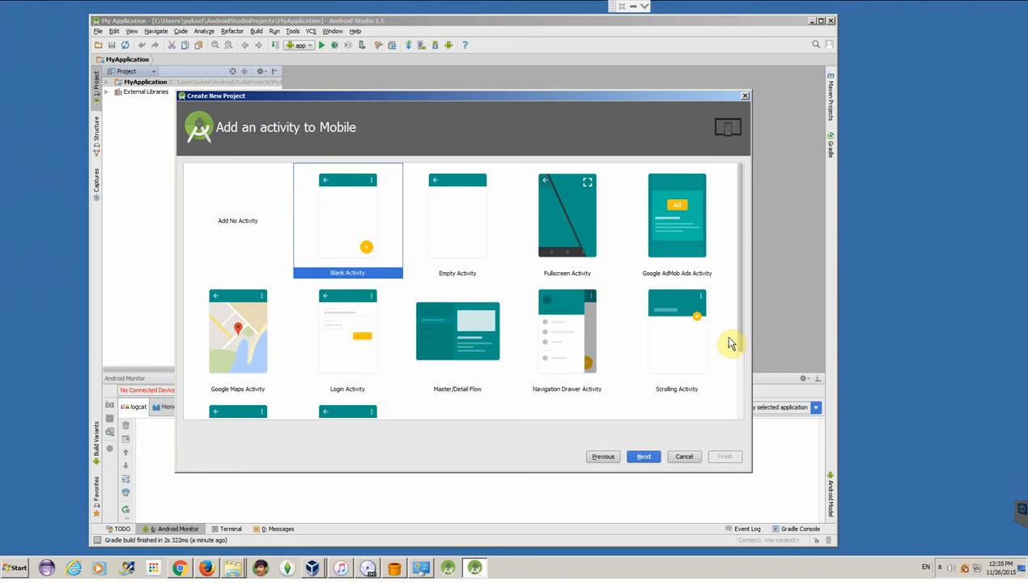
{"action": "mouse_move", "coordinate": [247, 361]}
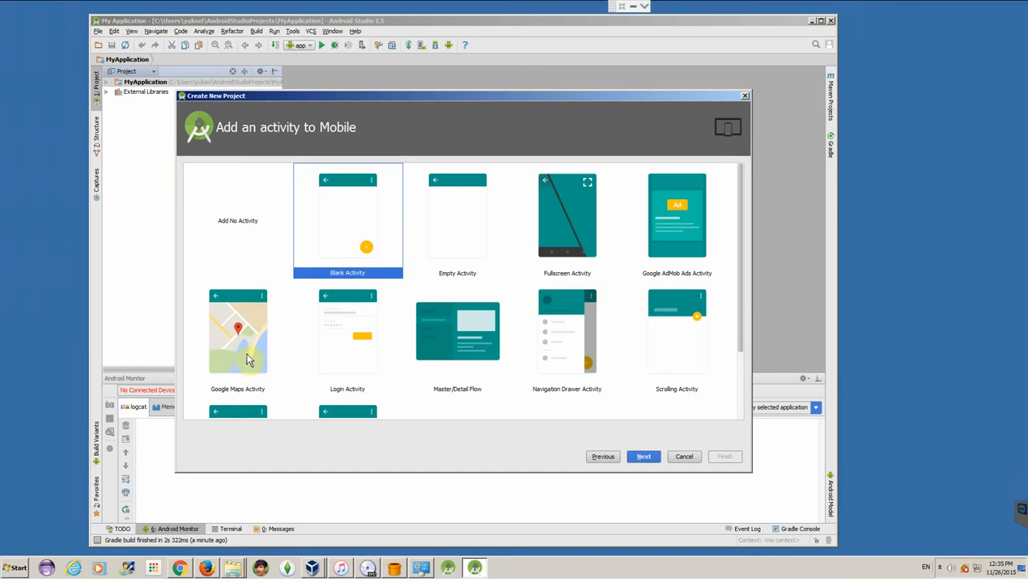
{"action": "mouse_move", "coordinate": [595, 344]}
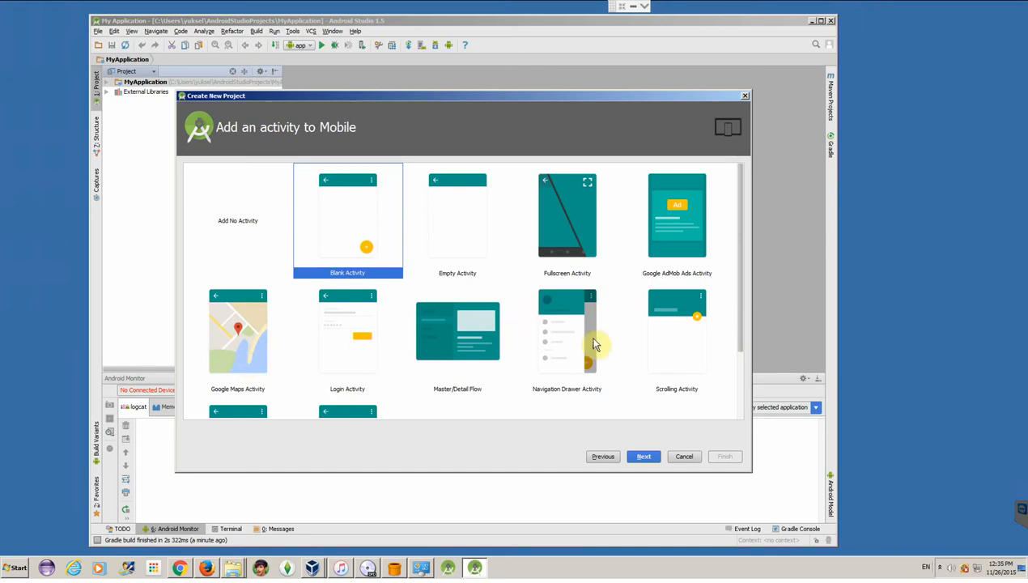
{"action": "mouse_move", "coordinate": [749, 358]}
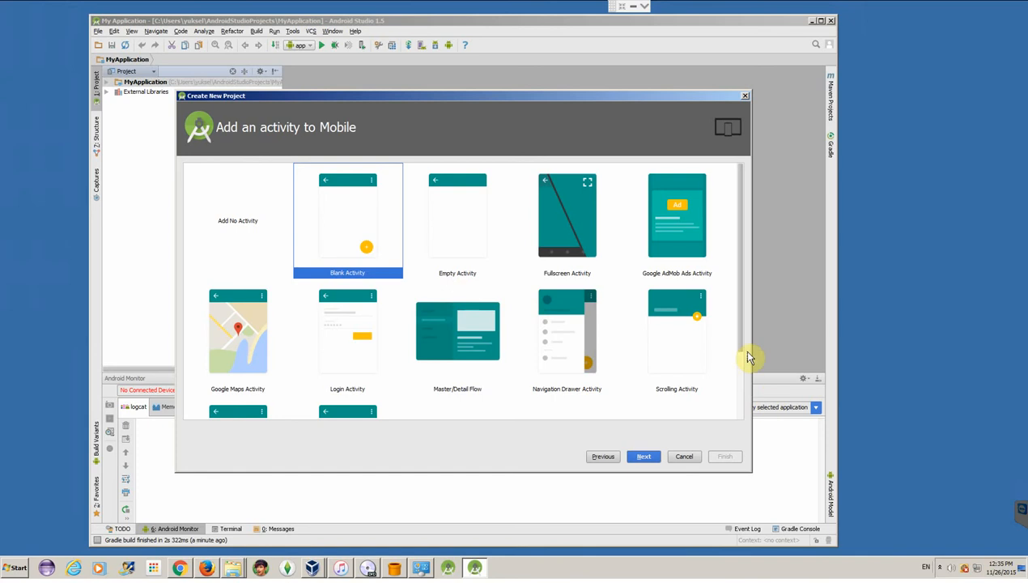
{"action": "scroll", "scroll_direction": "down", "scroll_amount": 3}
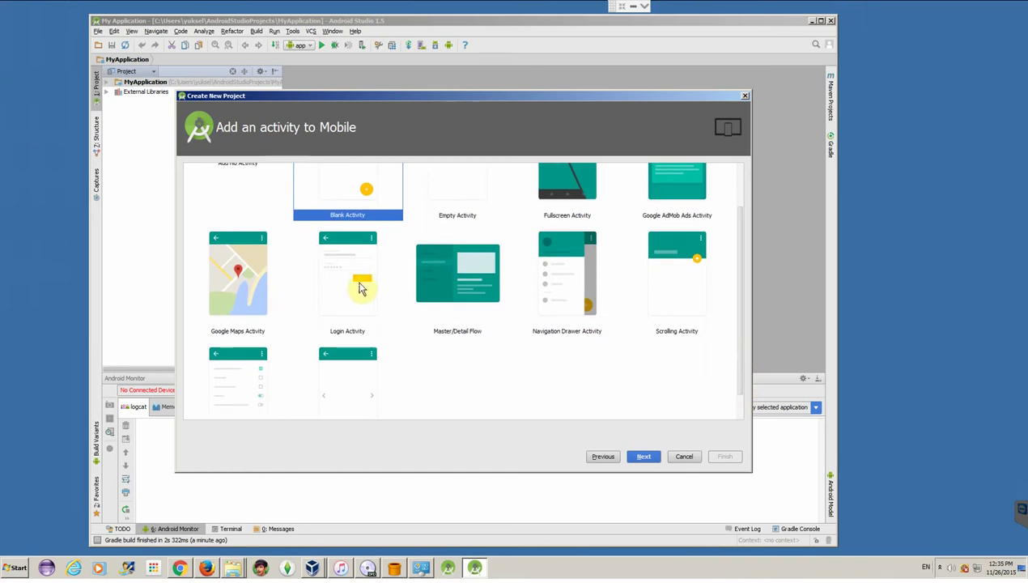
{"action": "mouse_move", "coordinate": [358, 290]}
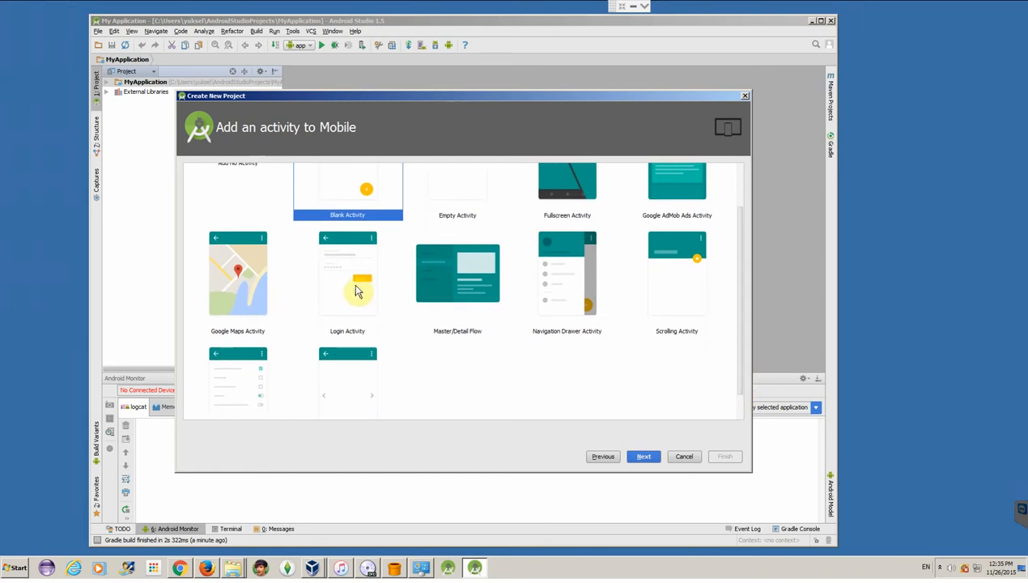
{"action": "mouse_move", "coordinate": [689, 294]}
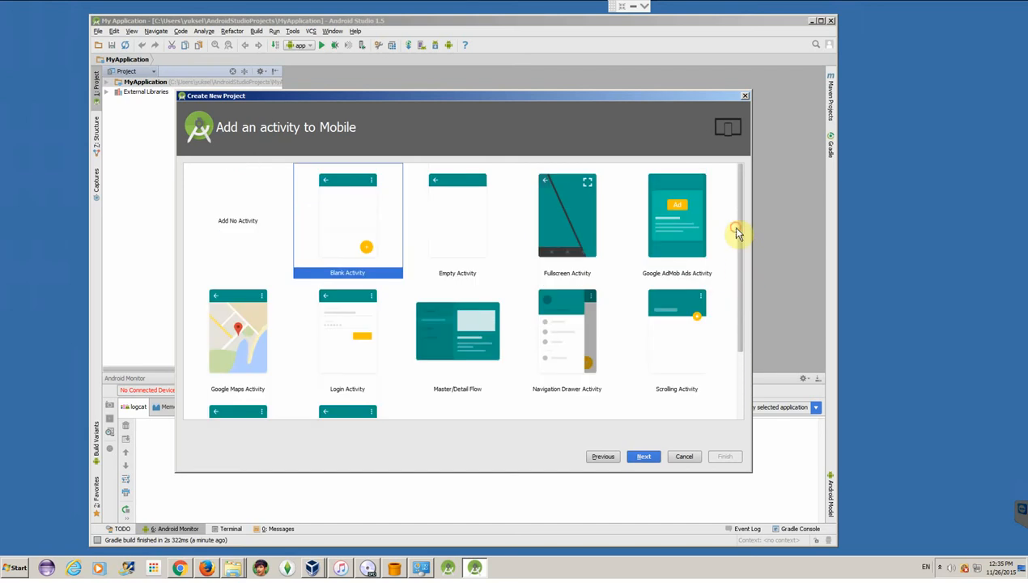
{"action": "mouse_move", "coordinate": [737, 234]}
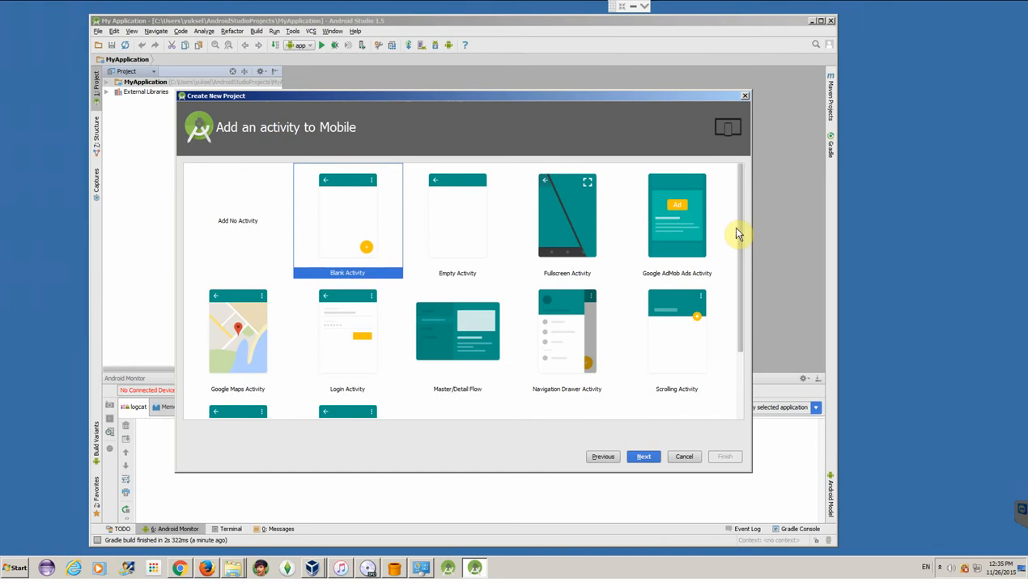
{"action": "mouse_move", "coordinate": [366, 249]}
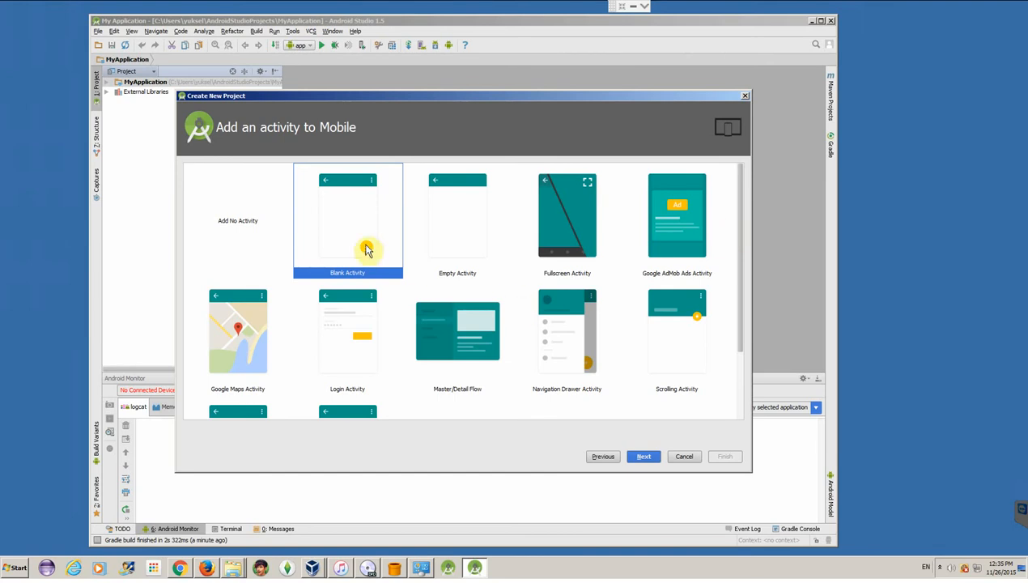
{"action": "mouse_move", "coordinate": [359, 208]}
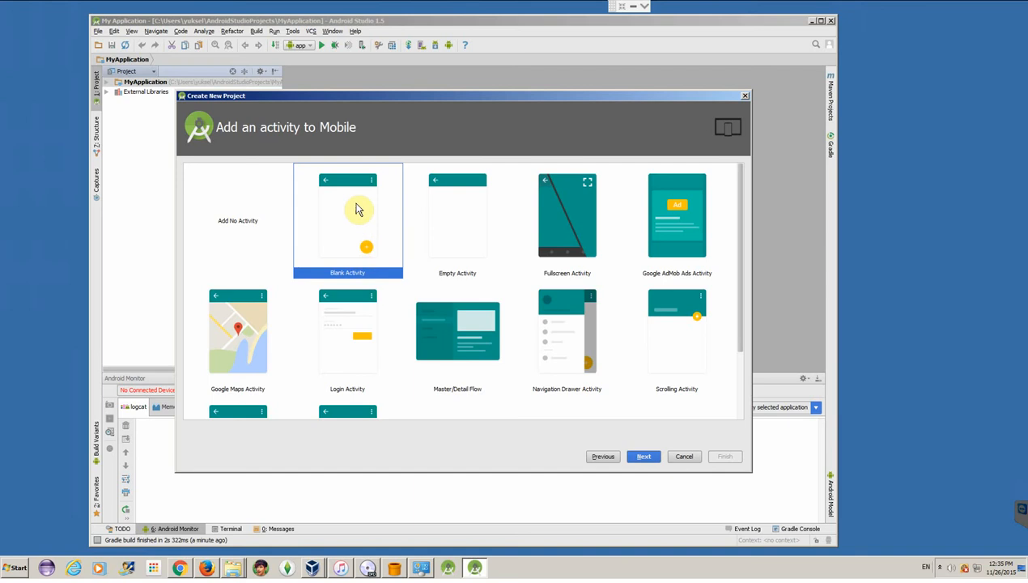
{"action": "mouse_move", "coordinate": [466, 243]}
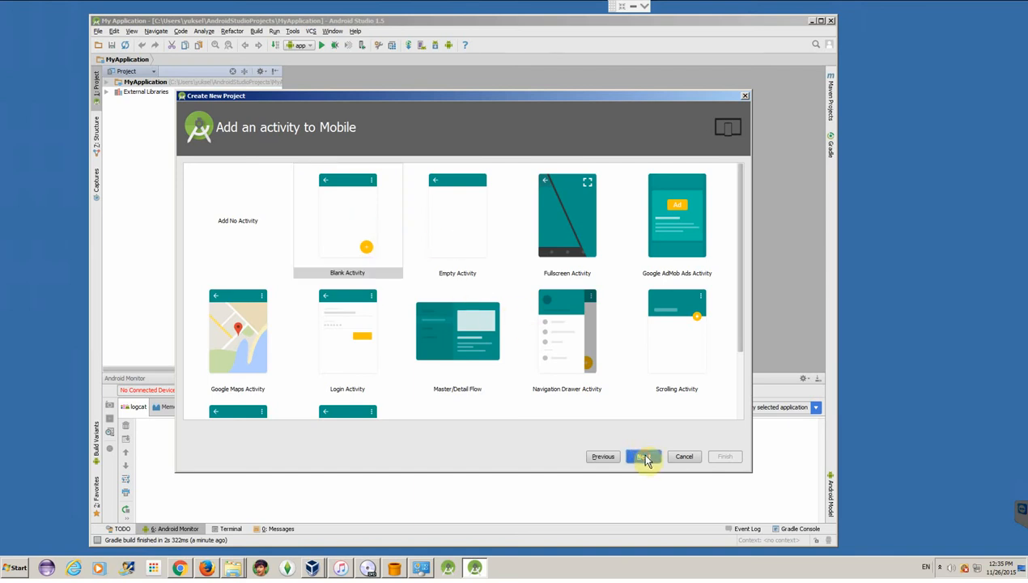
Continue with Blank Activity and rename its activity to HelloActivity
{"action": "left_click", "coordinate": [644, 457]}
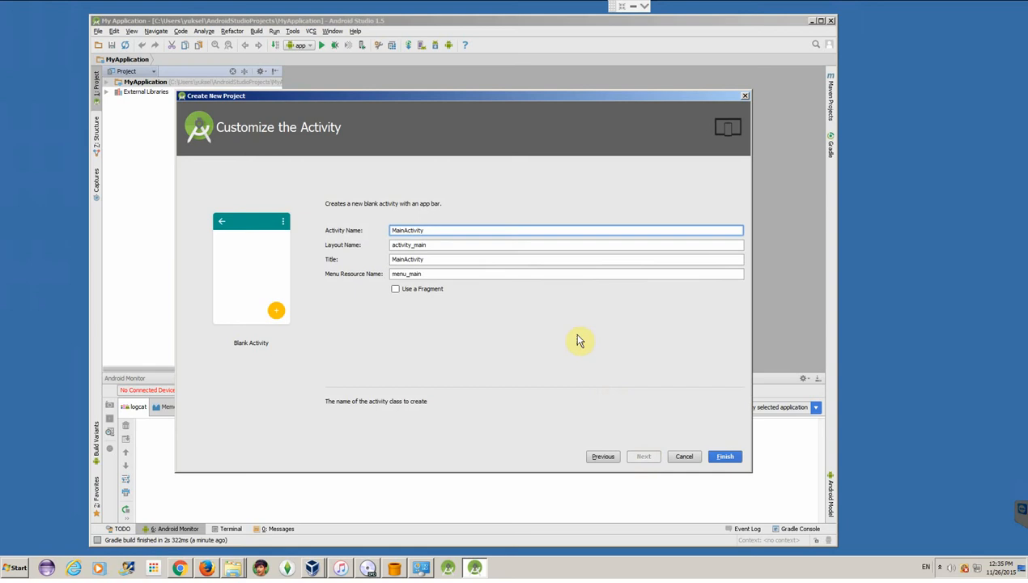
{"action": "double_click", "coordinate": [407, 230]}
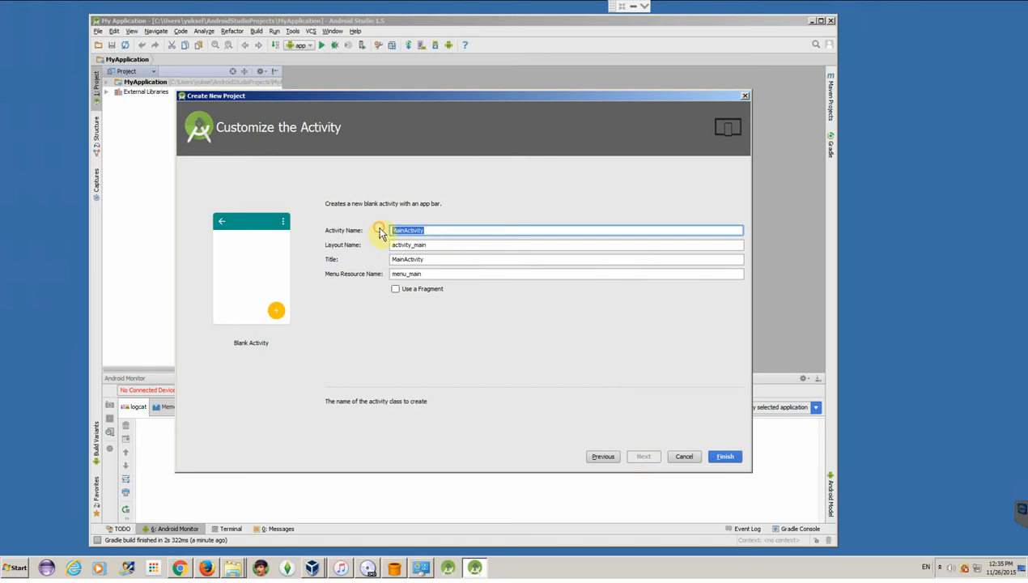
{"action": "type", "text": "Hello"}
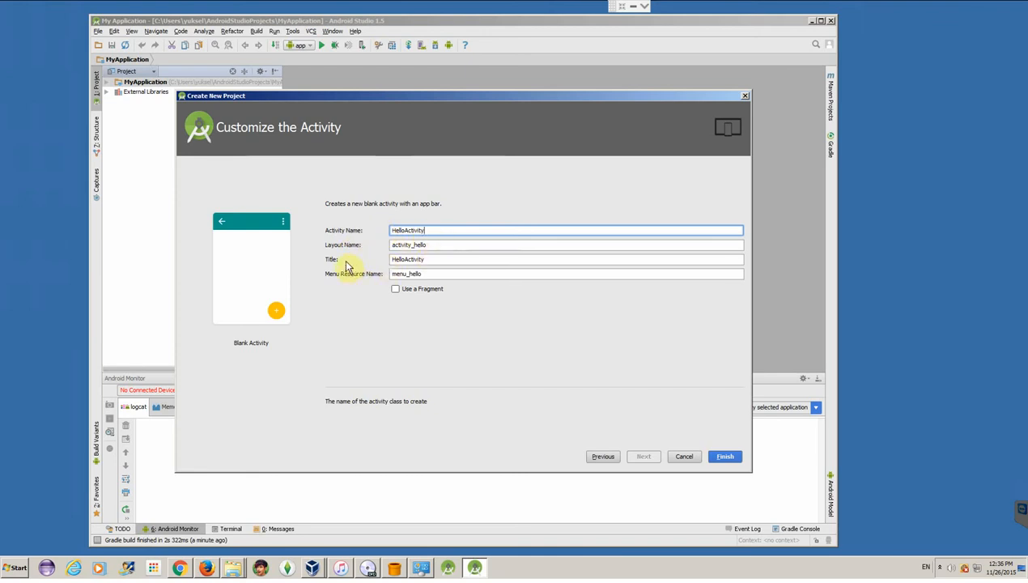
{"action": "mouse_move", "coordinate": [602, 343]}
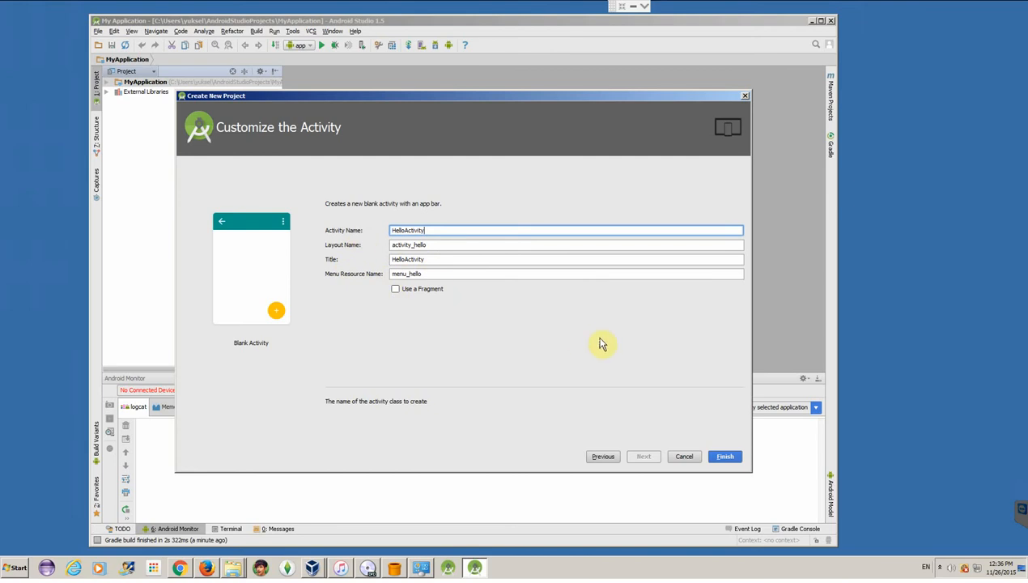
{"action": "mouse_move", "coordinate": [393, 306]}
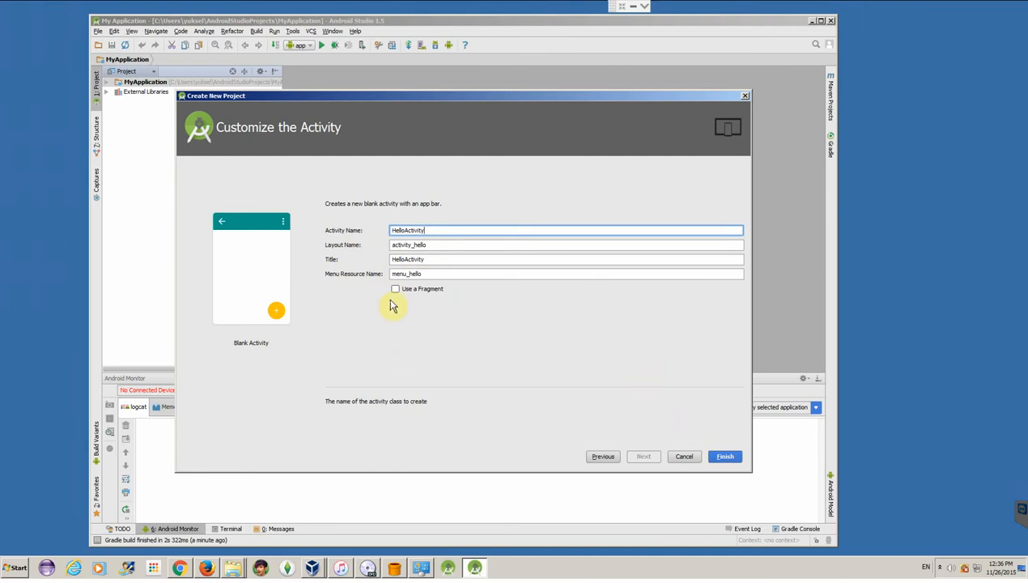
{"action": "mouse_move", "coordinate": [434, 296]}
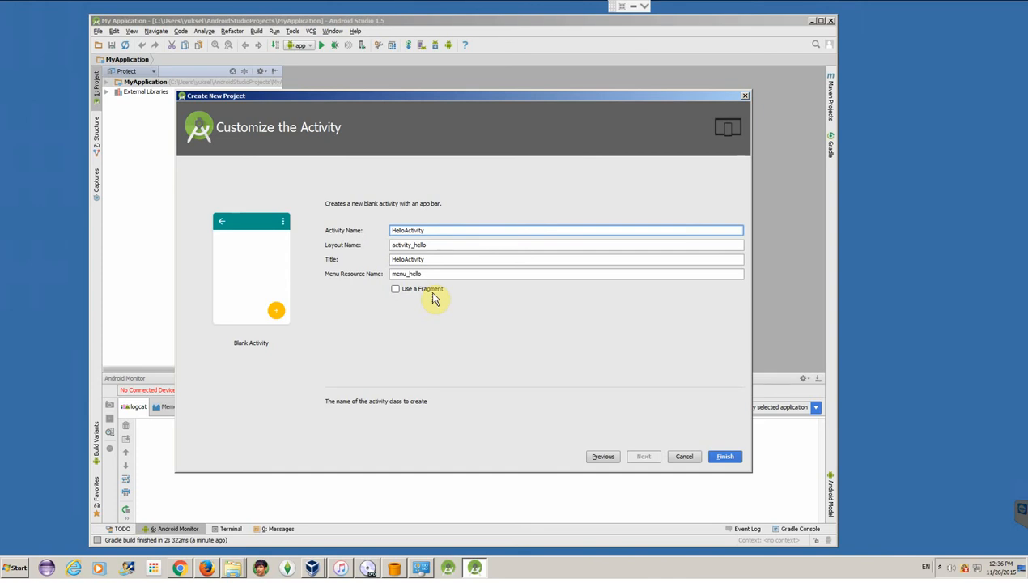
{"action": "mouse_move", "coordinate": [453, 297]}
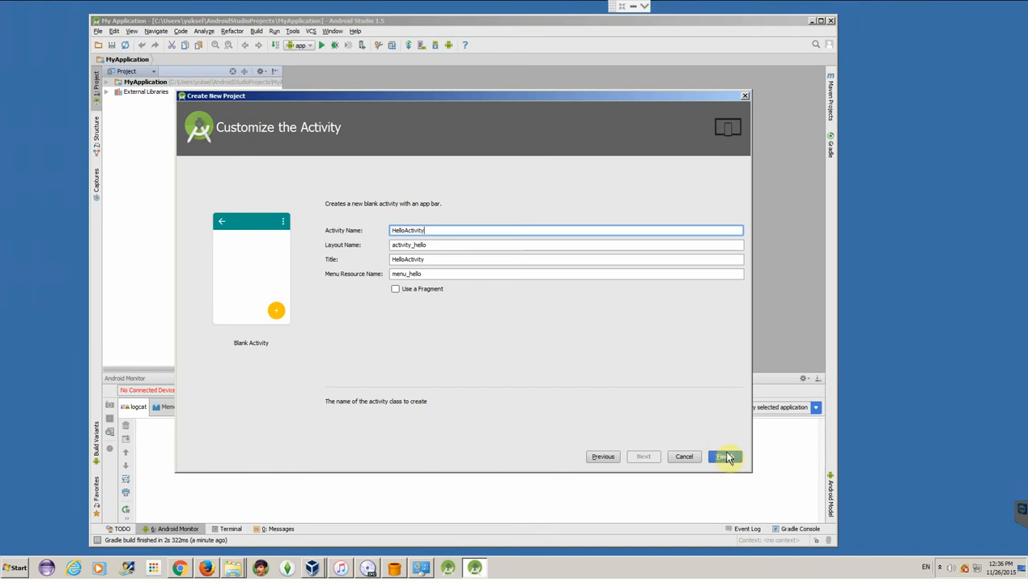
Finish the wizard so the HelloBogazici project opens and builds
{"action": "left_click", "coordinate": [726, 457]}
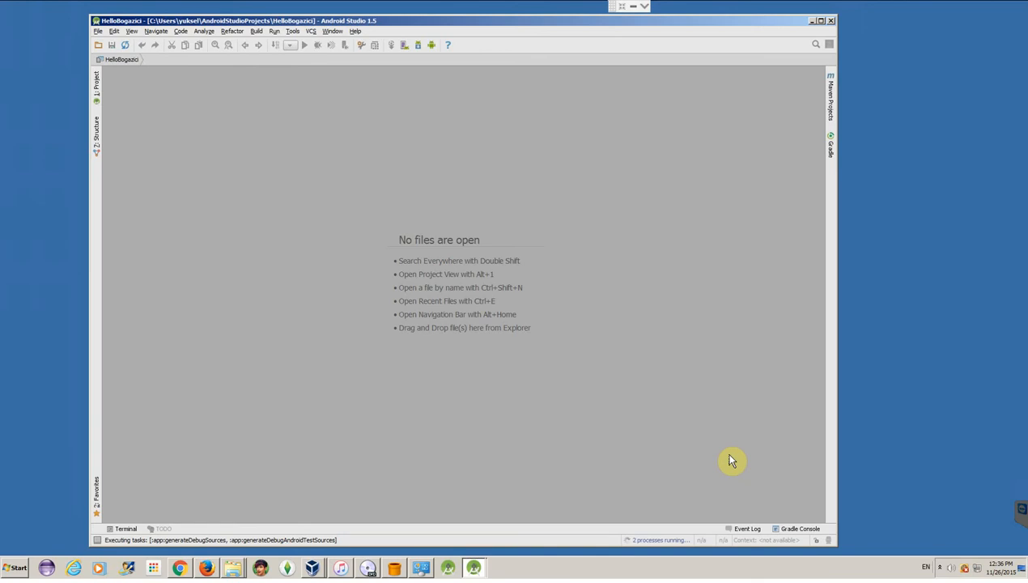
{"action": "mouse_move", "coordinate": [121, 536]}
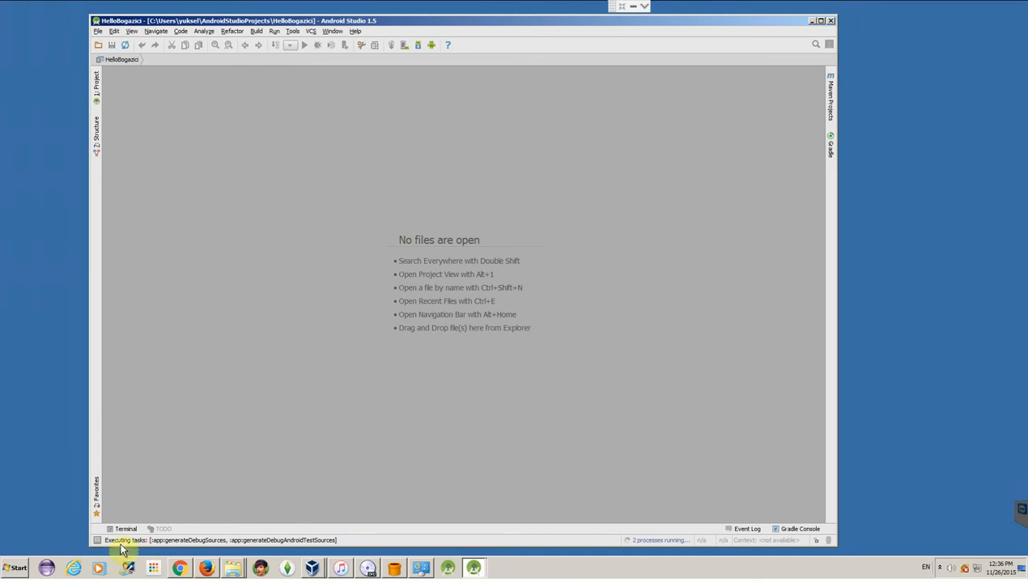
{"action": "mouse_move", "coordinate": [715, 299]}
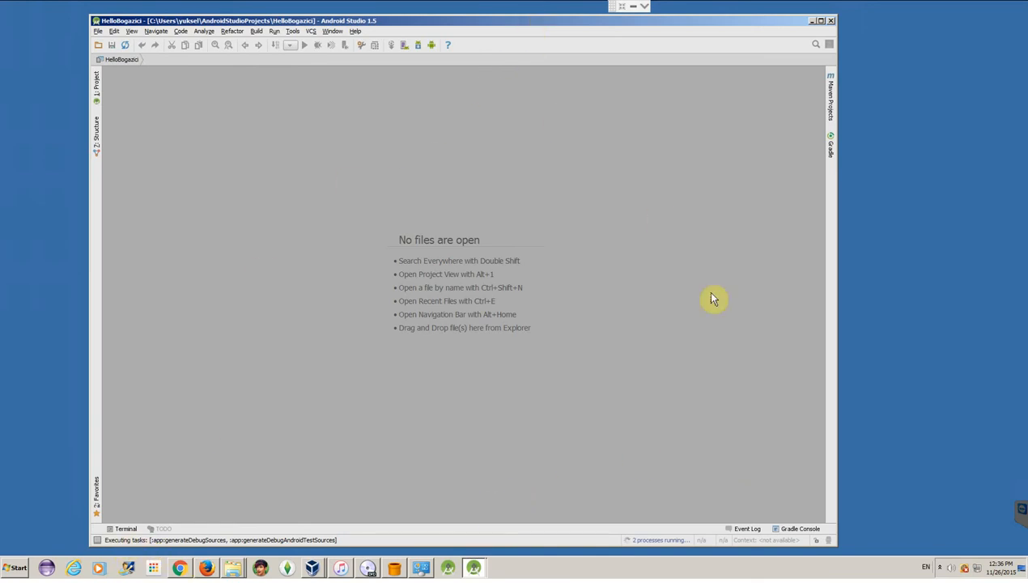
{"action": "mouse_move", "coordinate": [241, 543]}
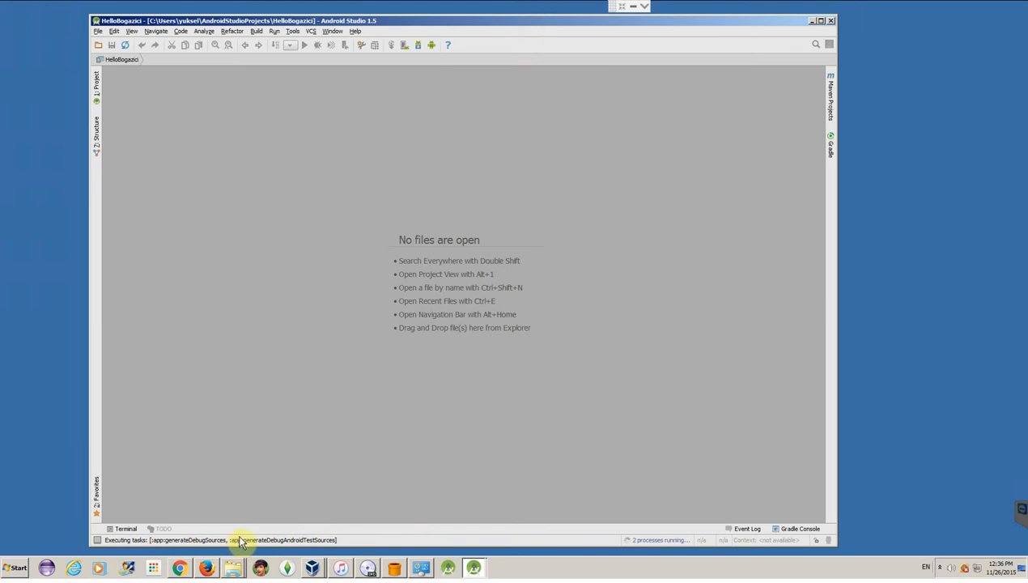
{"action": "mouse_move", "coordinate": [522, 454]}
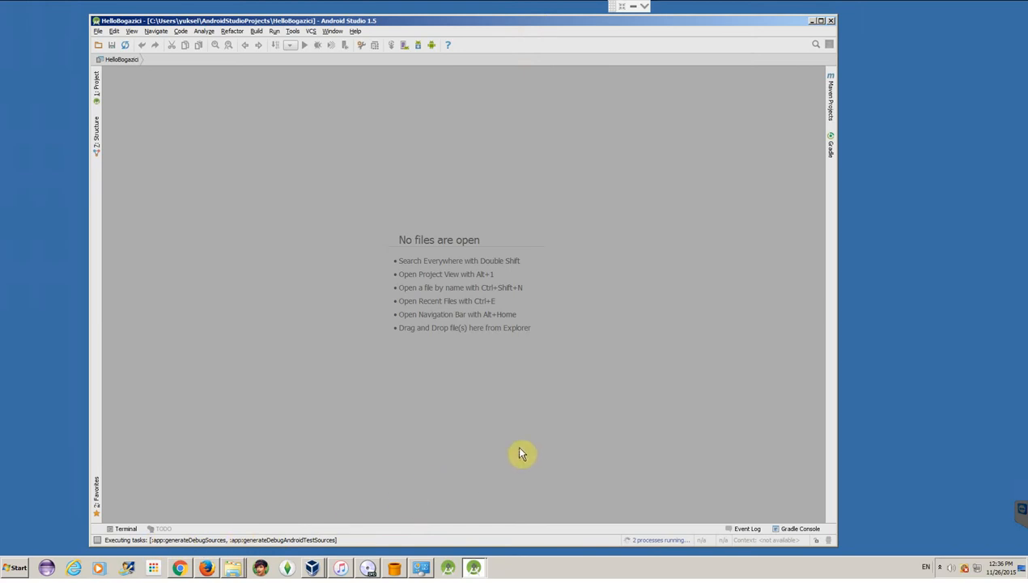
{"action": "mouse_move", "coordinate": [654, 540]}
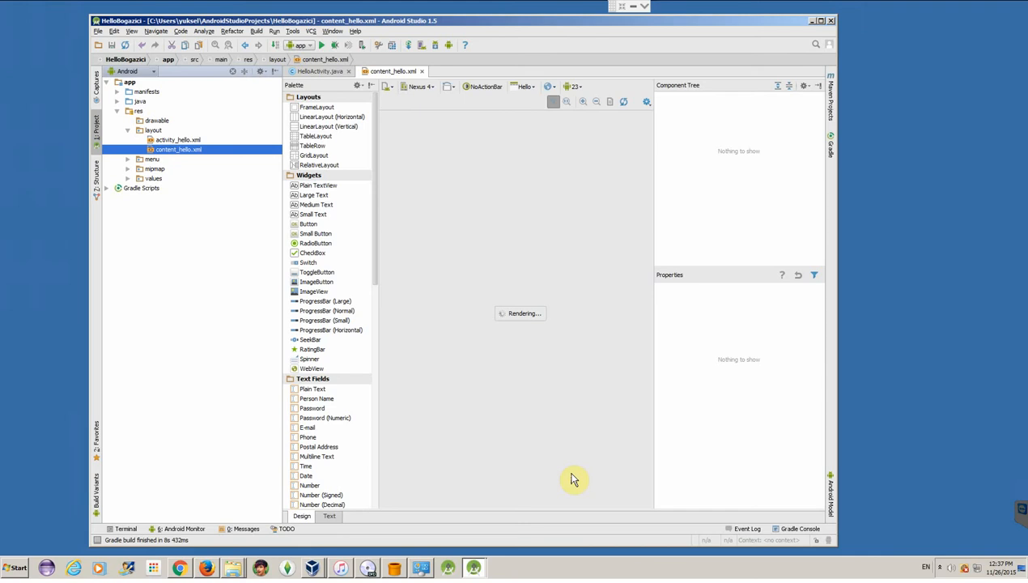
{"action": "mouse_move", "coordinate": [314, 291]}
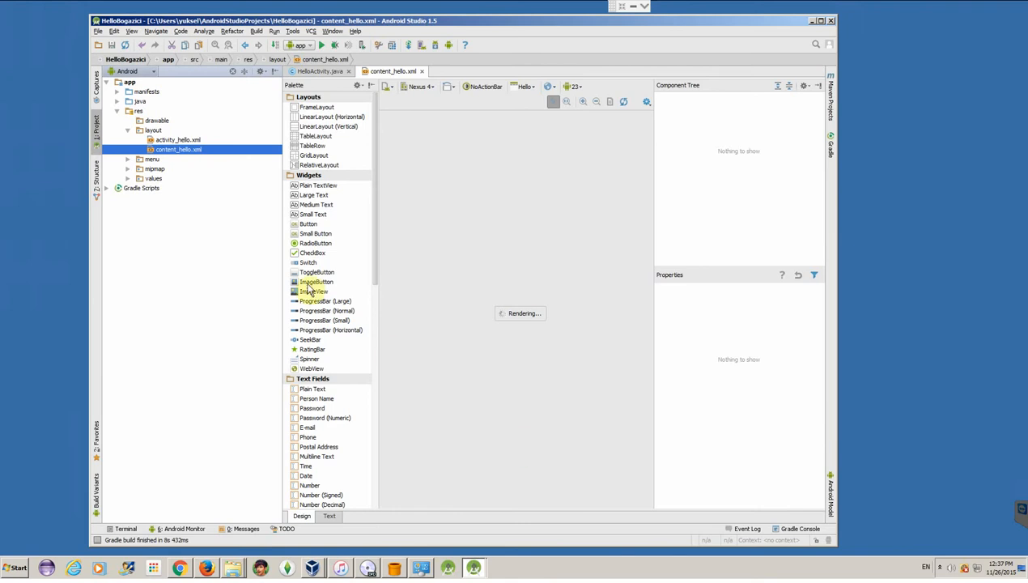
{"action": "mouse_move", "coordinate": [341, 494]}
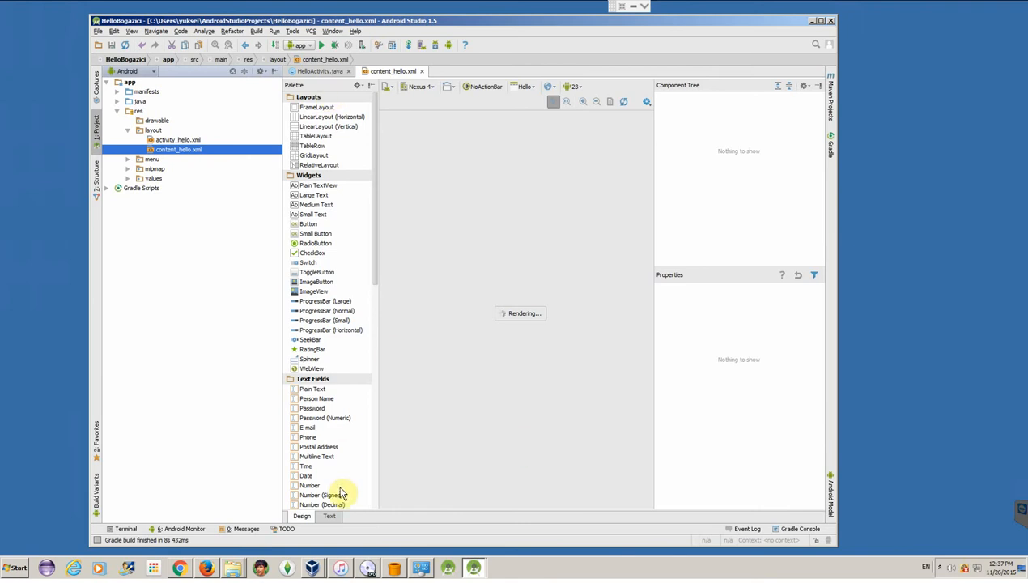
{"action": "mouse_move", "coordinate": [379, 287]}
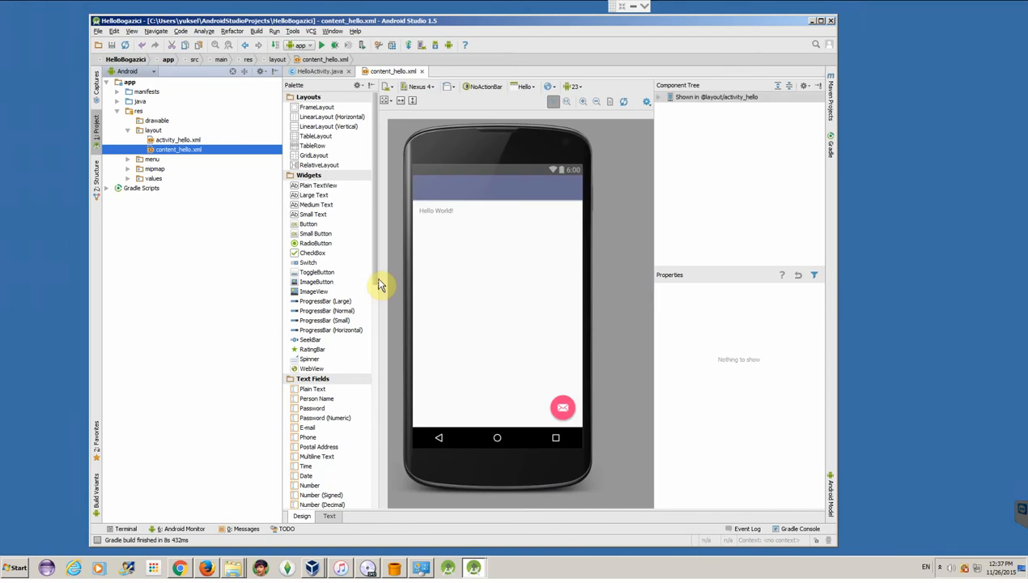
{"action": "mouse_move", "coordinate": [378, 284]}
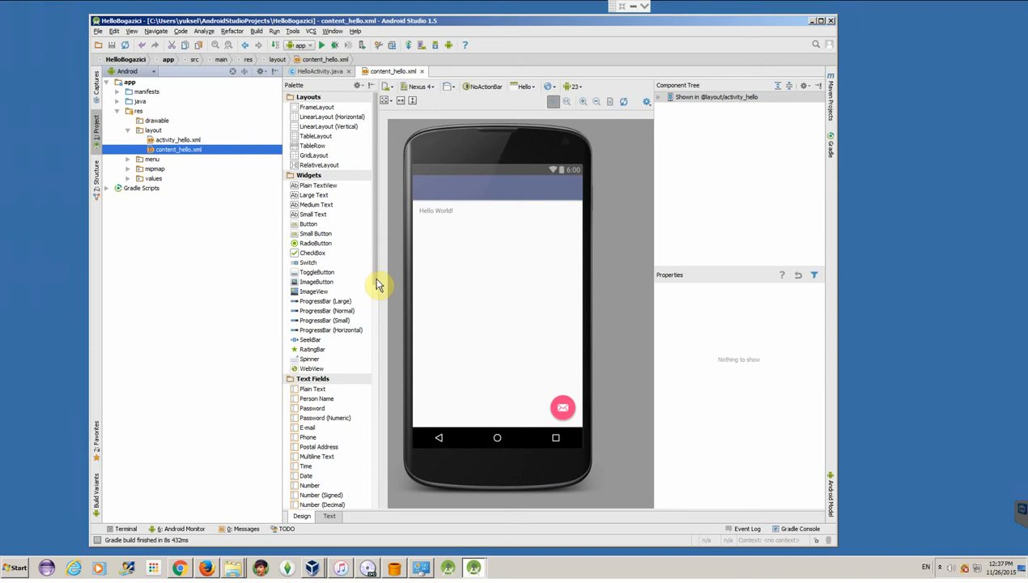
{"action": "mouse_move", "coordinate": [605, 316]}
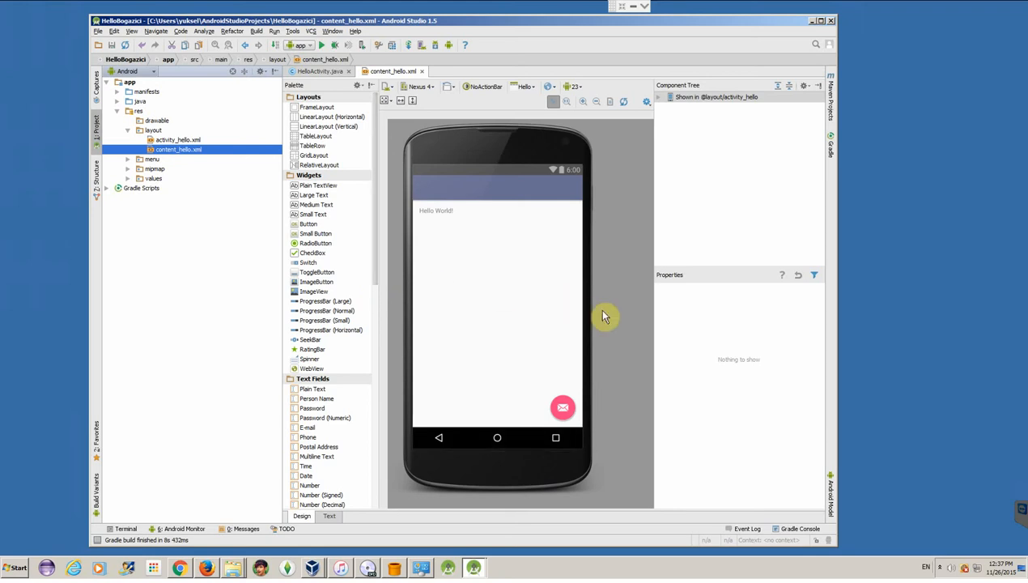
{"action": "mouse_move", "coordinate": [622, 321]}
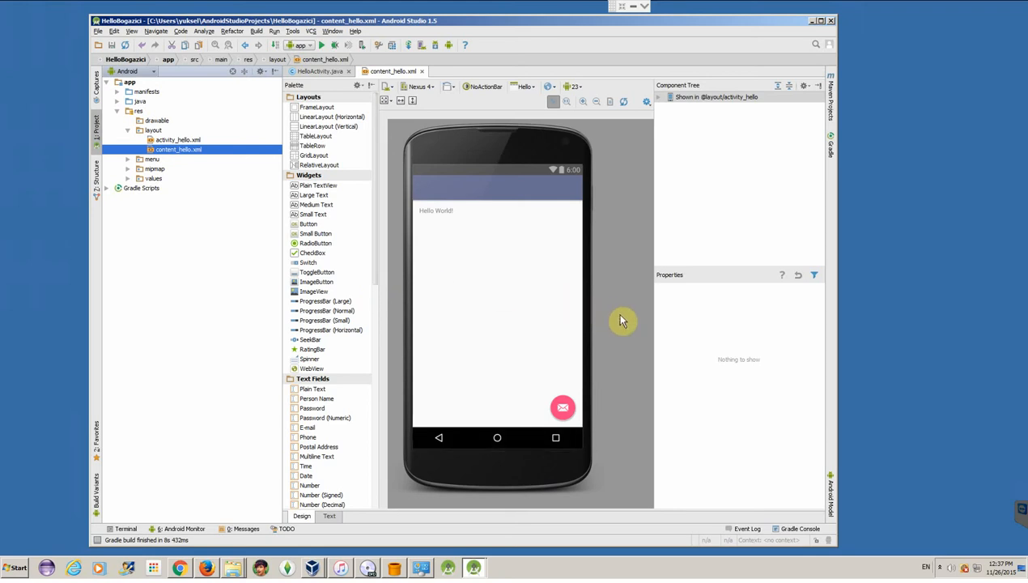
{"action": "mouse_move", "coordinate": [413, 373]}
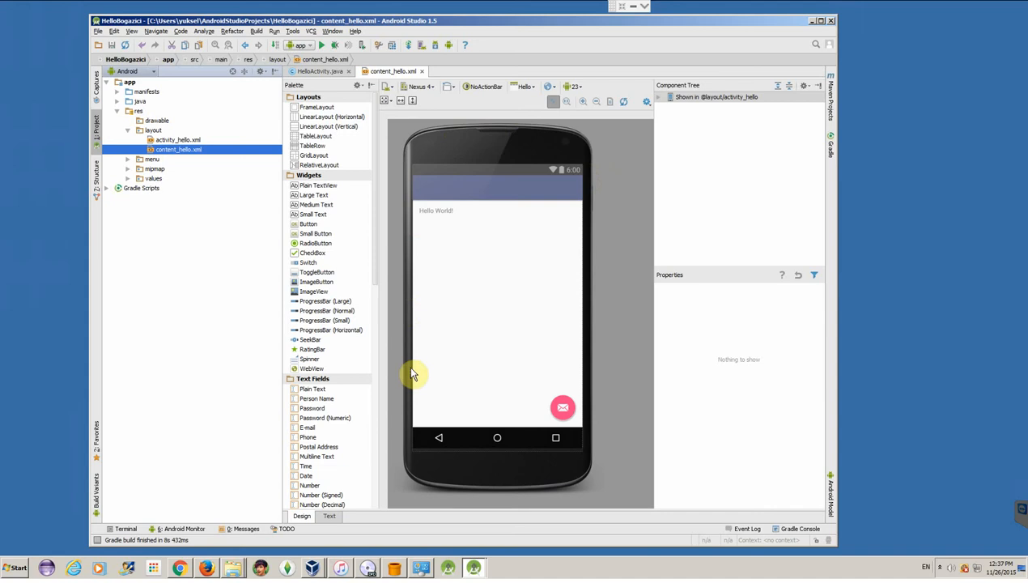
{"action": "mouse_move", "coordinate": [617, 435]}
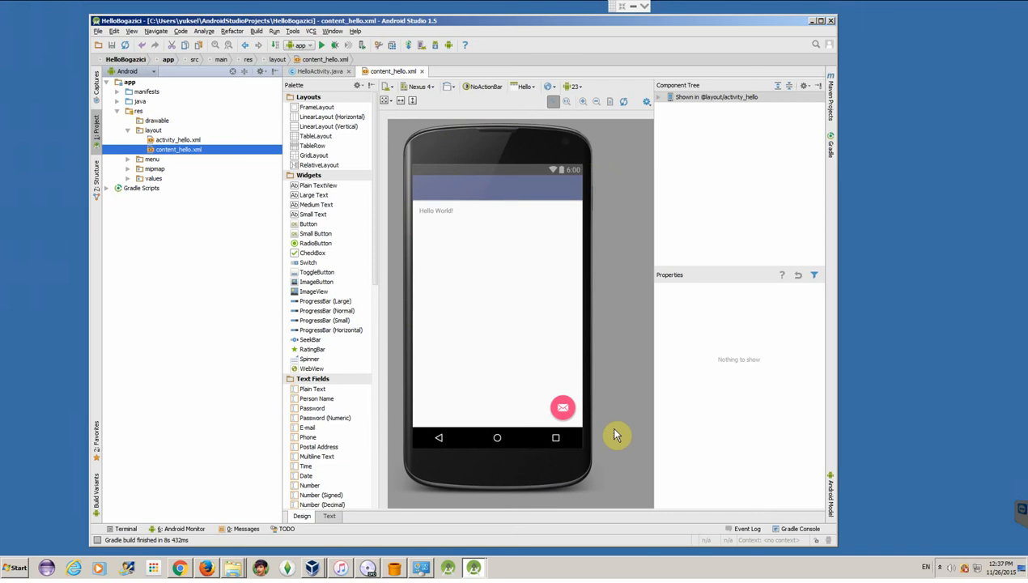
{"action": "mouse_move", "coordinate": [587, 159]}
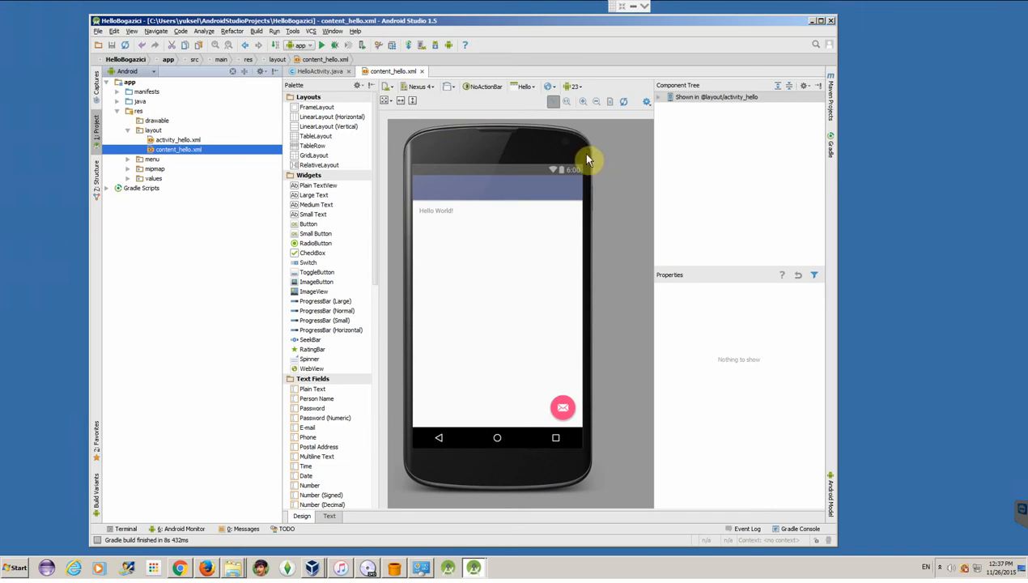
{"action": "mouse_move", "coordinate": [581, 290]}
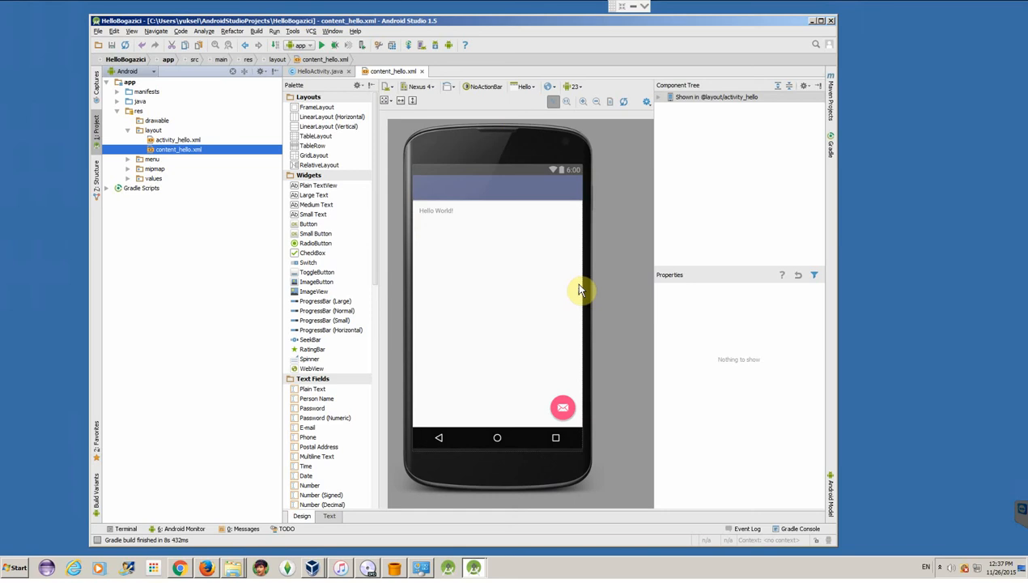
{"action": "mouse_move", "coordinate": [539, 135]}
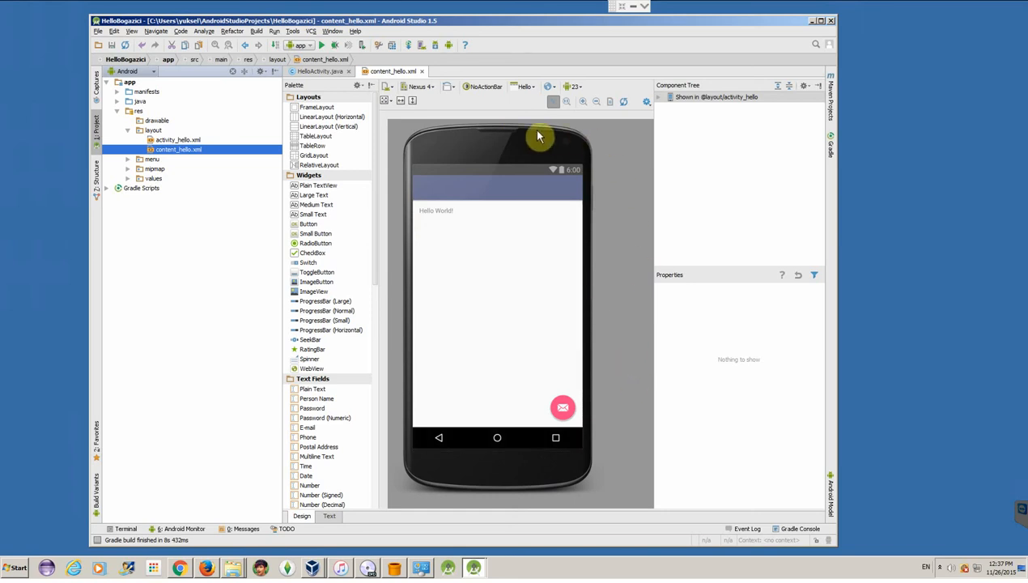
{"action": "mouse_move", "coordinate": [299, 519]}
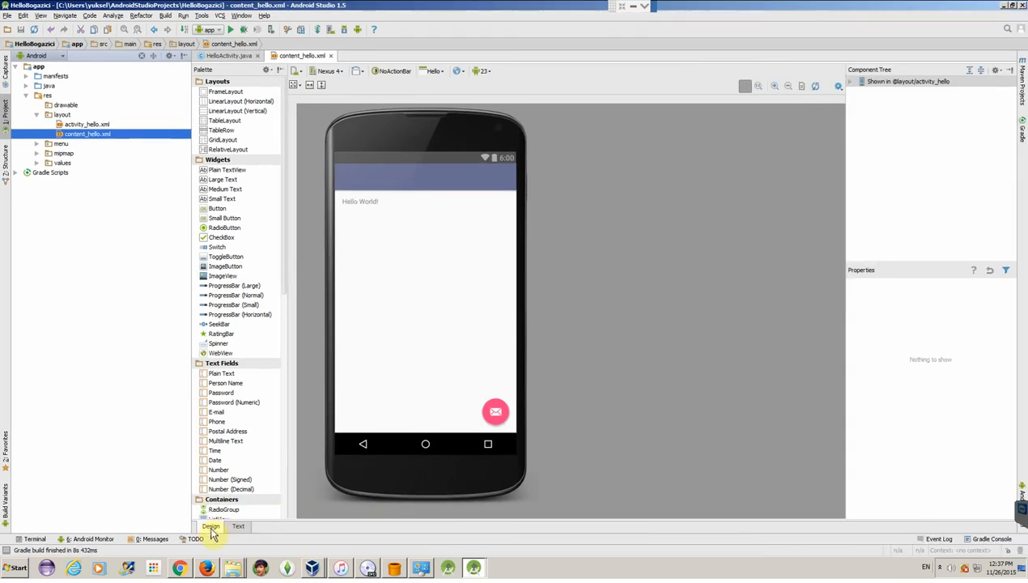
Toggle content_hello.xml between the visual designer and its XML source with preview
{"action": "left_click", "coordinate": [238, 527]}
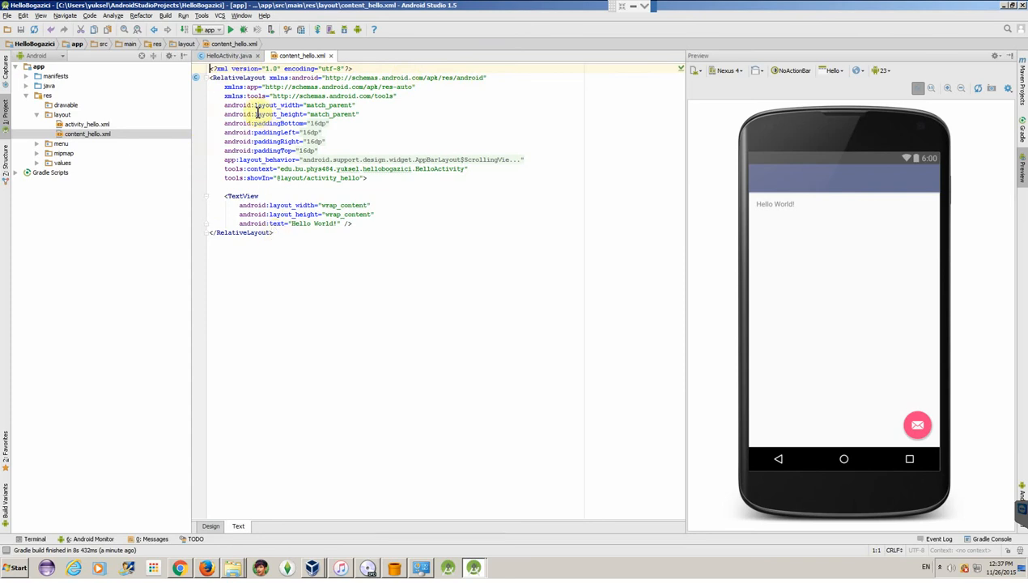
{"action": "mouse_move", "coordinate": [412, 112]}
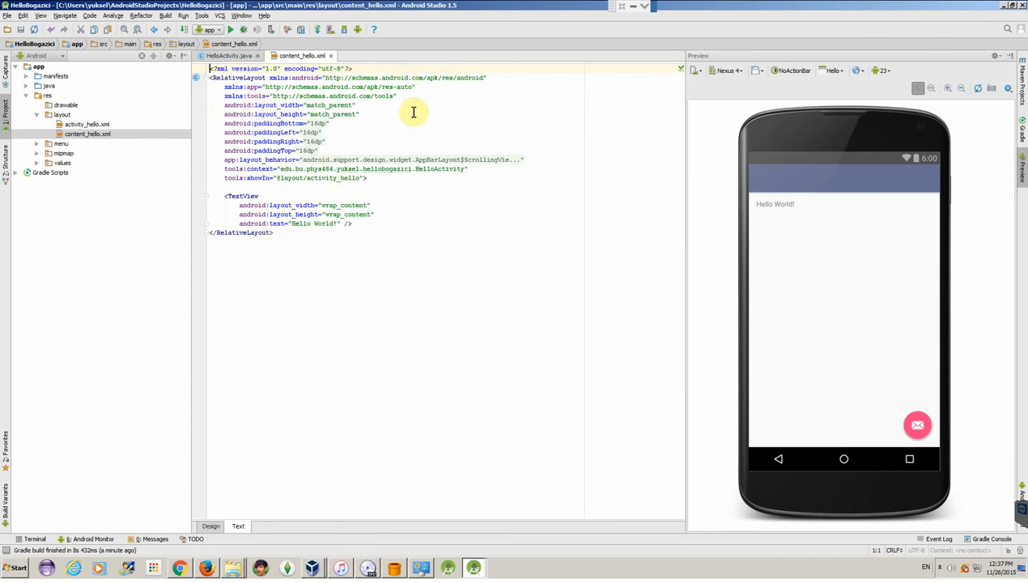
{"action": "mouse_move", "coordinate": [470, 241]}
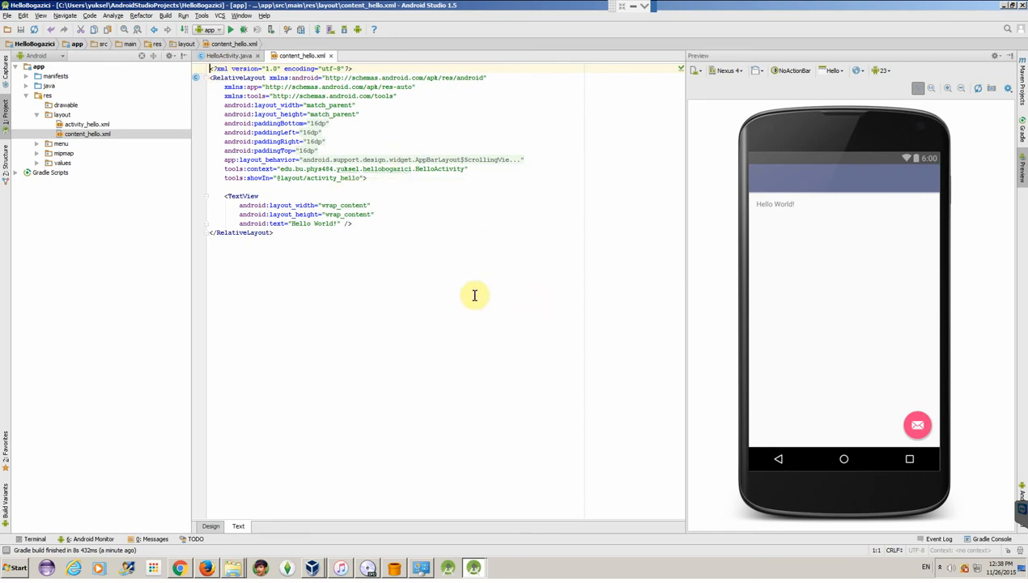
{"action": "mouse_move", "coordinate": [308, 329]}
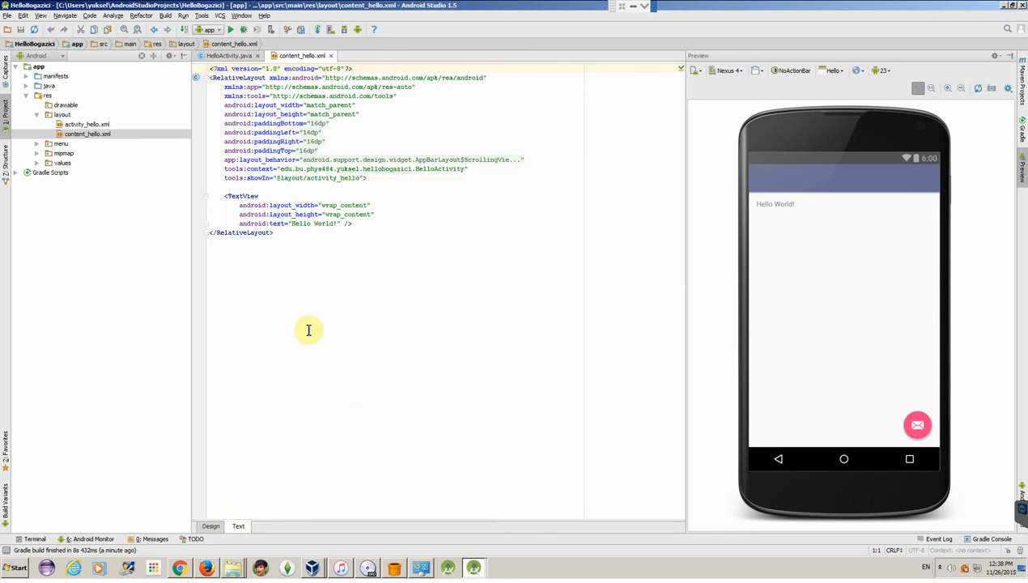
{"action": "left_click", "coordinate": [210, 526]}
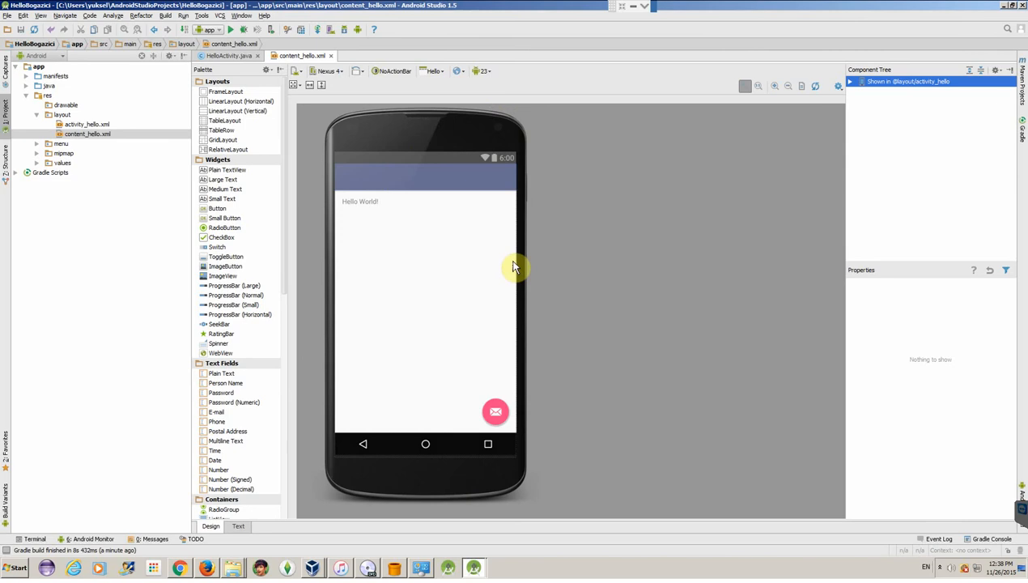
{"action": "left_click", "coordinate": [237, 526]}
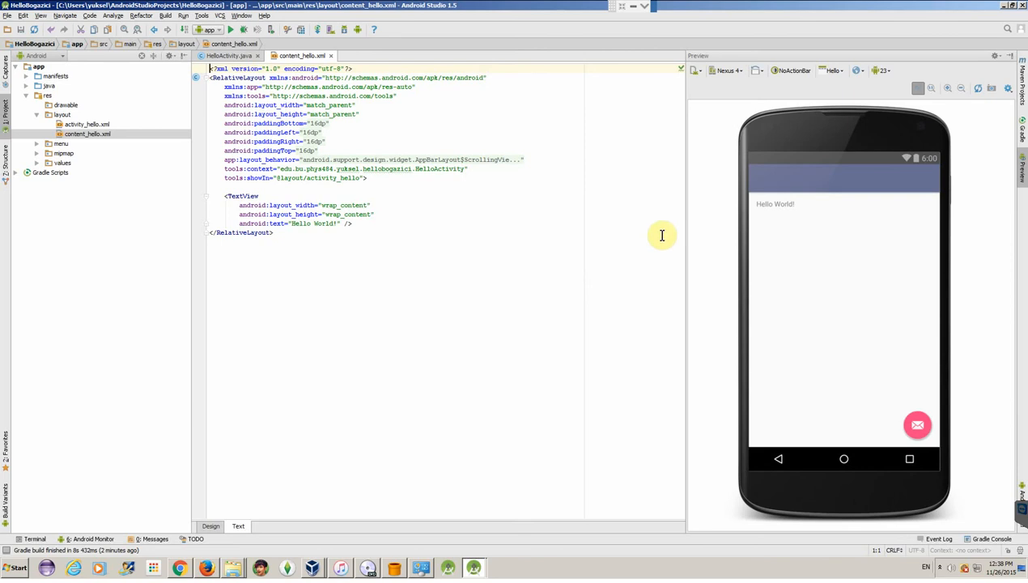
{"action": "mouse_move", "coordinate": [443, 61]}
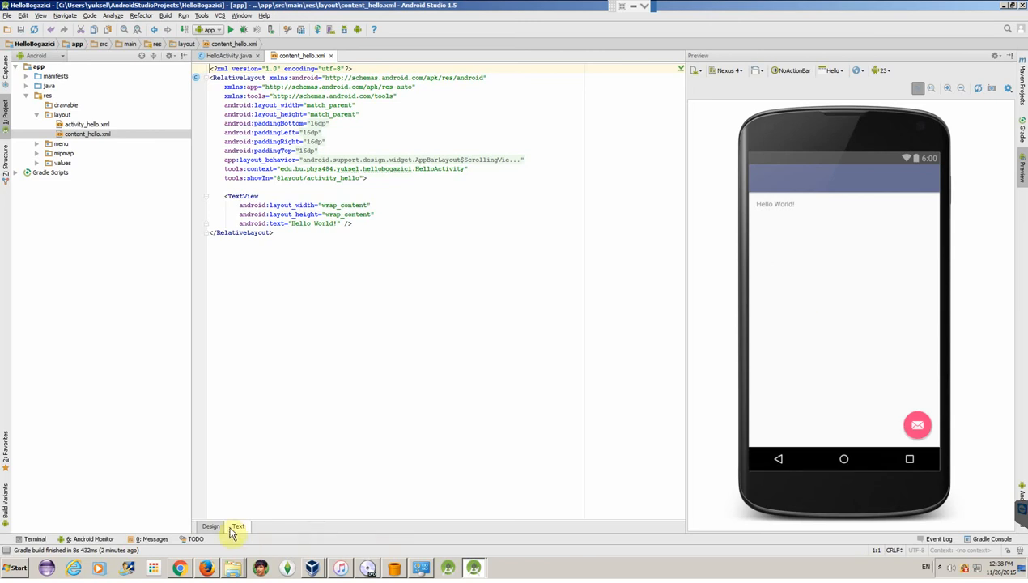
Inspect the RelativeLayout in Design and the 'Hello World!' value in XML, ending in Design
{"action": "left_click", "coordinate": [210, 526]}
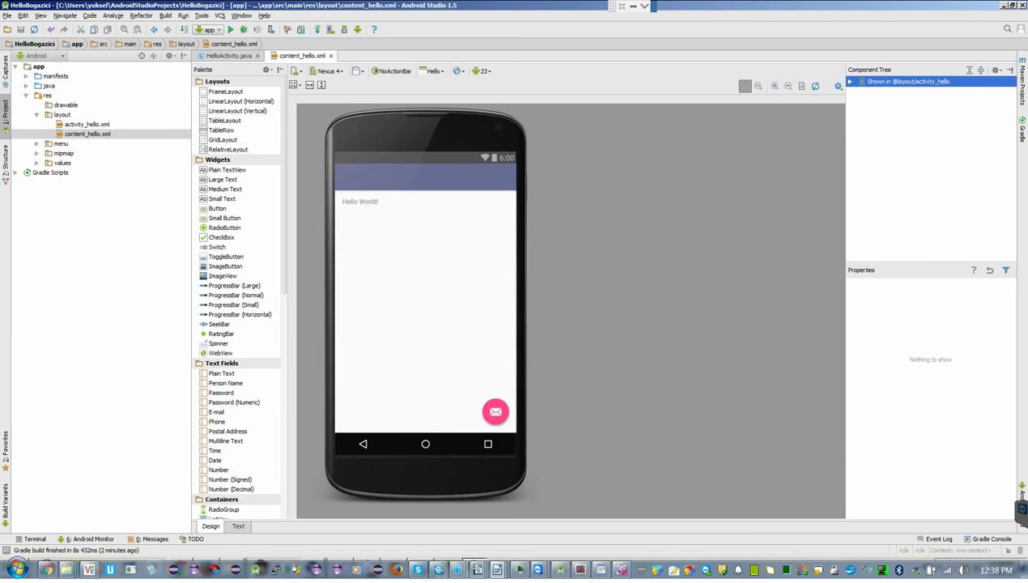
{"action": "mouse_move", "coordinate": [431, 219]}
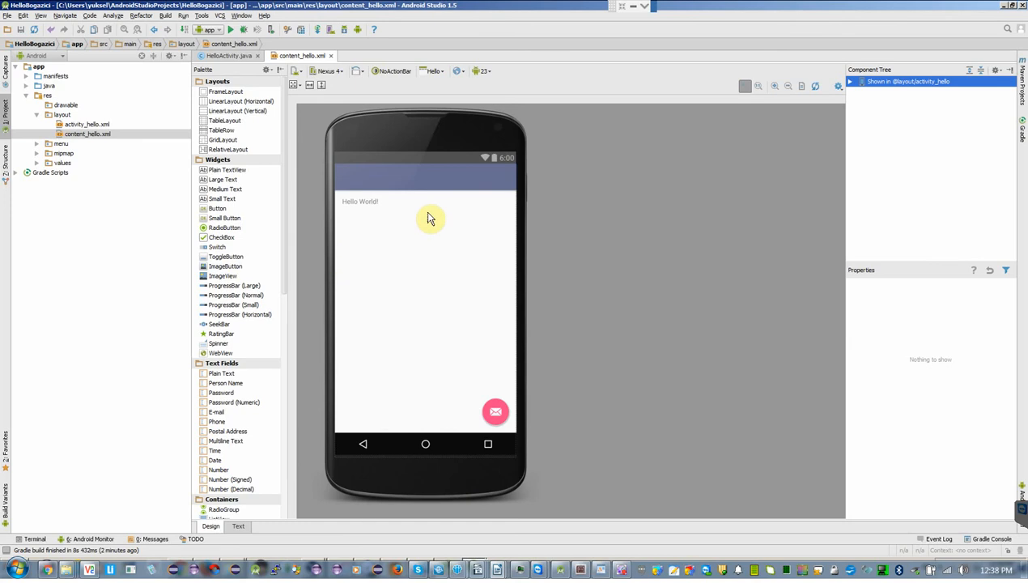
{"action": "mouse_move", "coordinate": [434, 280]}
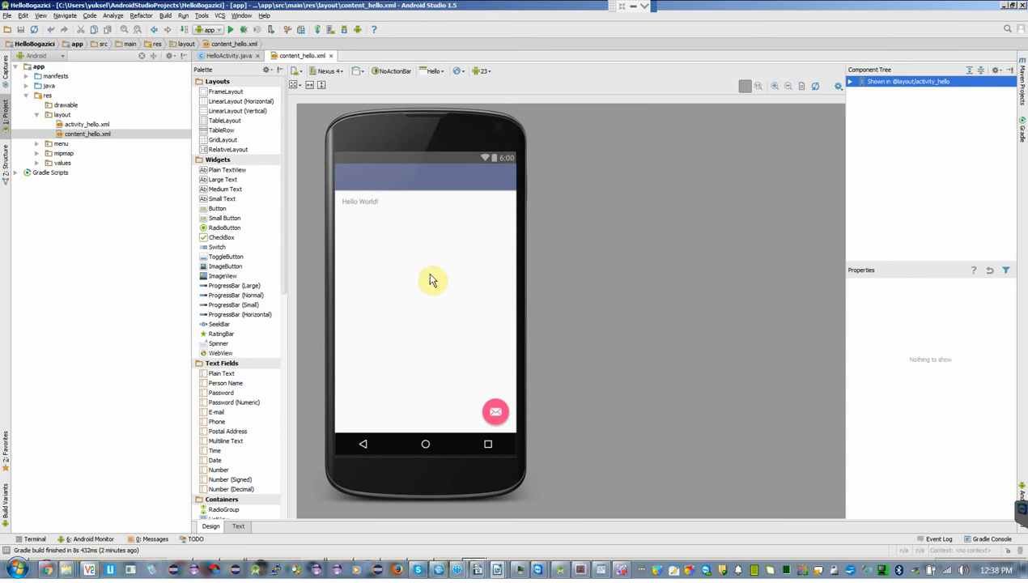
{"action": "mouse_move", "coordinate": [521, 182]}
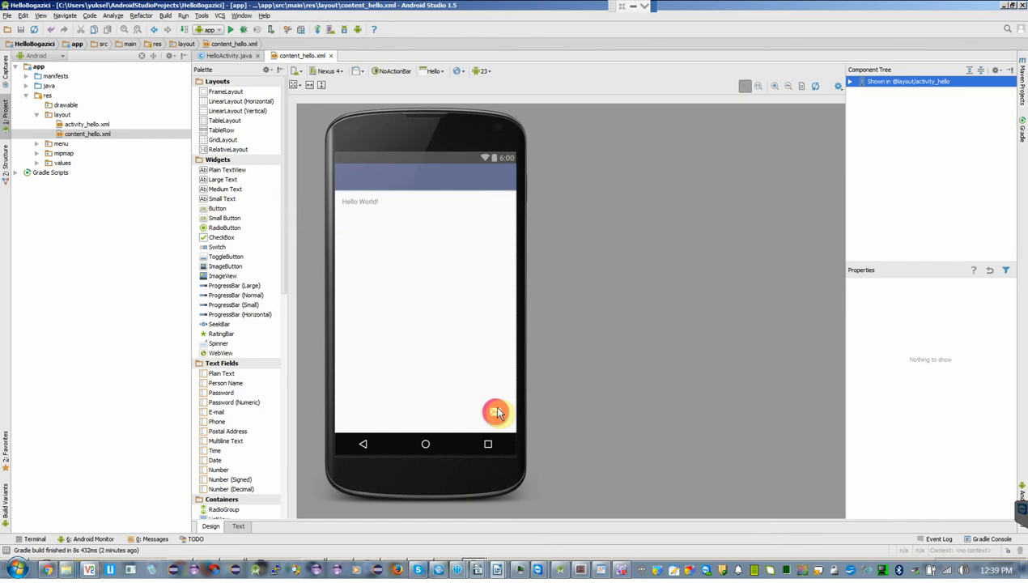
{"action": "left_click", "coordinate": [495, 413]}
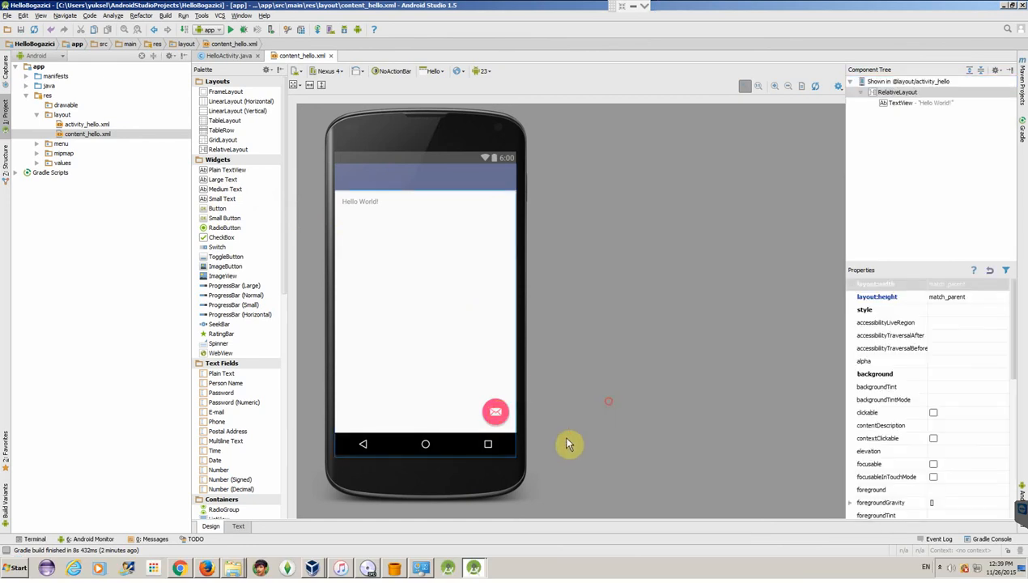
{"action": "mouse_move", "coordinate": [555, 264]}
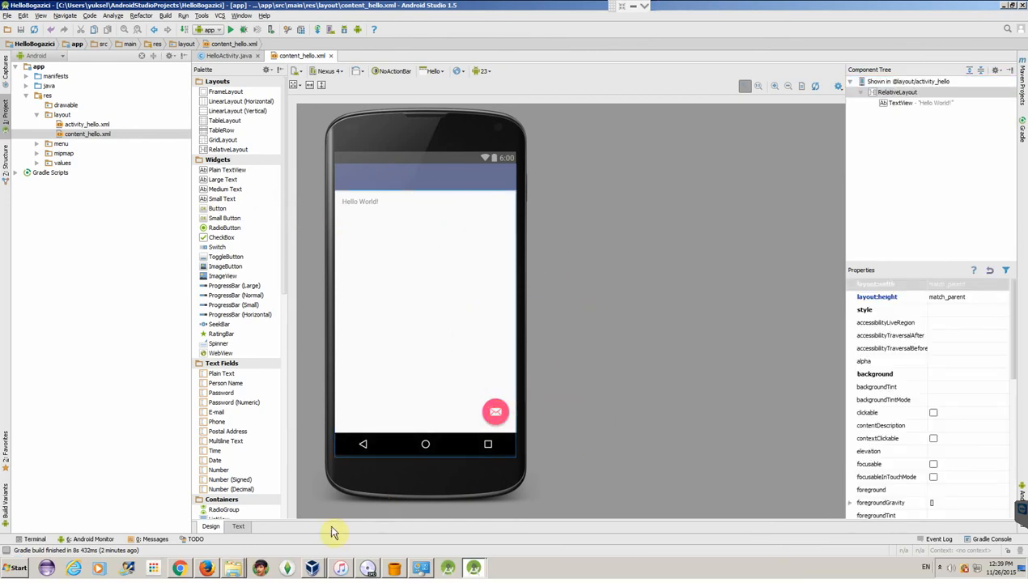
{"action": "left_click", "coordinate": [238, 527]}
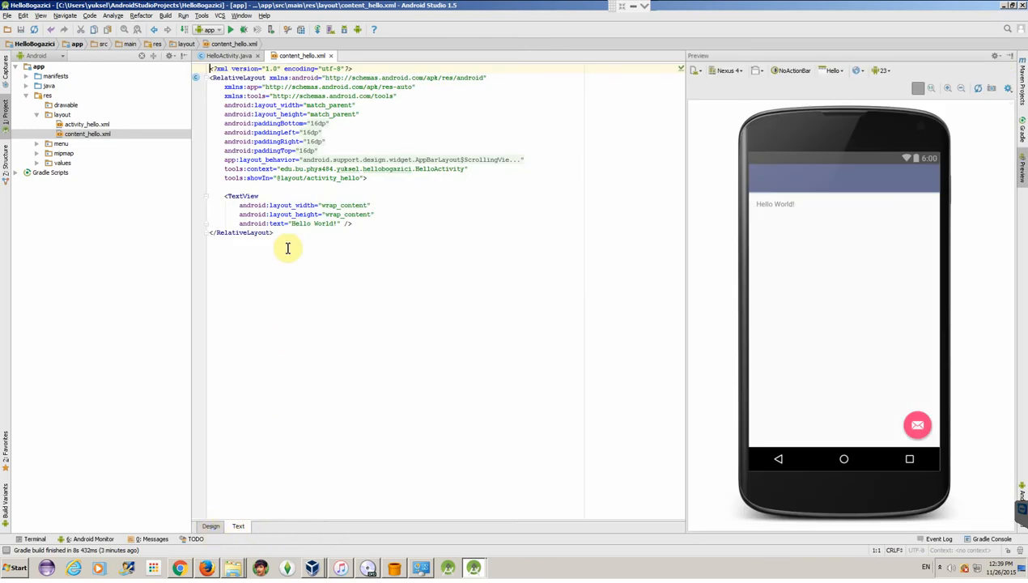
{"action": "double_click", "coordinate": [316, 223]}
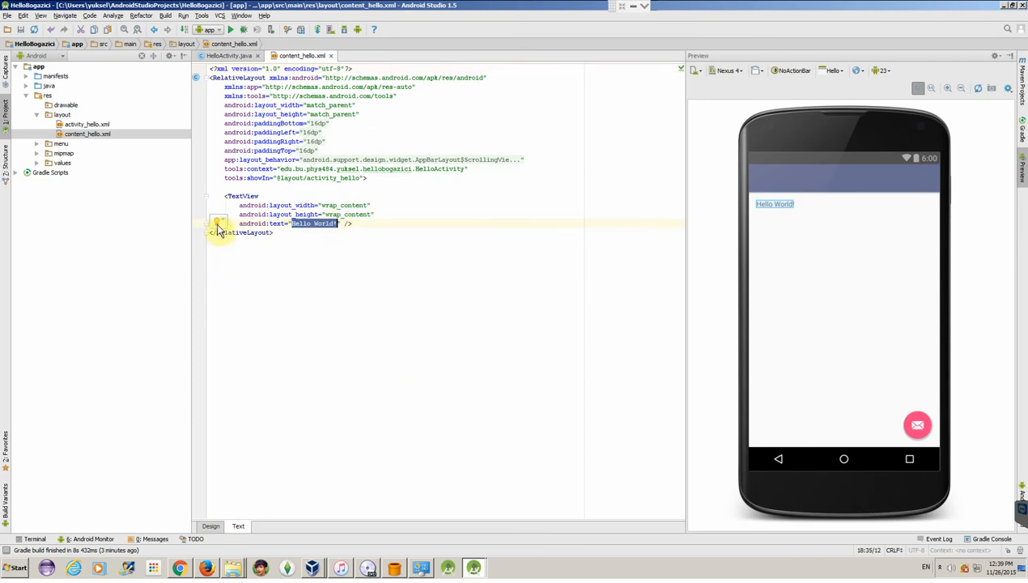
{"action": "mouse_move", "coordinate": [218, 230]}
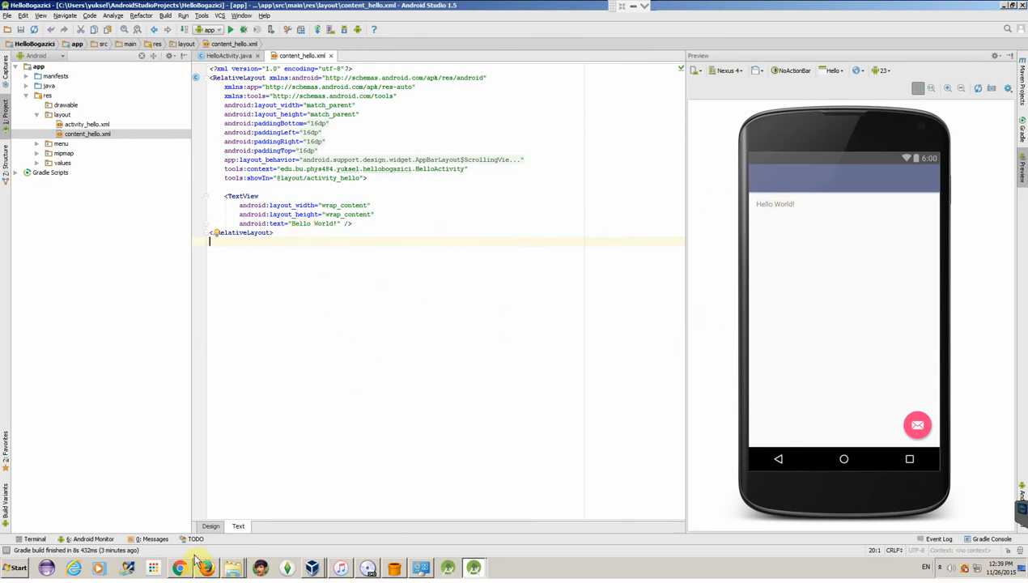
{"action": "left_click", "coordinate": [211, 526]}
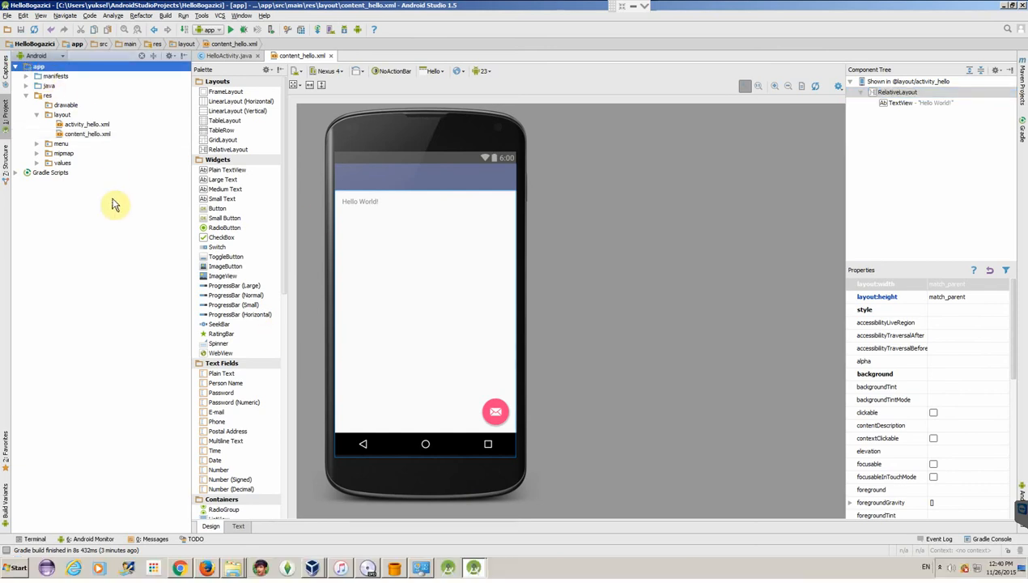
Run the app module to bring up the Device Chooser
{"action": "left_click", "coordinate": [38, 65]}
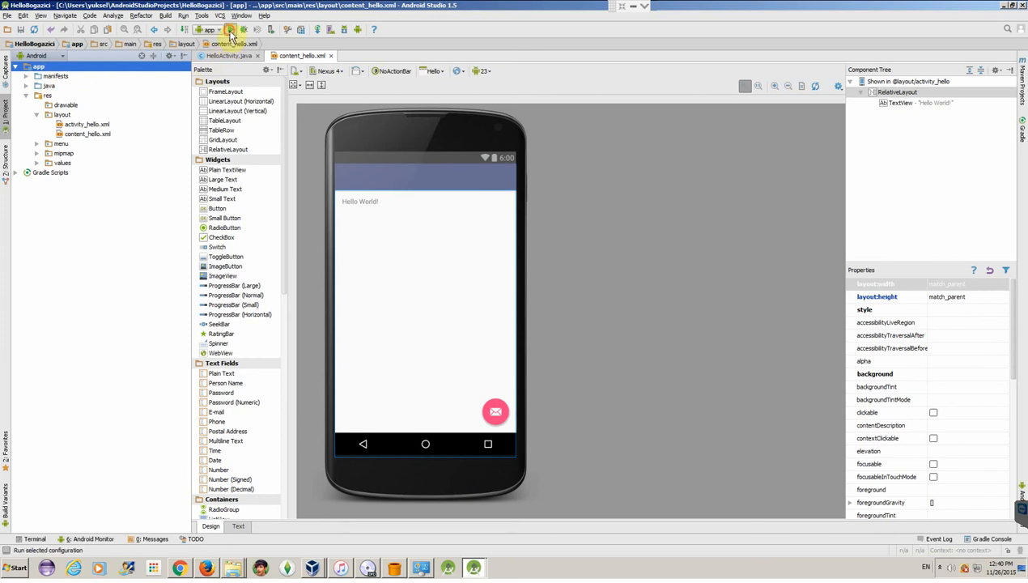
{"action": "left_click", "coordinate": [229, 30]}
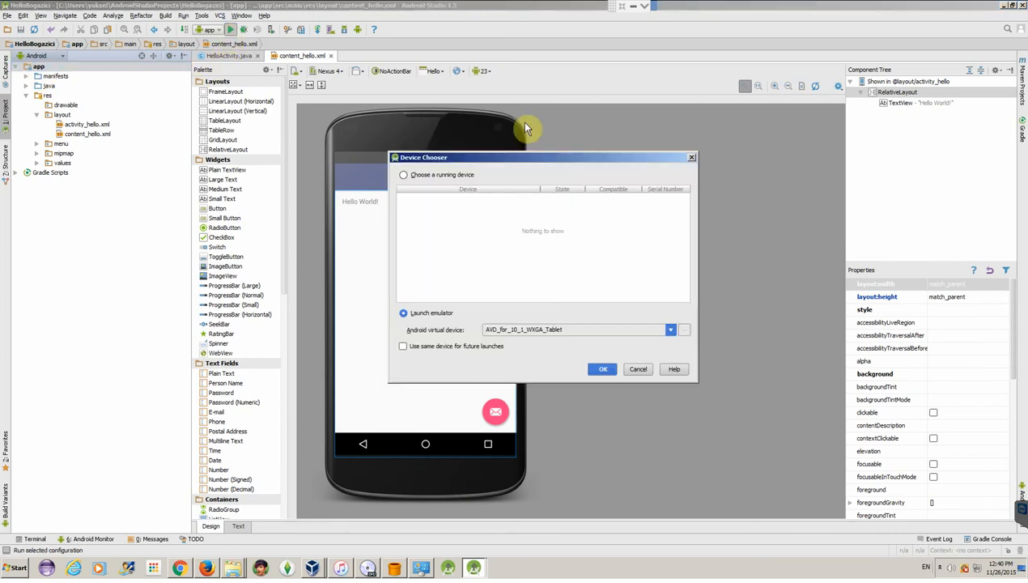
Review the virtual device list in the Device Chooser, then cancel without running the app
{"action": "left_click_drag", "start_coordinate": [543, 157], "coordinate": [426, 172]}
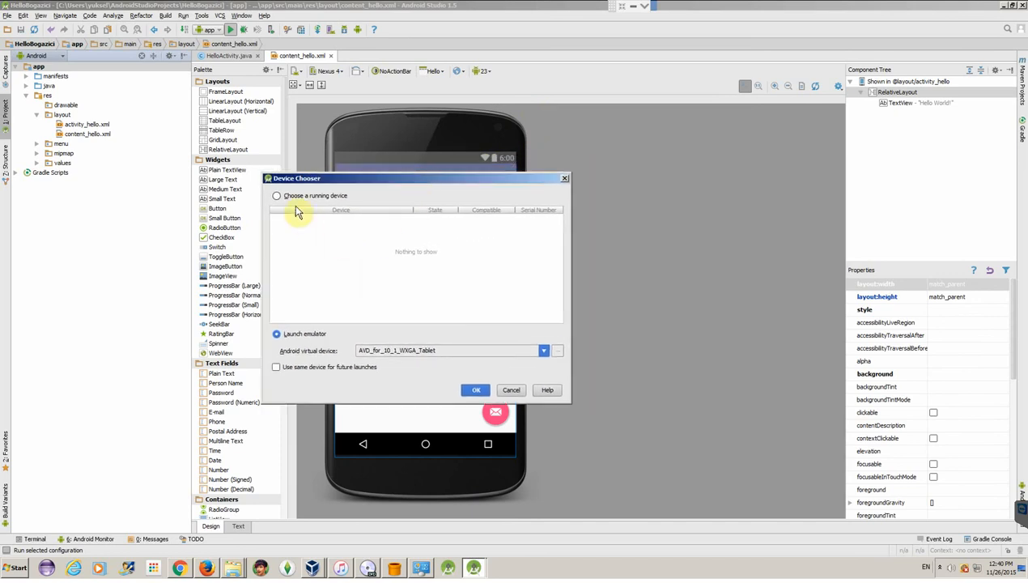
{"action": "mouse_move", "coordinate": [500, 283]}
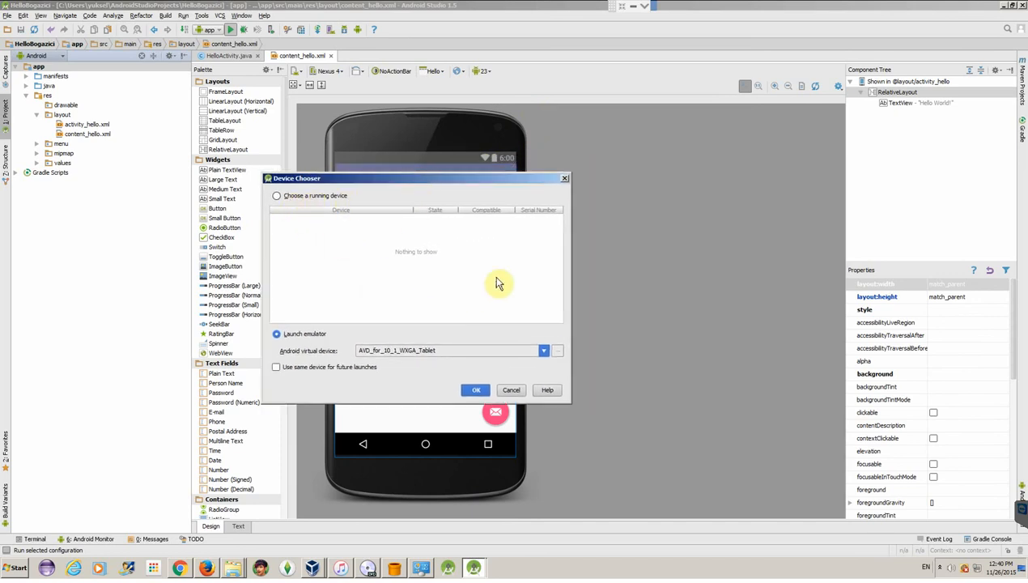
{"action": "mouse_move", "coordinate": [516, 252]}
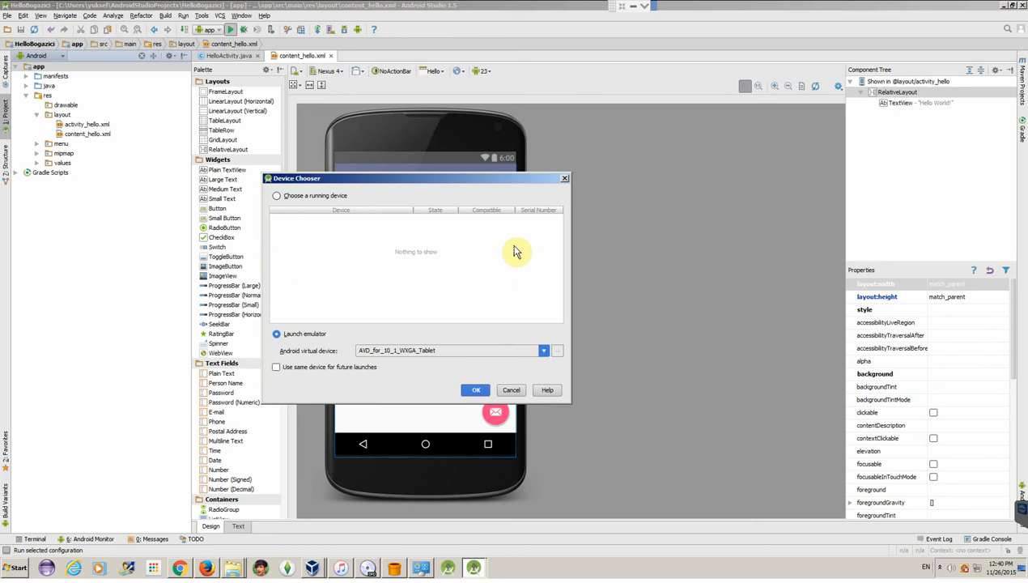
{"action": "mouse_move", "coordinate": [380, 261]}
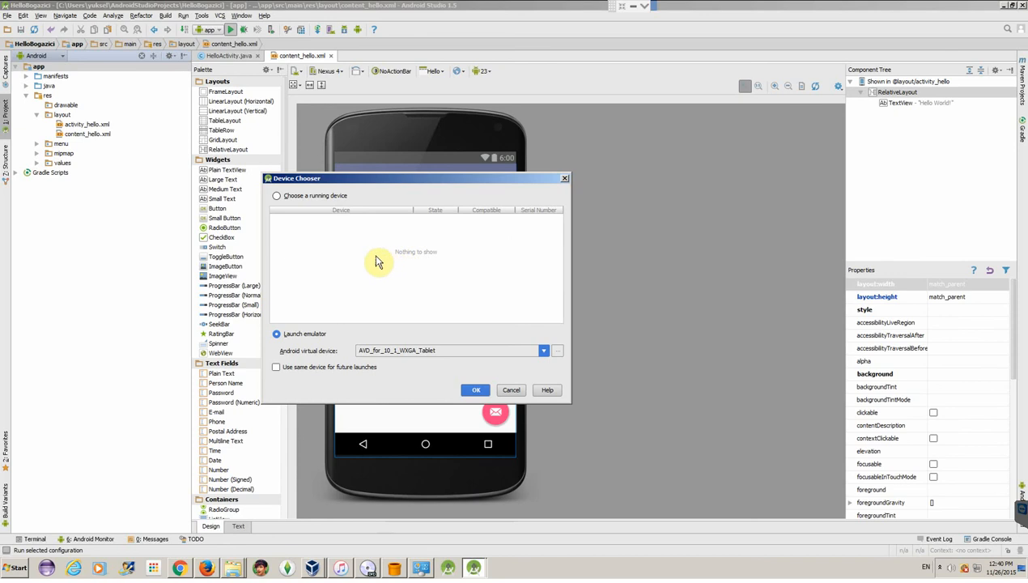
{"action": "mouse_move", "coordinate": [421, 279]}
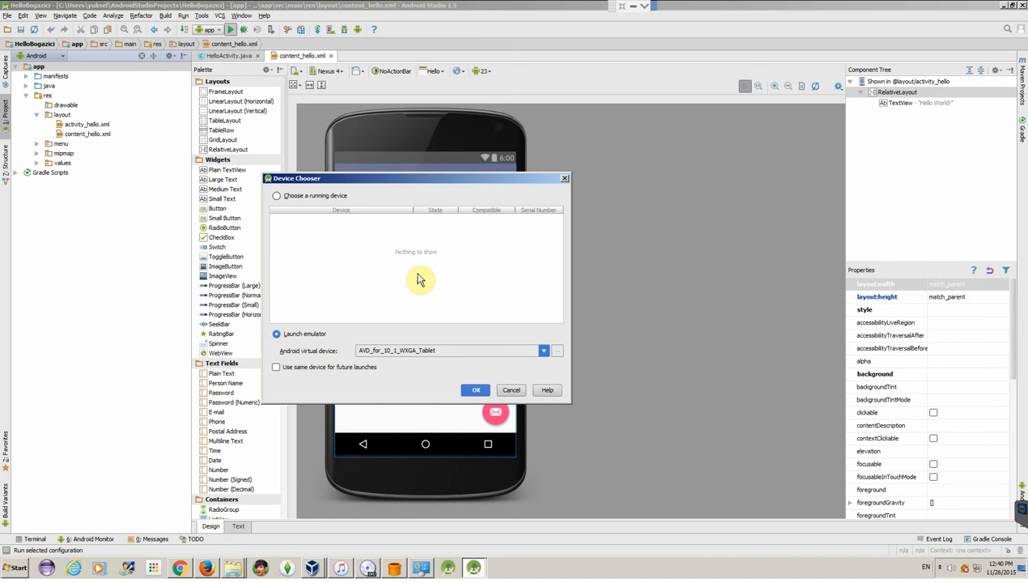
{"action": "mouse_move", "coordinate": [416, 289]}
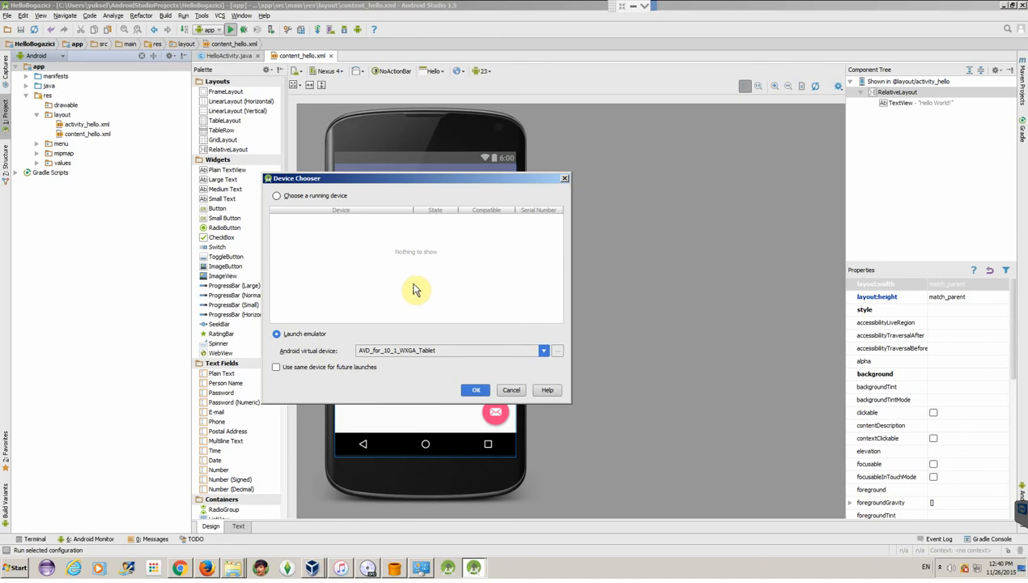
{"action": "mouse_move", "coordinate": [442, 294]}
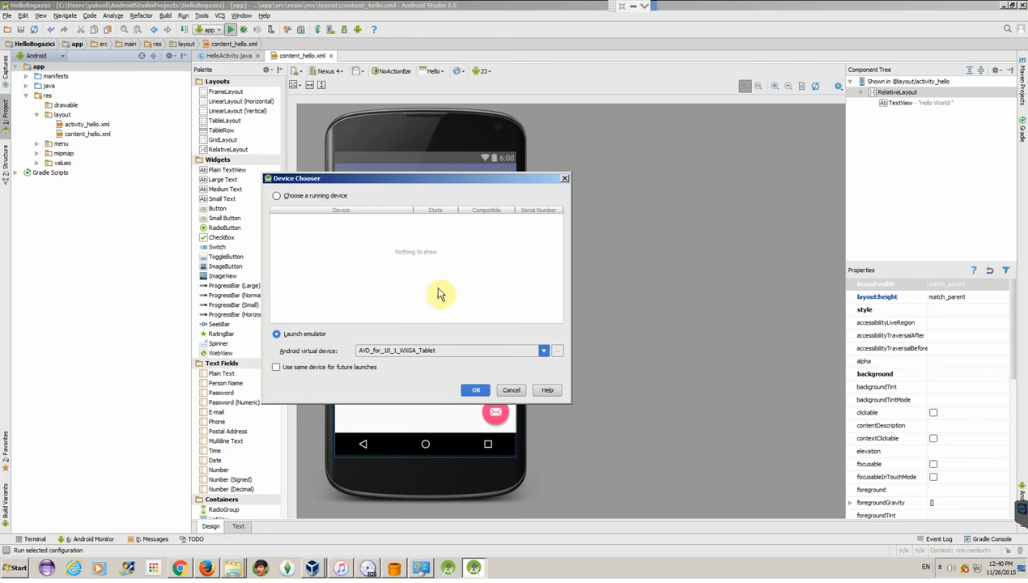
{"action": "mouse_move", "coordinate": [440, 289]}
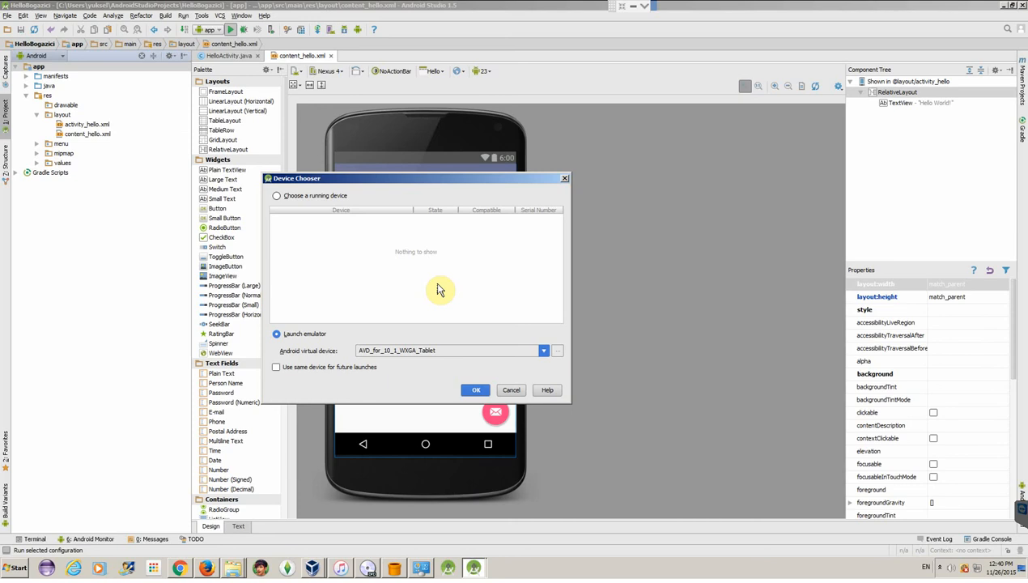
{"action": "mouse_move", "coordinate": [310, 347]}
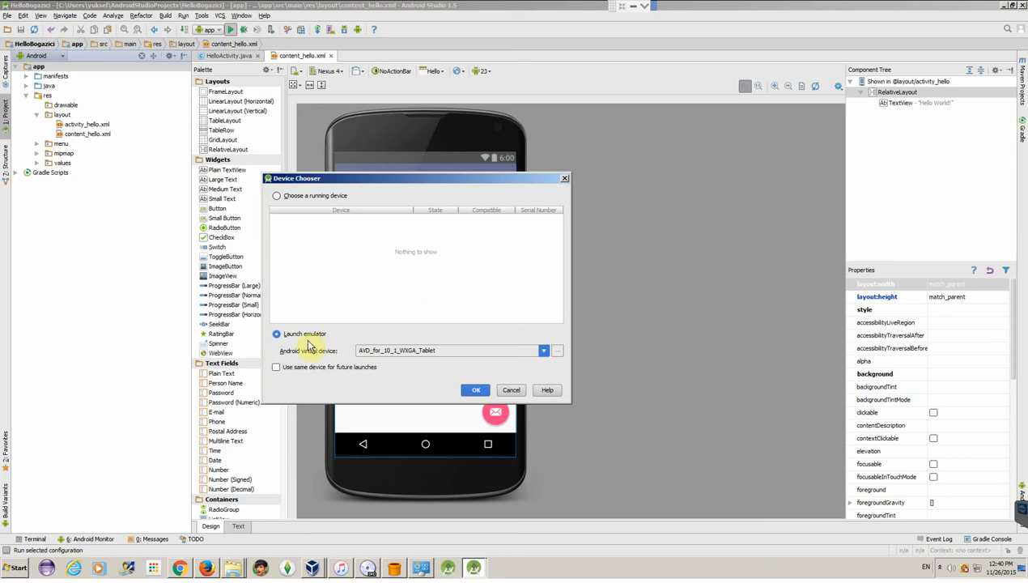
{"action": "mouse_move", "coordinate": [574, 356]}
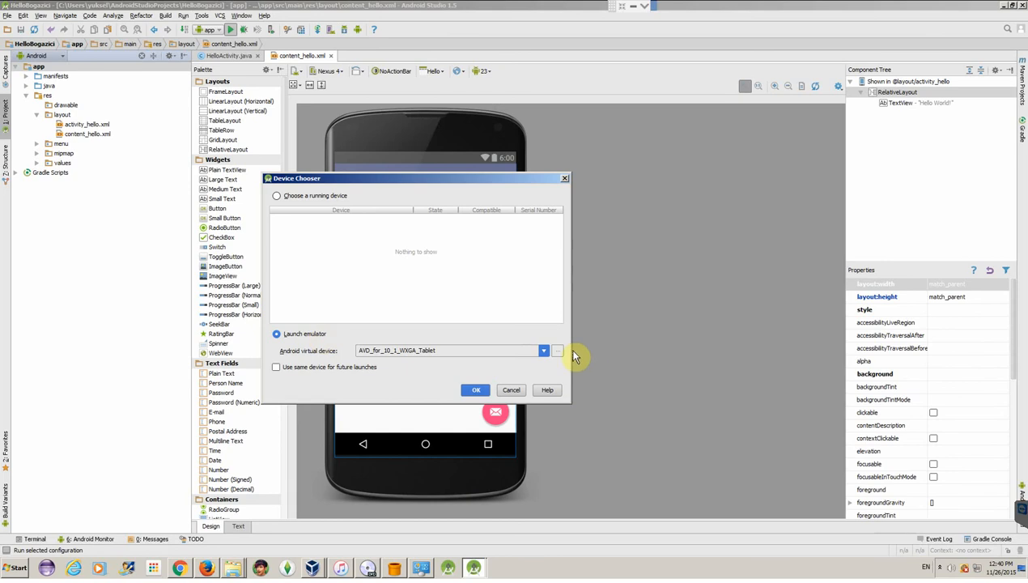
{"action": "left_click", "coordinate": [542, 351]}
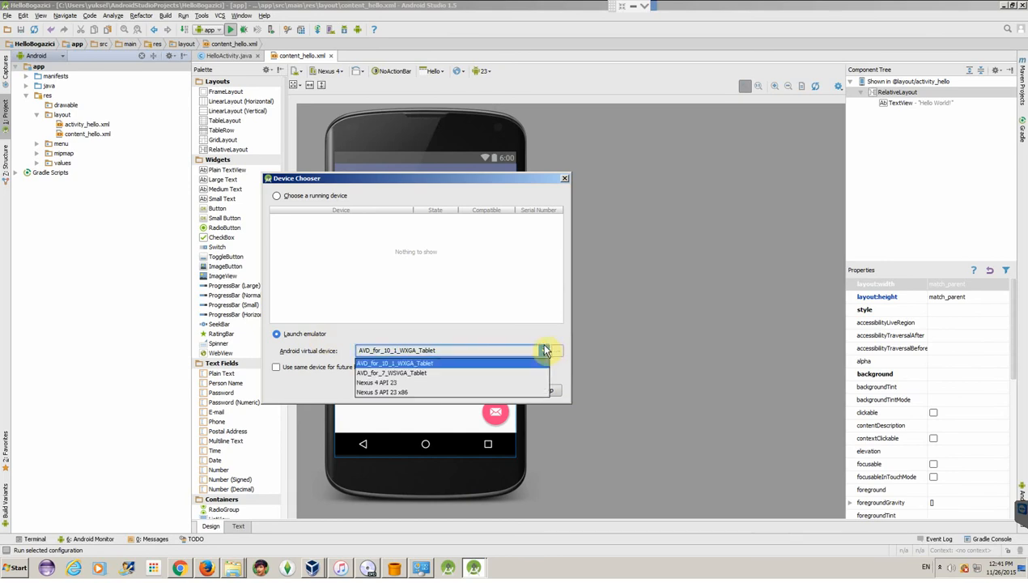
{"action": "mouse_move", "coordinate": [481, 336]}
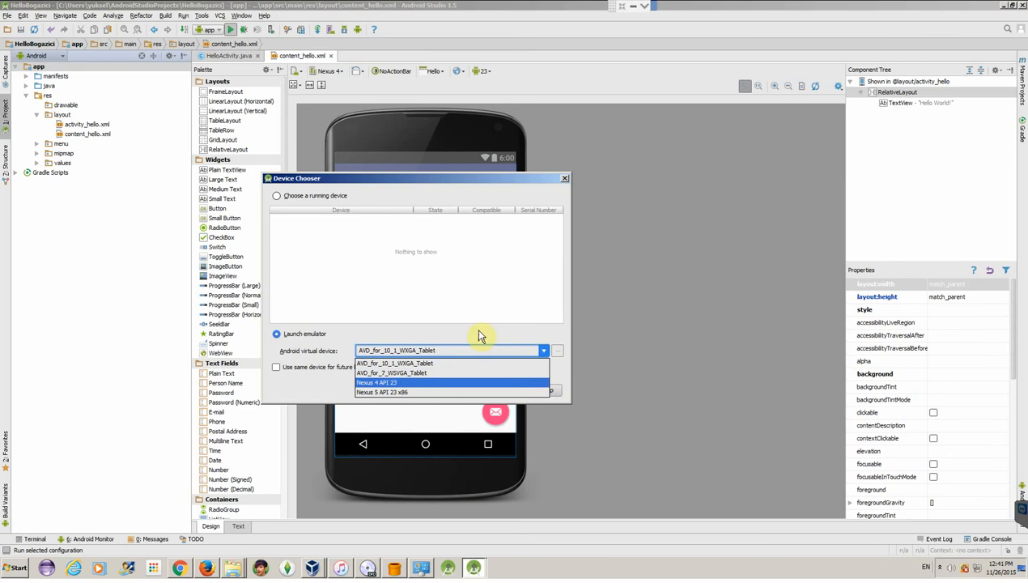
{"action": "mouse_move", "coordinate": [413, 363]}
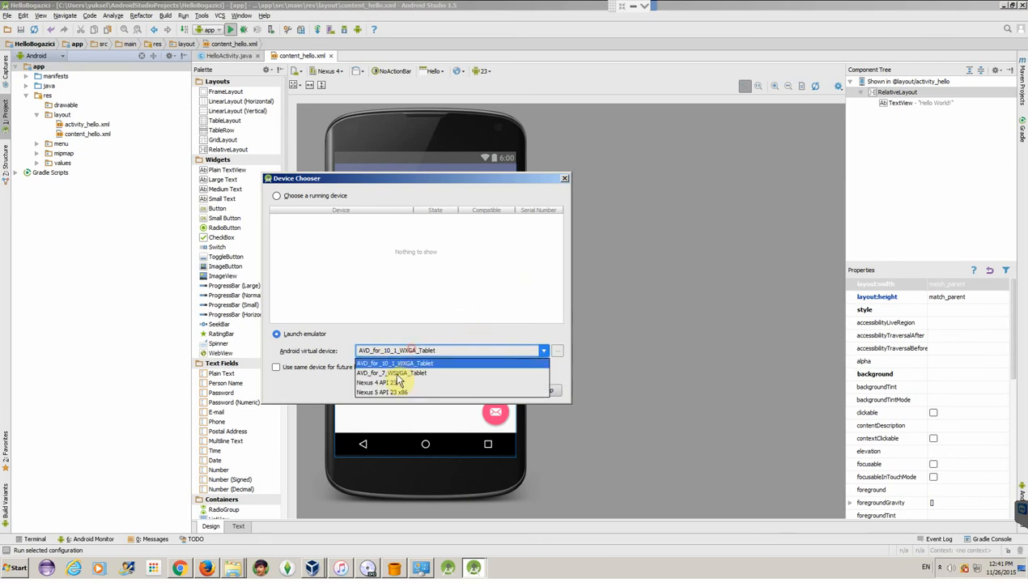
{"action": "left_click", "coordinate": [395, 363]}
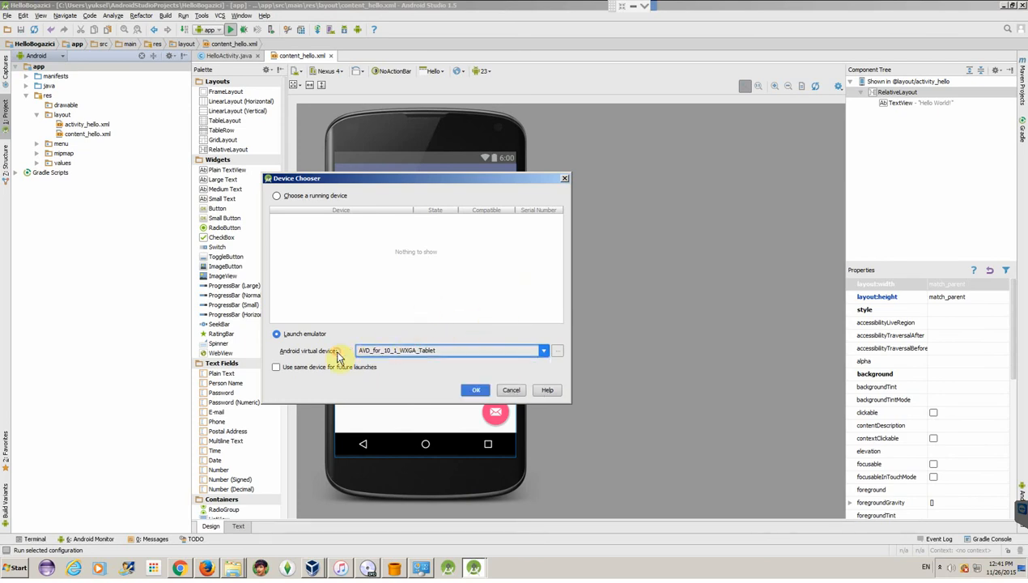
{"action": "mouse_move", "coordinate": [512, 390]}
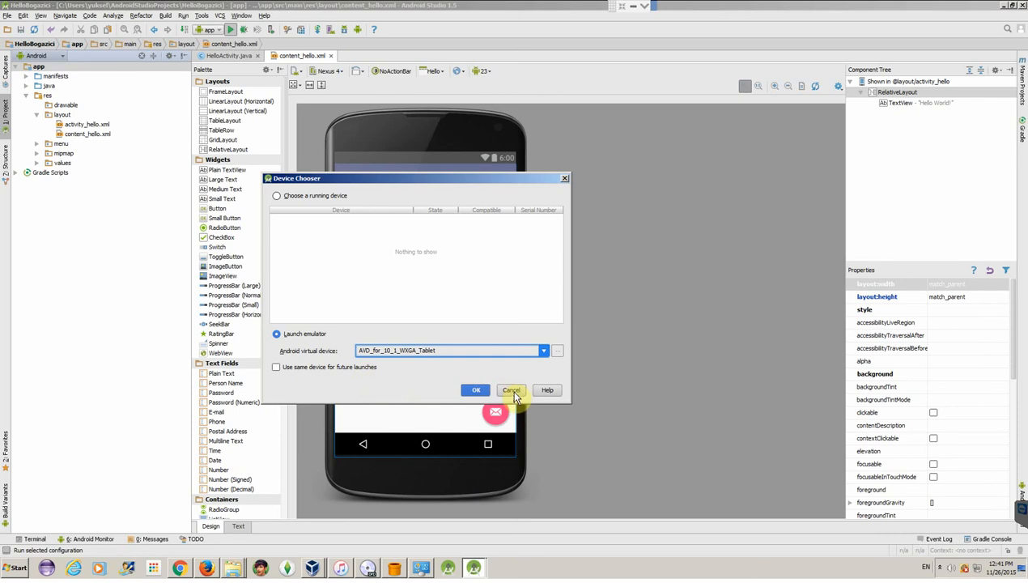
{"action": "left_click", "coordinate": [511, 390]}
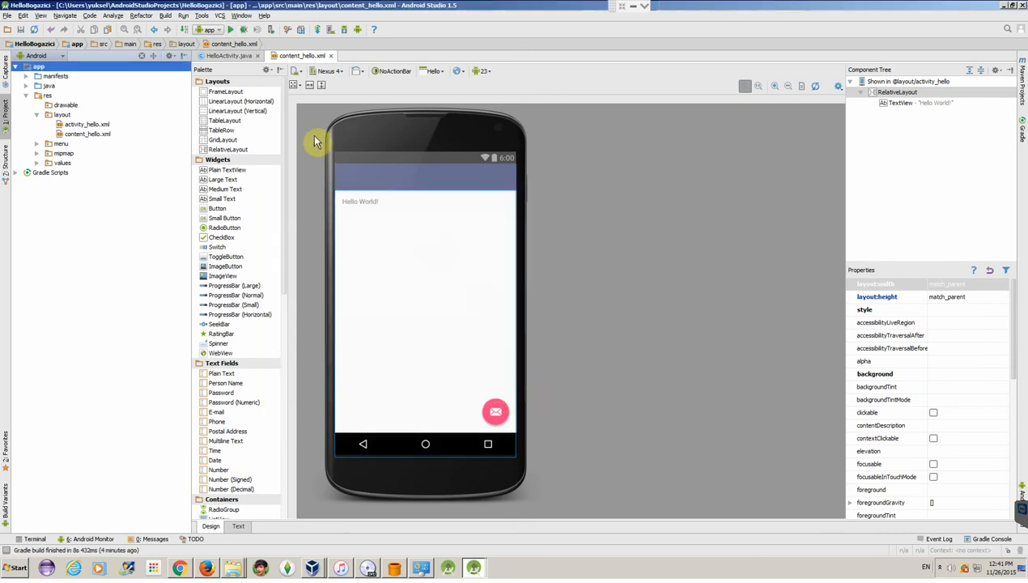
{"action": "mouse_move", "coordinate": [656, 236]}
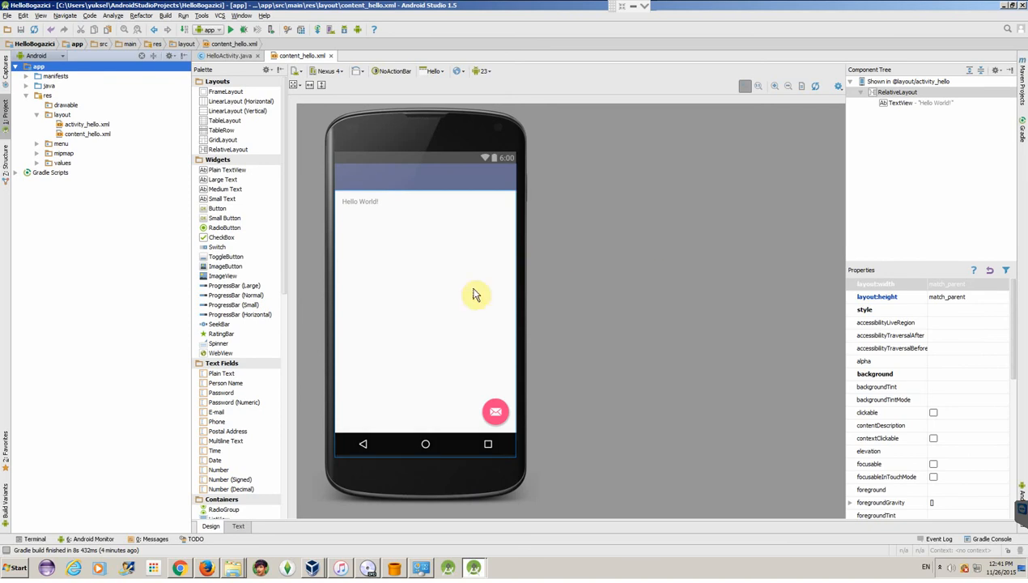
Launch the AVD Manager from Tools > Android
{"action": "left_click", "coordinate": [199, 14]}
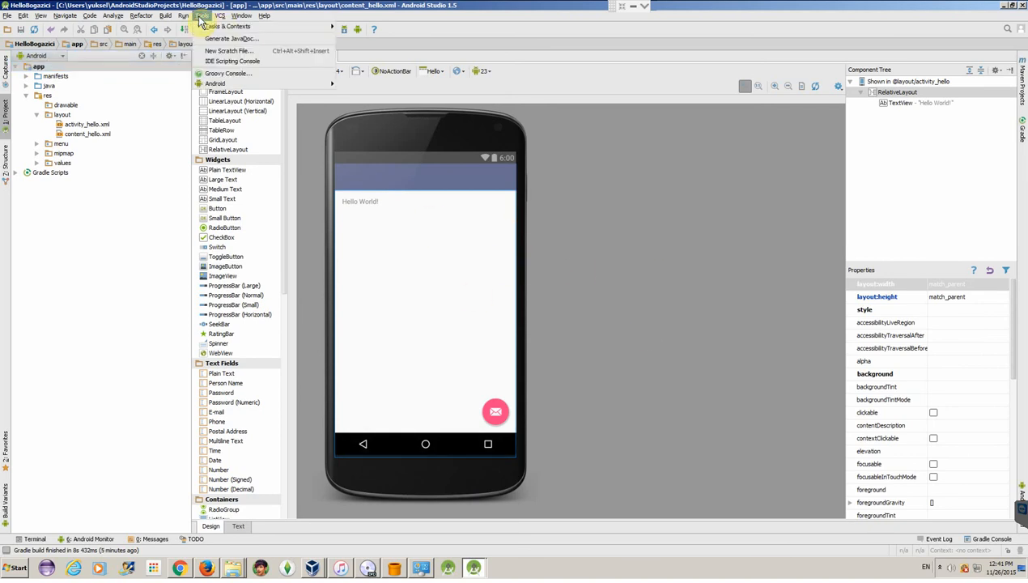
{"action": "left_click", "coordinate": [202, 15]}
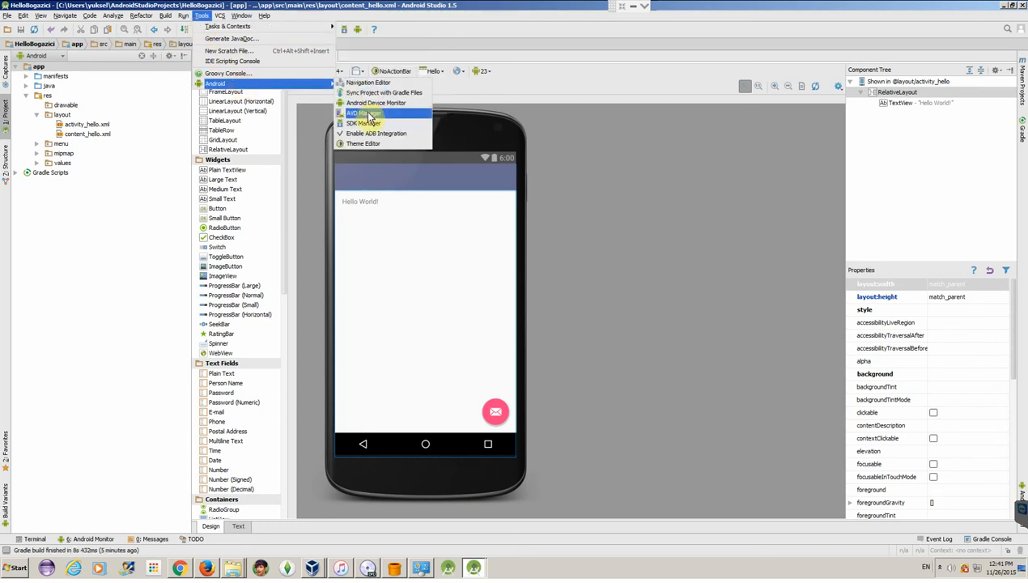
{"action": "left_click", "coordinate": [368, 112]}
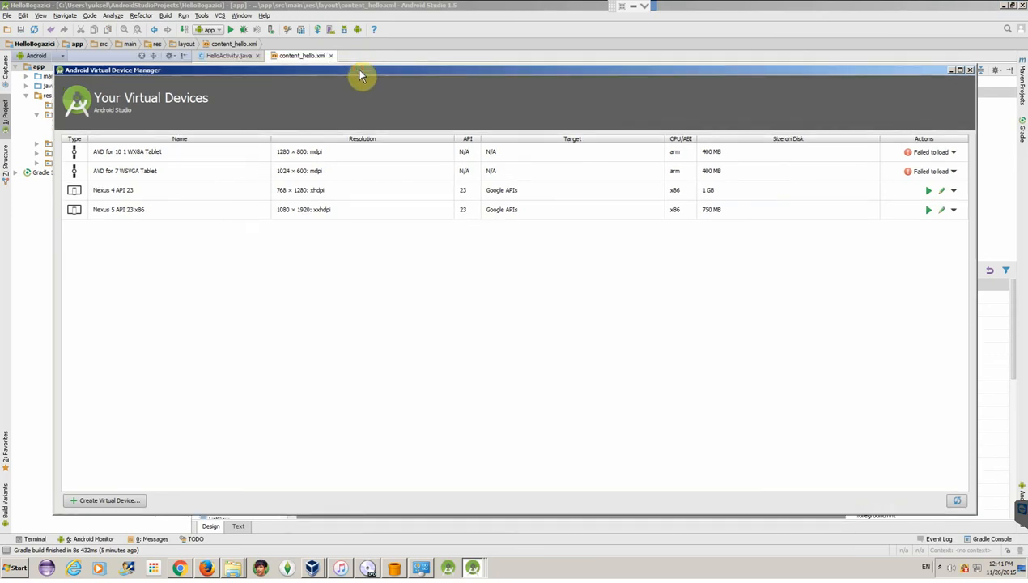
{"action": "mouse_move", "coordinate": [328, 150]}
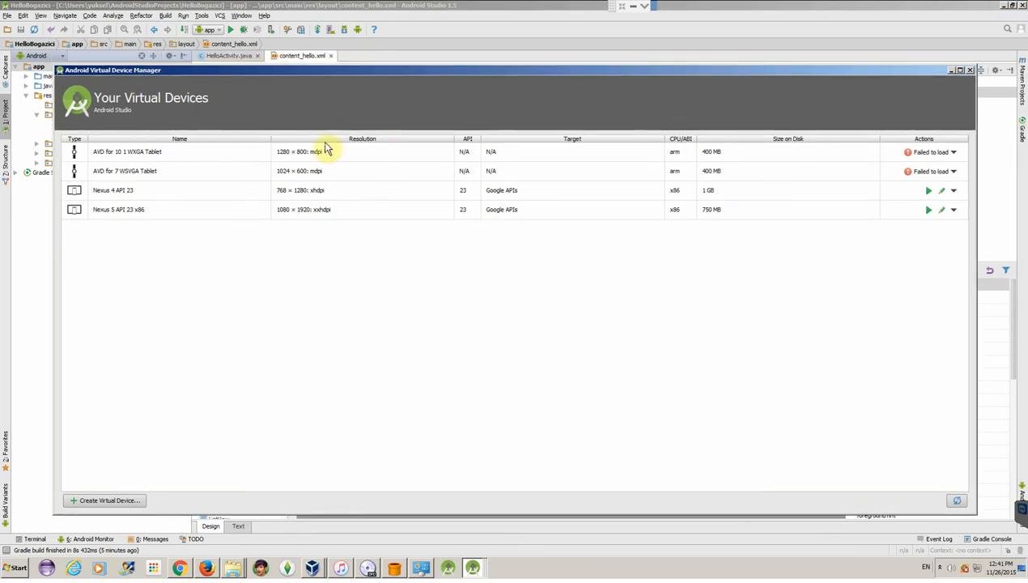
{"action": "mouse_move", "coordinate": [213, 260]}
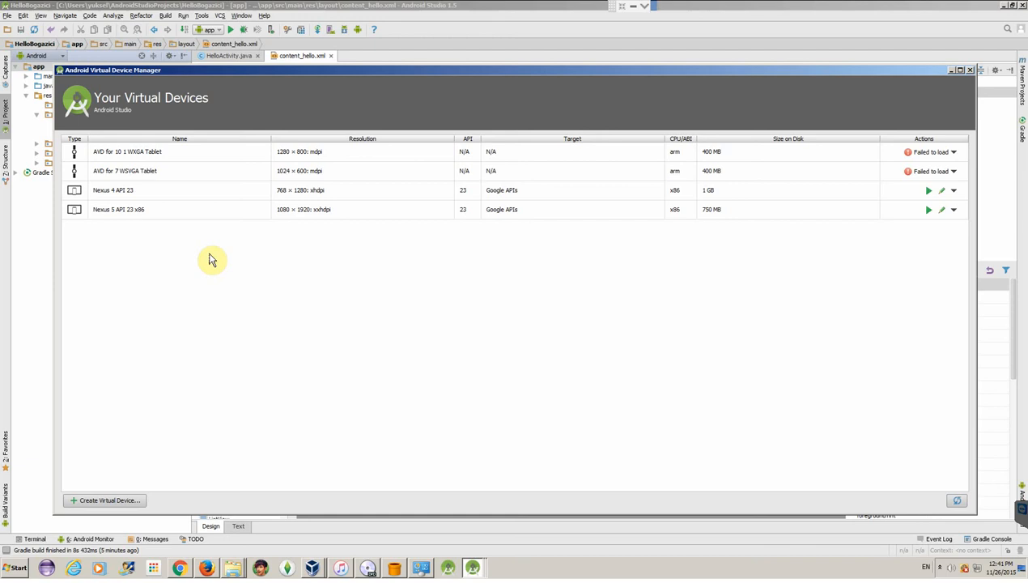
{"action": "mouse_move", "coordinate": [201, 154]}
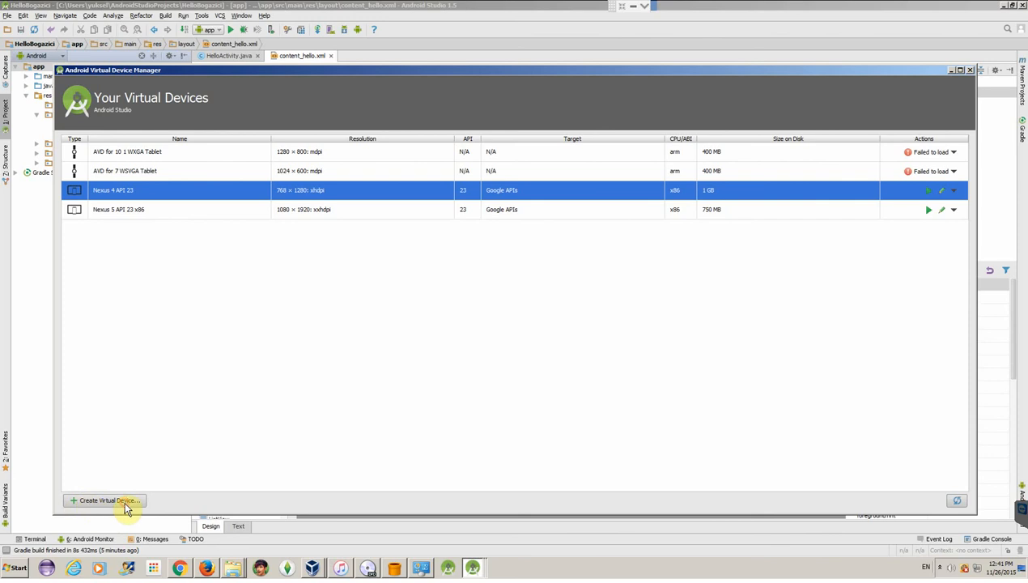
Begin a new virtual device with Create Virtual Device, reaching the Select Hardware step
{"action": "left_click", "coordinate": [110, 500]}
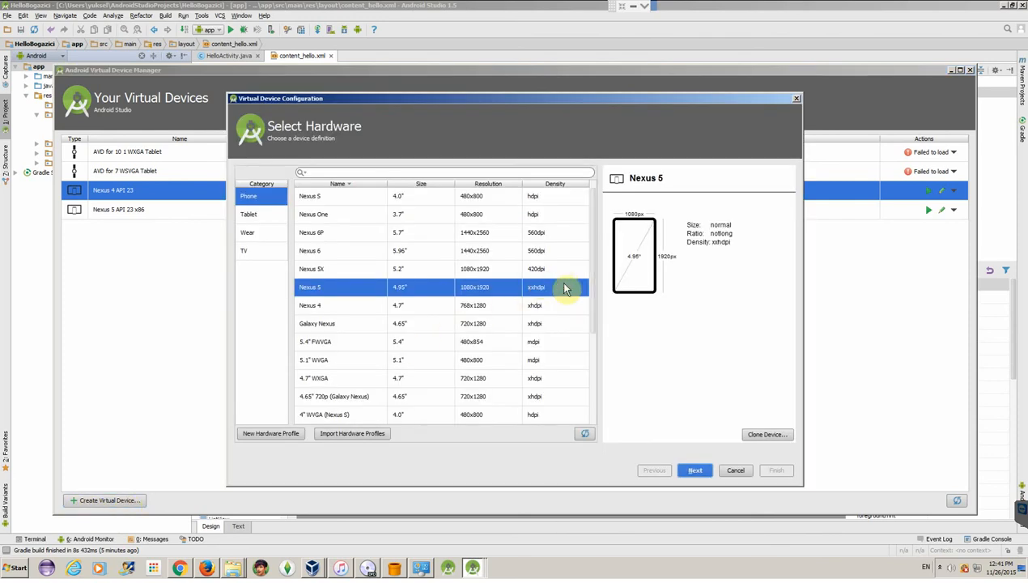
{"action": "mouse_move", "coordinate": [597, 259]}
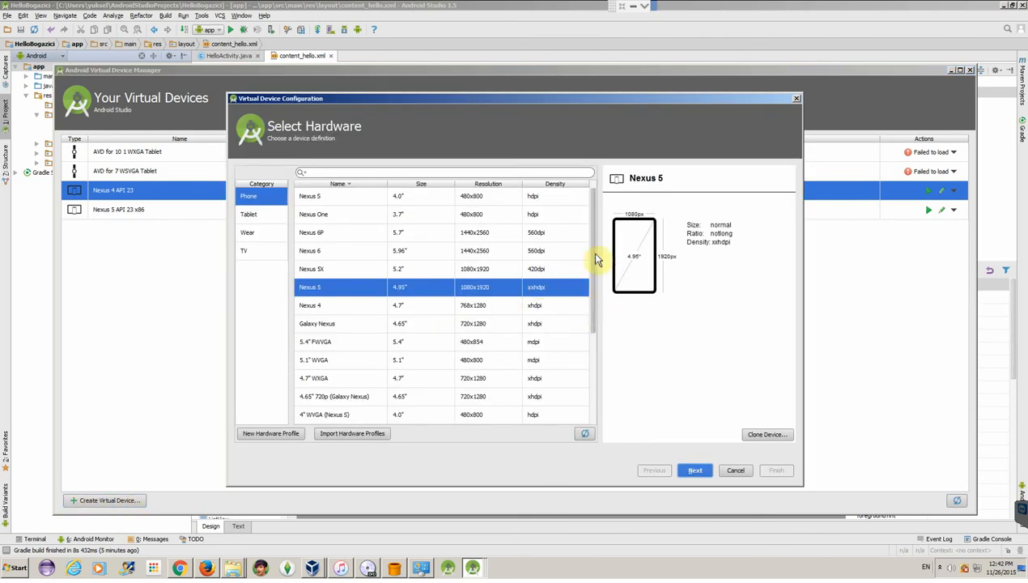
{"action": "mouse_move", "coordinate": [245, 214]}
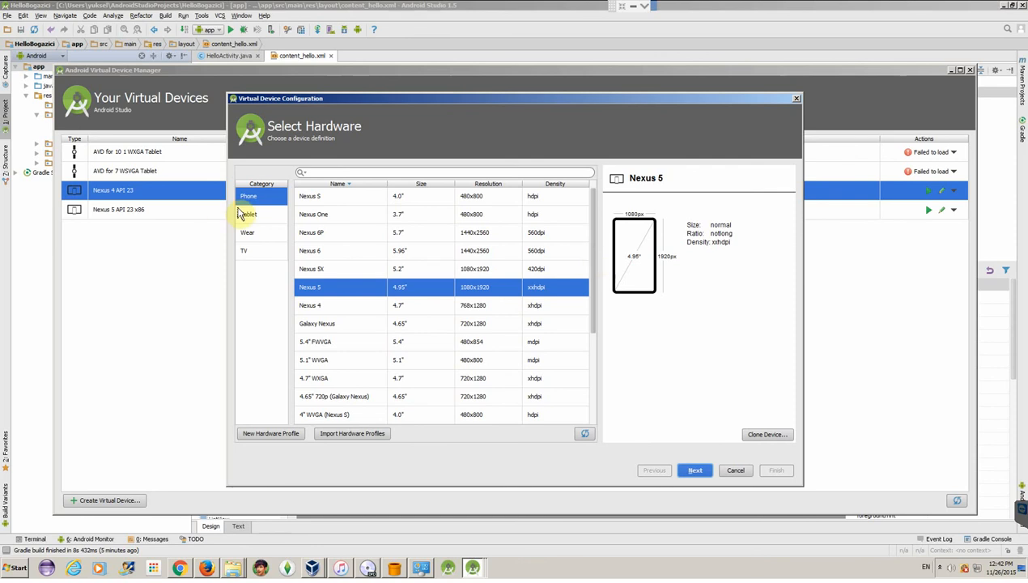
Browse the Wear and TV profiles, then pick Phone > Nexus 6P and continue to System Image
{"action": "left_click", "coordinate": [248, 233]}
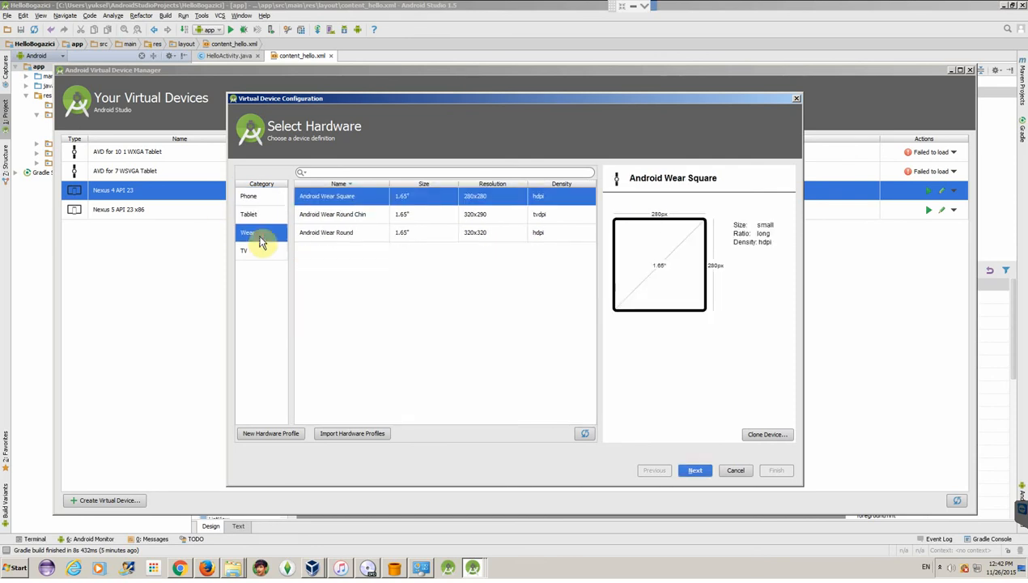
{"action": "left_click", "coordinate": [244, 250]}
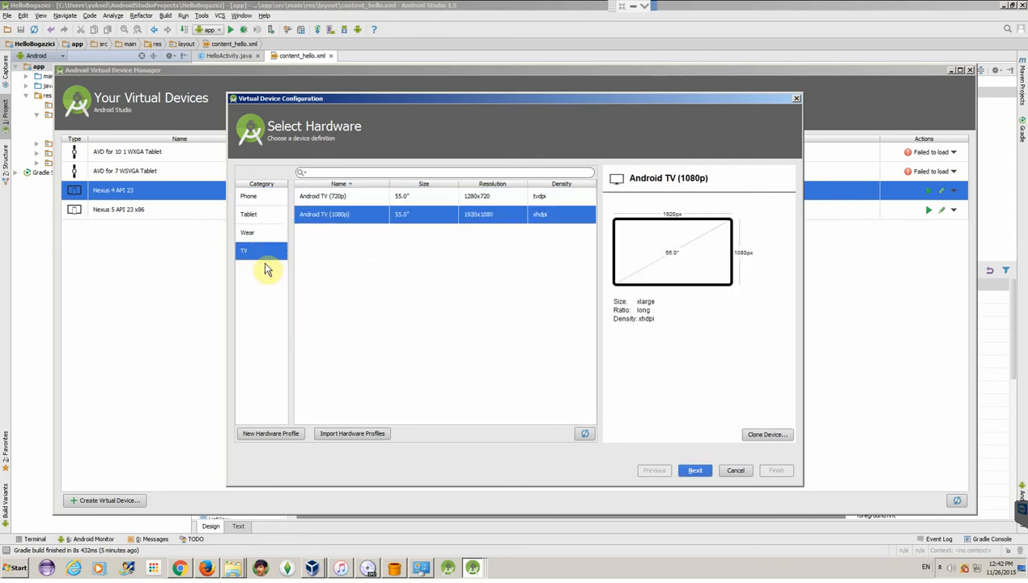
{"action": "left_click", "coordinate": [249, 196]}
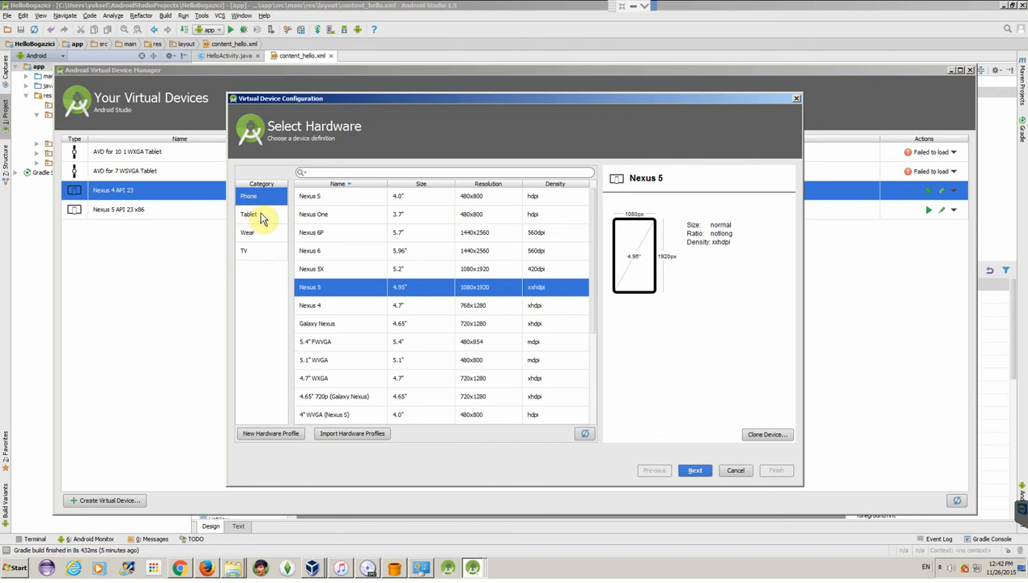
{"action": "mouse_move", "coordinate": [376, 209]}
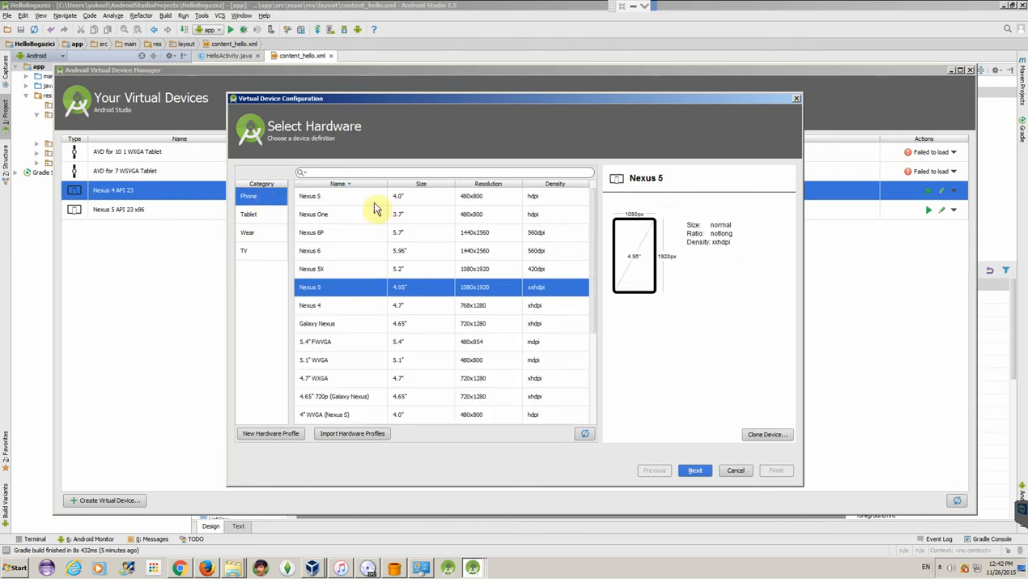
{"action": "mouse_move", "coordinate": [367, 207]}
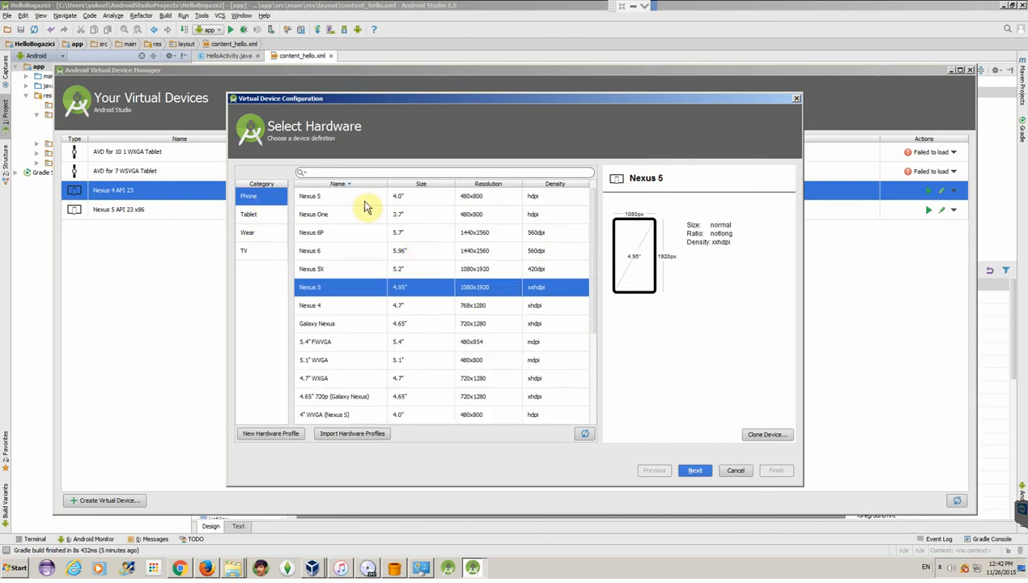
{"action": "left_click", "coordinate": [325, 196]}
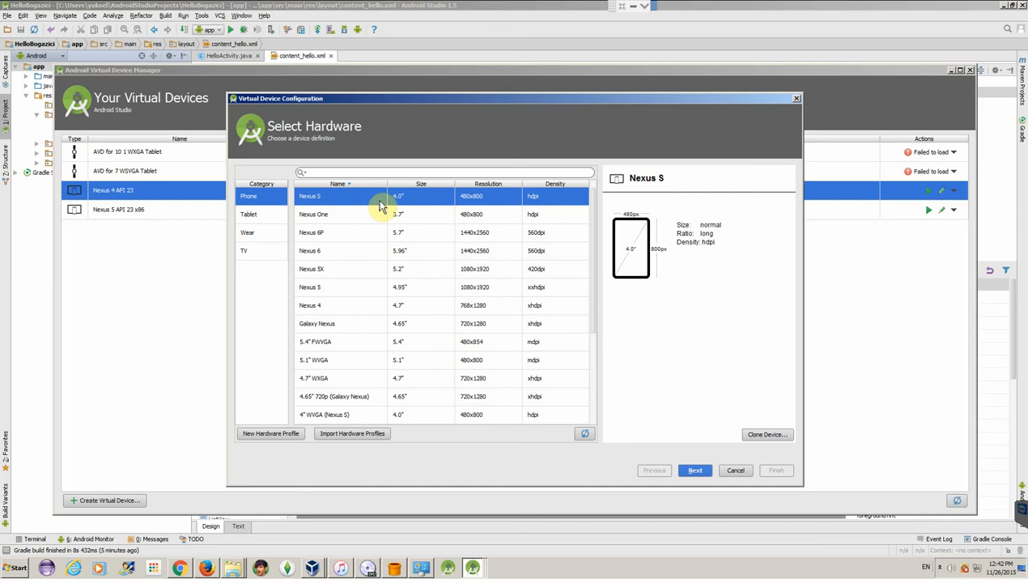
{"action": "mouse_move", "coordinate": [370, 320]}
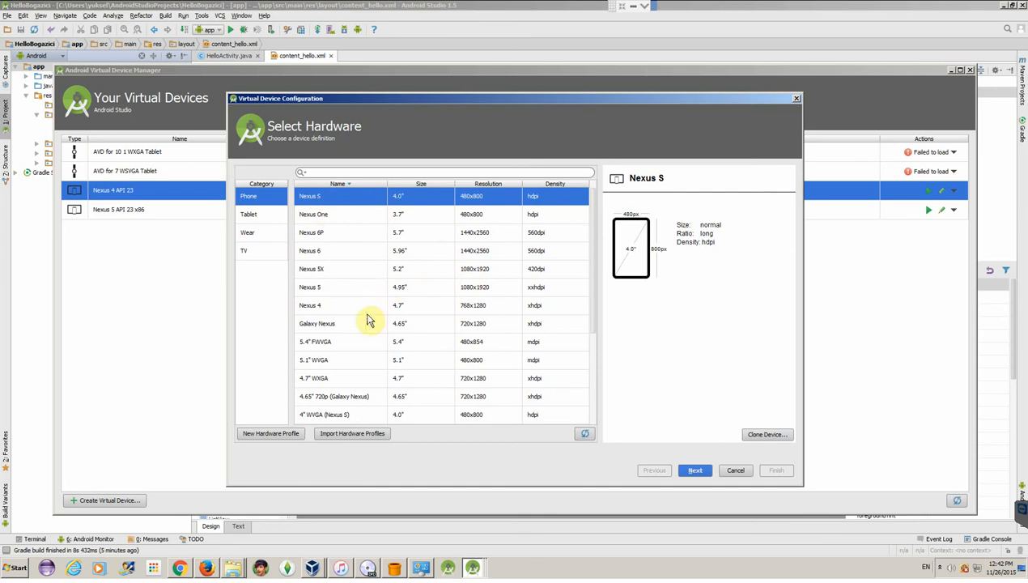
{"action": "left_click", "coordinate": [336, 233]}
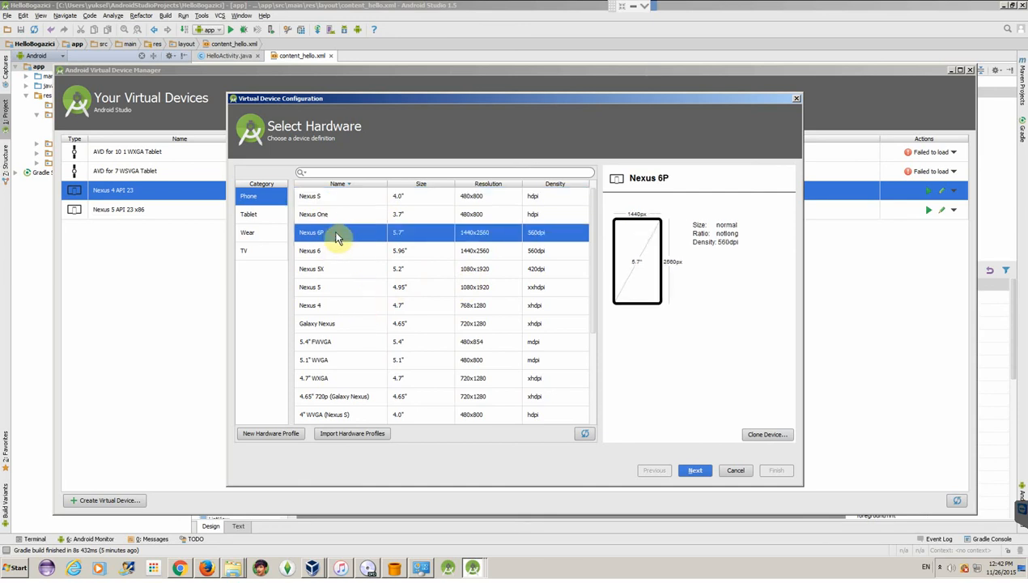
{"action": "mouse_move", "coordinate": [337, 271]}
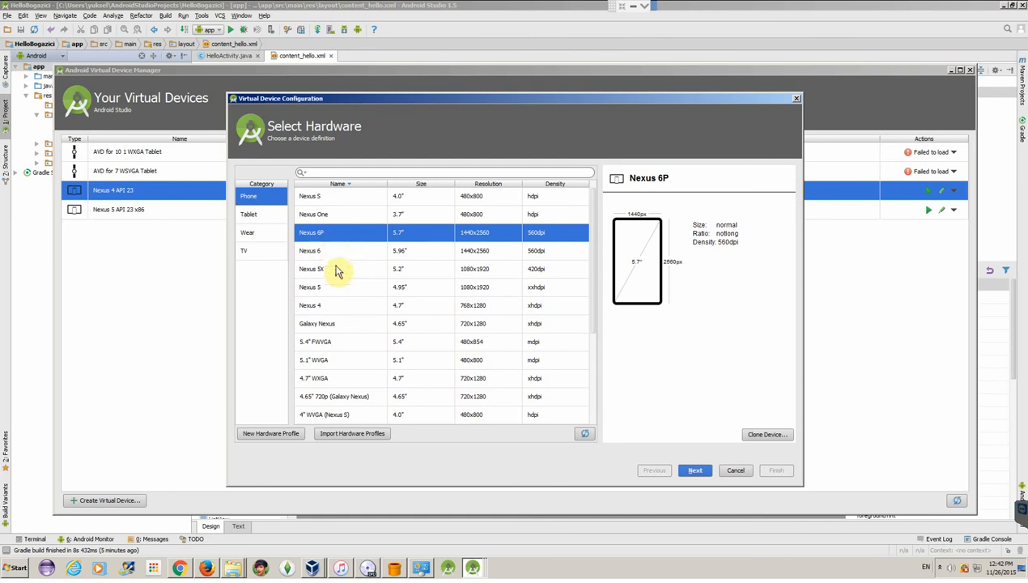
{"action": "mouse_move", "coordinate": [406, 238]}
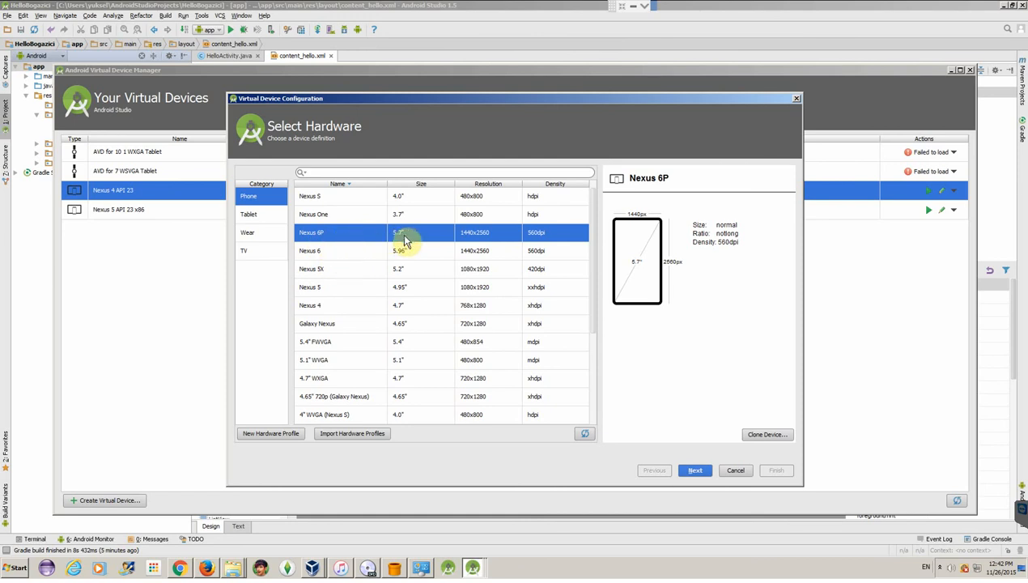
{"action": "mouse_move", "coordinate": [504, 246]}
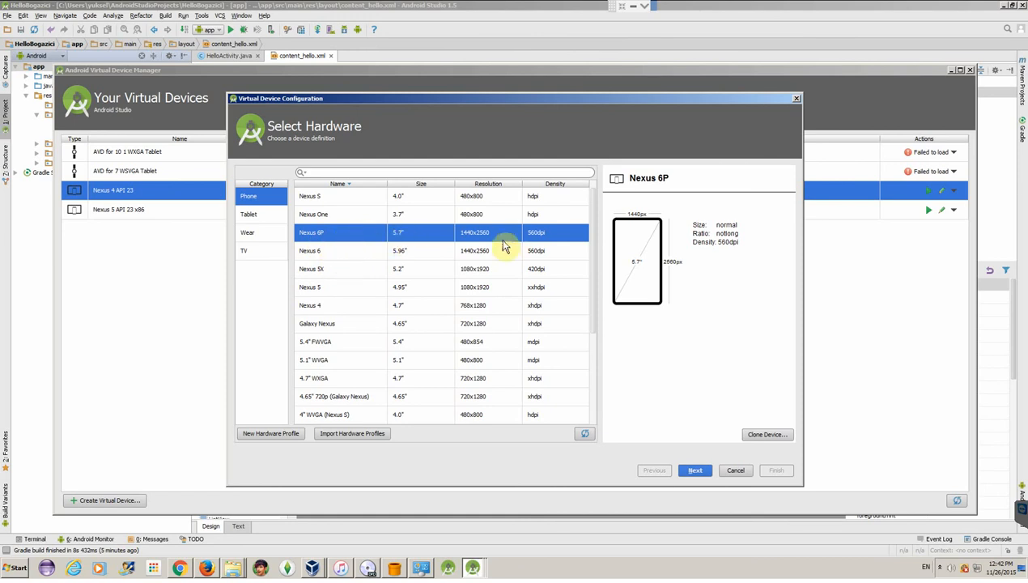
{"action": "mouse_move", "coordinate": [483, 240]}
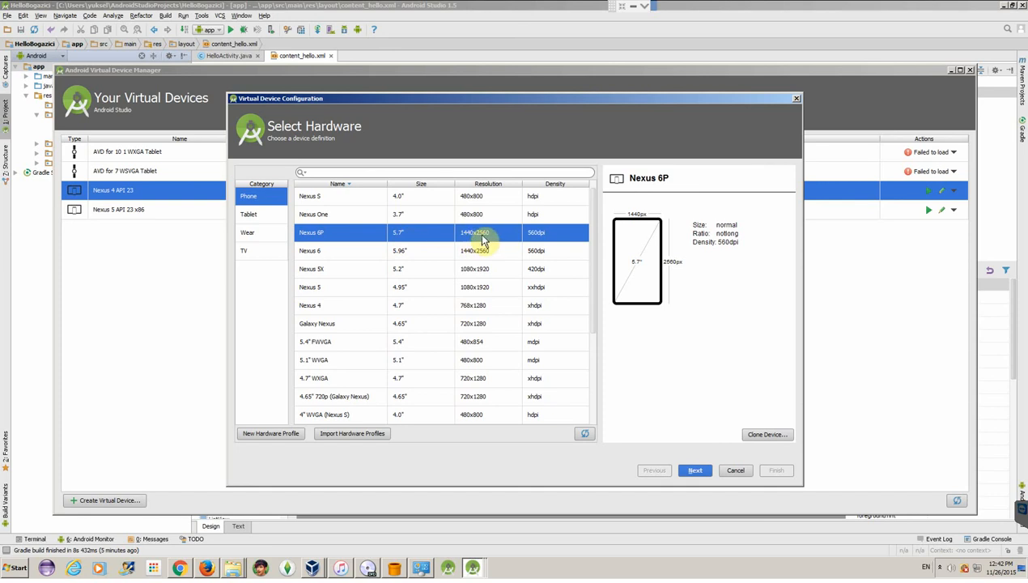
{"action": "mouse_move", "coordinate": [557, 237]}
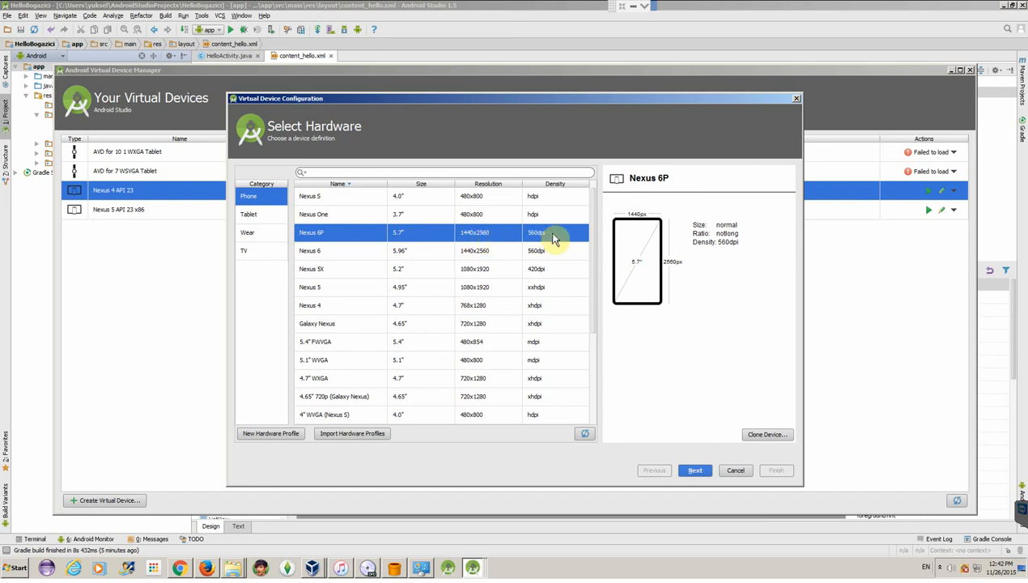
{"action": "mouse_move", "coordinate": [621, 307]}
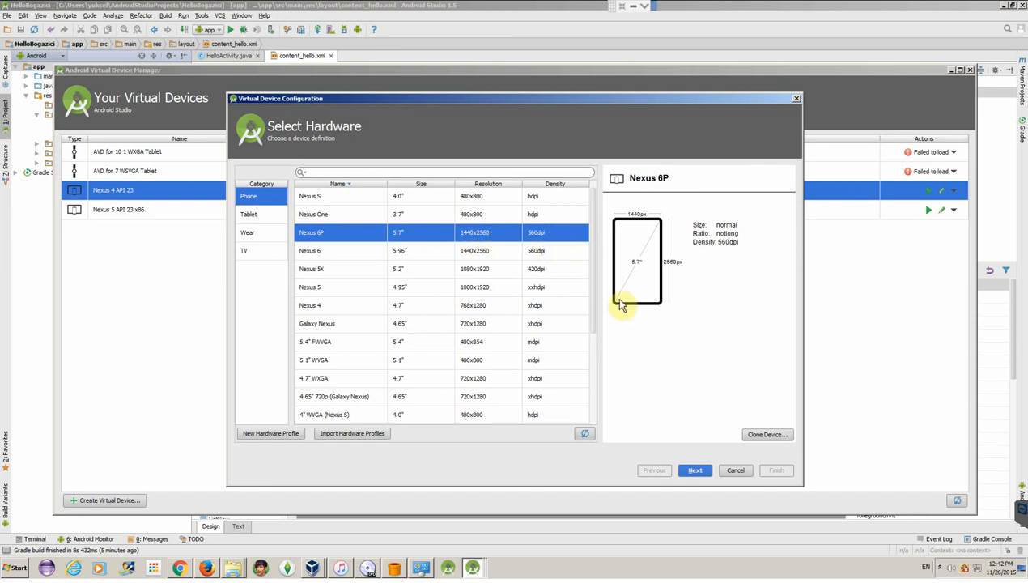
{"action": "mouse_move", "coordinate": [666, 157]}
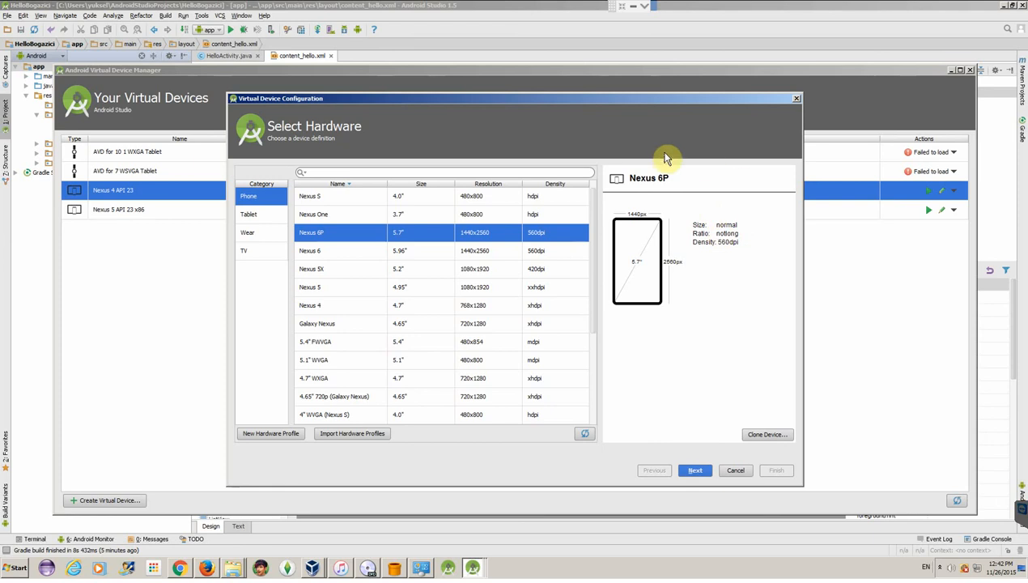
{"action": "mouse_move", "coordinate": [701, 480]}
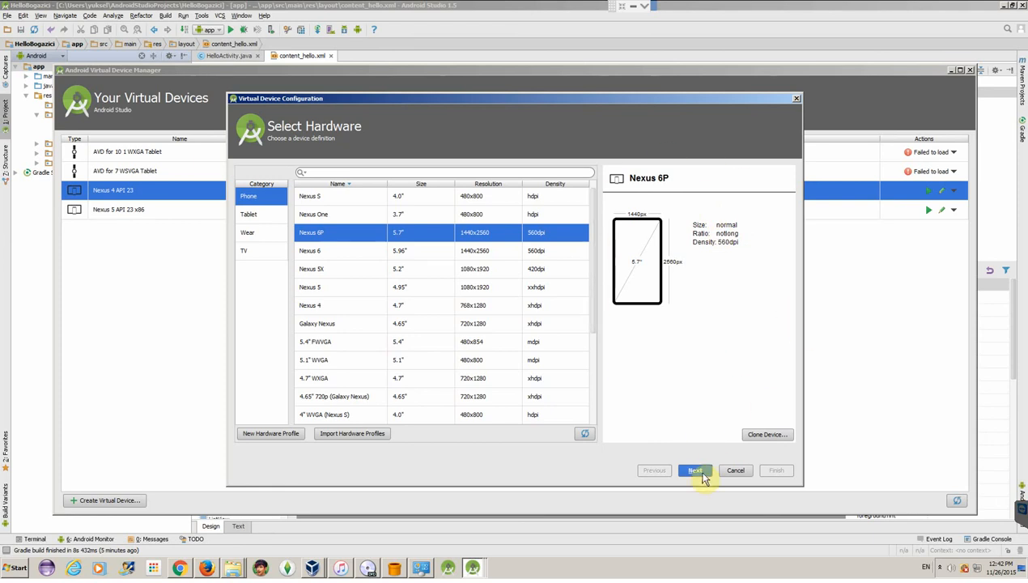
{"action": "left_click", "coordinate": [694, 471]}
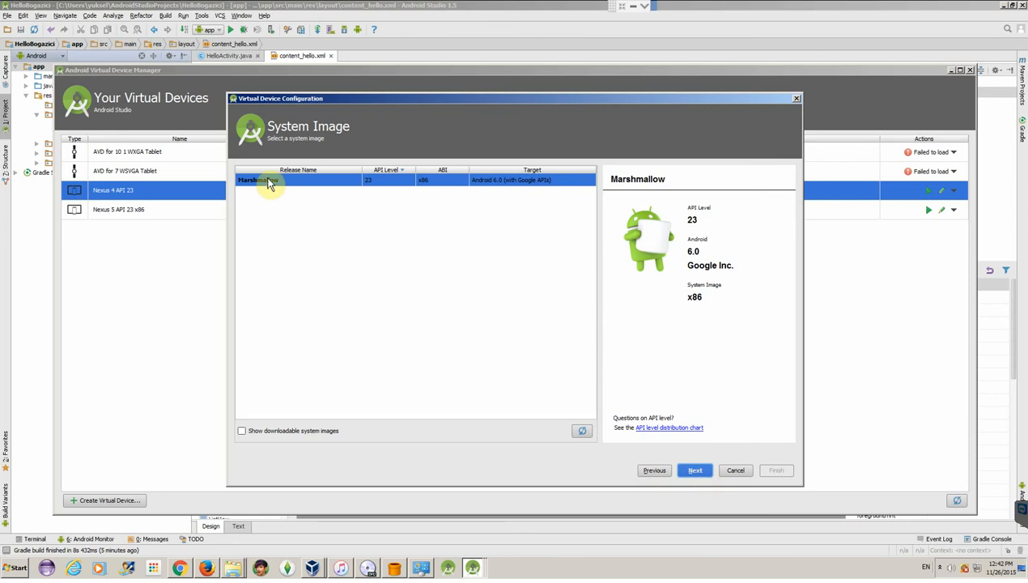
{"action": "mouse_move", "coordinate": [695, 470]}
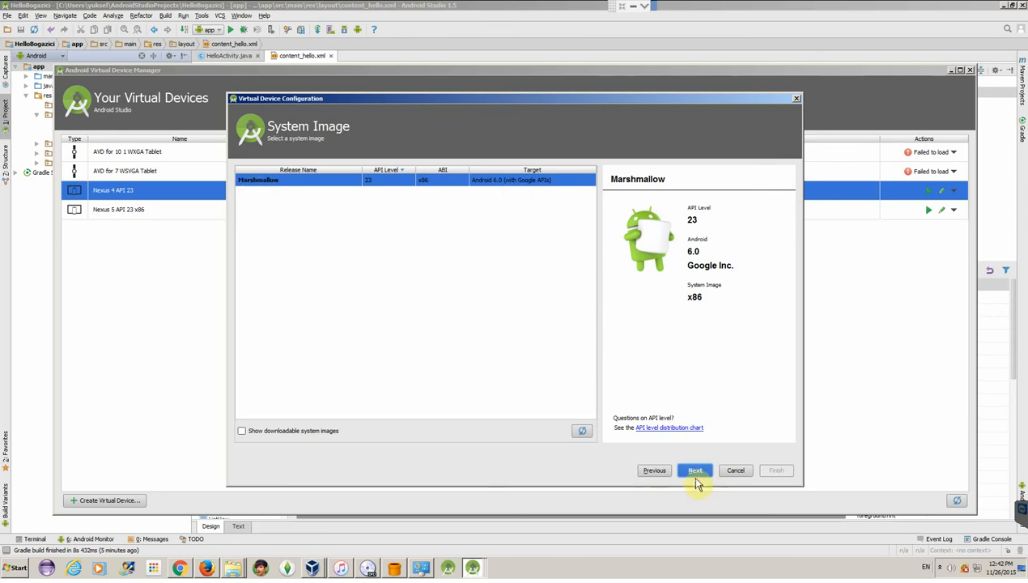
Accept the Marshmallow API 23 x86 image and finish the Nexus 6P API 23 AVD in portrait
{"action": "left_click", "coordinate": [695, 471]}
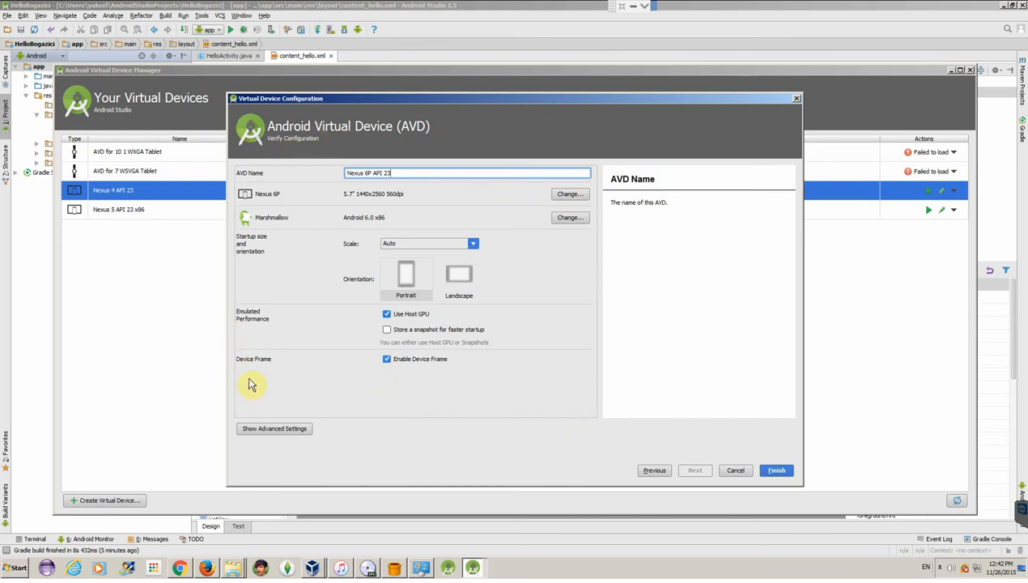
{"action": "mouse_move", "coordinate": [606, 432]}
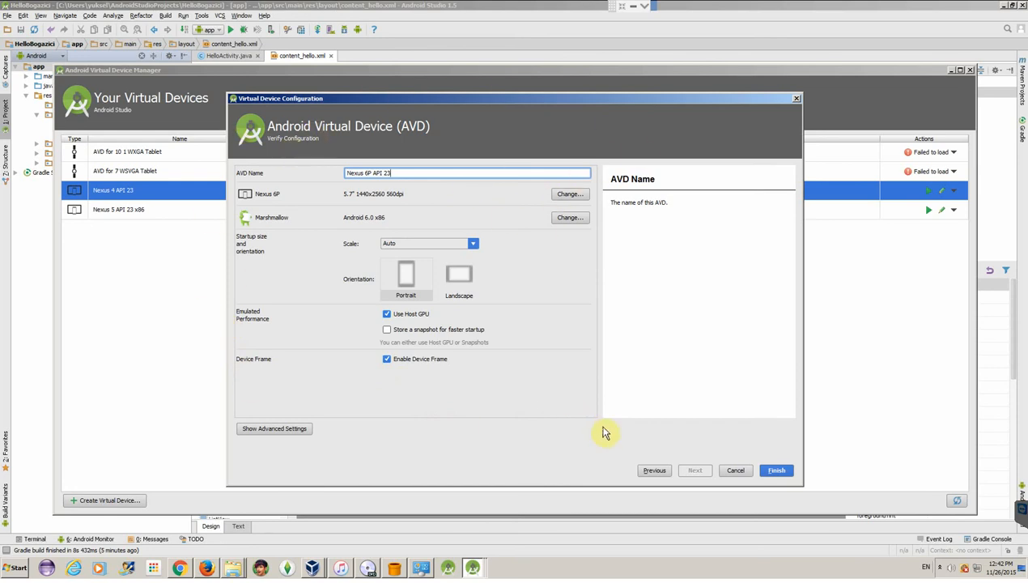
{"action": "mouse_move", "coordinate": [308, 220]}
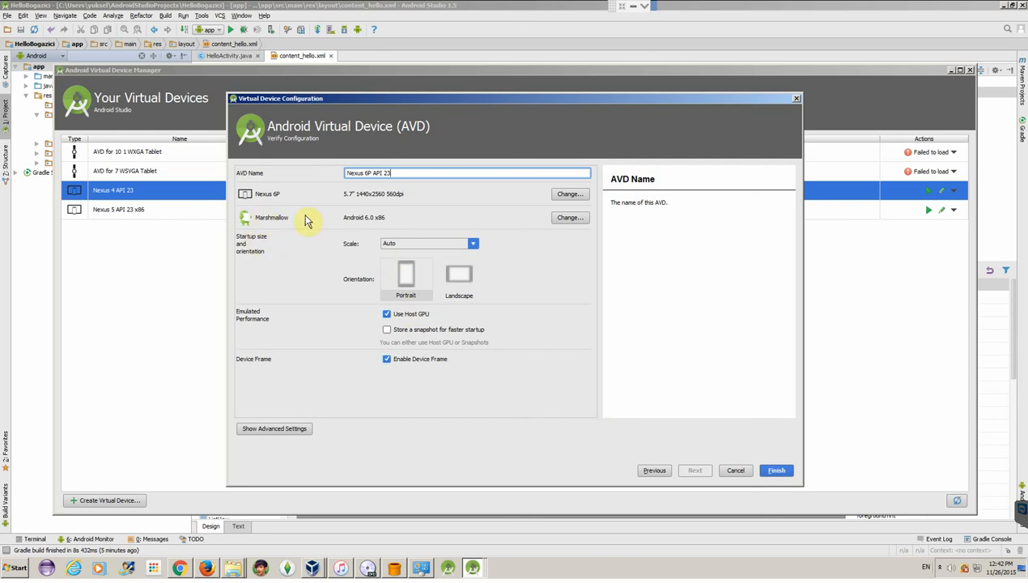
{"action": "mouse_move", "coordinate": [285, 357]}
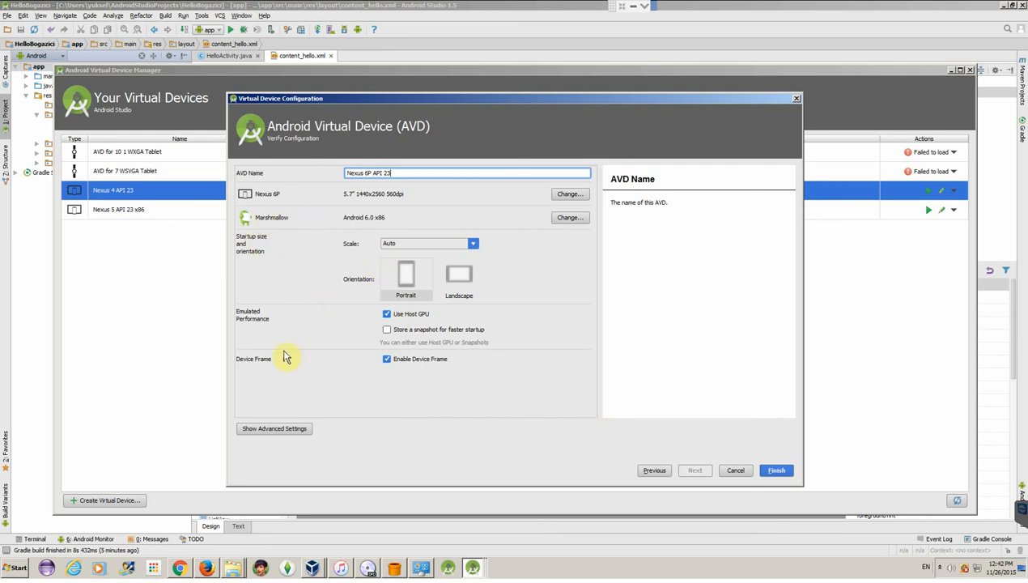
{"action": "mouse_move", "coordinate": [353, 298]}
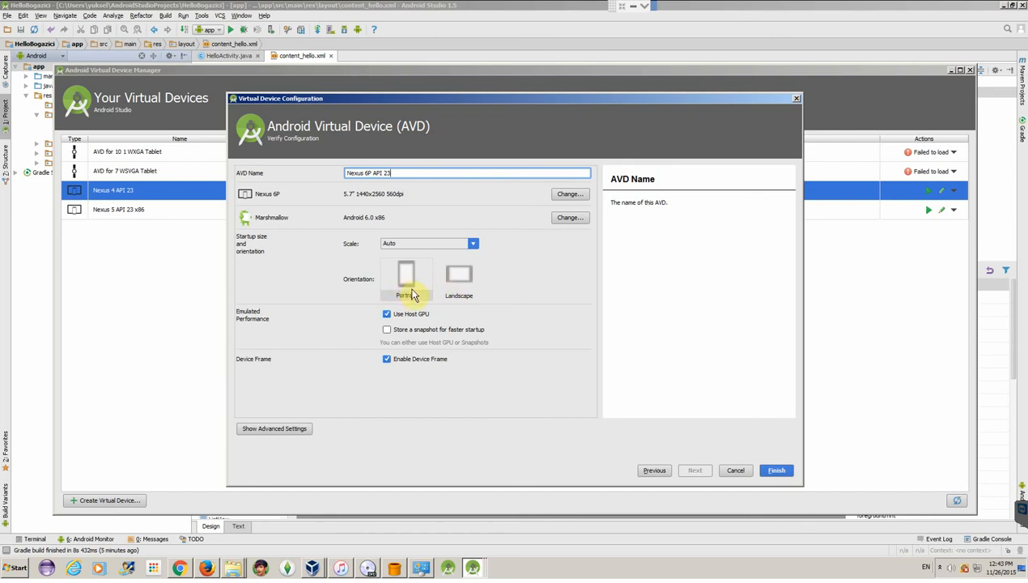
{"action": "mouse_move", "coordinate": [362, 282]}
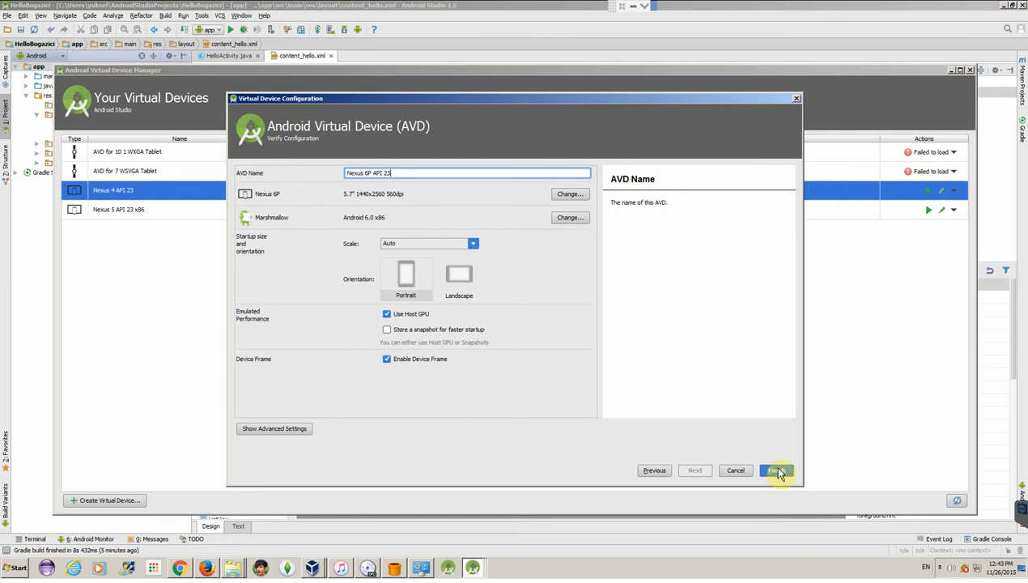
{"action": "left_click", "coordinate": [776, 470]}
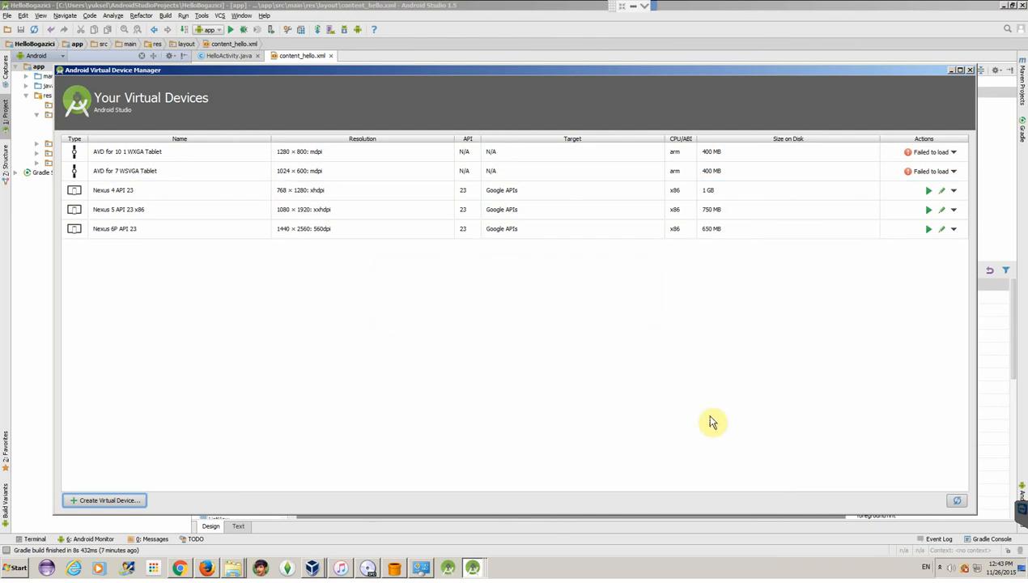
{"action": "mouse_move", "coordinate": [730, 235]}
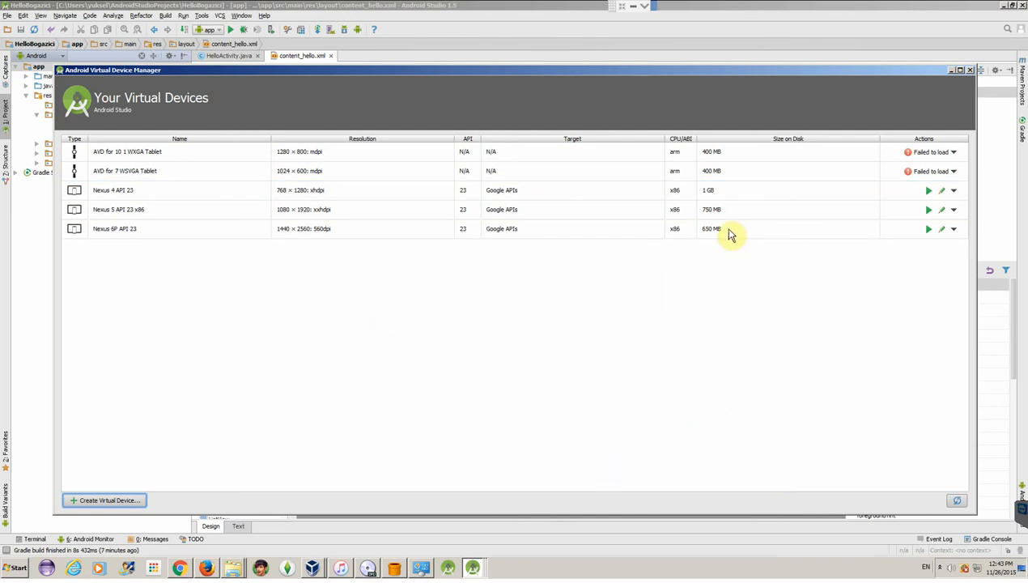
{"action": "mouse_move", "coordinate": [715, 236]}
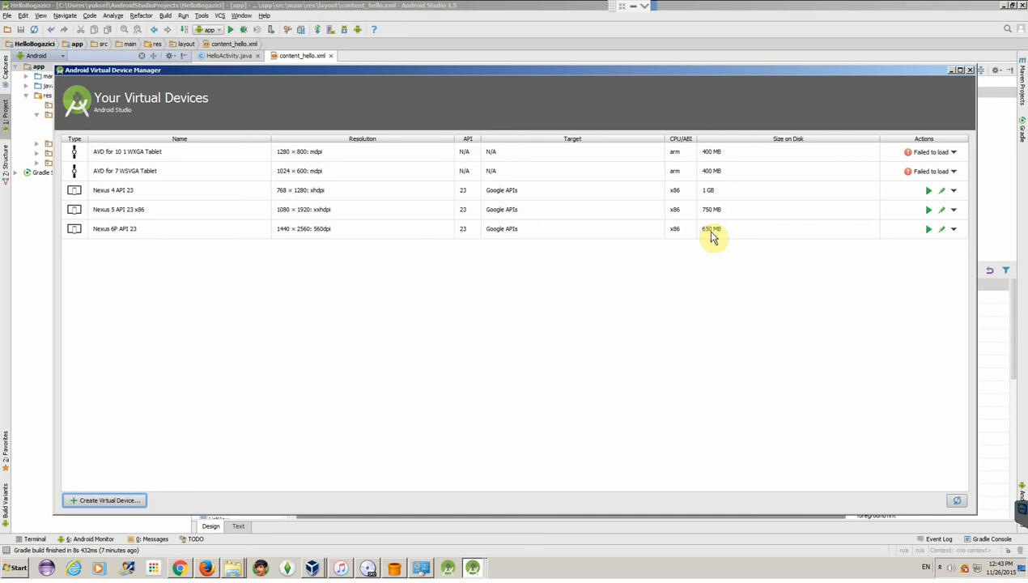
{"action": "mouse_move", "coordinate": [901, 58]}
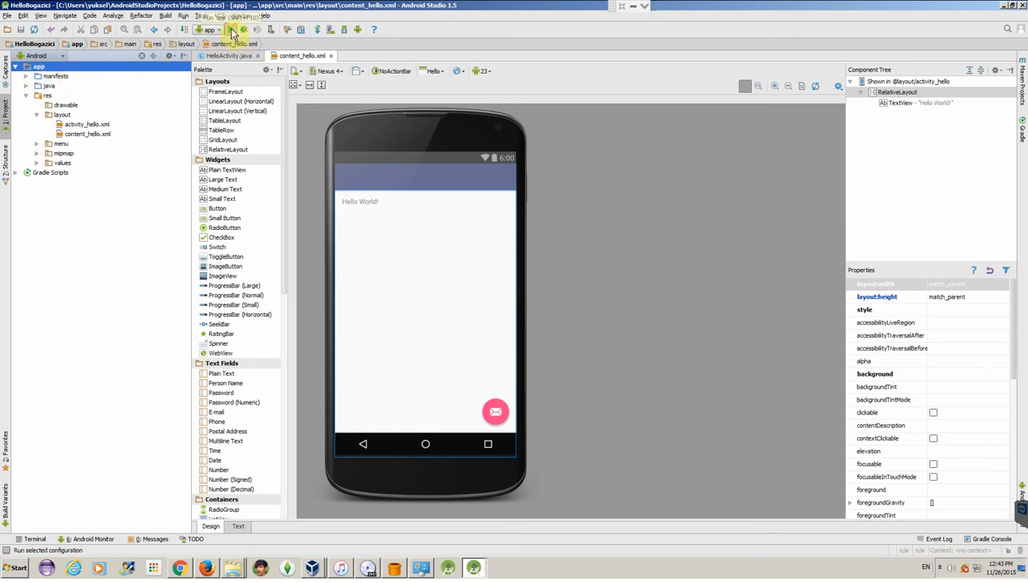
Run the app again so the Device Chooser lists the new Nexus 6P API 23 emulator
{"action": "left_click", "coordinate": [542, 350]}
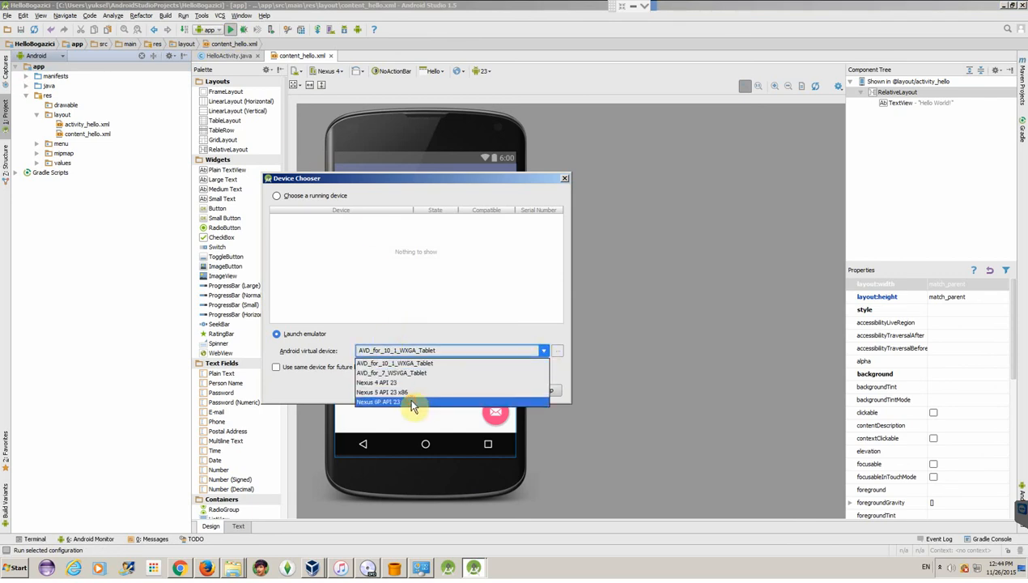
Launch HelloBogazici on the Nexus 6P API 23 emulator from the Device Chooser
{"action": "left_click", "coordinate": [393, 401]}
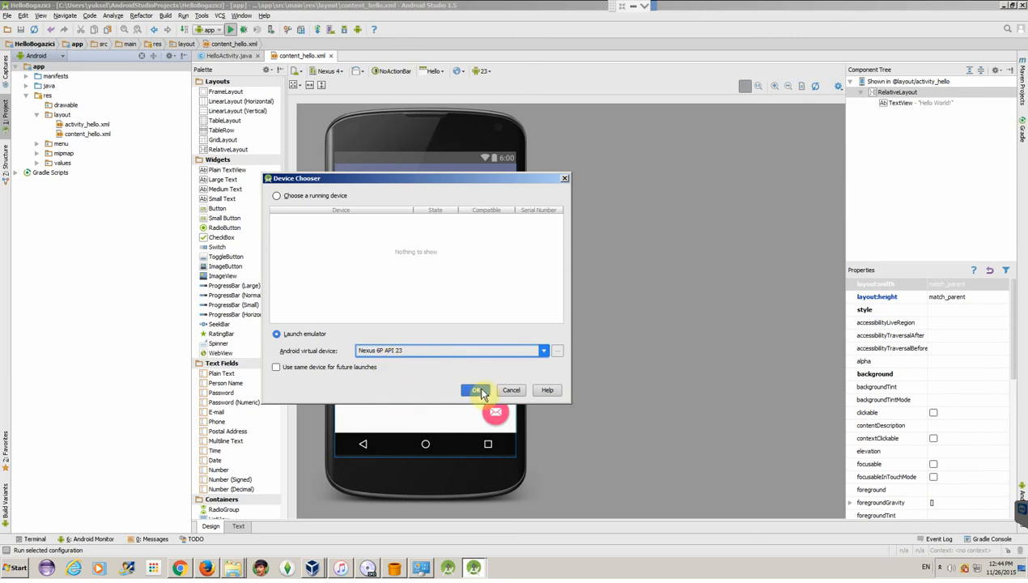
{"action": "left_click", "coordinate": [474, 390]}
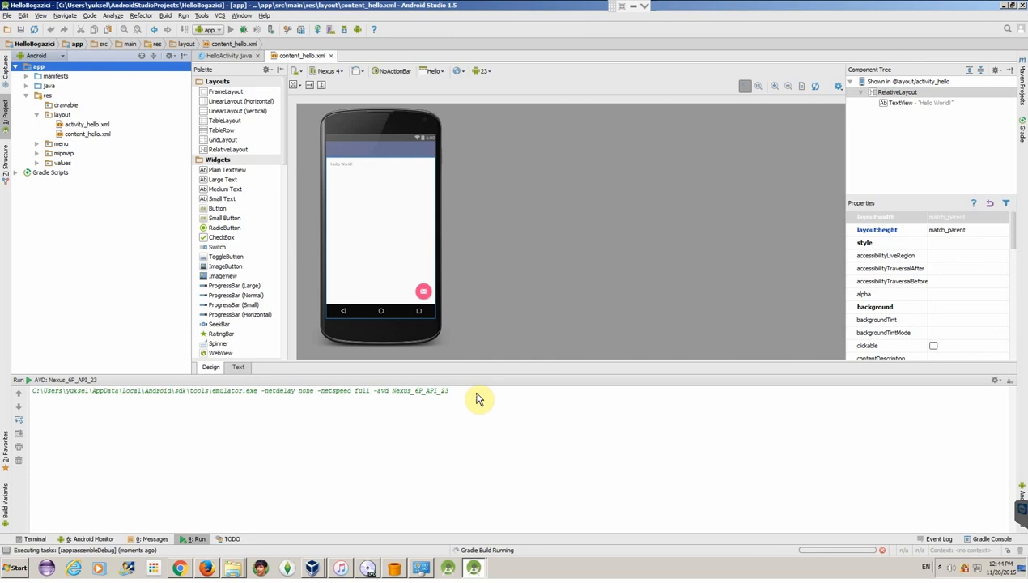
{"action": "mouse_move", "coordinate": [282, 530]}
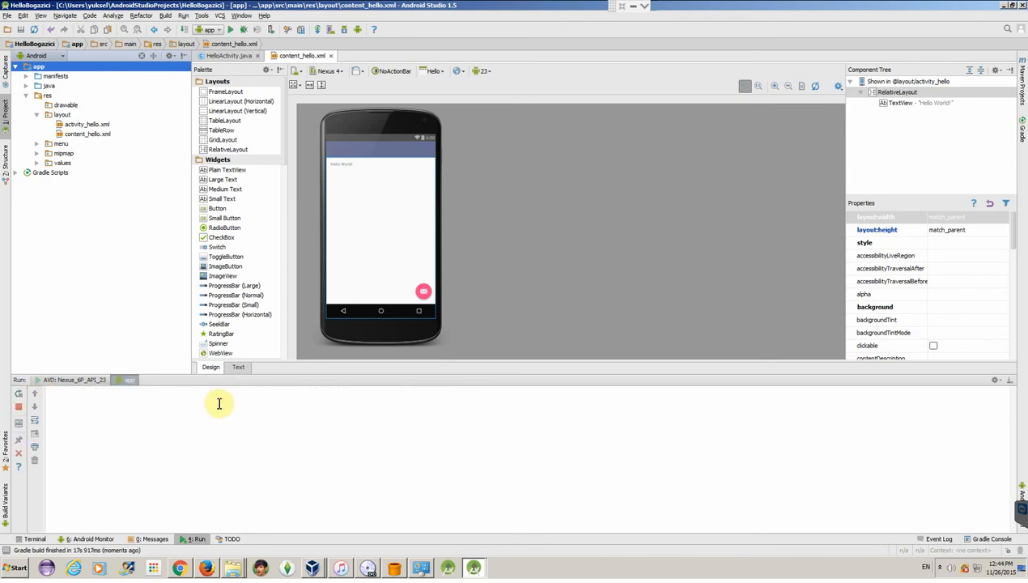
{"action": "mouse_move", "coordinate": [81, 391]}
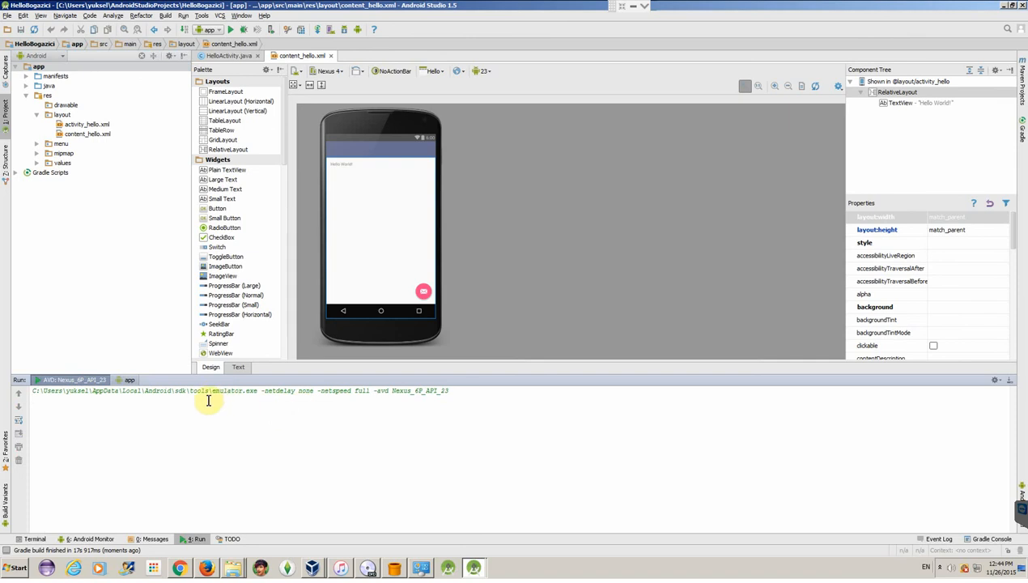
{"action": "mouse_move", "coordinate": [267, 401]}
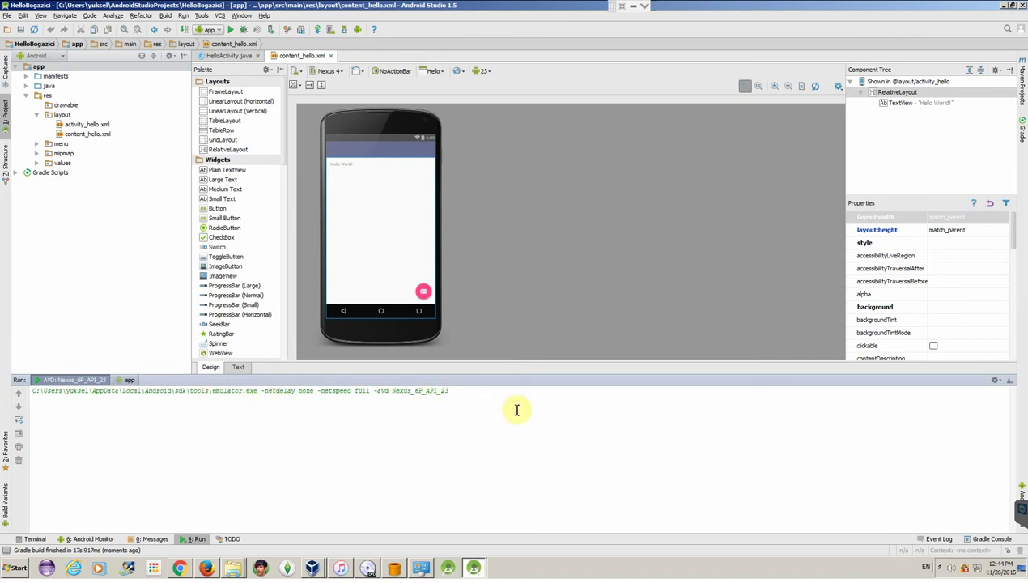
{"action": "mouse_move", "coordinate": [648, 427]}
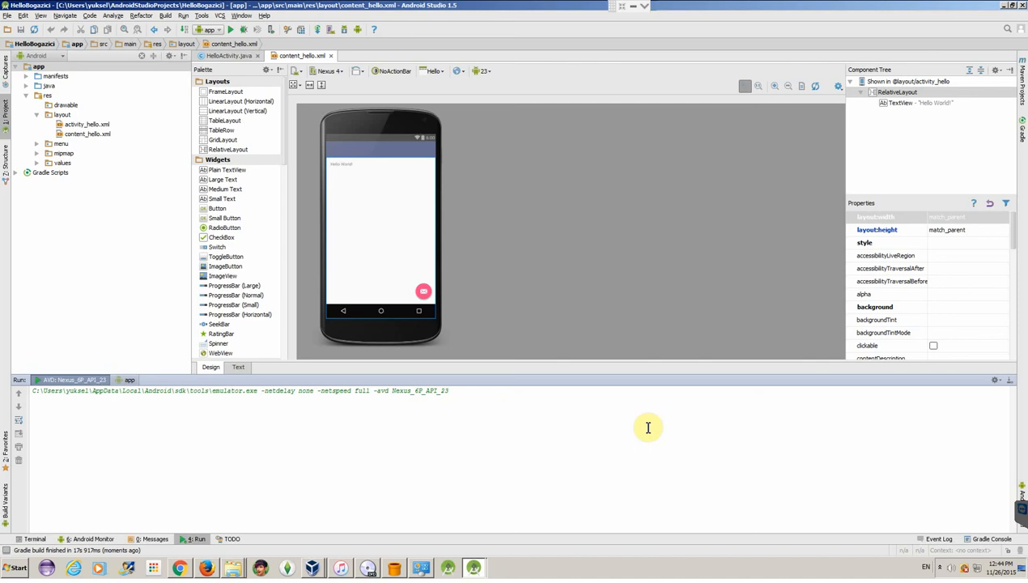
{"action": "mouse_move", "coordinate": [288, 464]}
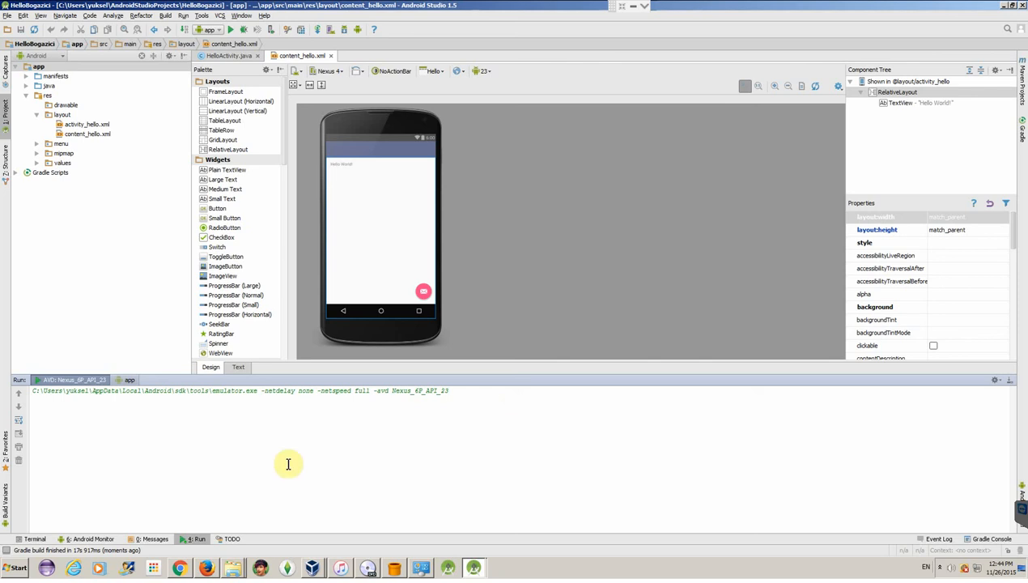
{"action": "mouse_move", "coordinate": [324, 403]}
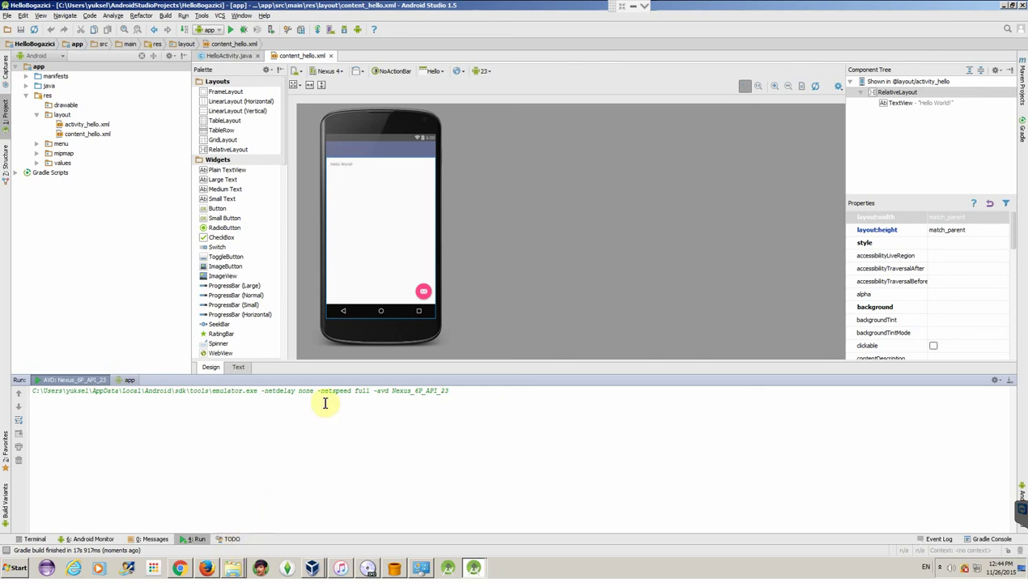
{"action": "mouse_move", "coordinate": [415, 385]}
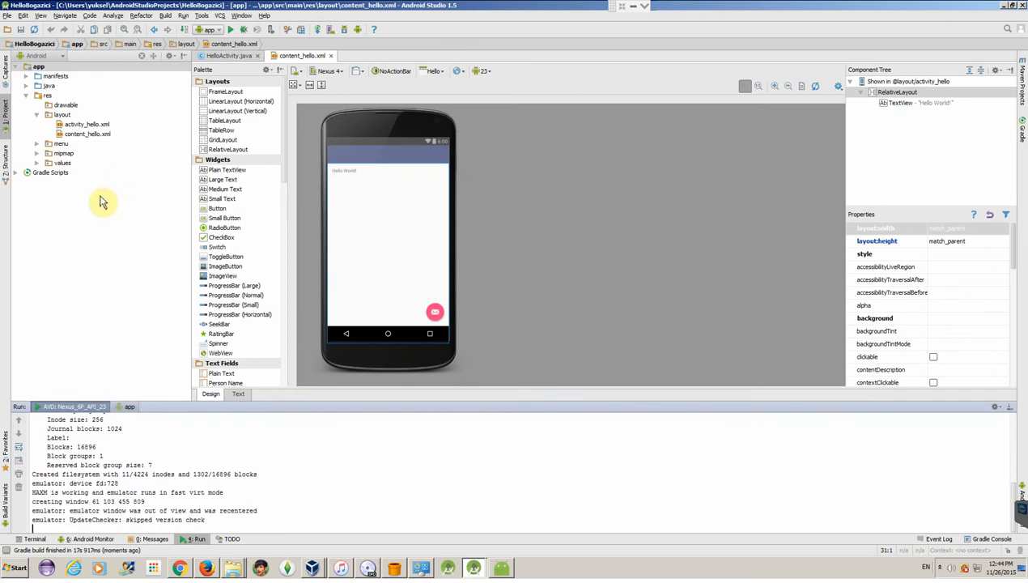
{"action": "mouse_move", "coordinate": [127, 187]}
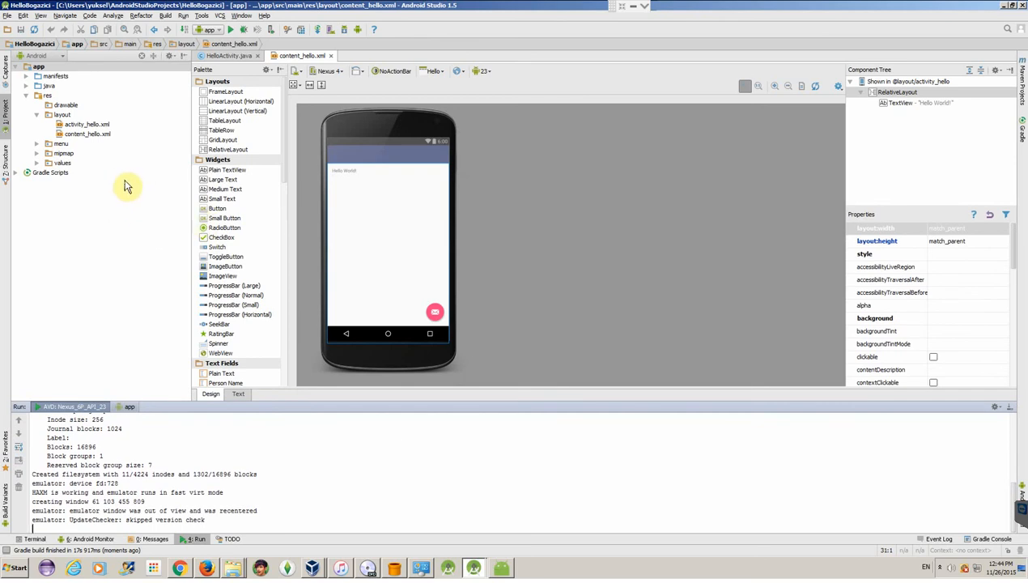
Expand manifests, java, package and res folders, then load HelloActivity.java in the editor
{"action": "left_click", "coordinate": [34, 78]}
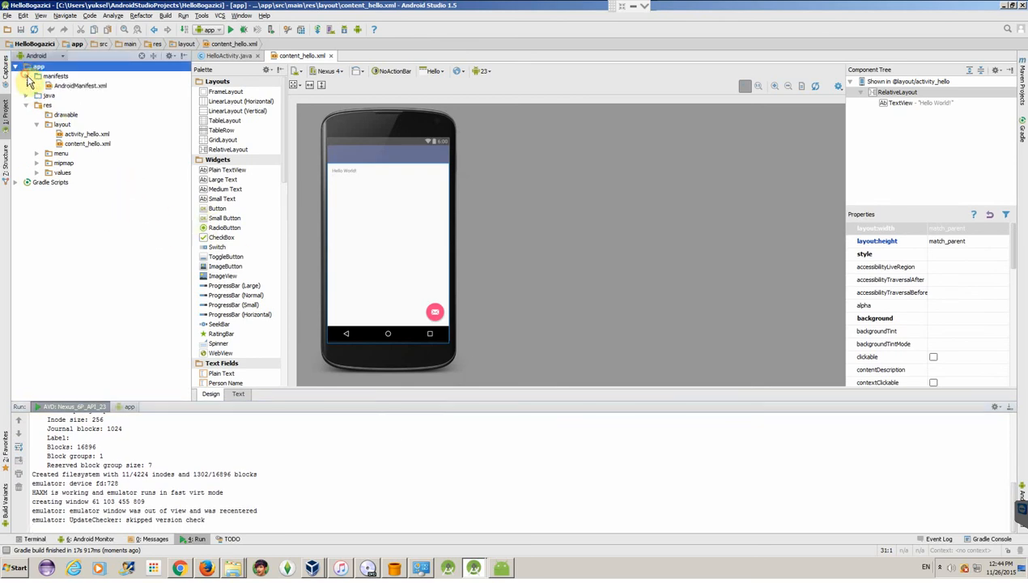
{"action": "left_click", "coordinate": [37, 94]}
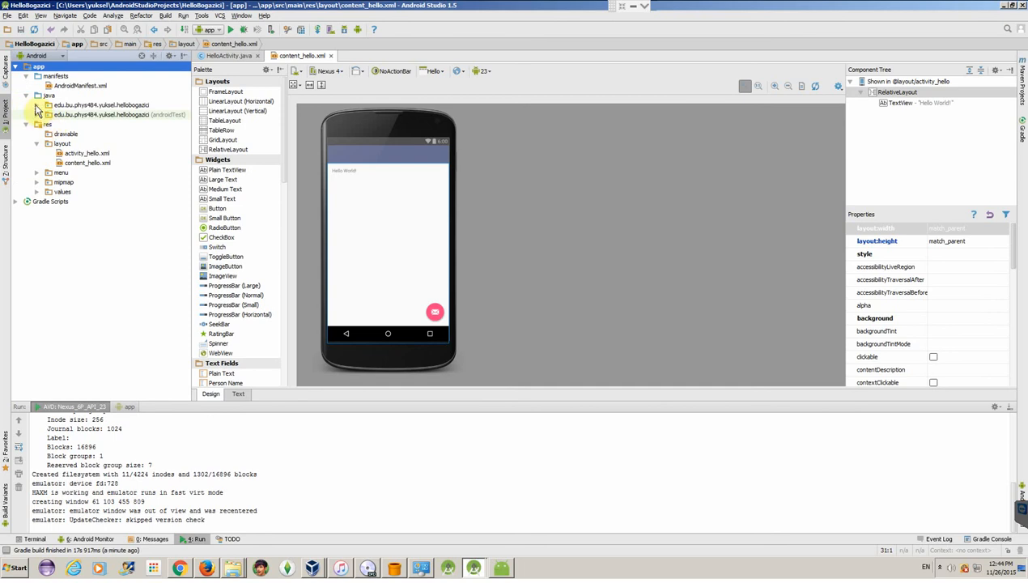
{"action": "left_click", "coordinate": [37, 105]}
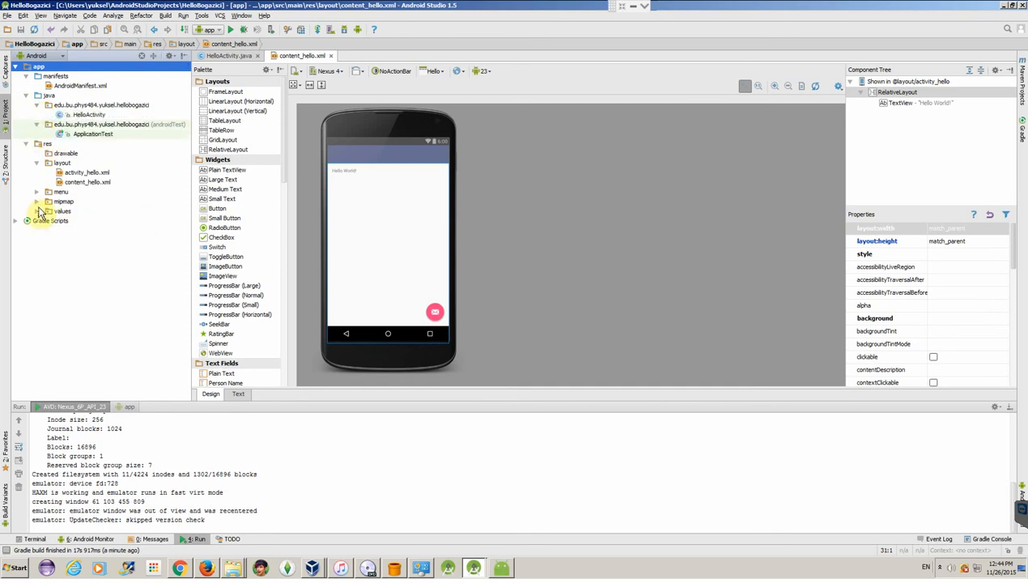
{"action": "left_click", "coordinate": [50, 201]}
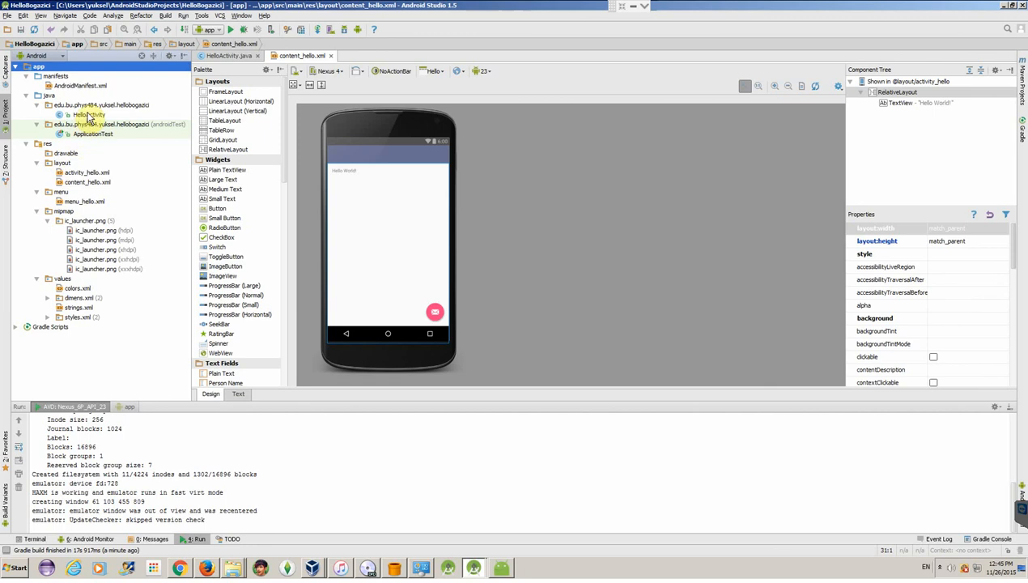
{"action": "double_click", "coordinate": [86, 115]}
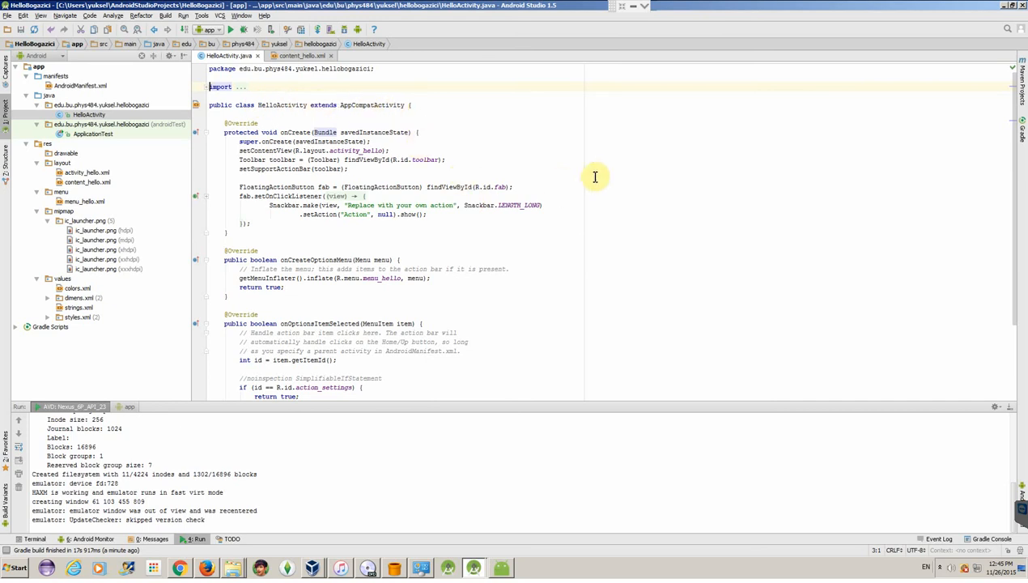
{"action": "mouse_move", "coordinate": [429, 125]}
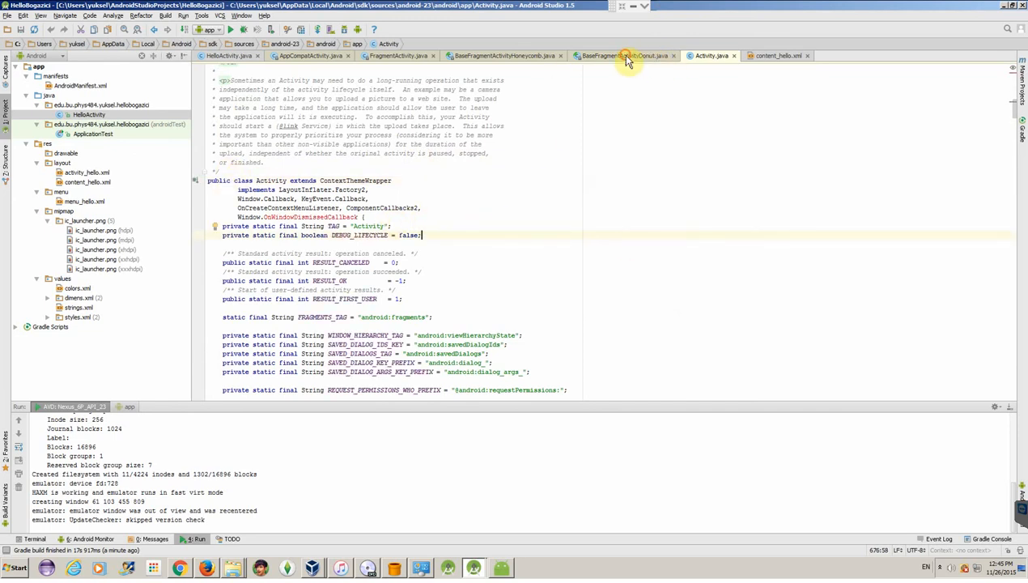
{"action": "left_click", "coordinate": [619, 55]}
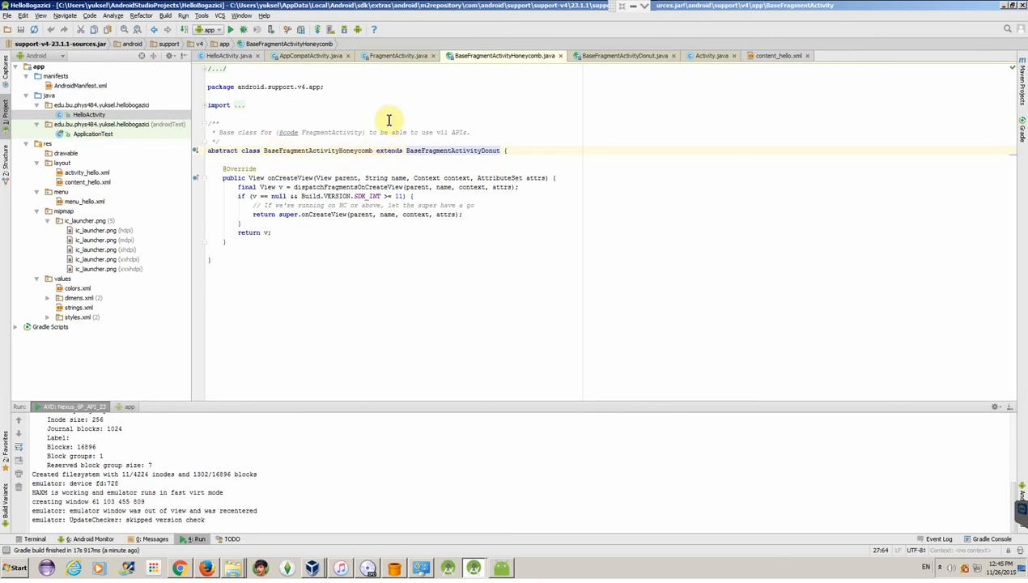
{"action": "left_click", "coordinate": [233, 55]}
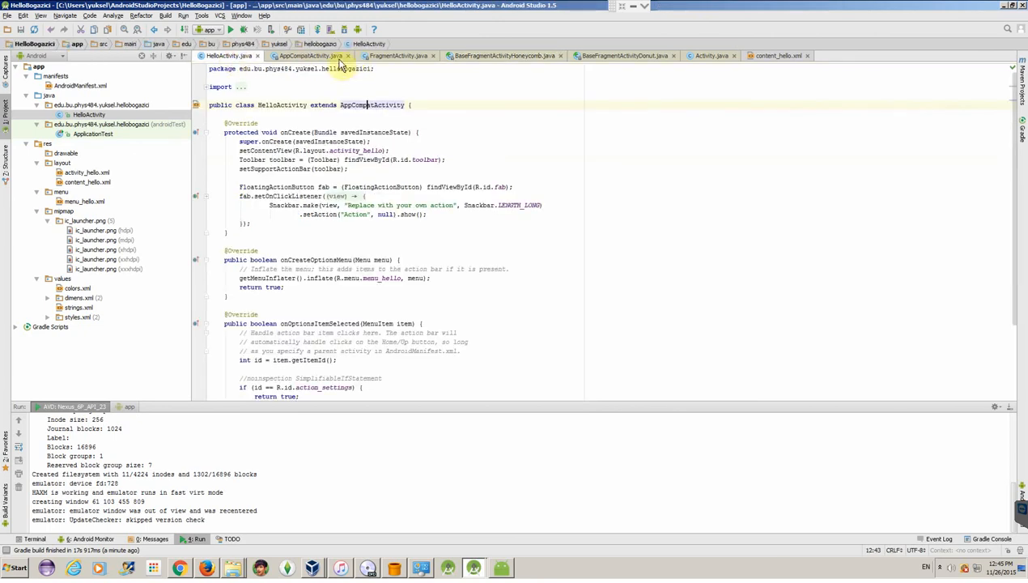
{"action": "left_click", "coordinate": [354, 55]}
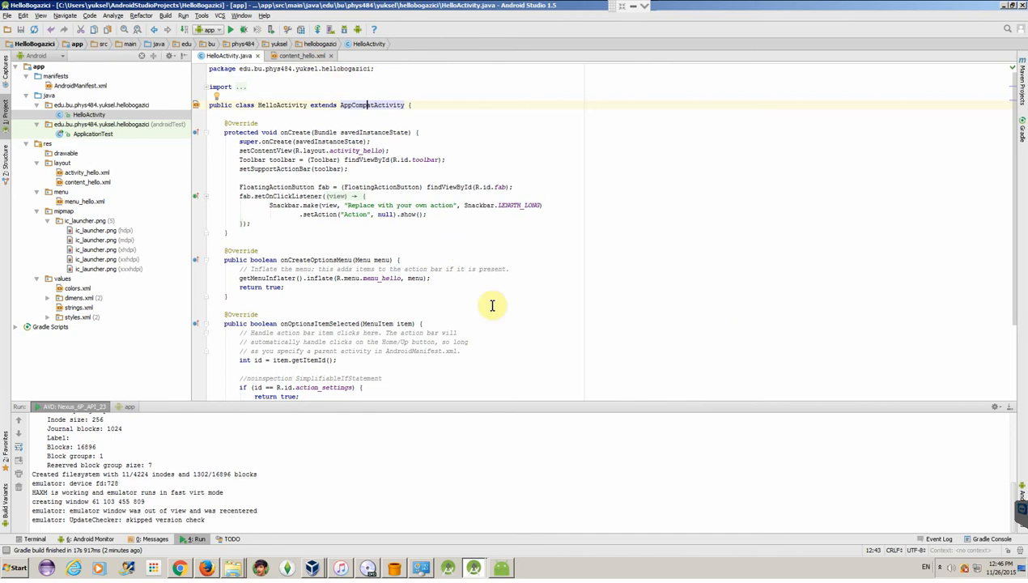
{"action": "scroll", "scroll_direction": "down", "scroll_amount": 3}
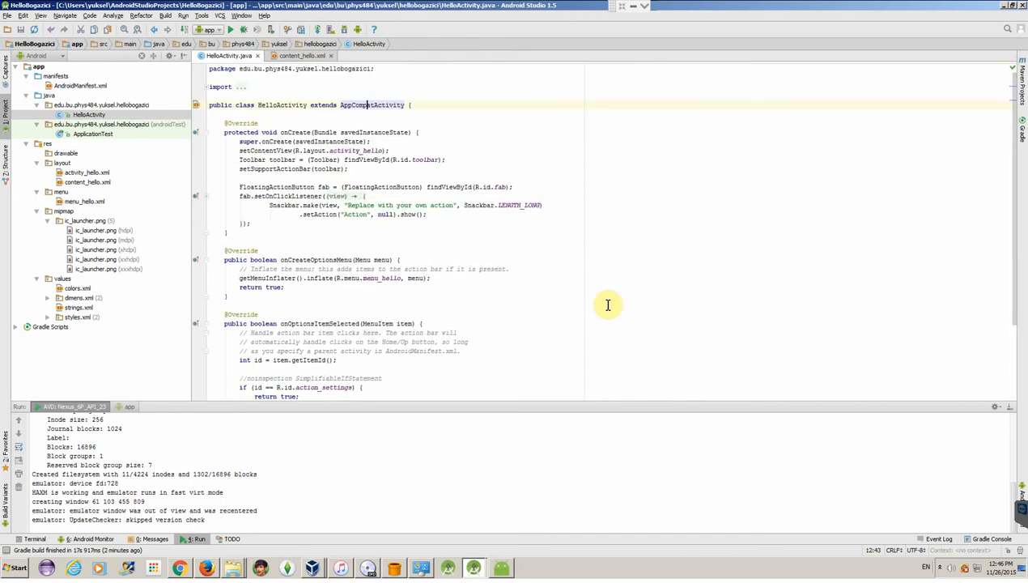
{"action": "mouse_move", "coordinate": [594, 271]}
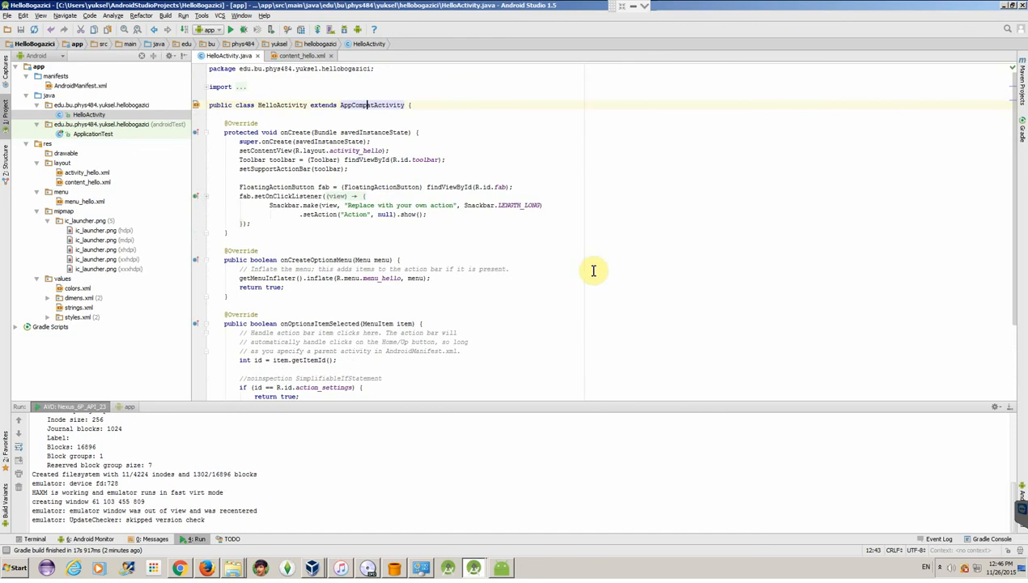
Relaunch HelloBogazici on the Nexus 6P emulator and bring its Hello World! screen into view
{"action": "left_click", "coordinate": [89, 540]}
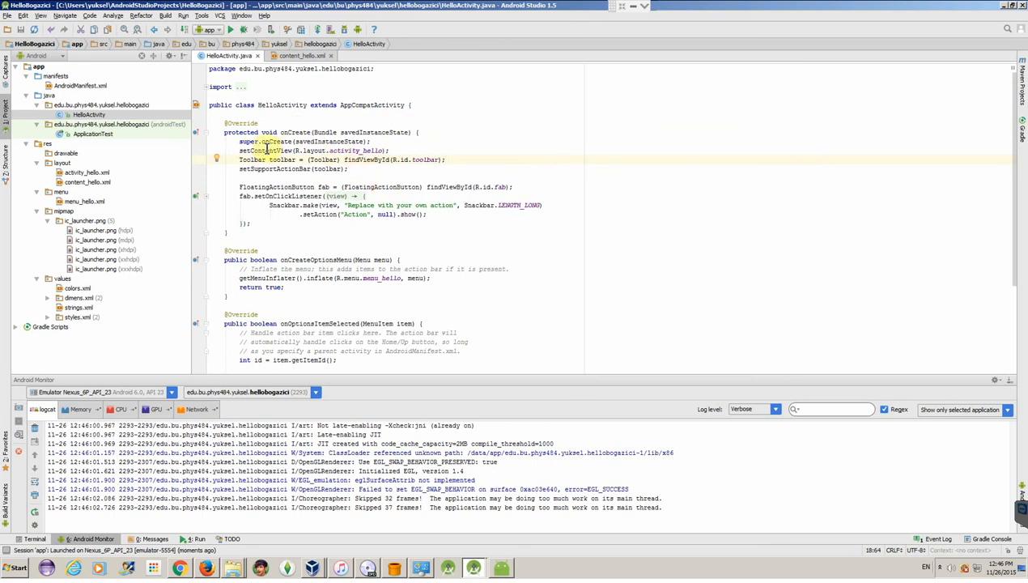
{"action": "double_click", "coordinate": [324, 150]}
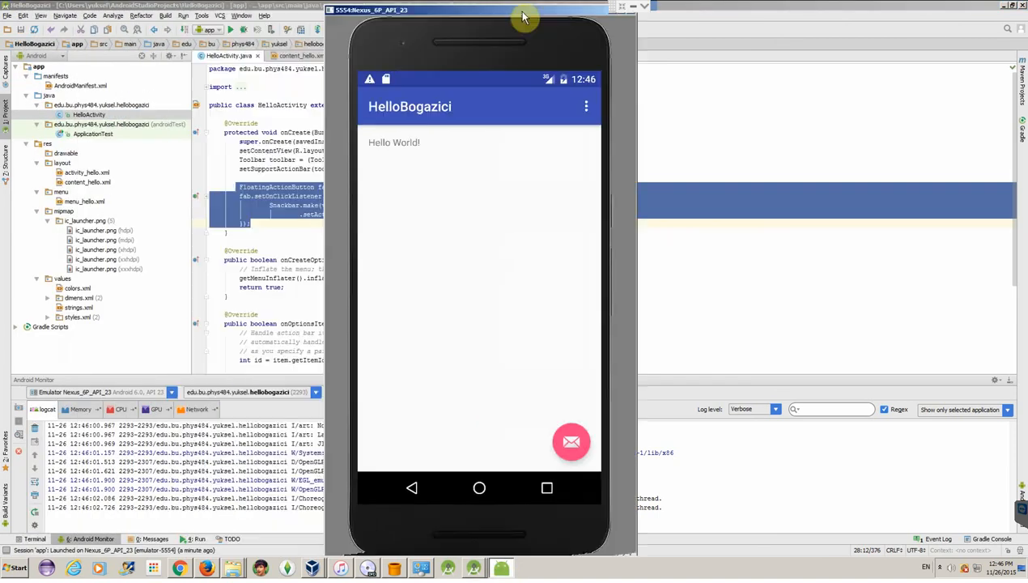
Tap the emulator's floating mail button to show the 'Replace with your own action' snackbar
{"action": "left_click_drag", "start_coordinate": [522, 16], "coordinate": [601, 12]}
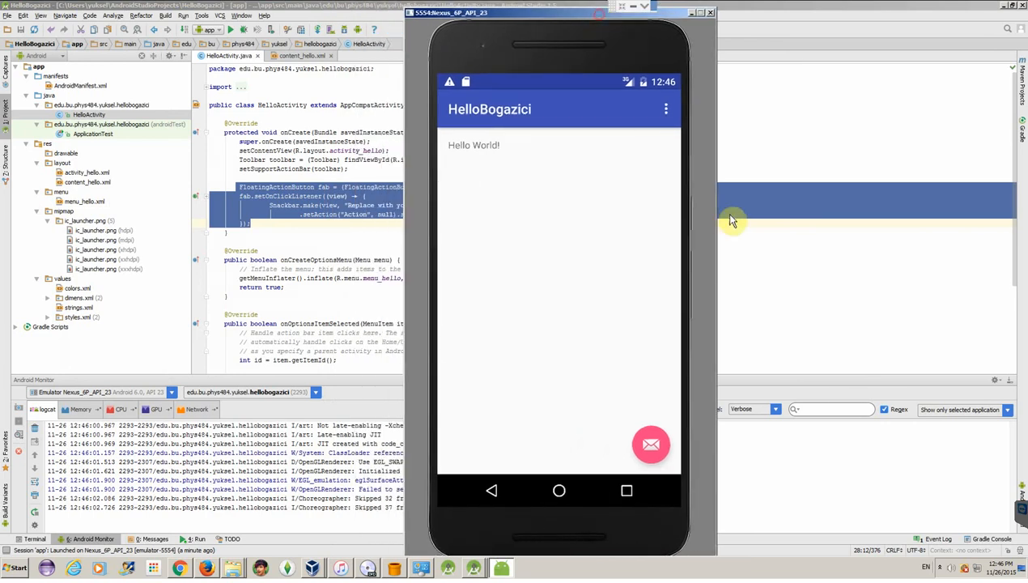
{"action": "mouse_move", "coordinate": [524, 123]}
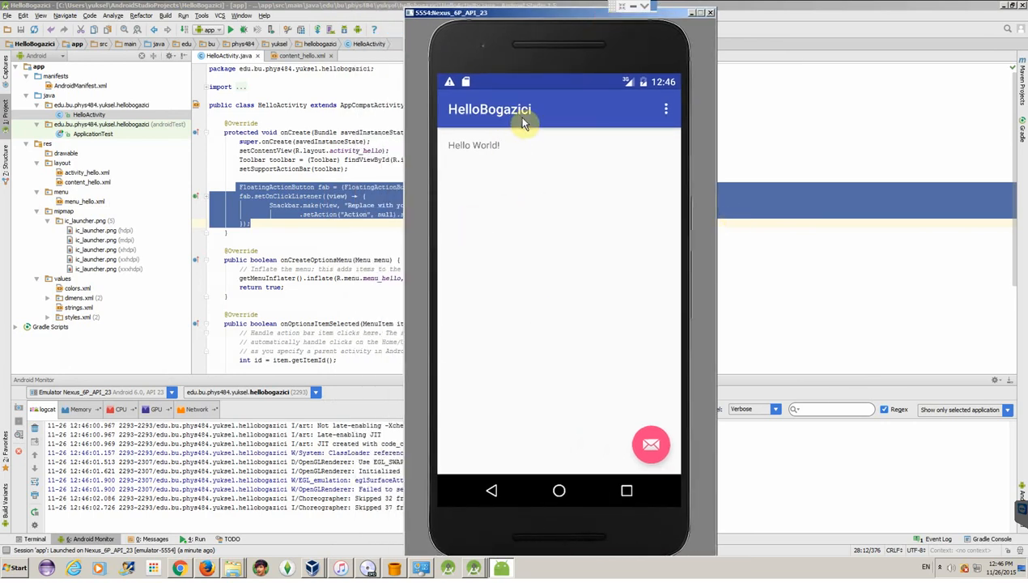
{"action": "mouse_move", "coordinate": [486, 154]}
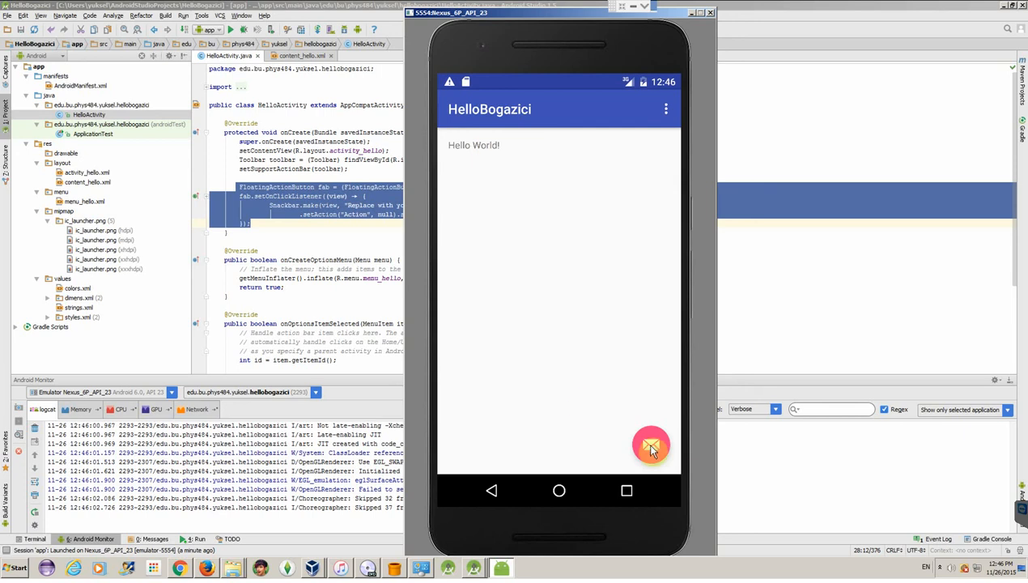
{"action": "left_click", "coordinate": [650, 445]}
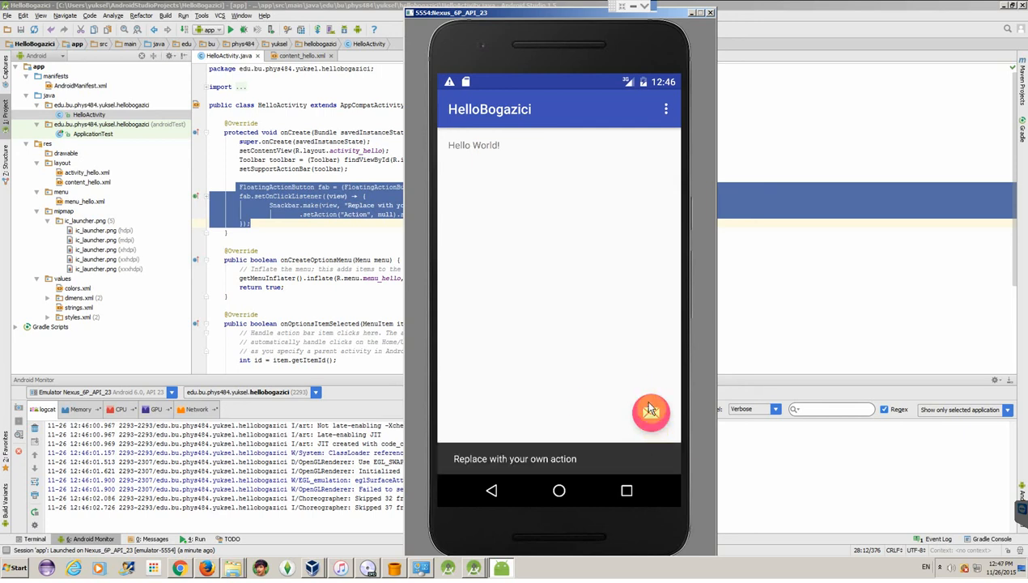
{"action": "left_click", "coordinate": [651, 413]}
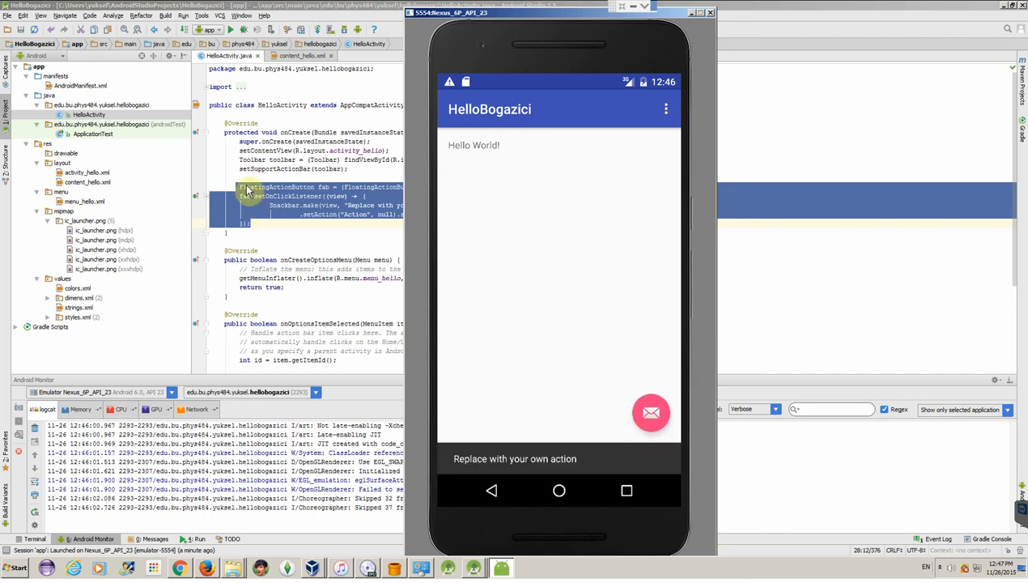
{"action": "left_click", "coordinate": [650, 413]}
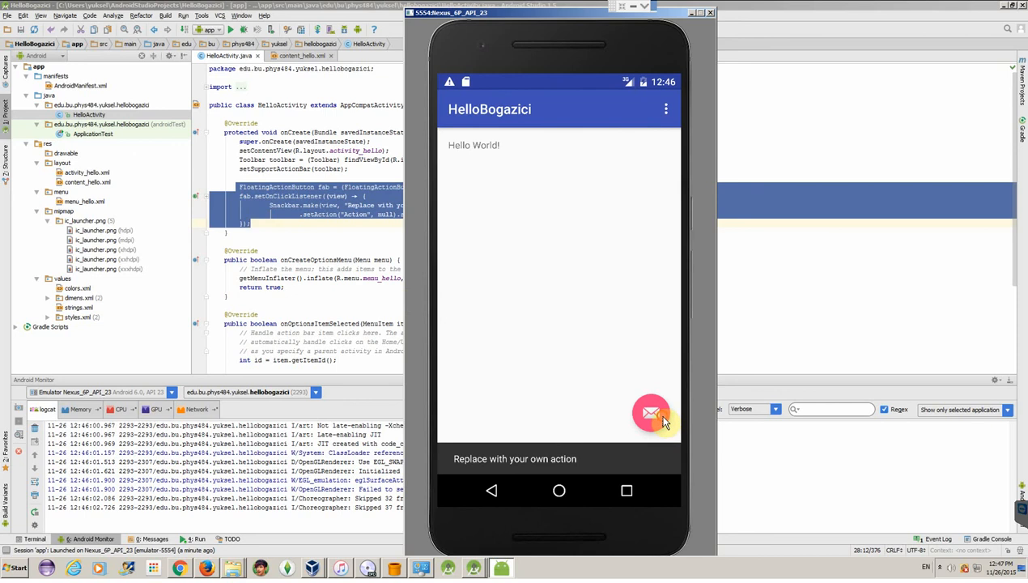
{"action": "mouse_move", "coordinate": [283, 160]}
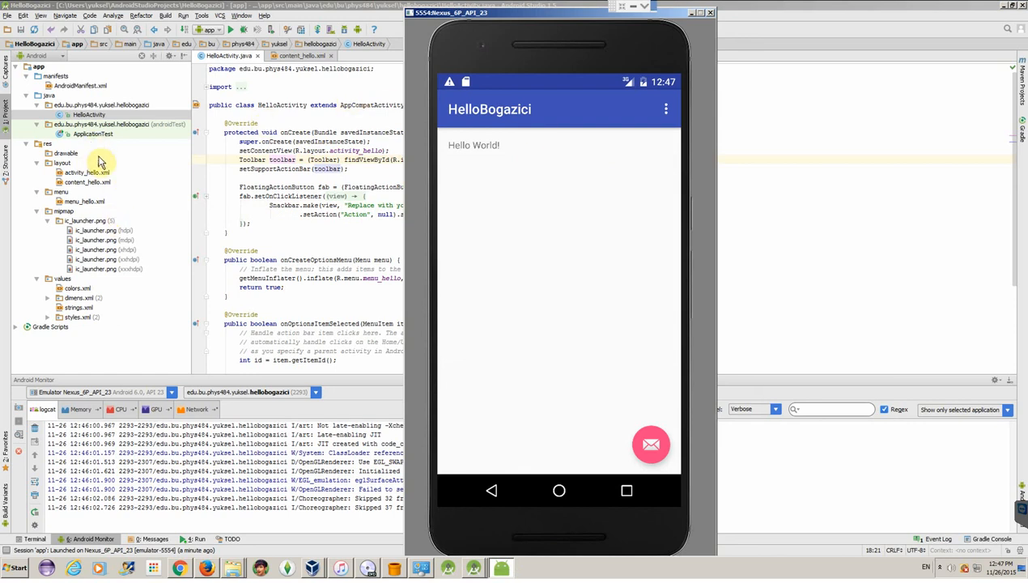
{"action": "mouse_move", "coordinate": [663, 200]}
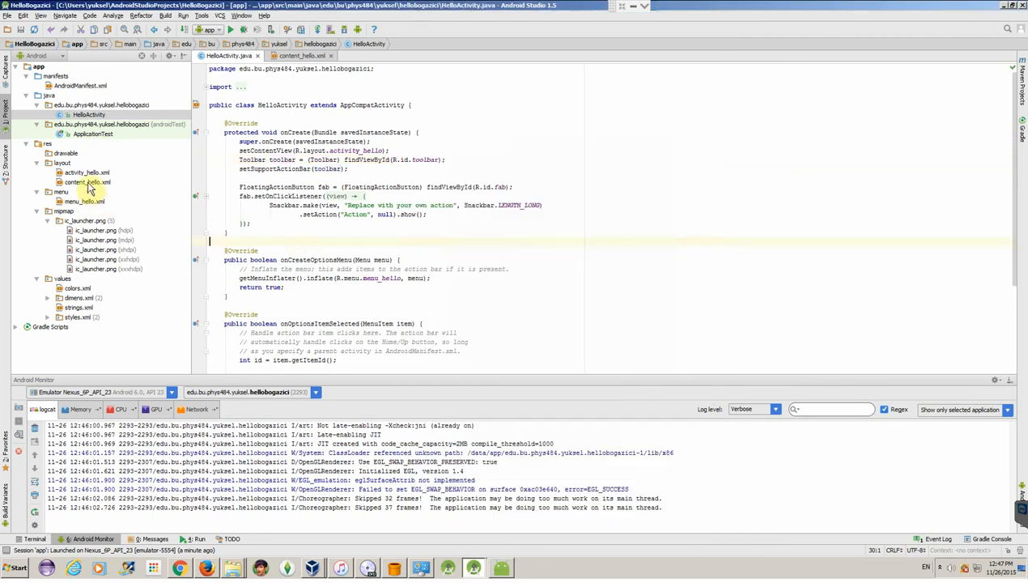
View content_hello.xml and strings.xml (app_name HelloBogazici), then reach the running app's extra options
{"action": "double_click", "coordinate": [72, 188]}
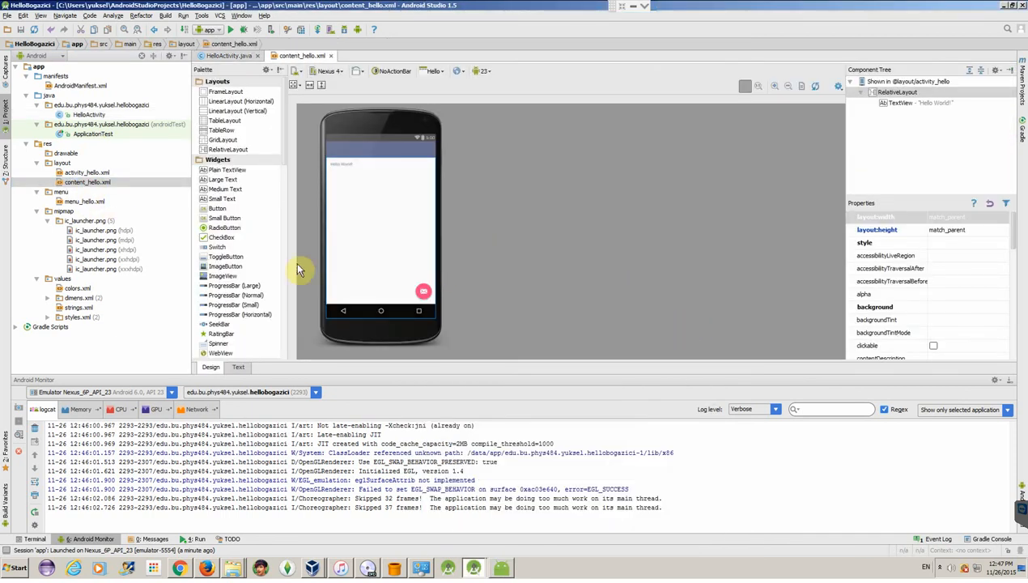
{"action": "mouse_move", "coordinate": [295, 261]}
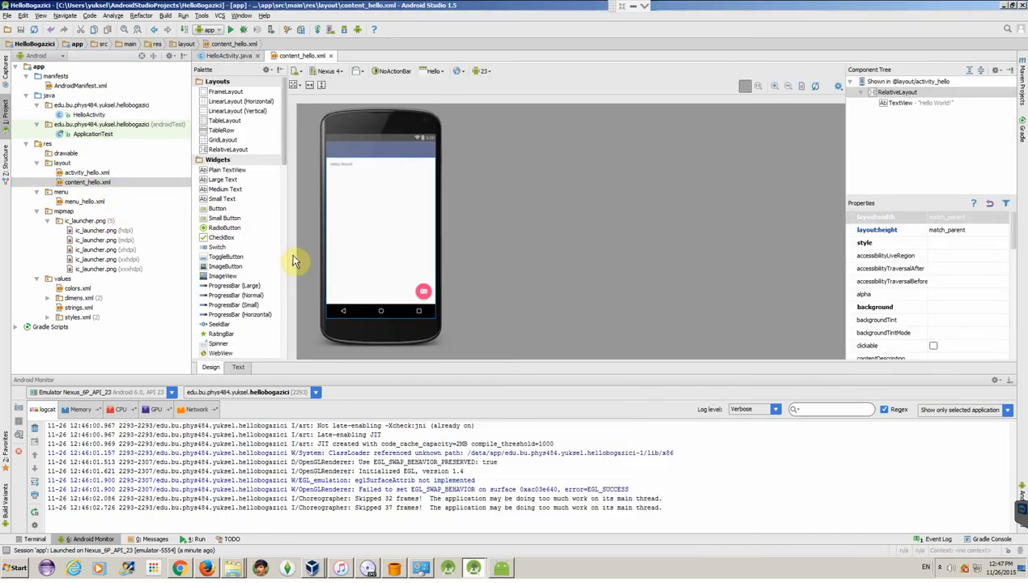
{"action": "mouse_move", "coordinate": [518, 250]}
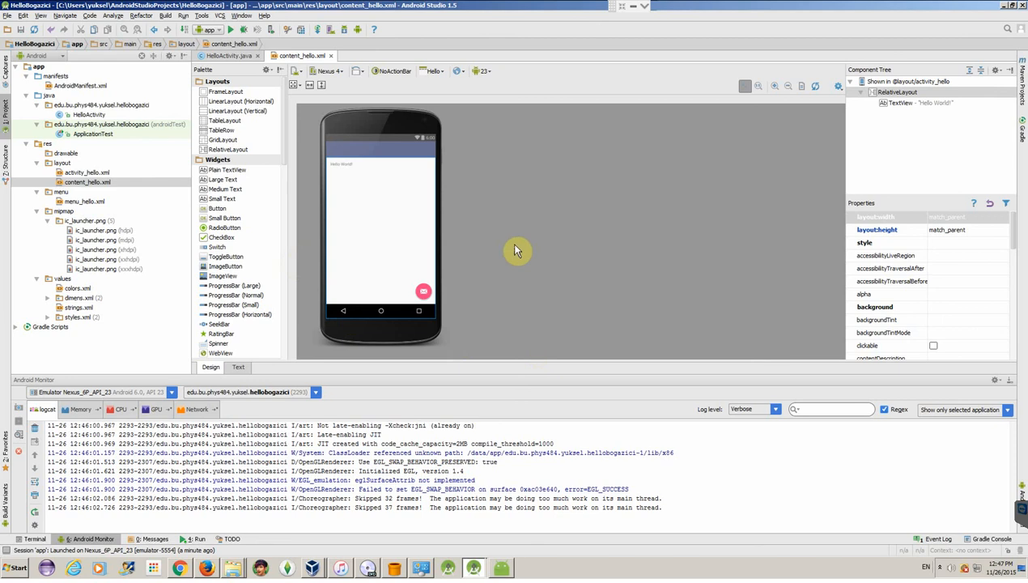
{"action": "mouse_move", "coordinate": [77, 308]}
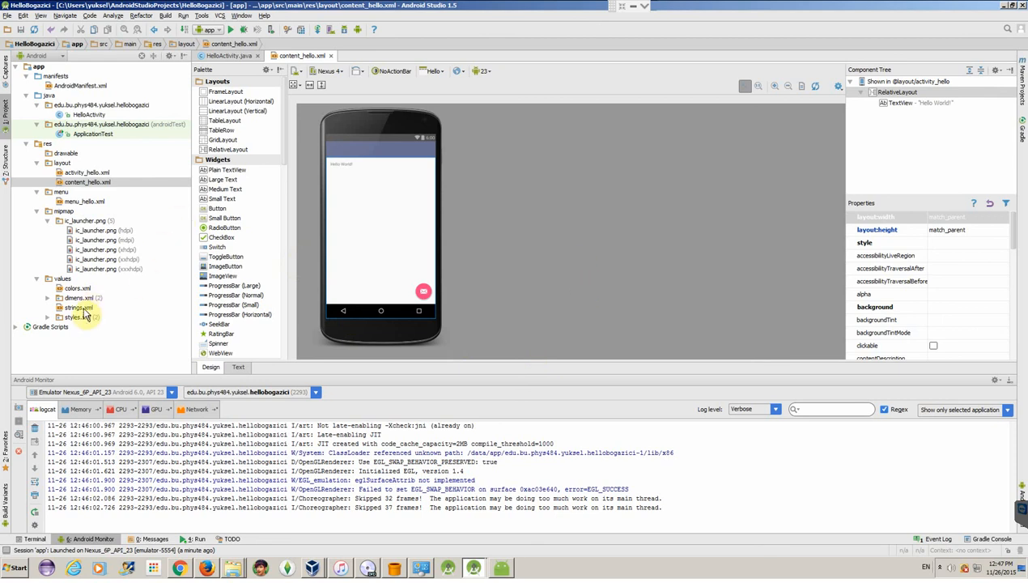
{"action": "double_click", "coordinate": [73, 307]}
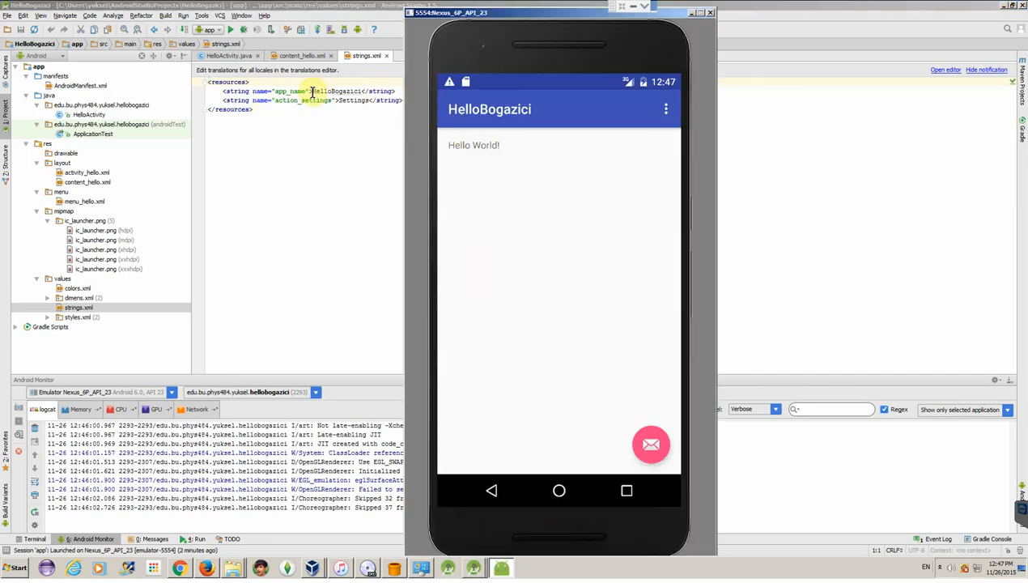
{"action": "mouse_move", "coordinate": [594, 120]}
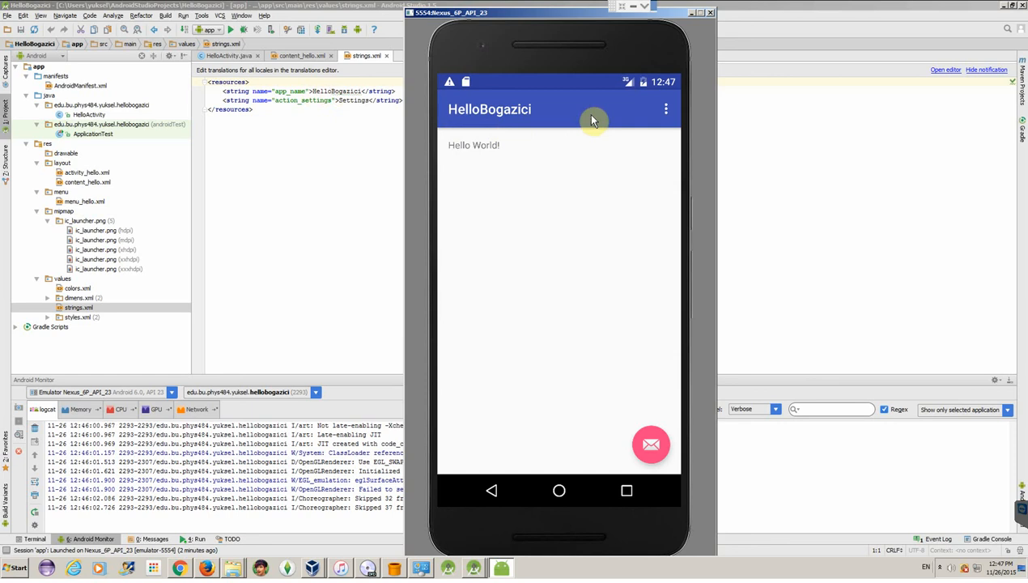
{"action": "mouse_move", "coordinate": [666, 109]}
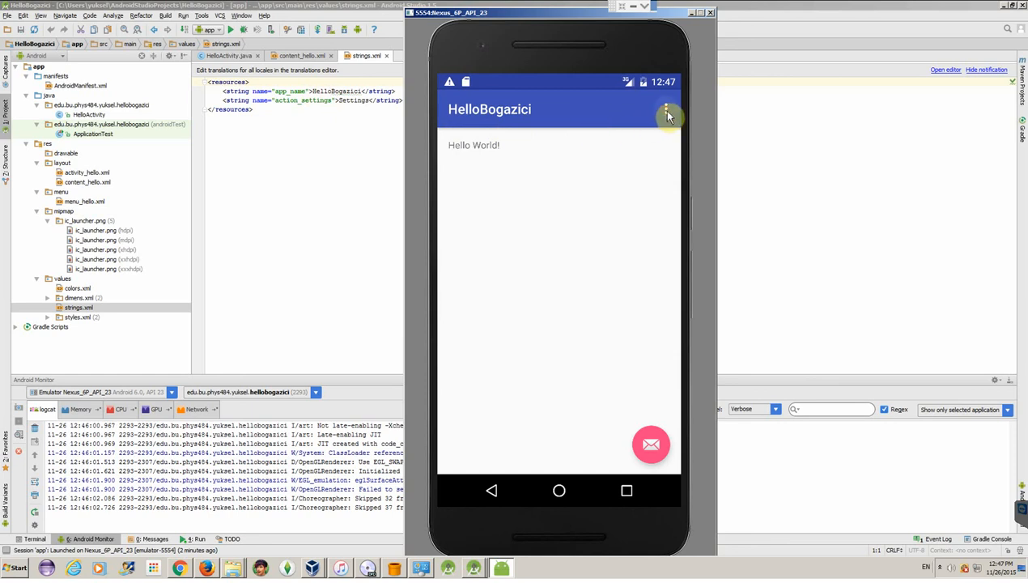
{"action": "left_click", "coordinate": [666, 111]}
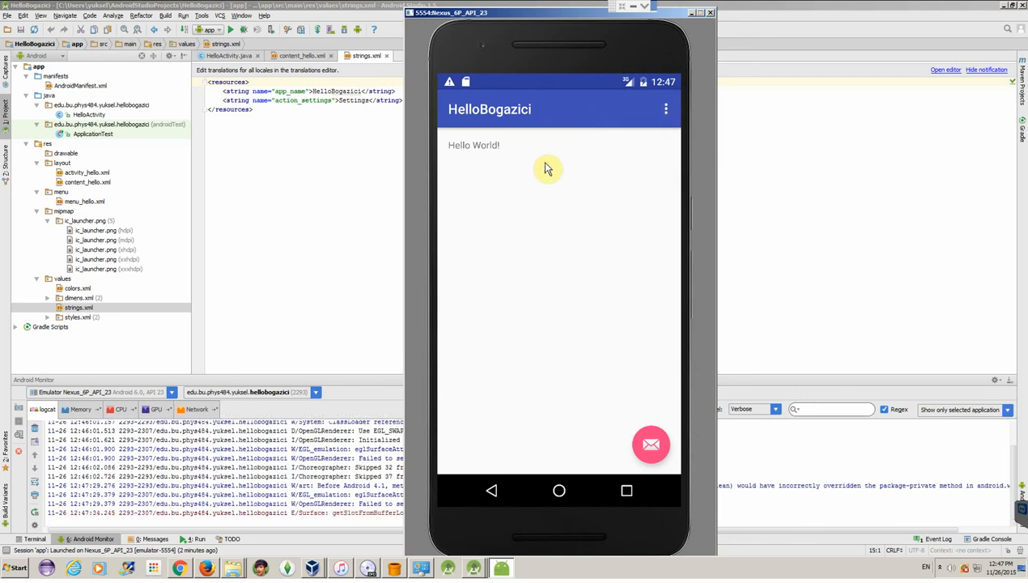
{"action": "mouse_move", "coordinate": [563, 179]}
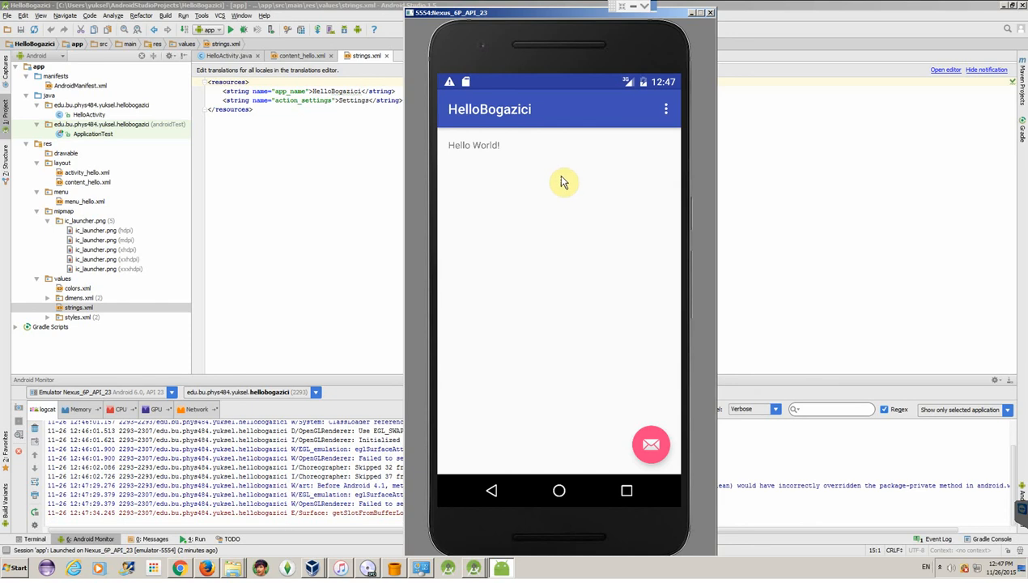
{"action": "mouse_move", "coordinate": [584, 180]}
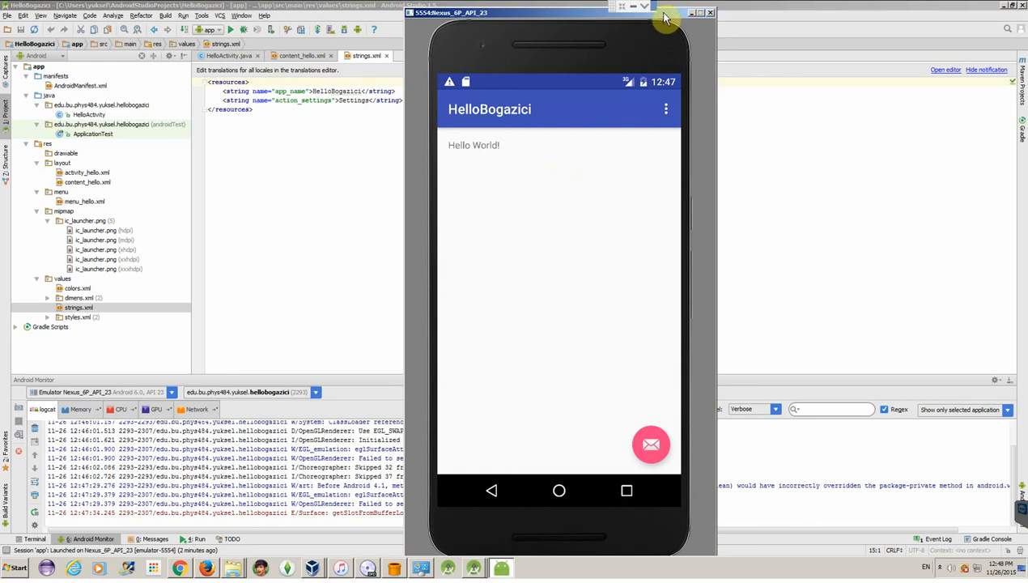
{"action": "mouse_move", "coordinate": [632, 474]}
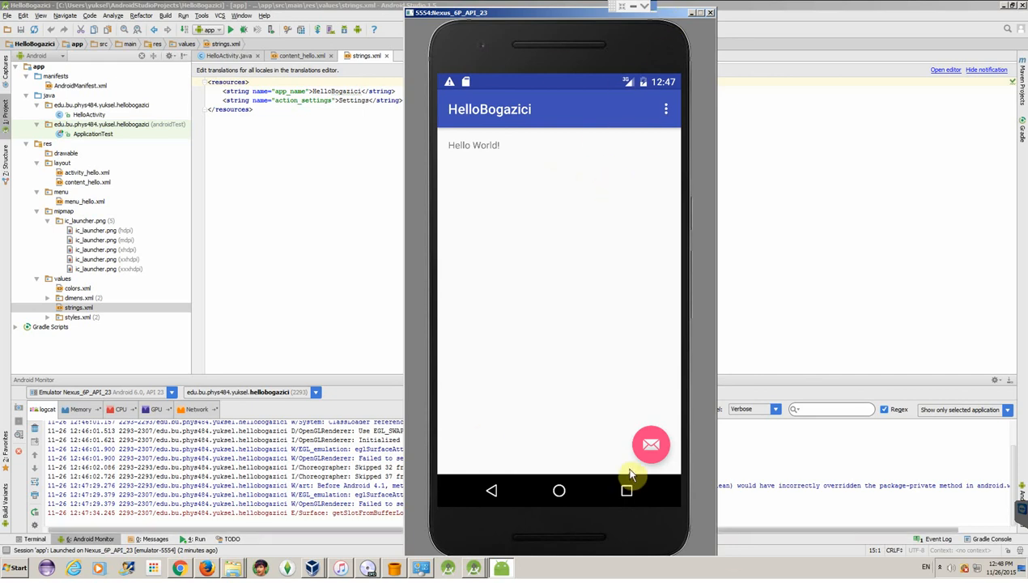
{"action": "mouse_move", "coordinate": [510, 153]}
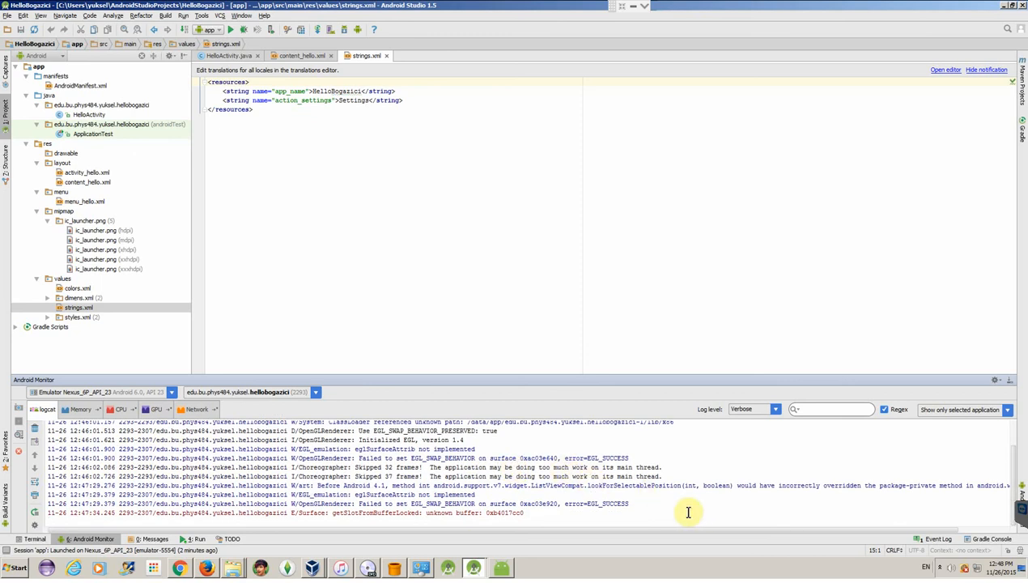
Cycle Android Monitor through the Memory, GPU and Network graphs for the running app
{"action": "left_click", "coordinate": [81, 410]}
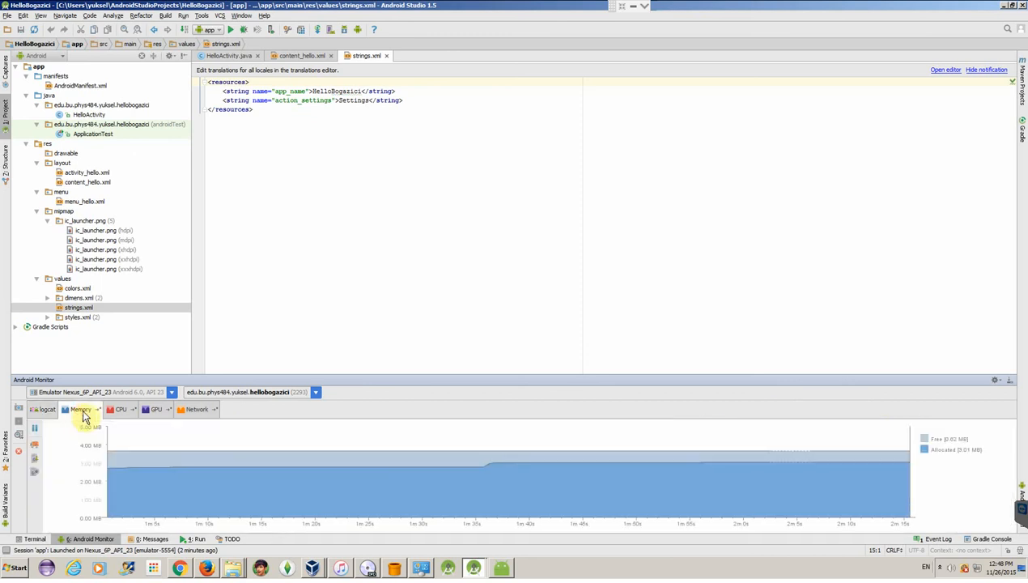
{"action": "mouse_move", "coordinate": [136, 488]}
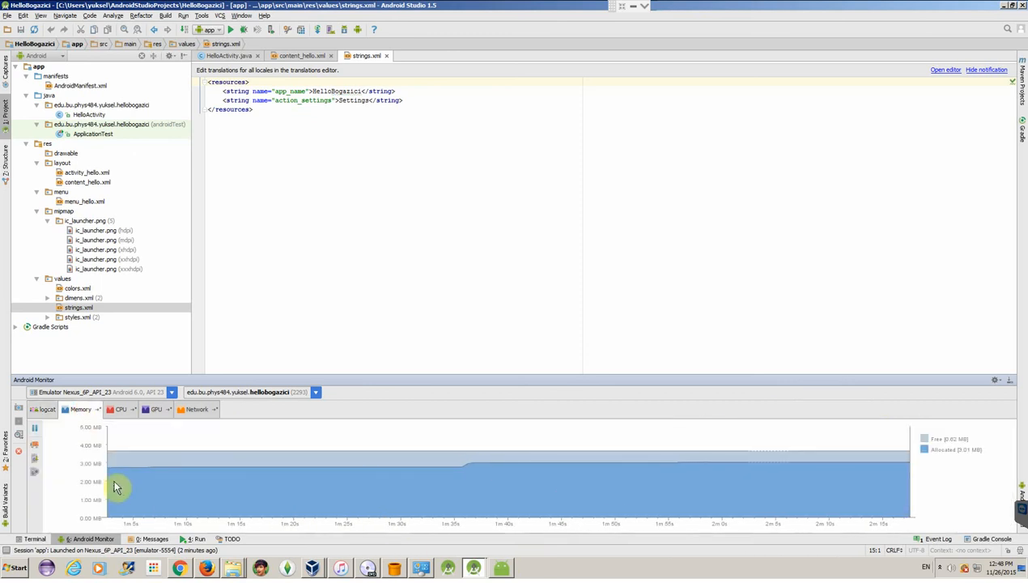
{"action": "mouse_move", "coordinate": [281, 481]}
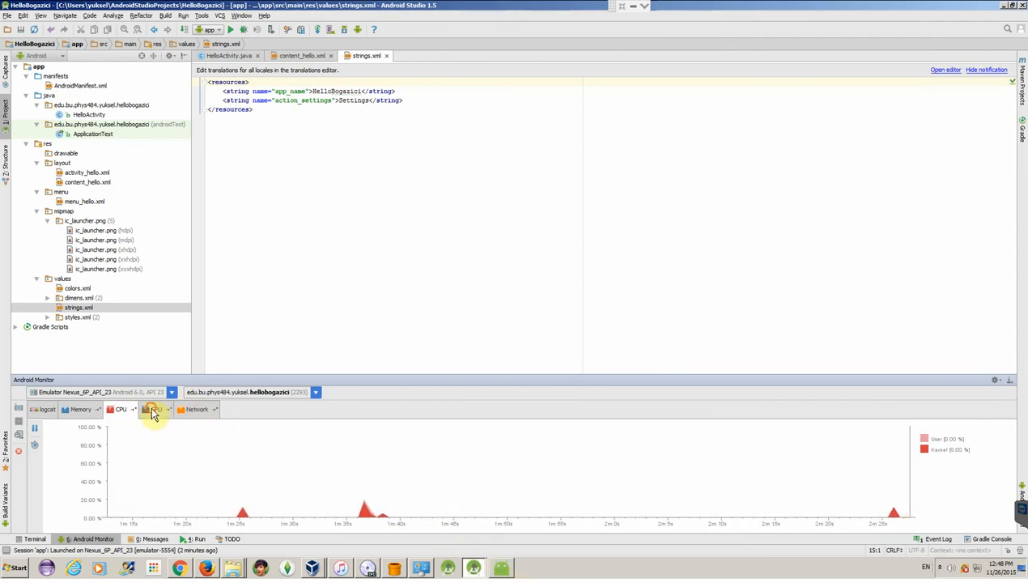
{"action": "left_click", "coordinate": [194, 410]}
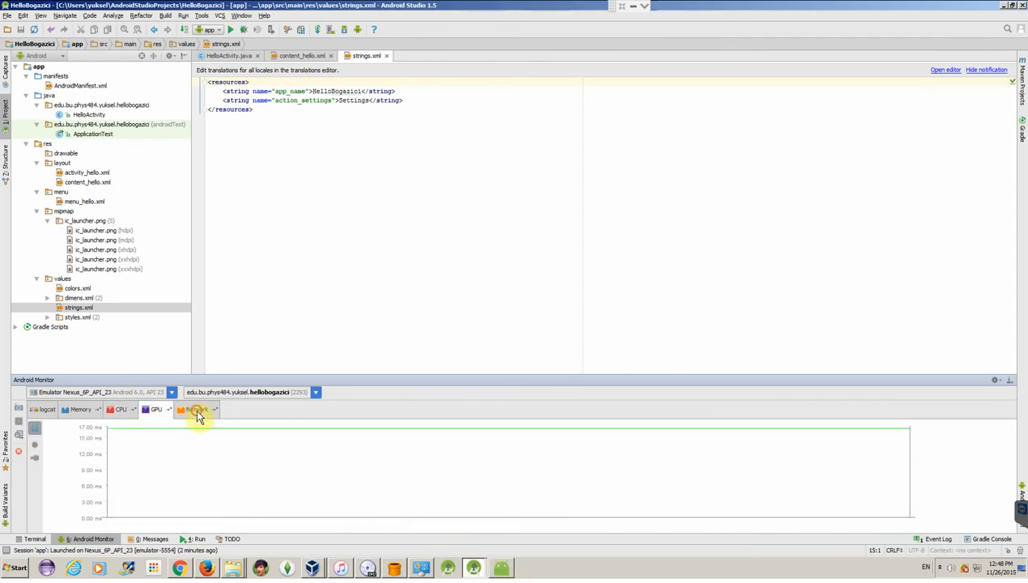
{"action": "left_click", "coordinate": [195, 410]}
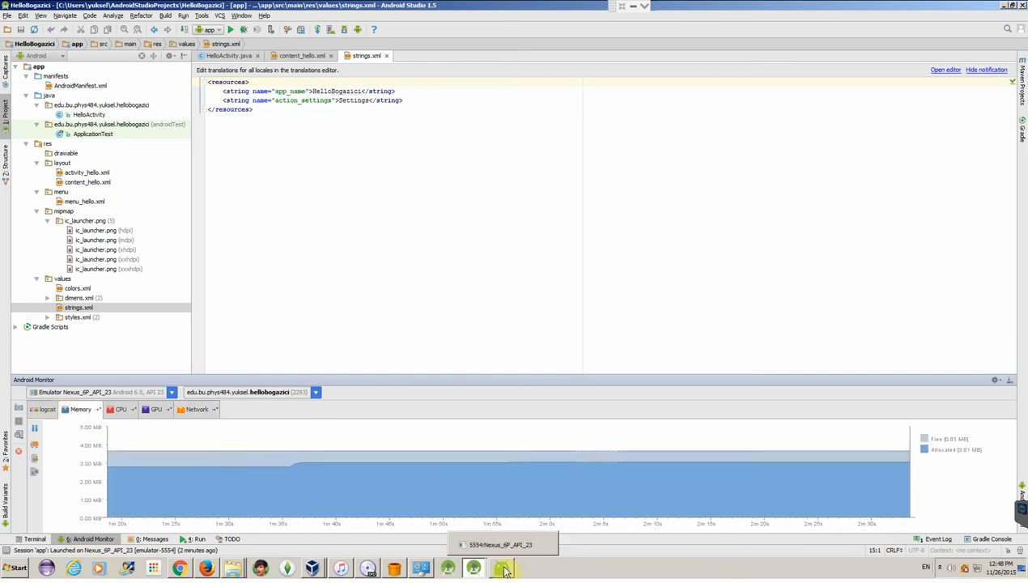
{"action": "mouse_move", "coordinate": [420, 497]}
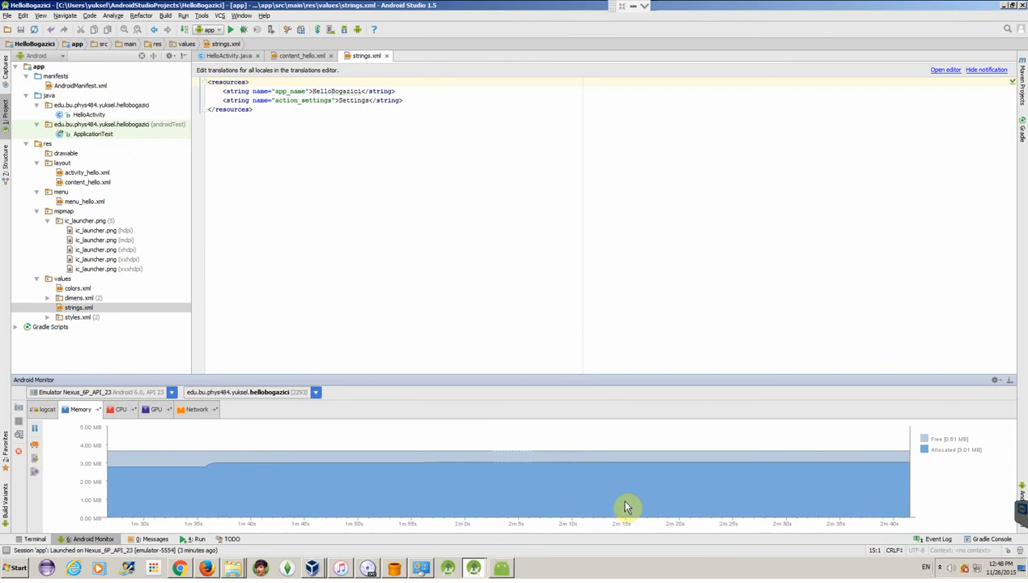
{"action": "mouse_move", "coordinate": [620, 503]}
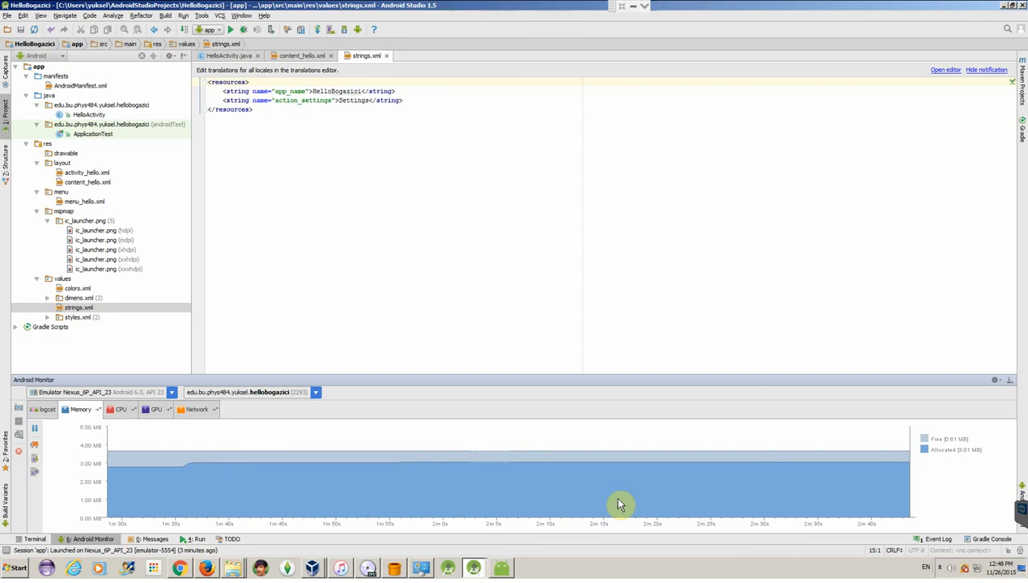
{"action": "mouse_move", "coordinate": [536, 482]}
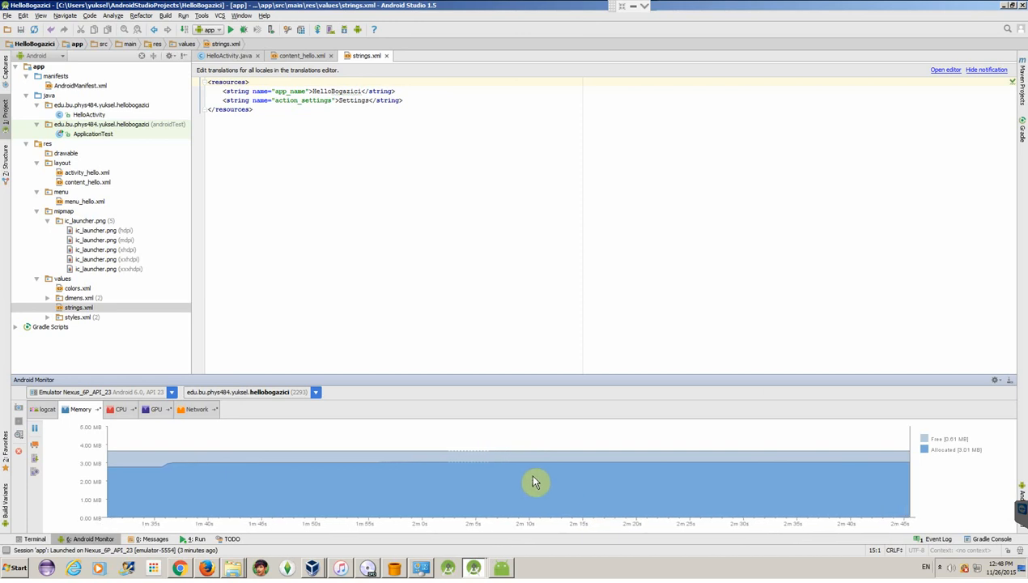
{"action": "mouse_move", "coordinate": [141, 443]}
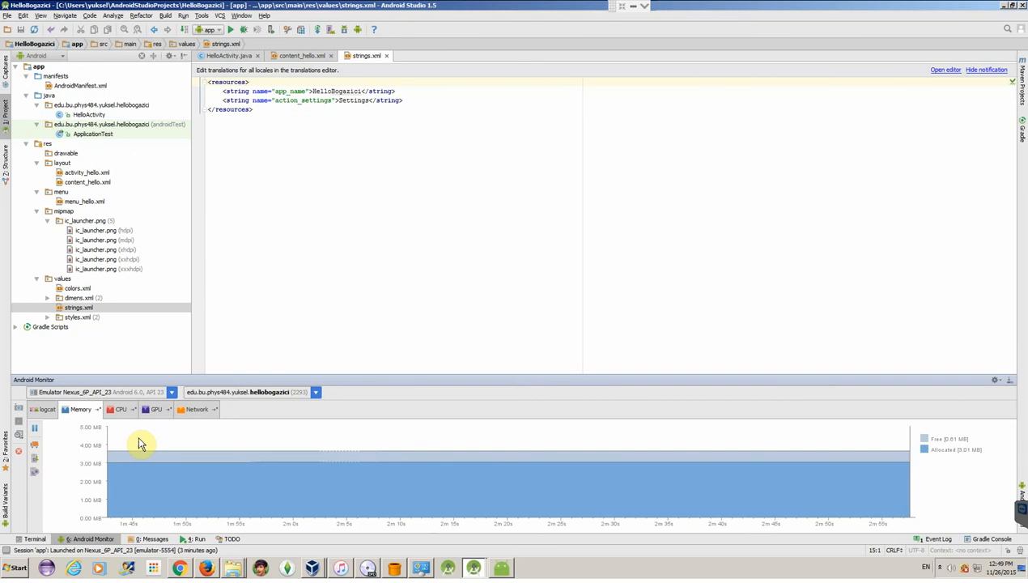
{"action": "mouse_move", "coordinate": [691, 459]}
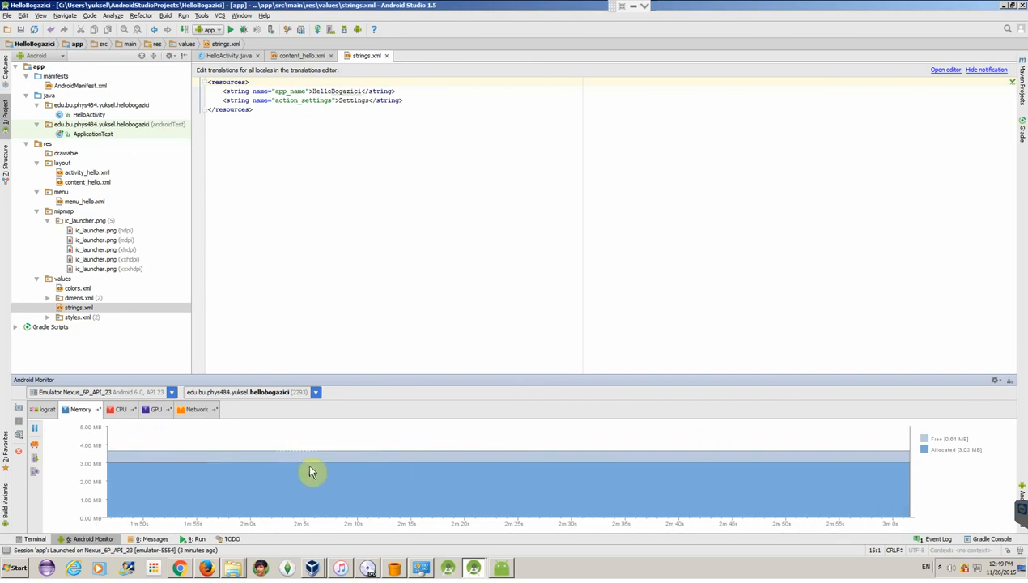
{"action": "mouse_move", "coordinate": [753, 432]}
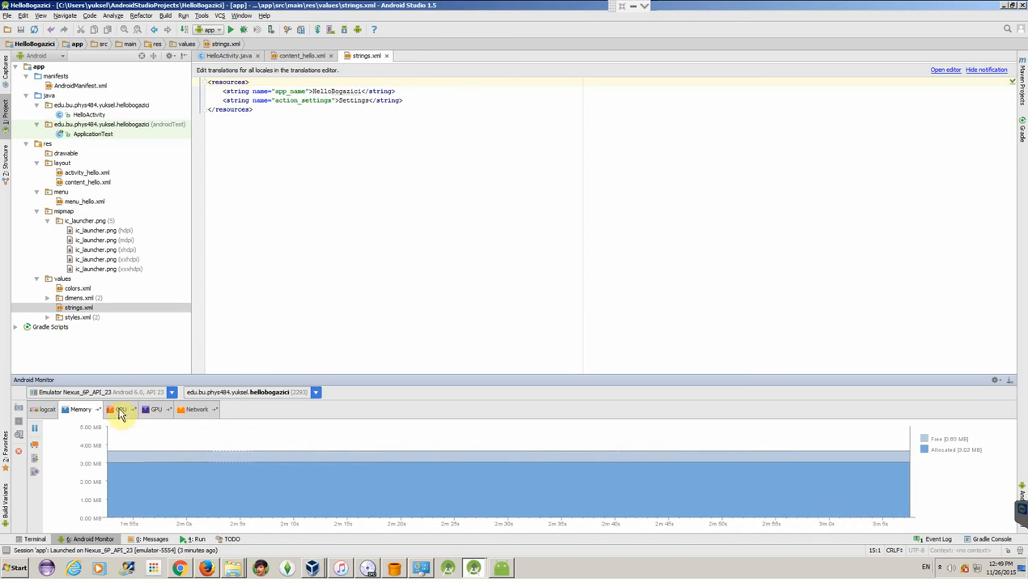
Show the CPU graph, then tap the app's floating mail button and return the emulator to its home screen
{"action": "left_click", "coordinate": [120, 410]}
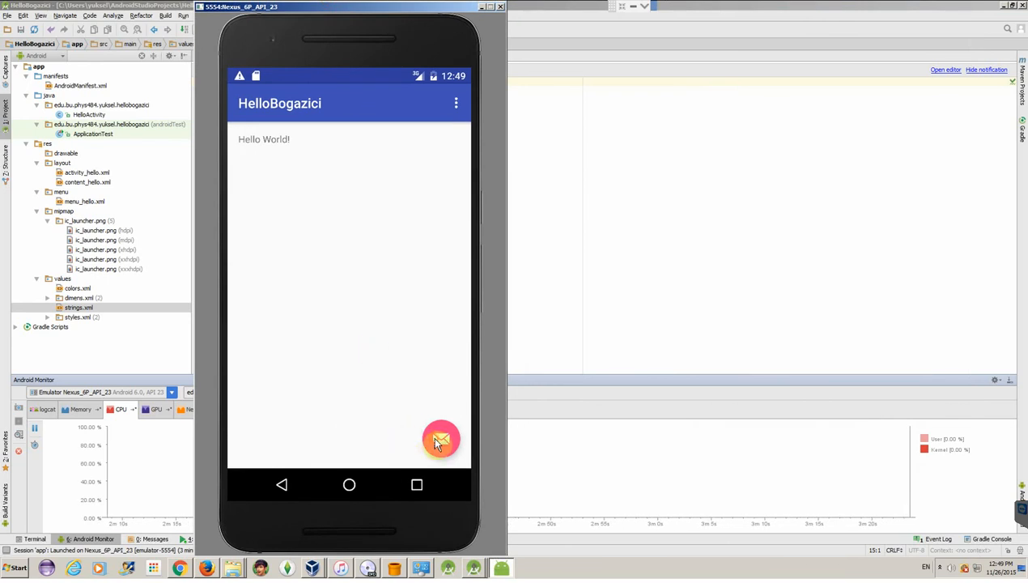
{"action": "left_click", "coordinate": [441, 440]}
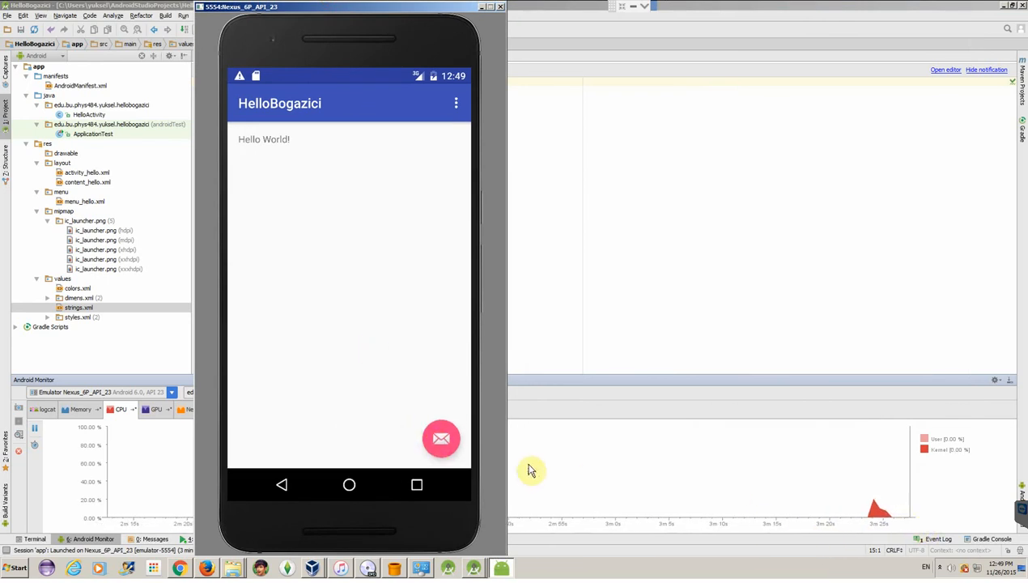
{"action": "left_click", "coordinate": [441, 438]}
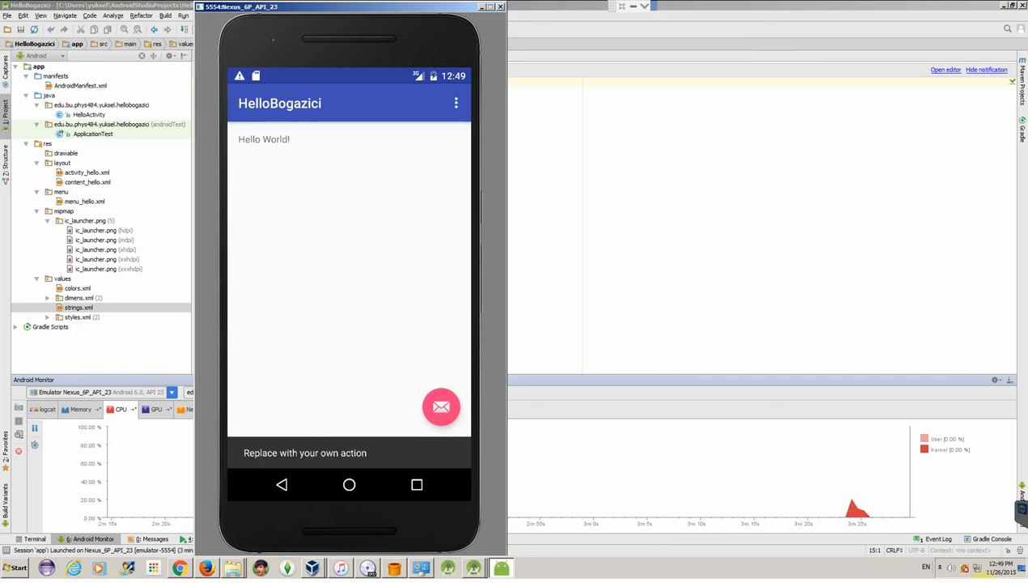
{"action": "mouse_move", "coordinate": [911, 520]}
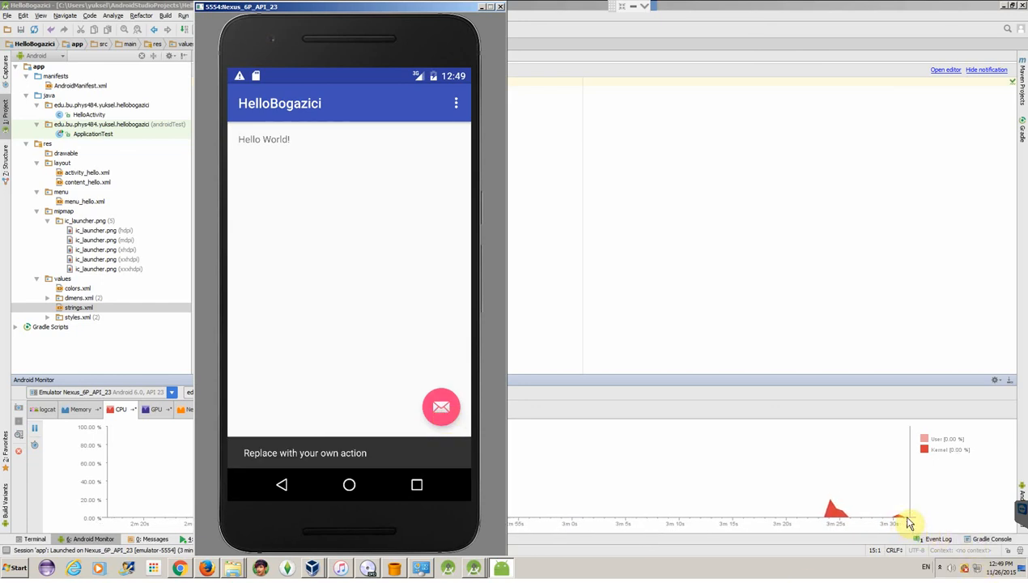
{"action": "left_click", "coordinate": [349, 485]}
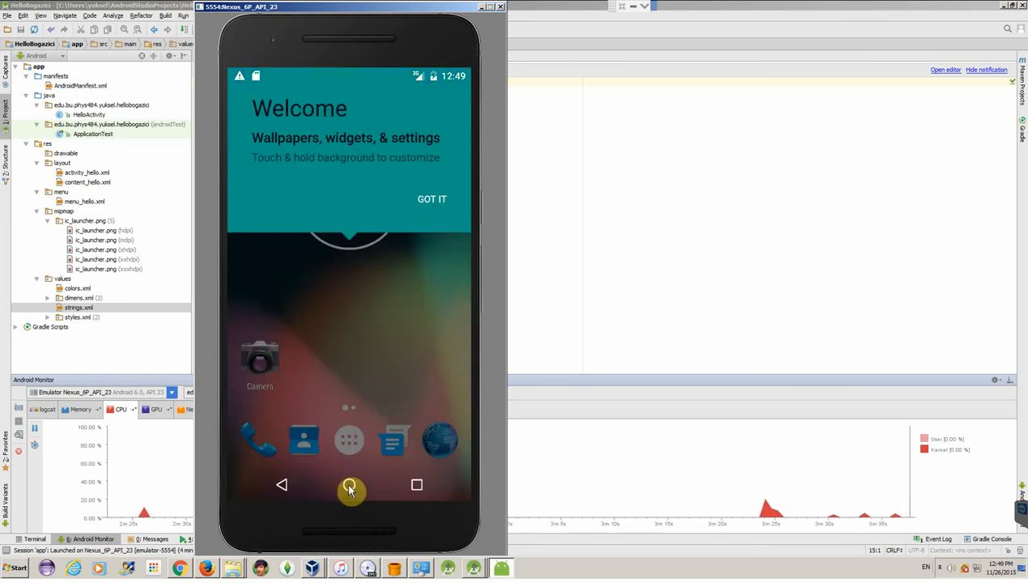
{"action": "mouse_move", "coordinate": [410, 299]}
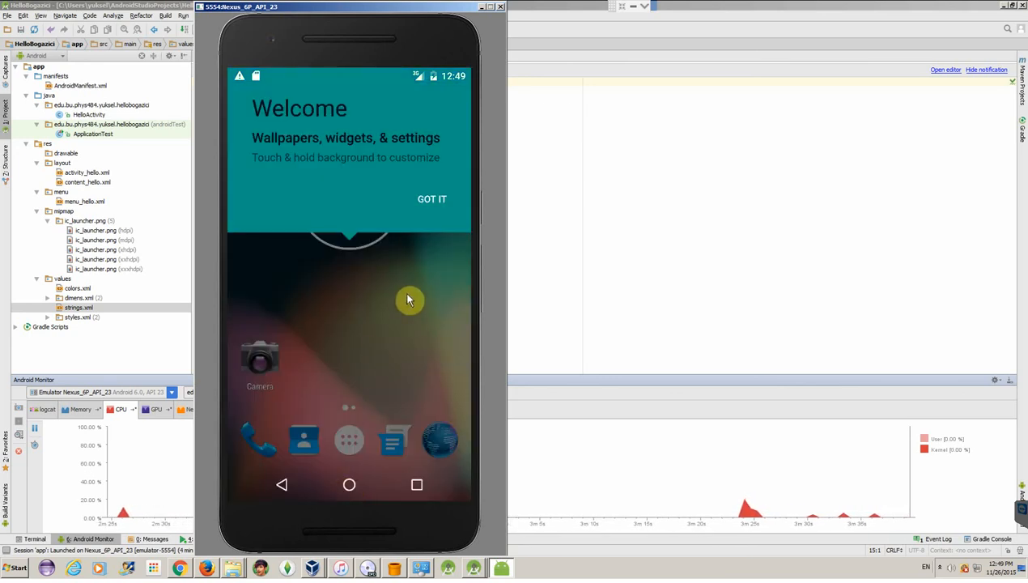
Dismiss the home screen tip and relaunch HelloBogazici from the app drawer, showing Hello World! again
{"action": "left_click", "coordinate": [432, 199]}
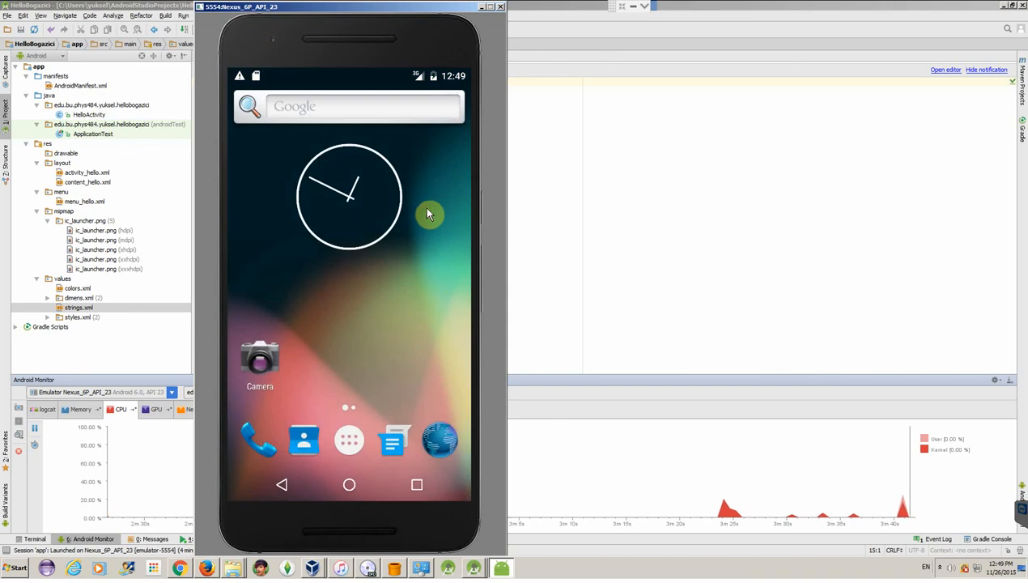
{"action": "mouse_move", "coordinate": [436, 283]}
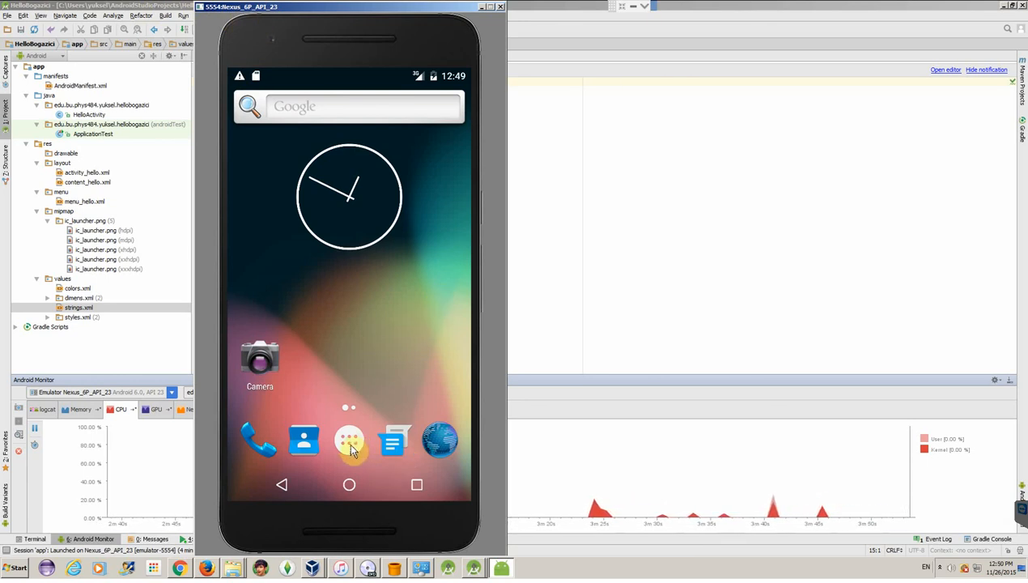
{"action": "left_click", "coordinate": [349, 441]}
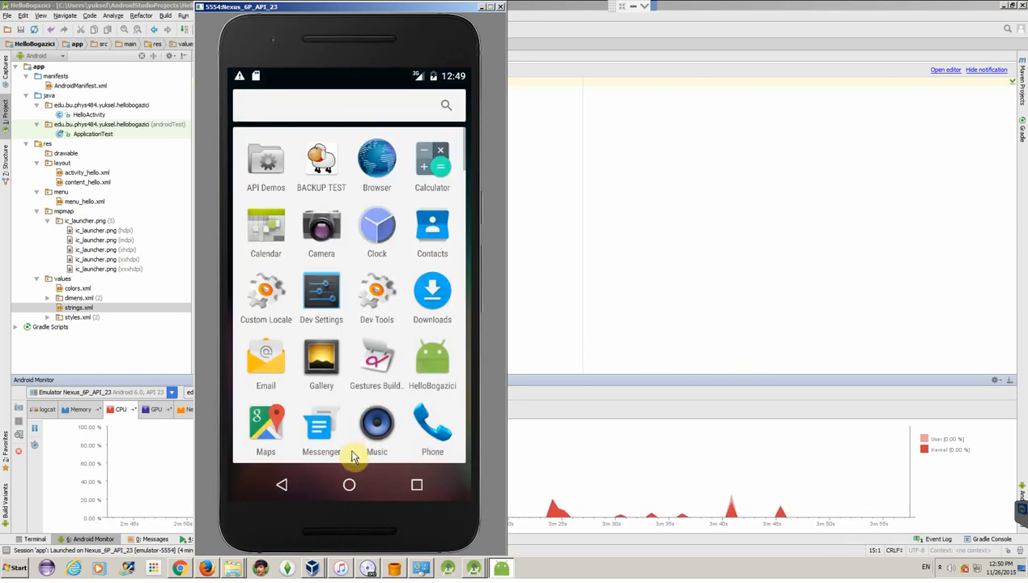
{"action": "mouse_move", "coordinate": [417, 337]}
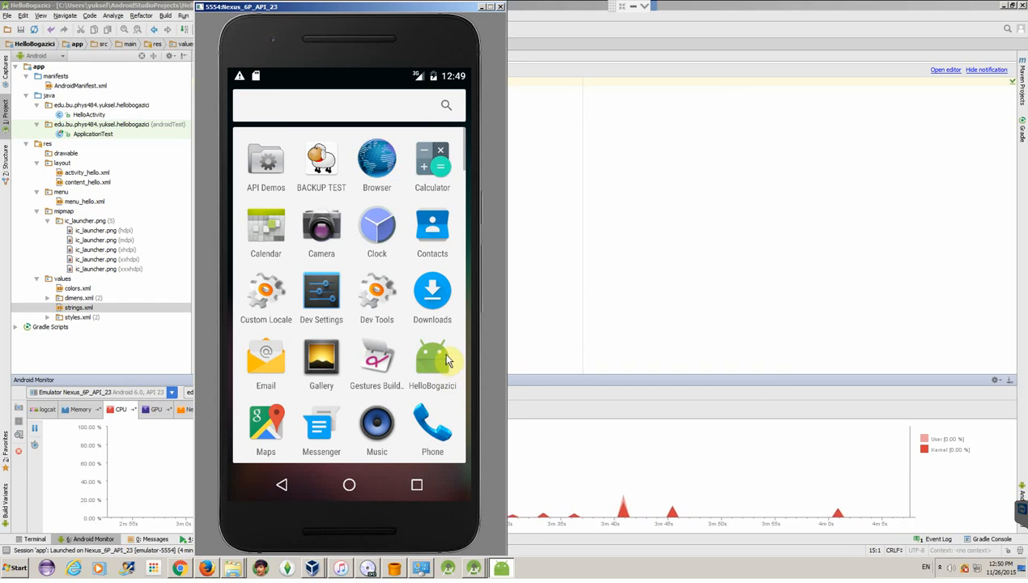
{"action": "mouse_move", "coordinate": [438, 368]}
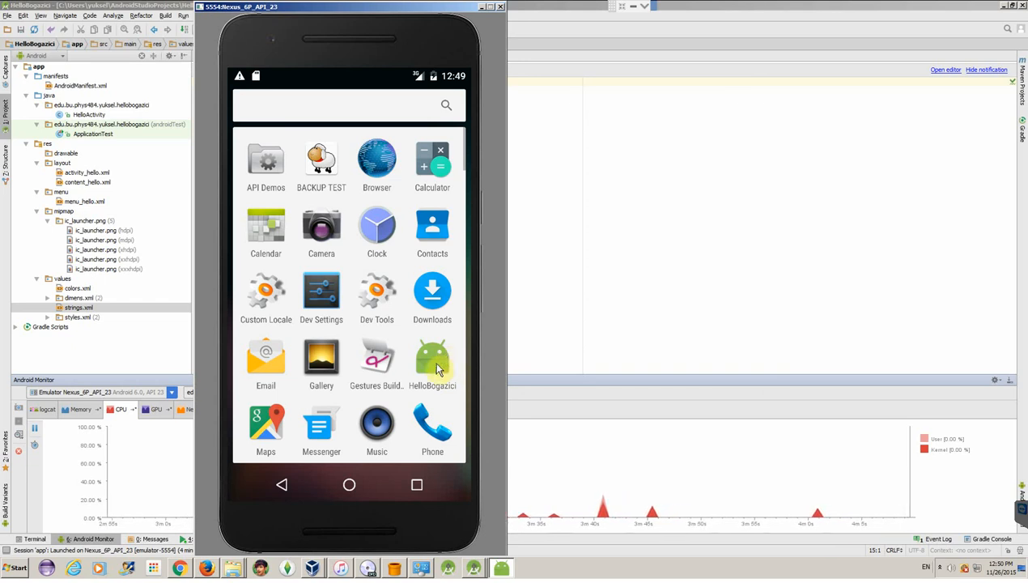
{"action": "mouse_move", "coordinate": [440, 375]}
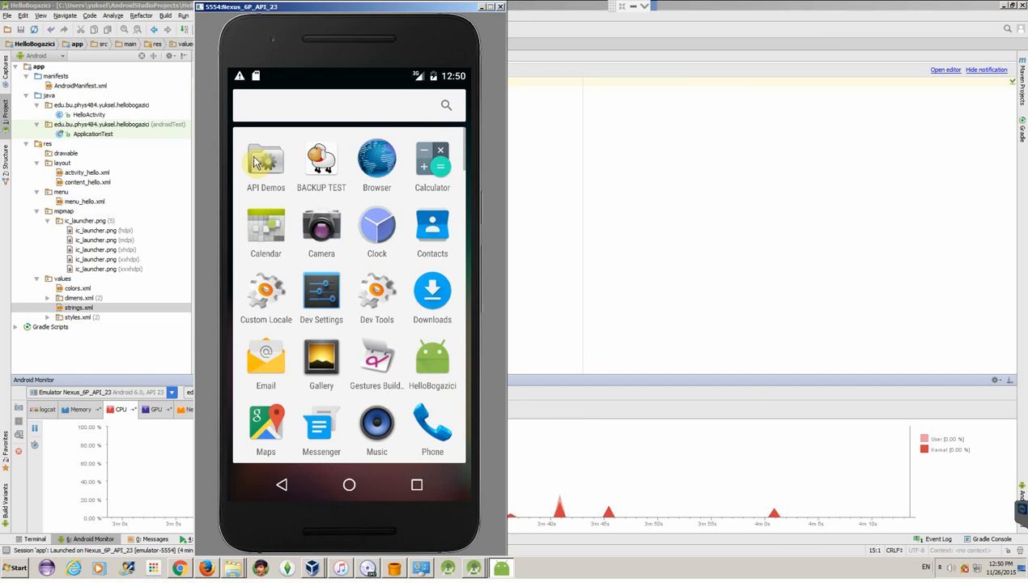
{"action": "mouse_move", "coordinate": [267, 282]}
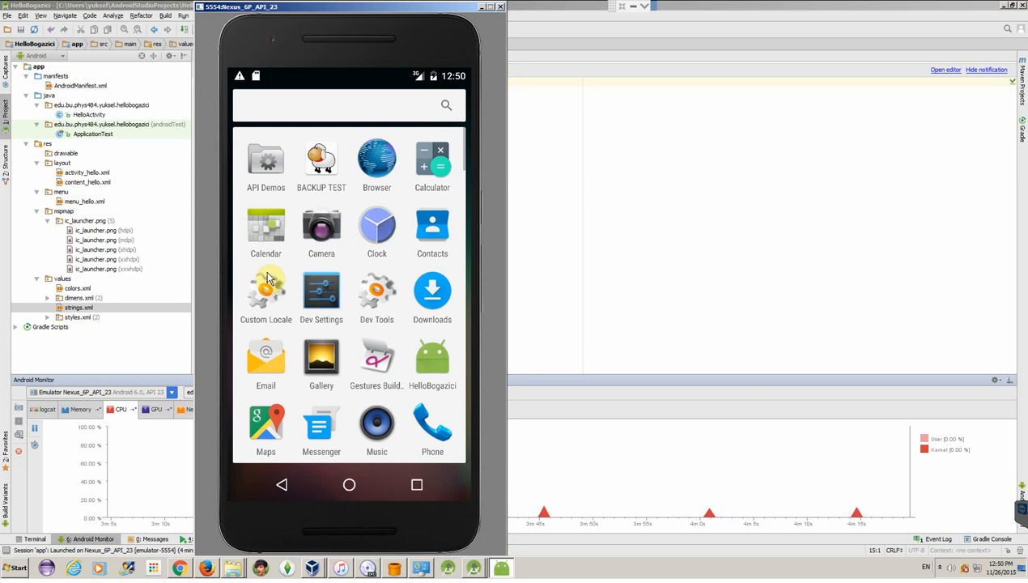
{"action": "mouse_move", "coordinate": [291, 305]}
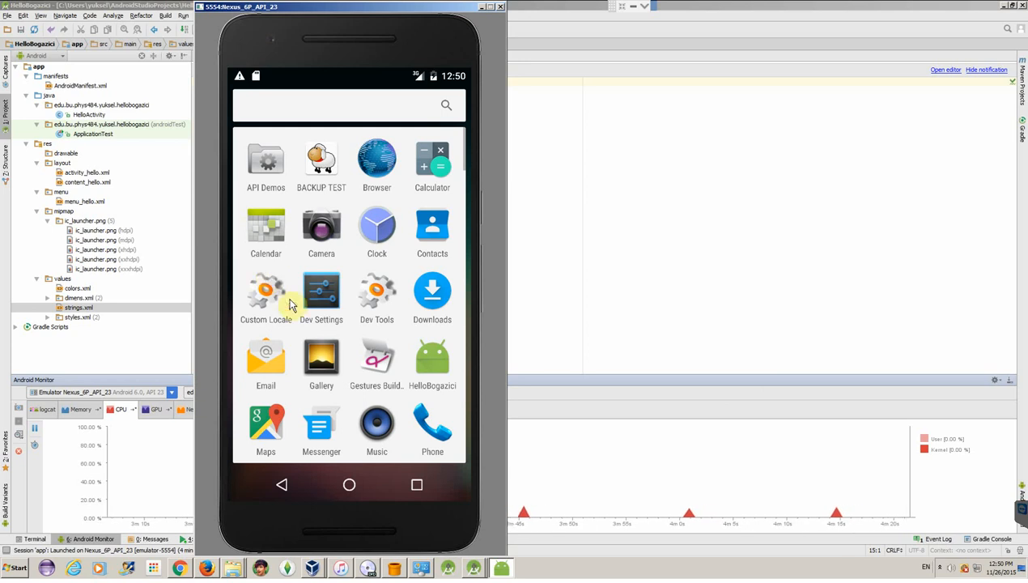
{"action": "mouse_move", "coordinate": [431, 371]}
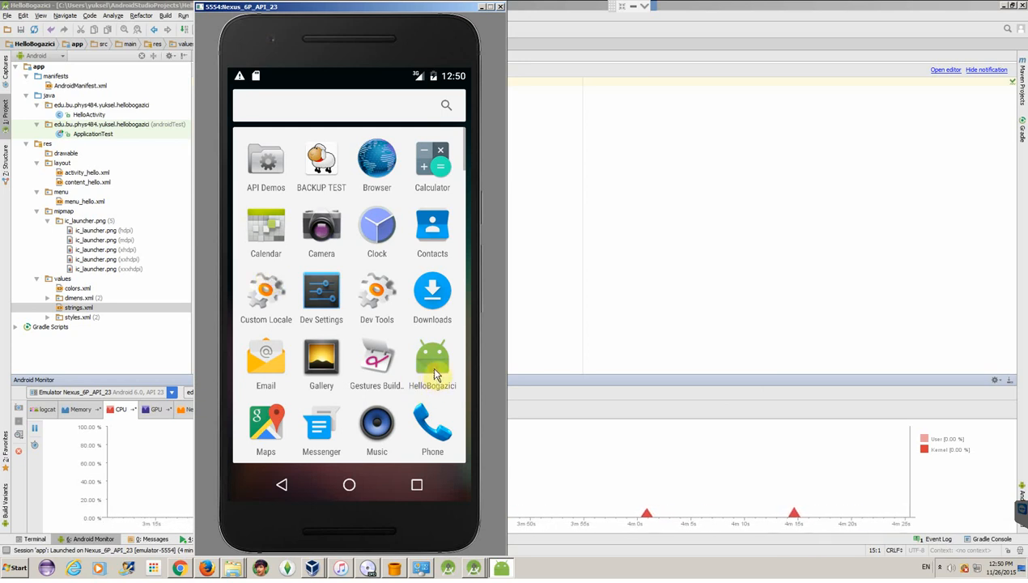
{"action": "left_click", "coordinate": [432, 356]}
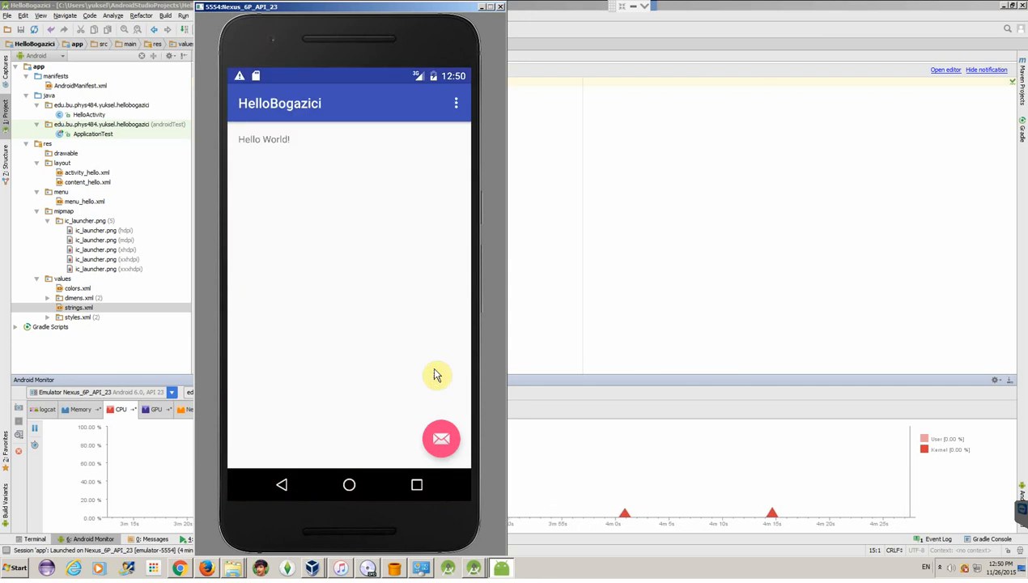
{"action": "mouse_move", "coordinate": [443, 18]}
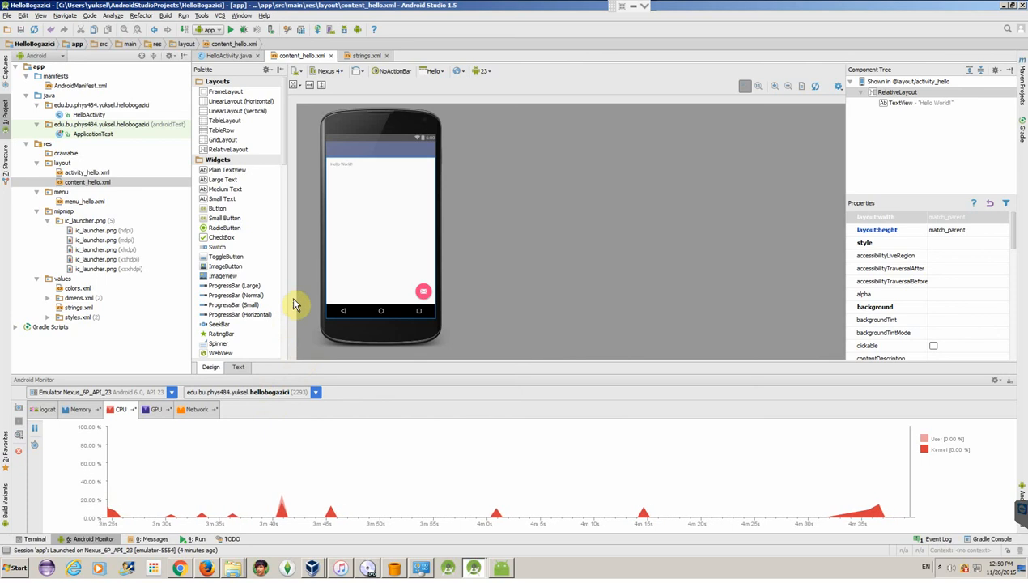
{"action": "mouse_move", "coordinate": [290, 303]}
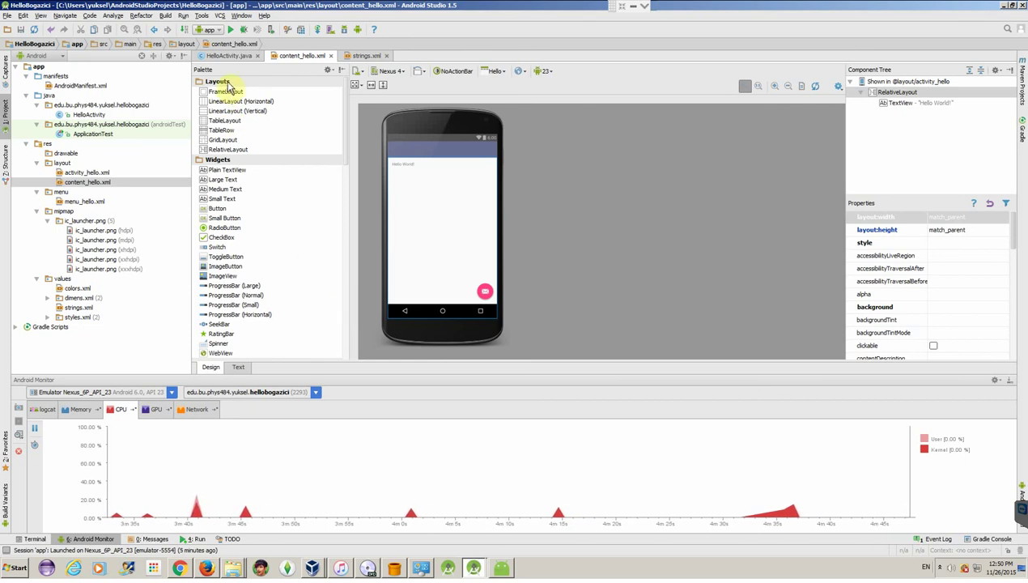
{"action": "mouse_move", "coordinate": [346, 158]}
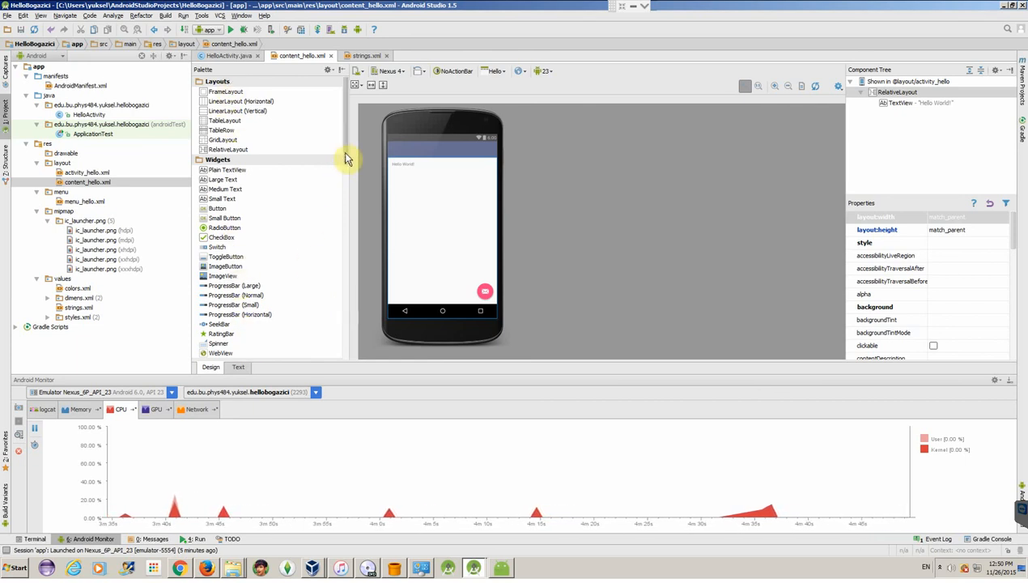
{"action": "scroll", "scroll_direction": "down", "scroll_amount": 3}
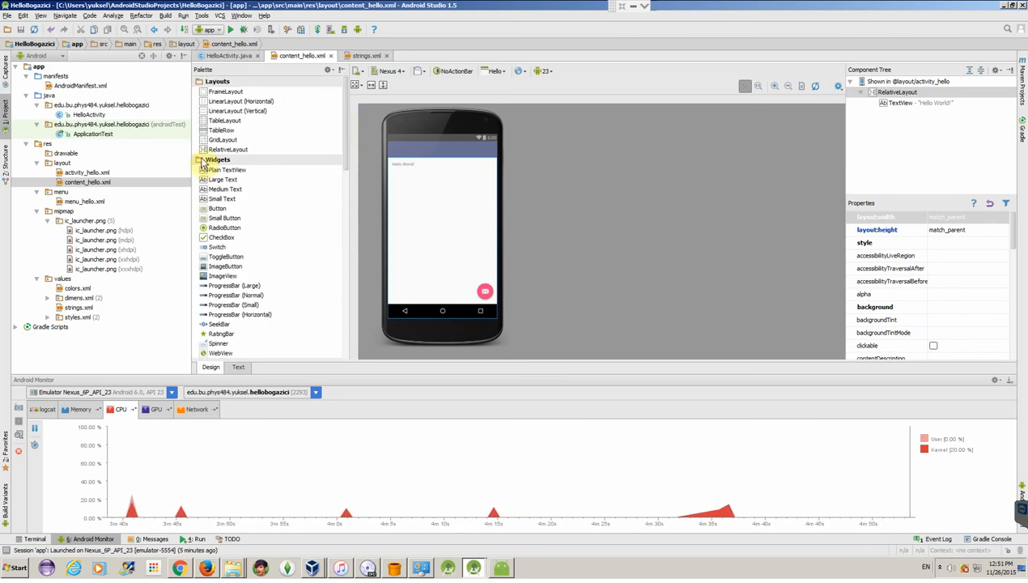
{"action": "mouse_move", "coordinate": [268, 249]}
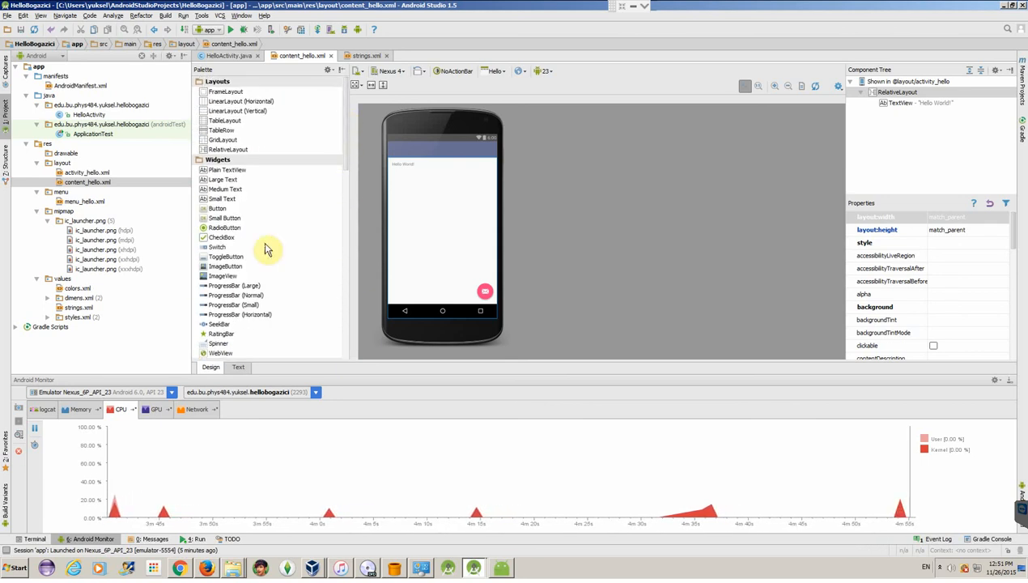
{"action": "mouse_move", "coordinate": [241, 266]}
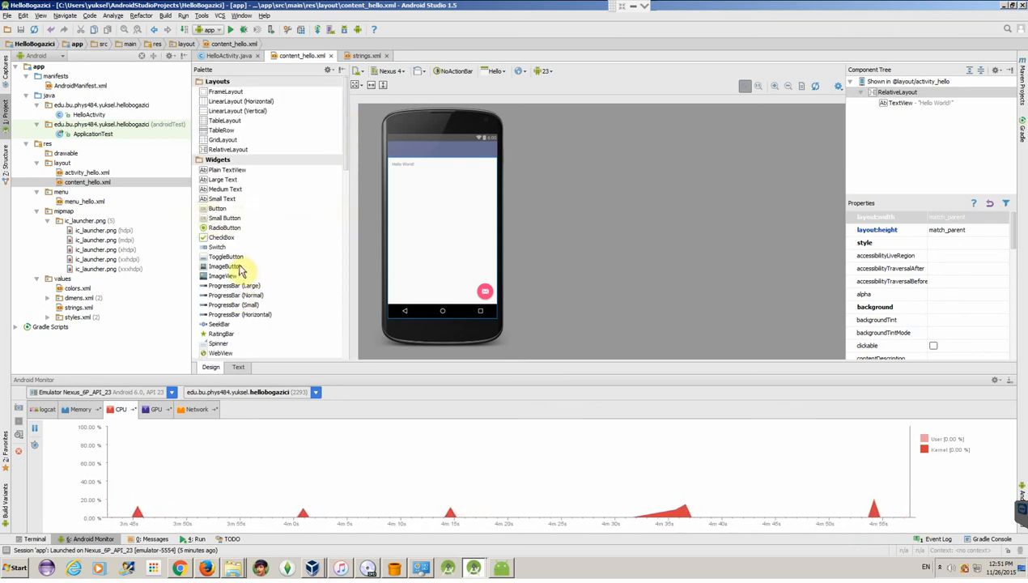
{"action": "mouse_move", "coordinate": [293, 260]}
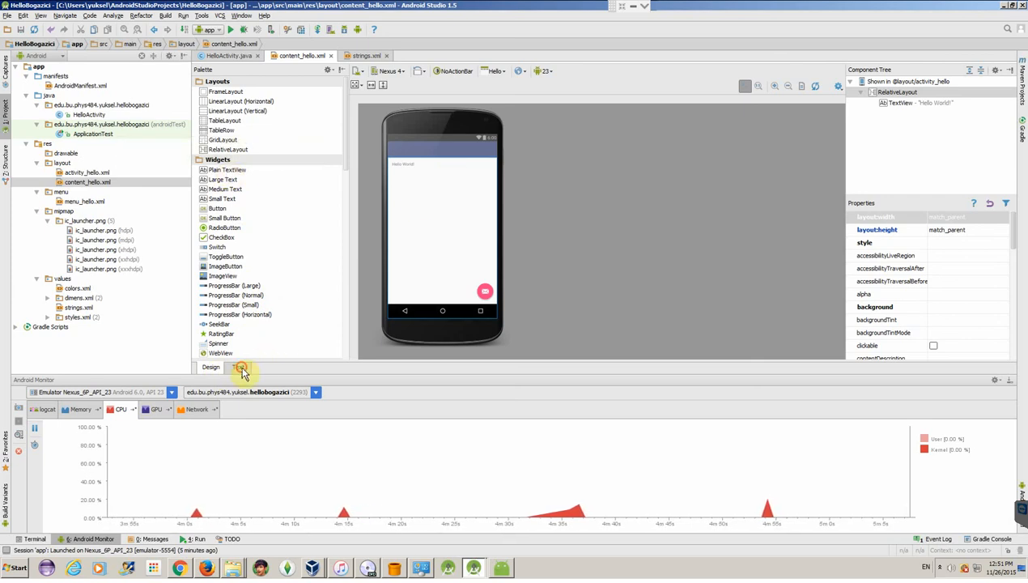
In the XML source of content_hello.xml, set the TextView's android:text to "Hello Phys 484 Students!"
{"action": "left_click", "coordinate": [237, 367]}
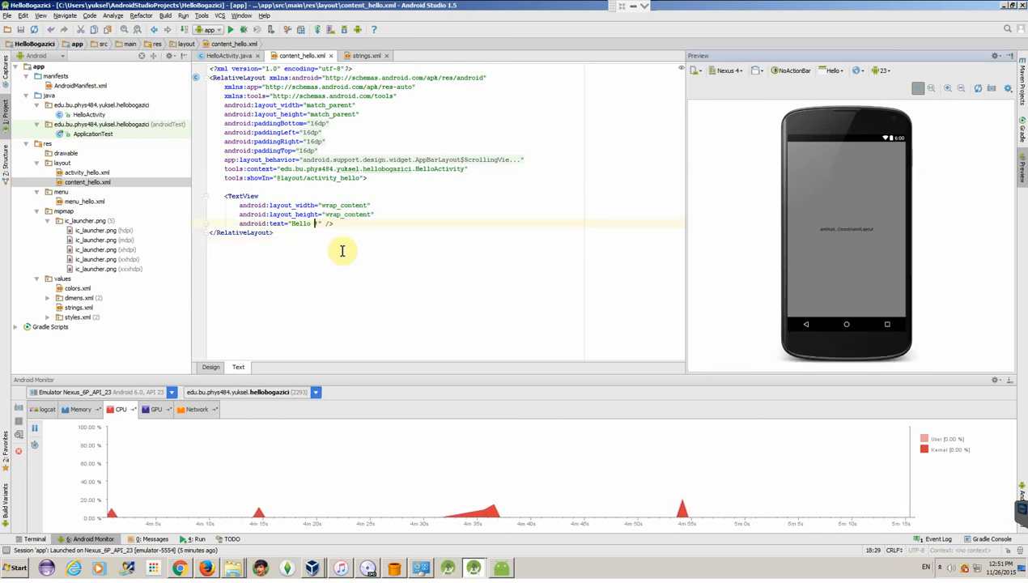
{"action": "type", "text": "Phys 484"}
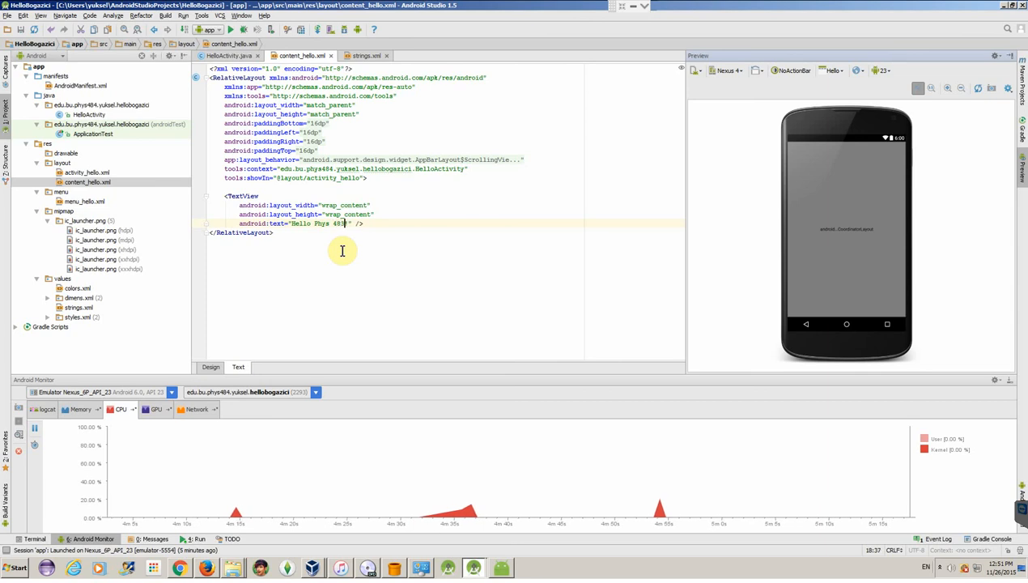
{"action": "type", "text": "Students!"}
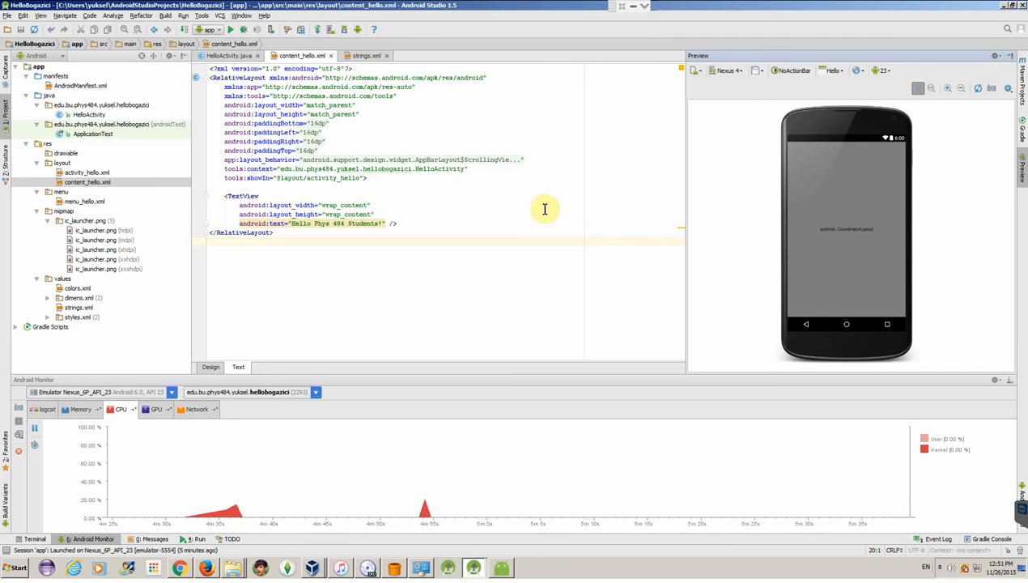
{"action": "mouse_move", "coordinate": [537, 207]}
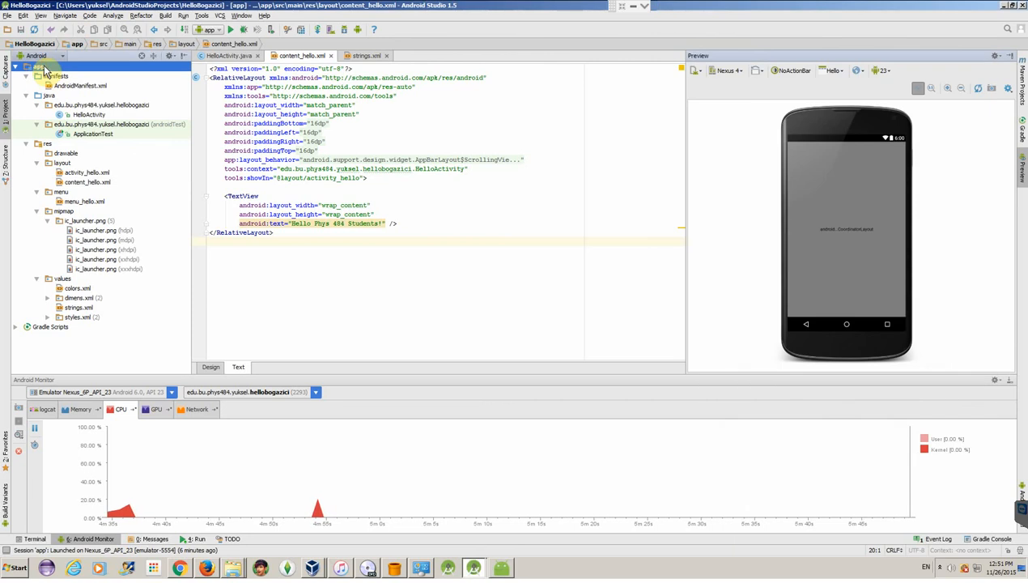
Run 'app' and deploy it to the running Nexus 6P emulator, now showing "Hello Phys 484 Students!"
{"action": "right_click", "coordinate": [39, 59]}
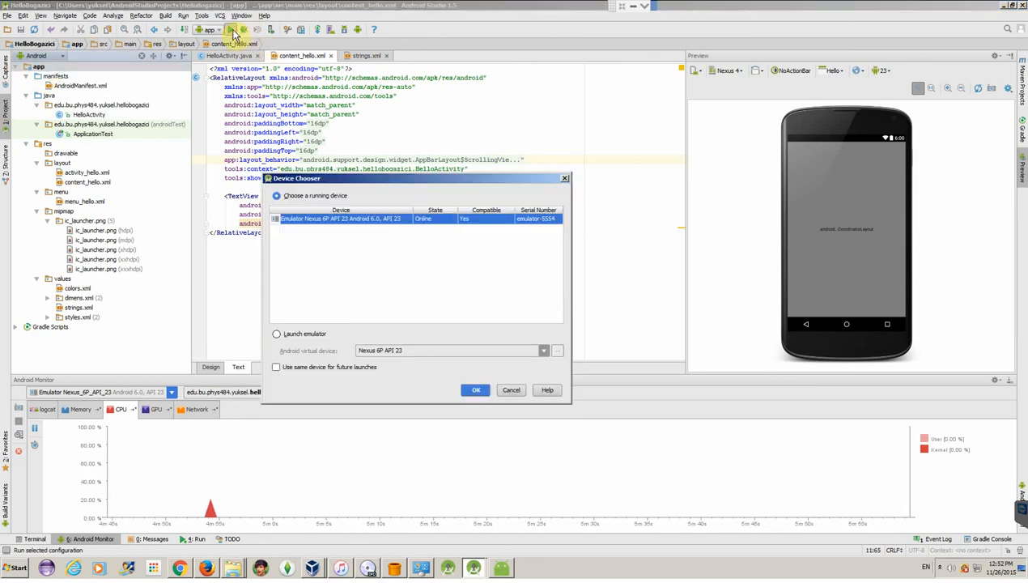
{"action": "mouse_move", "coordinate": [419, 273]}
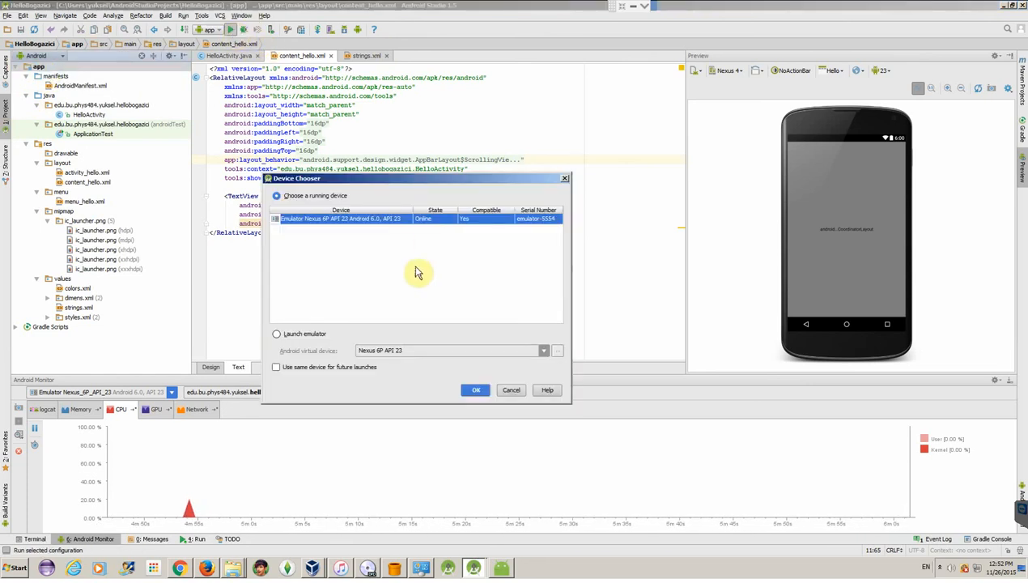
{"action": "mouse_move", "coordinate": [364, 254]}
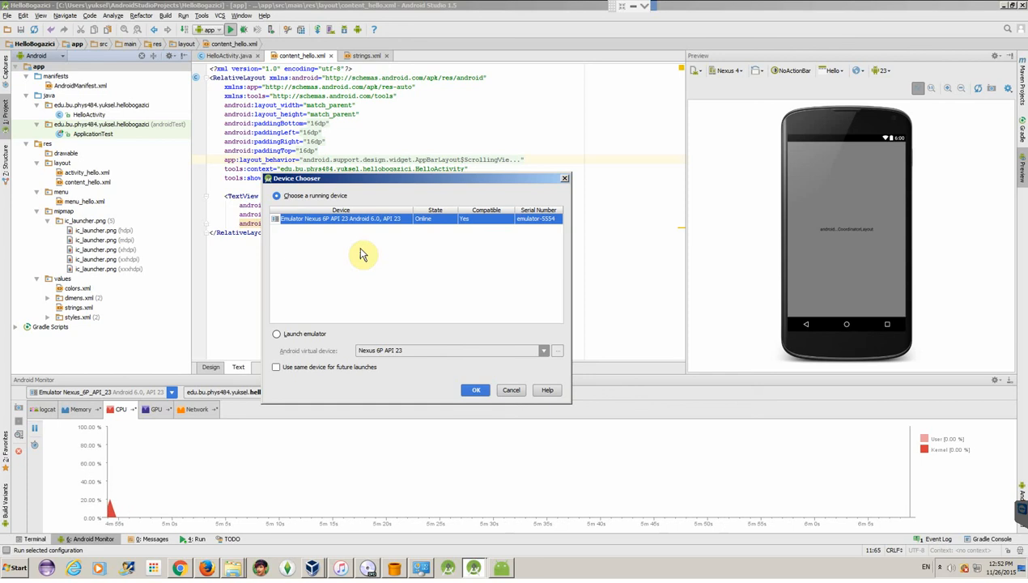
{"action": "mouse_move", "coordinate": [399, 289]}
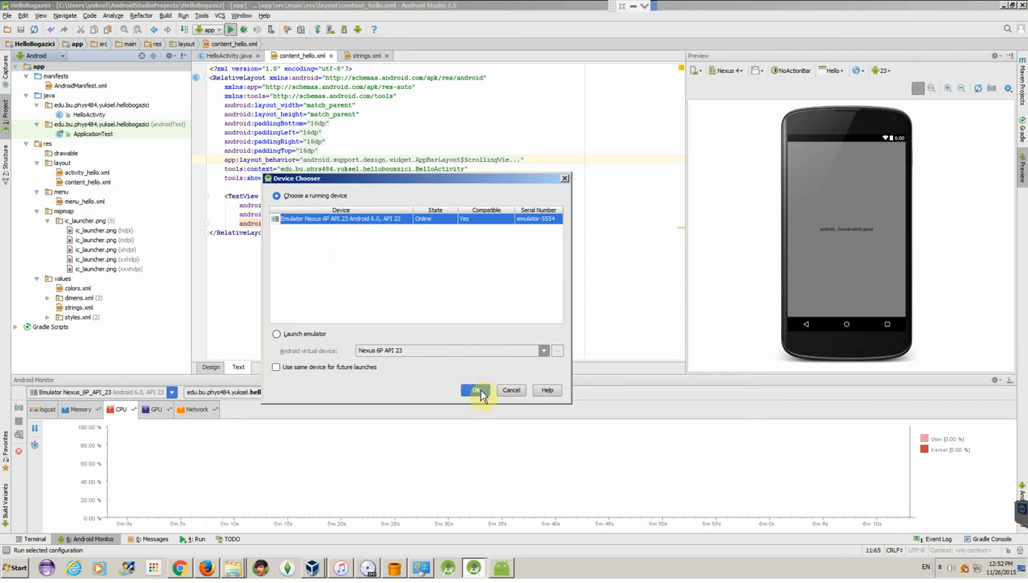
{"action": "mouse_move", "coordinate": [389, 369]}
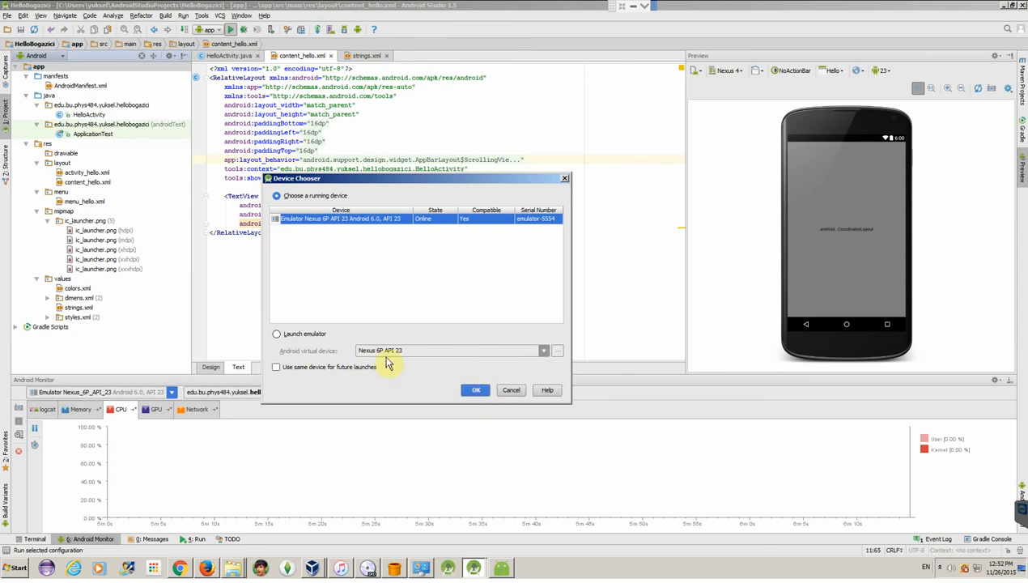
{"action": "mouse_move", "coordinate": [383, 356]}
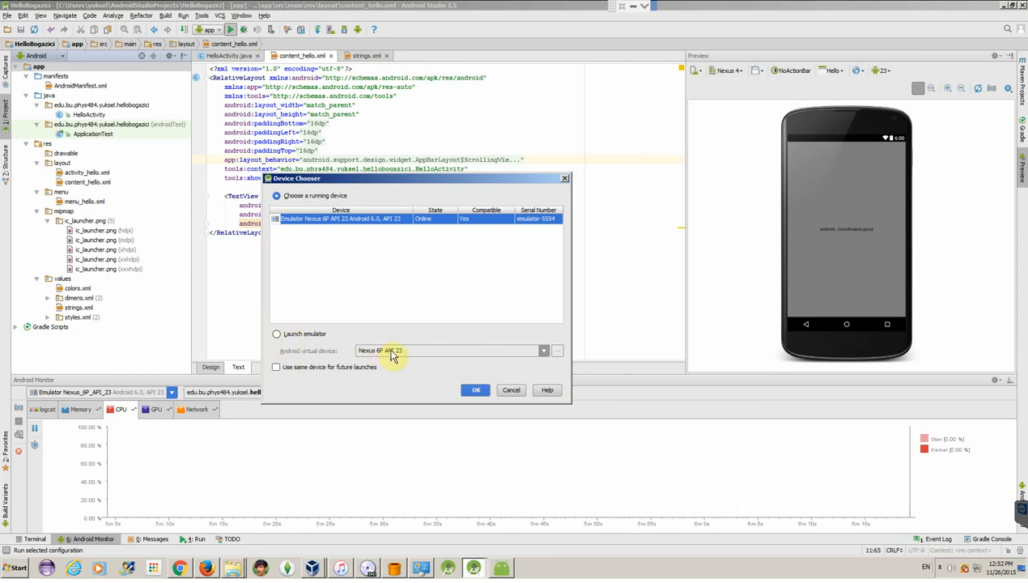
{"action": "mouse_move", "coordinate": [398, 372]}
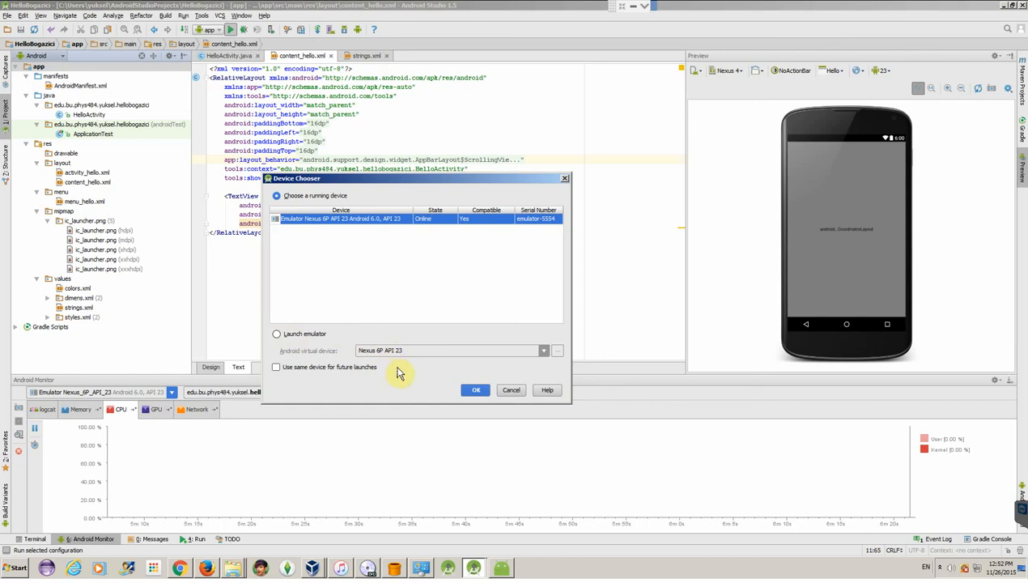
{"action": "left_click", "coordinate": [477, 390]}
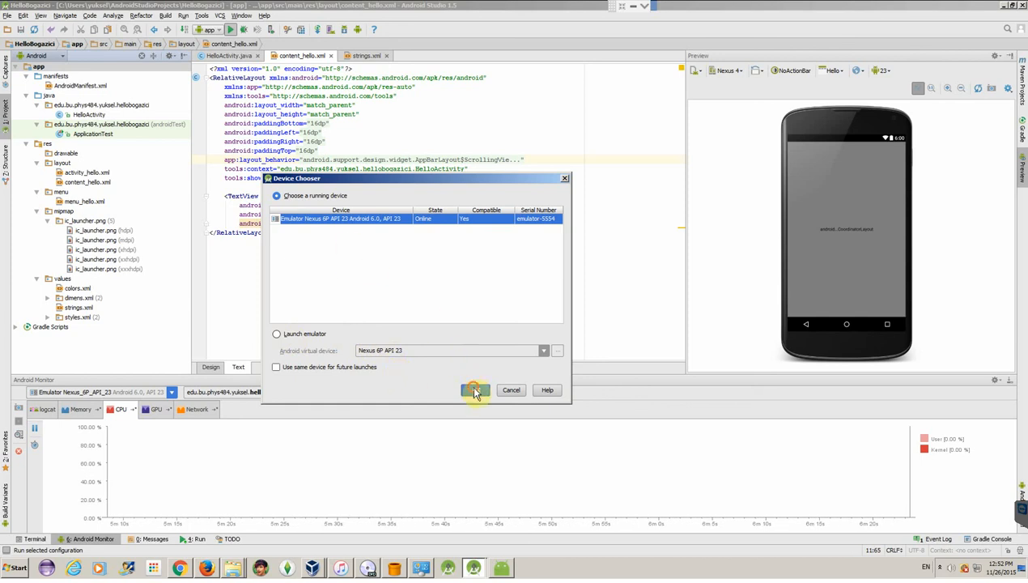
{"action": "left_click", "coordinate": [475, 390]}
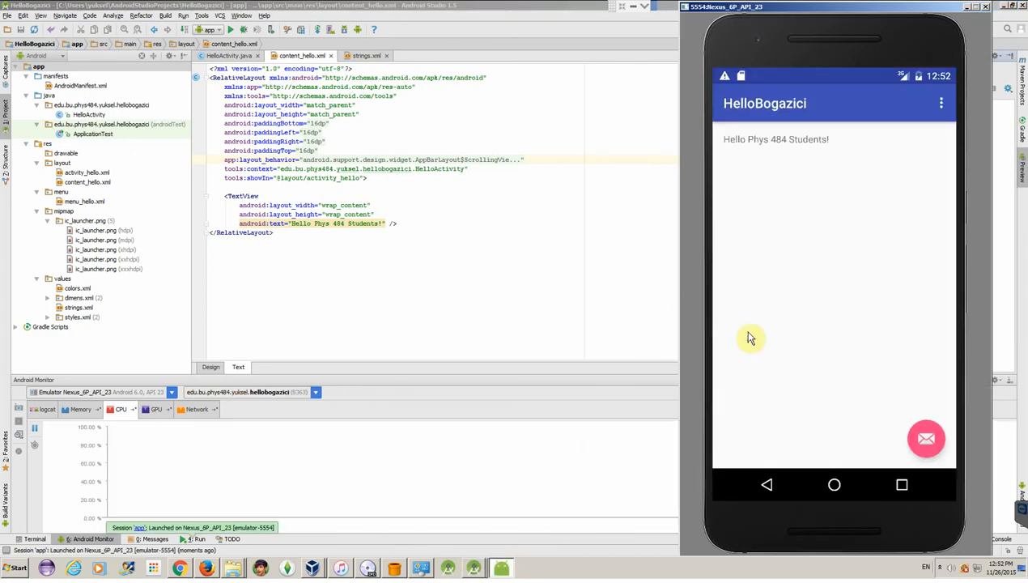
{"action": "mouse_move", "coordinate": [732, 153]}
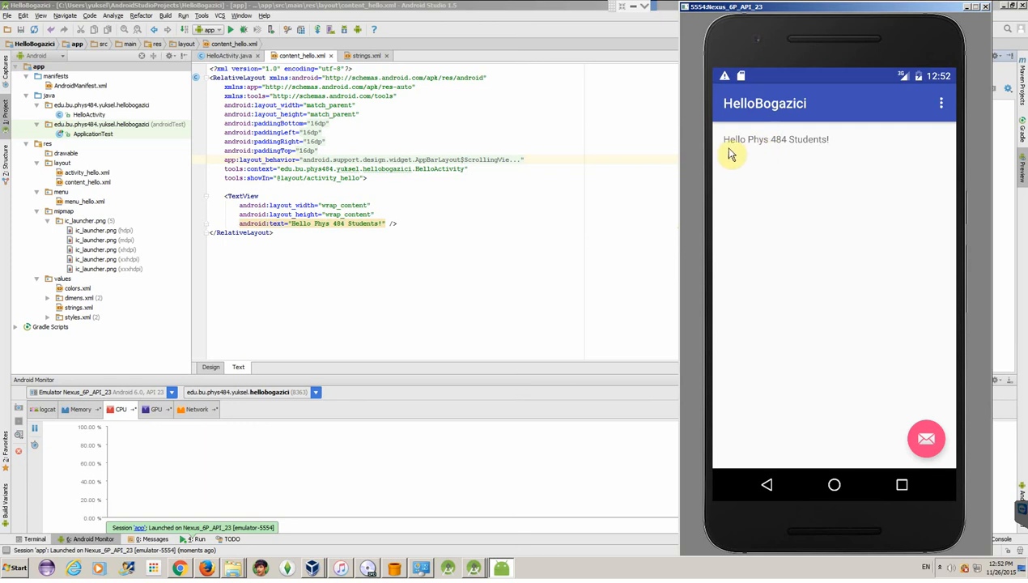
{"action": "mouse_move", "coordinate": [834, 144]}
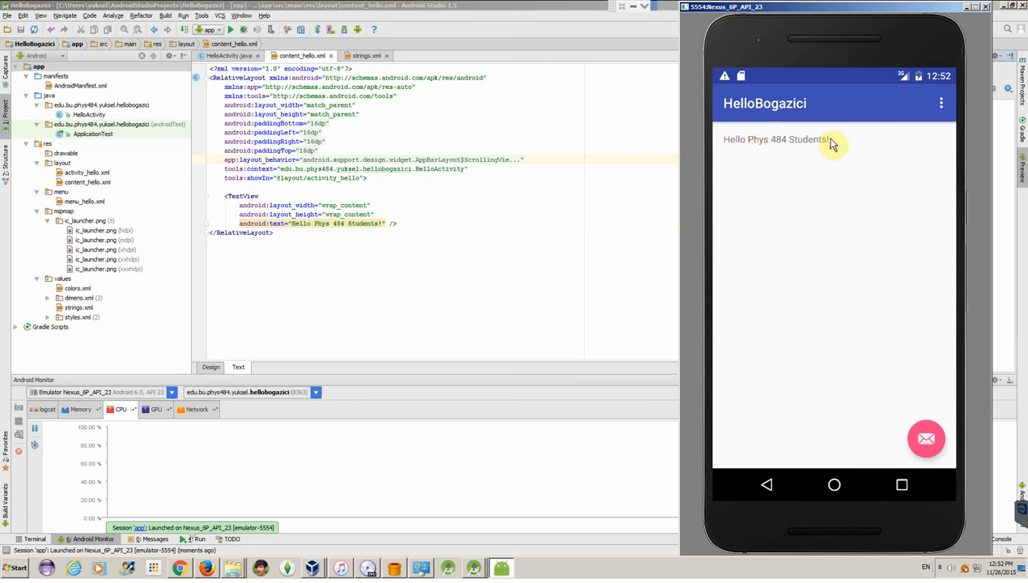
{"action": "mouse_move", "coordinate": [956, 434]}
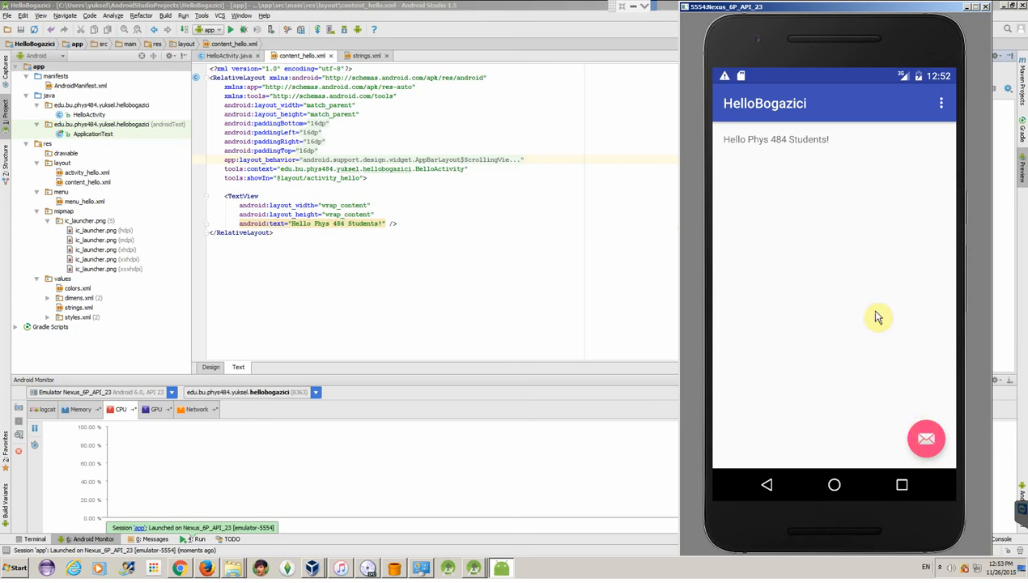
{"action": "mouse_move", "coordinate": [718, 148]}
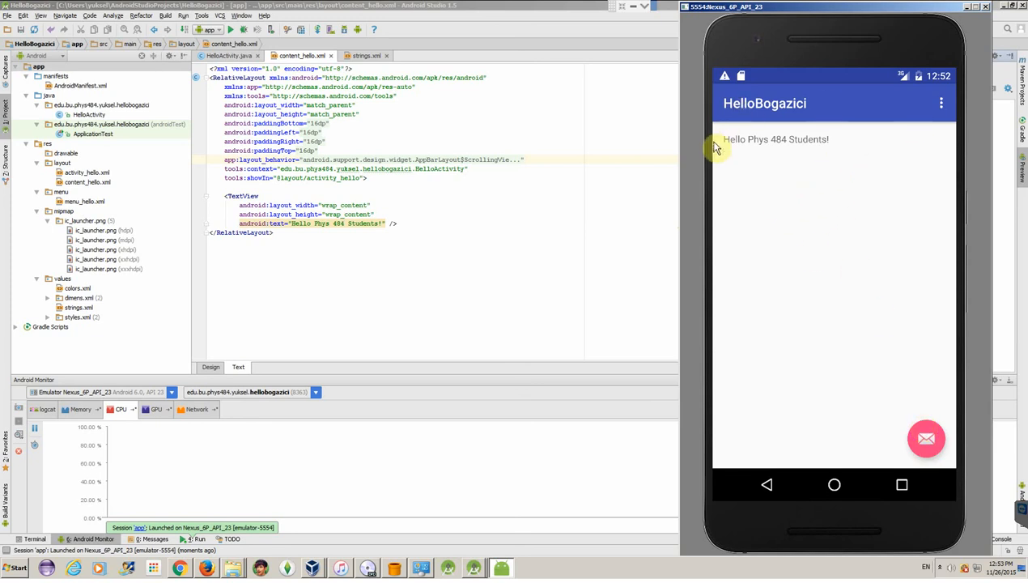
{"action": "mouse_move", "coordinate": [918, 190]}
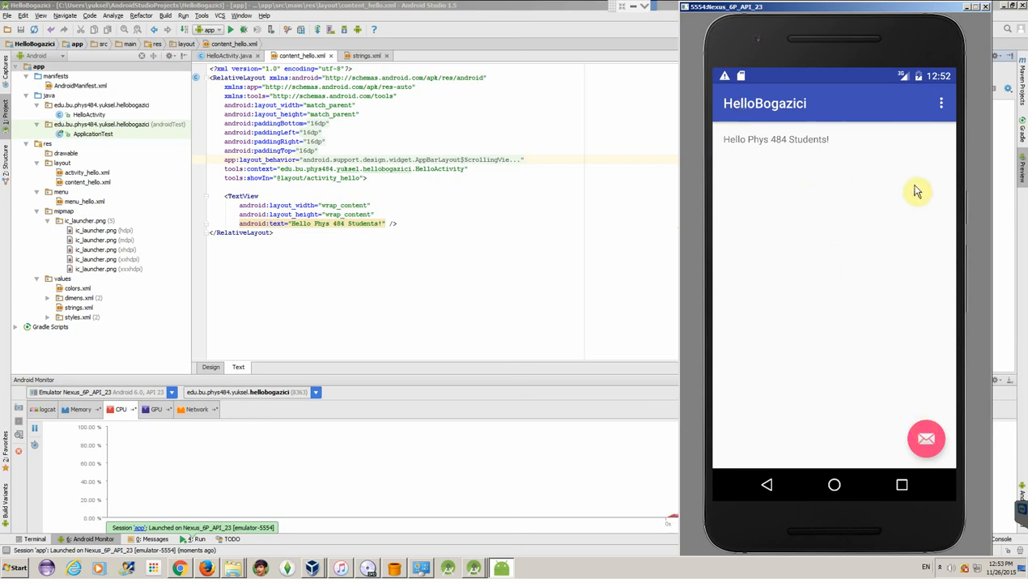
{"action": "mouse_move", "coordinate": [898, 165]}
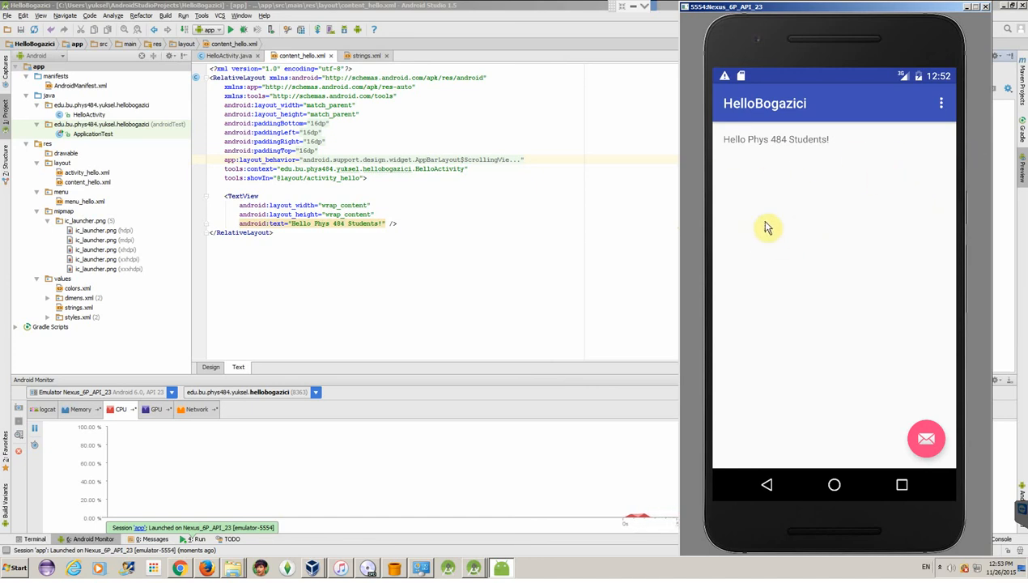
{"action": "mouse_move", "coordinate": [939, 238]}
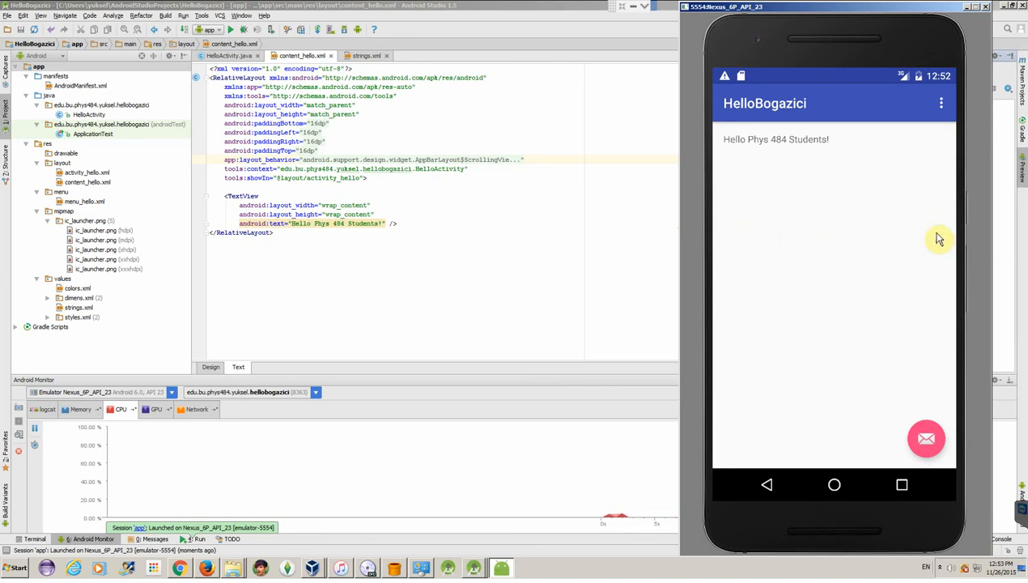
{"action": "mouse_move", "coordinate": [773, 219]}
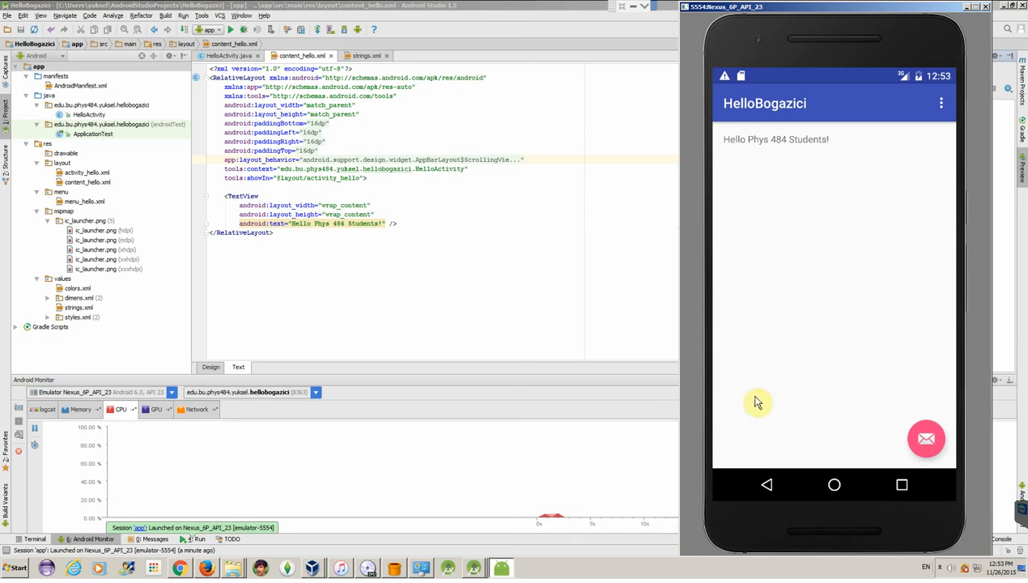
{"action": "mouse_move", "coordinate": [767, 341]}
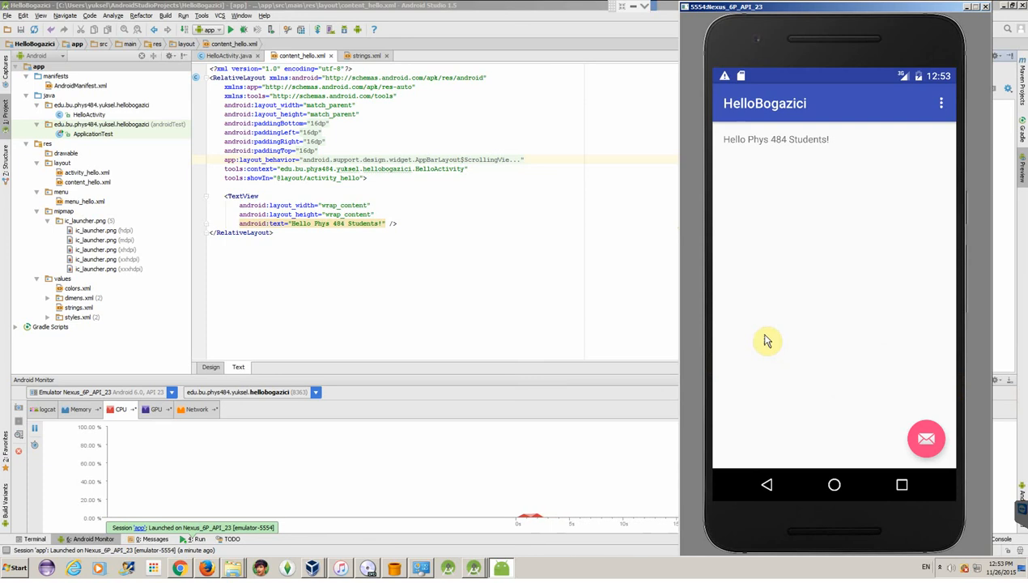
{"action": "mouse_move", "coordinate": [835, 317]}
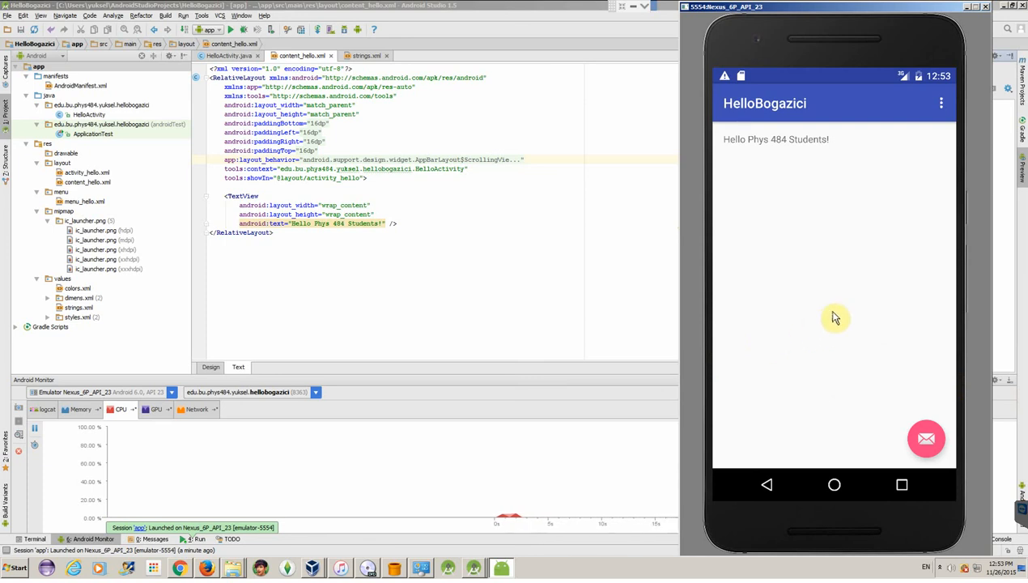
{"action": "mouse_move", "coordinate": [848, 299]}
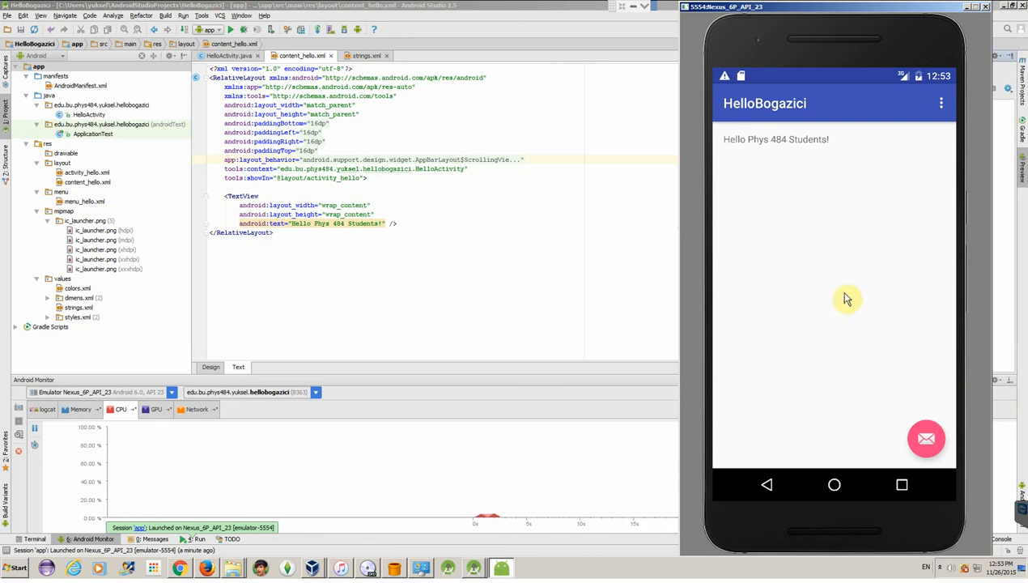
{"action": "mouse_move", "coordinate": [786, 351]}
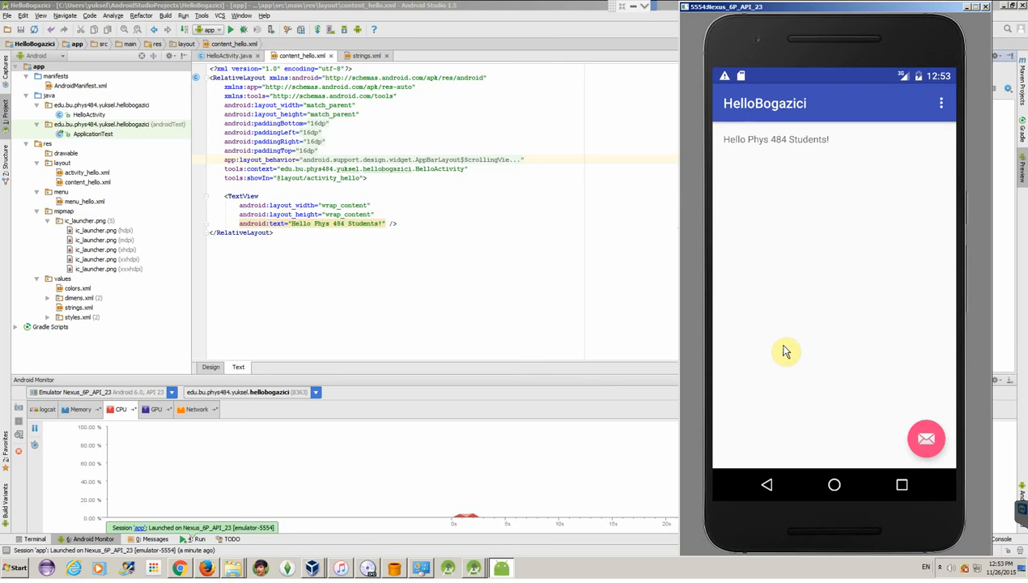